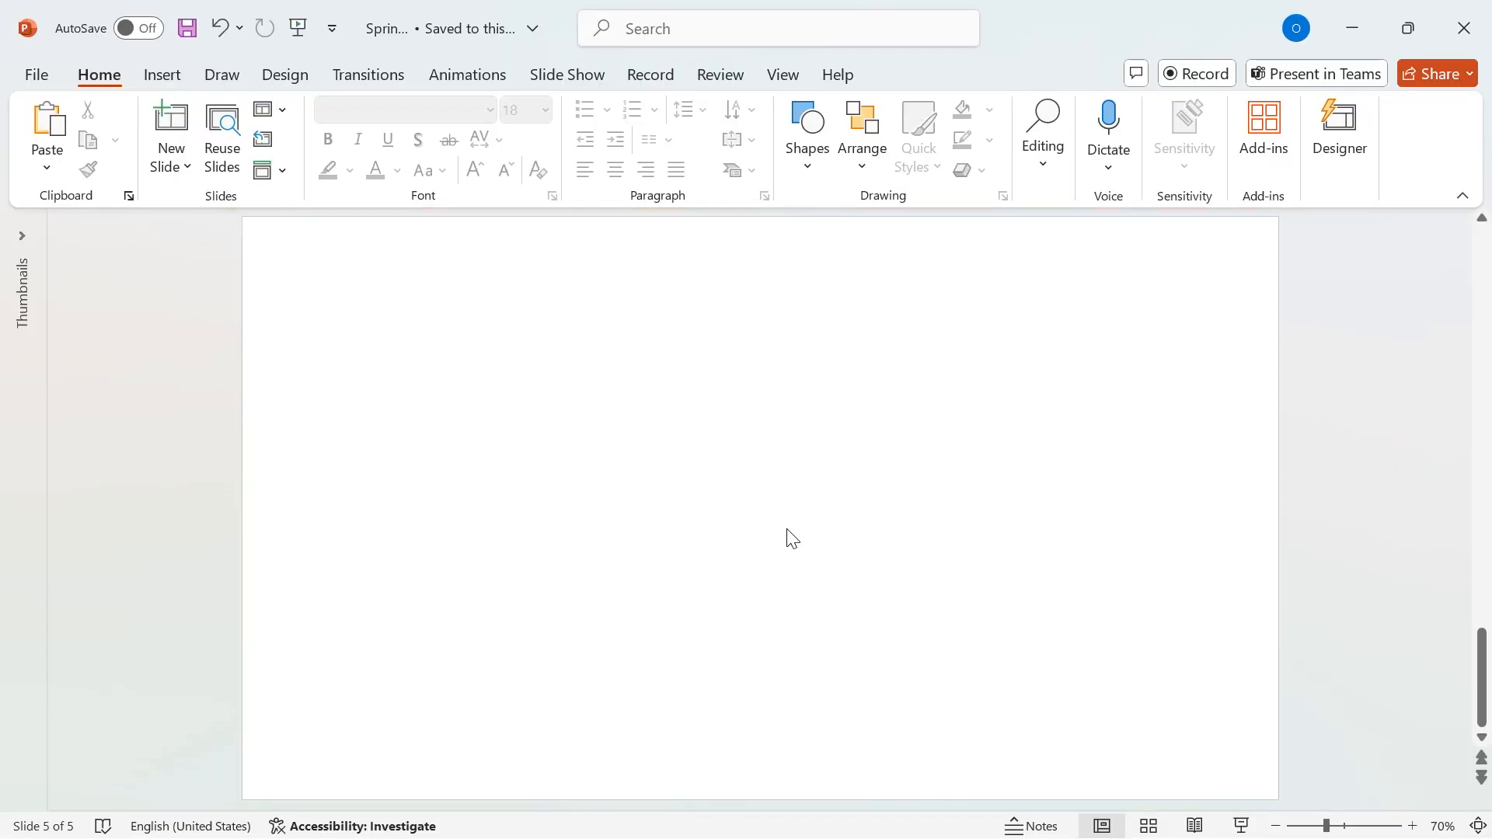
mouse_move(811, 185)
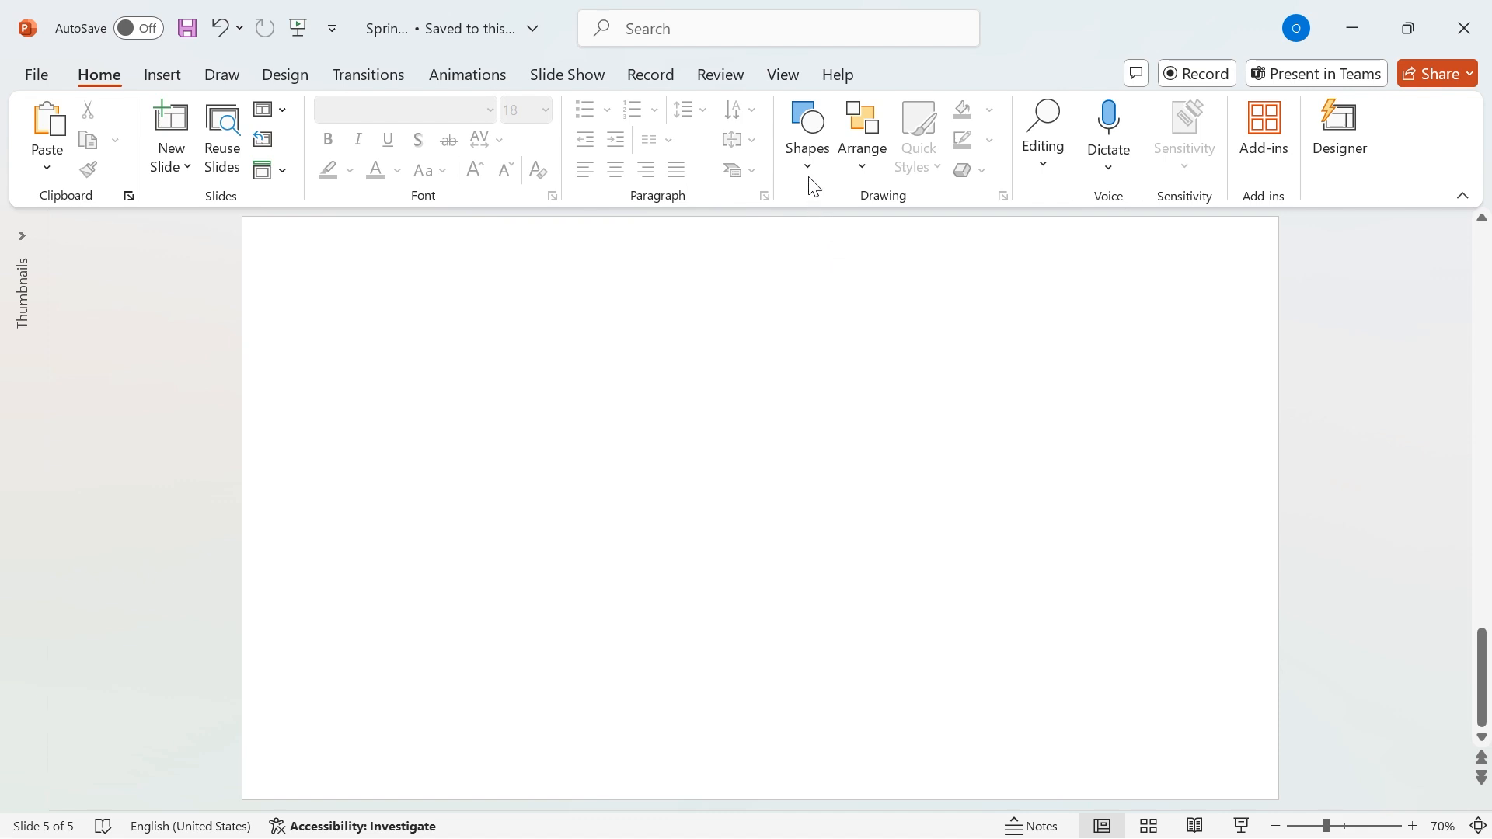
Step: Insert a Rectangle shape drawn across the whole blank fifth slide
click(806, 133)
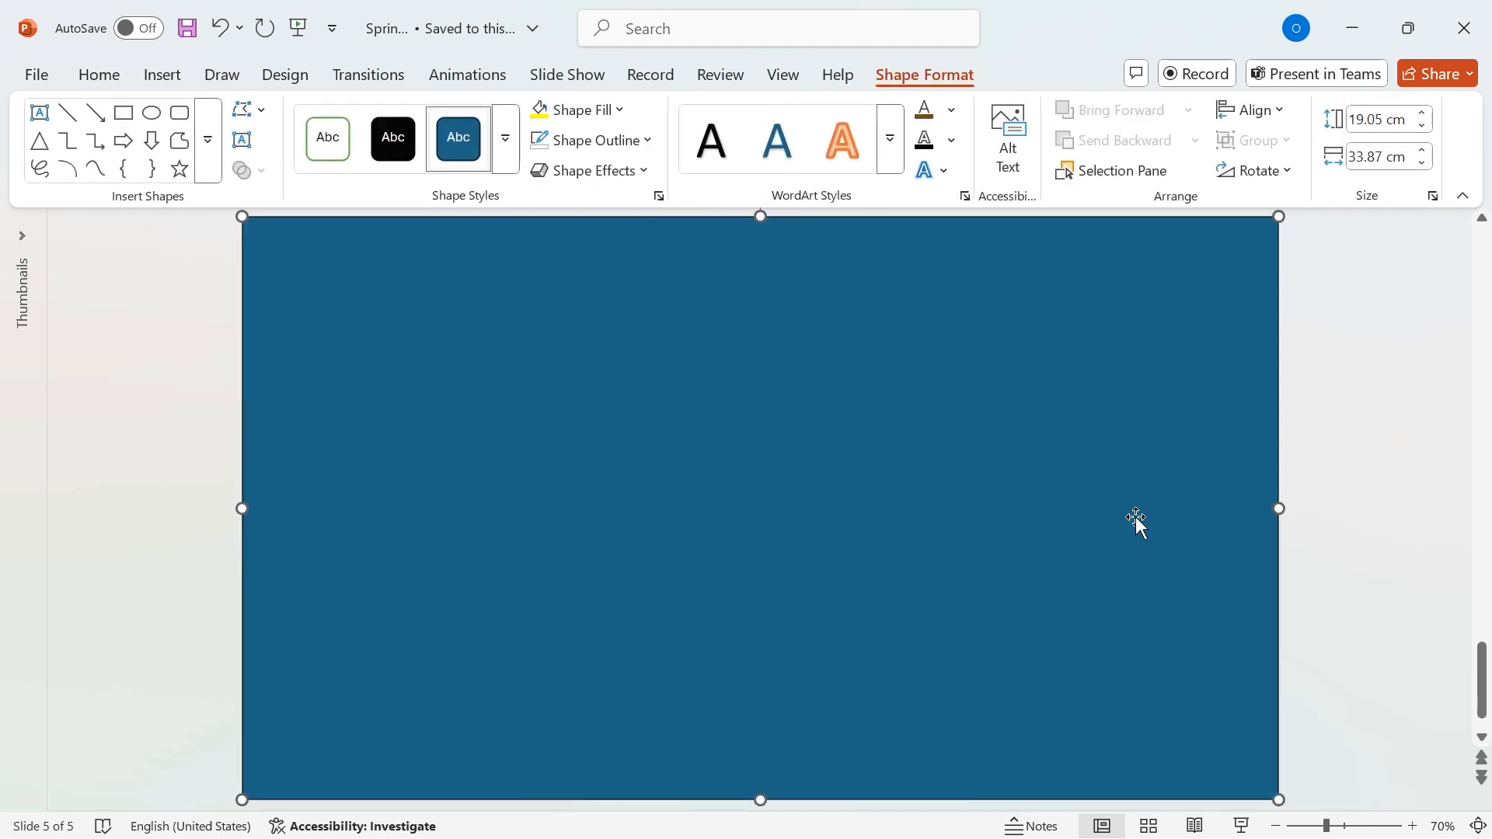
mouse_move(653, 150)
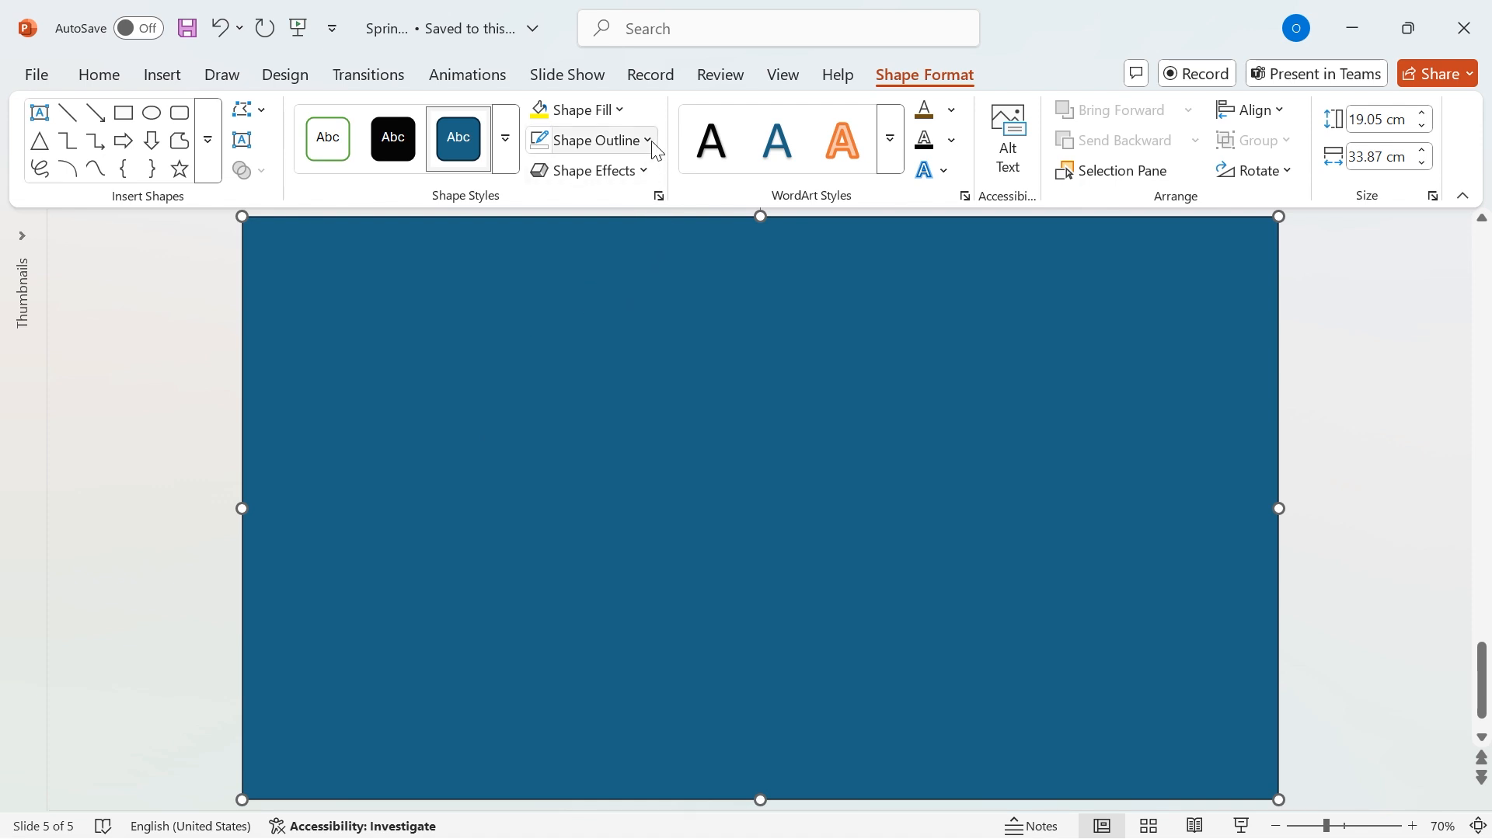
mouse_move(585, 619)
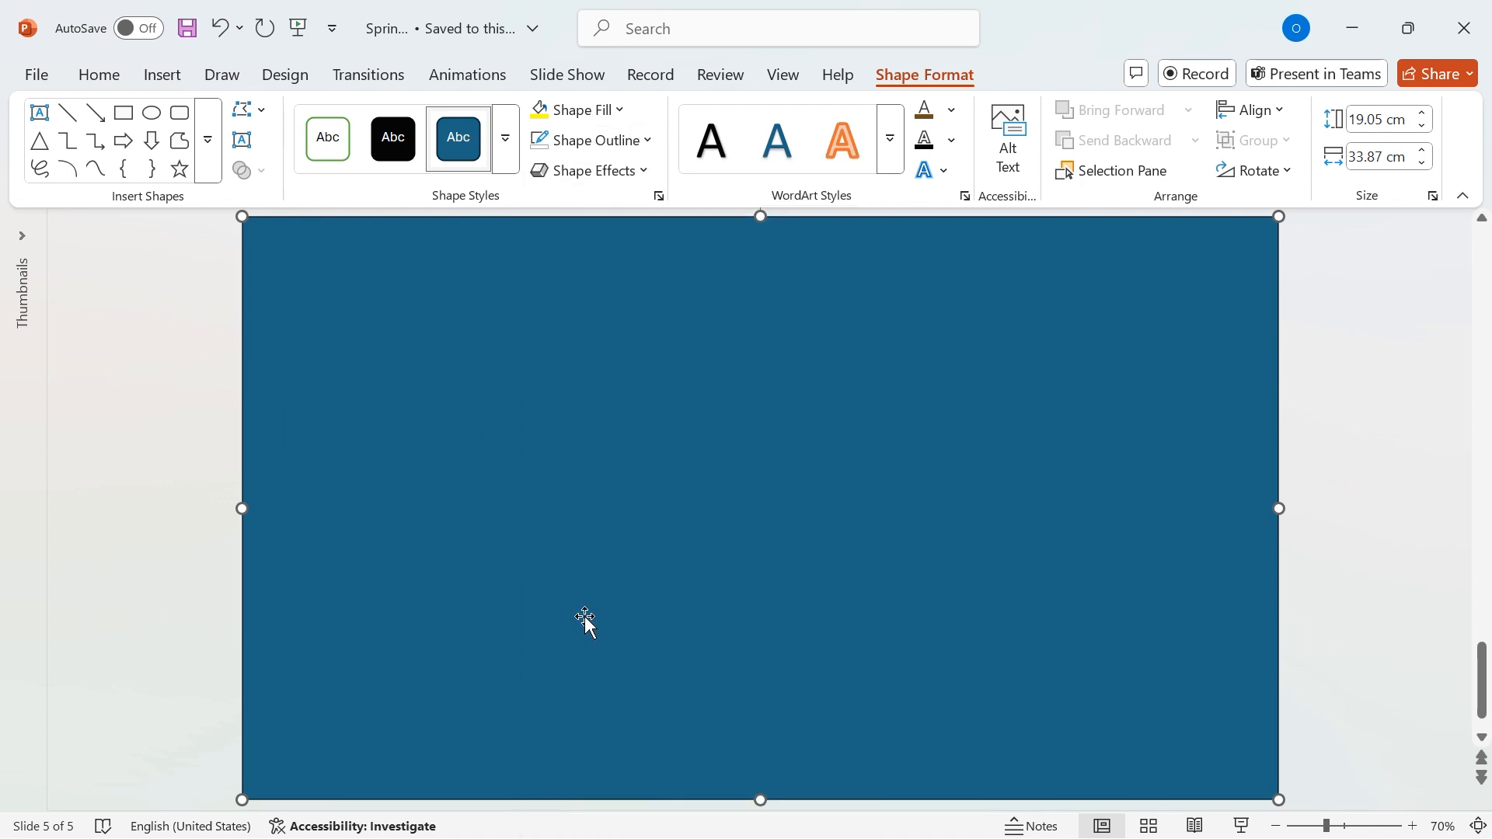
Step: Give the full-slide rectangle a gradient fill, with a custom deep orange first stop and a golden yellow last stop
right_click(585, 621)
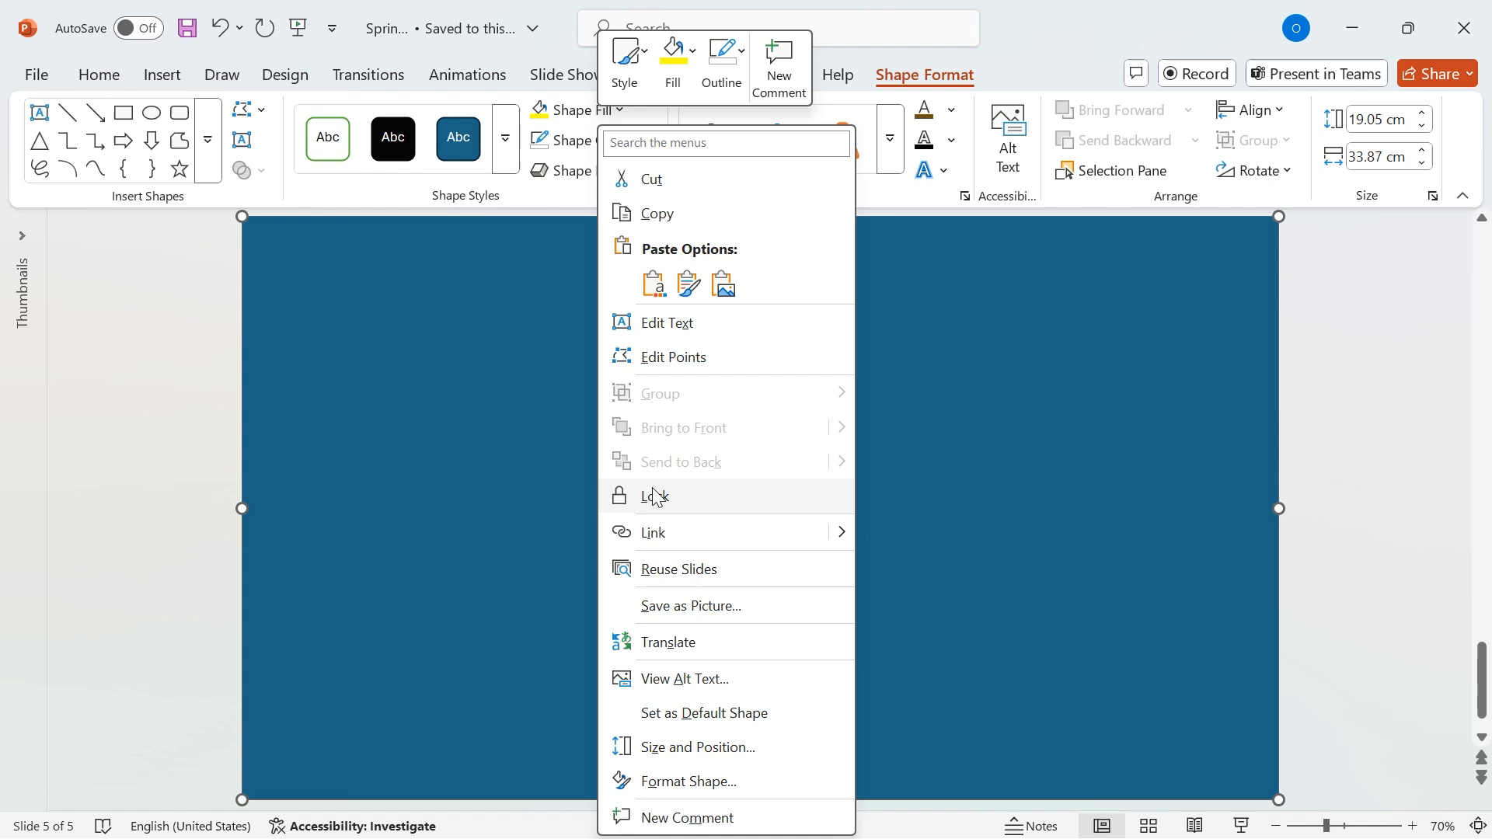
click(688, 781)
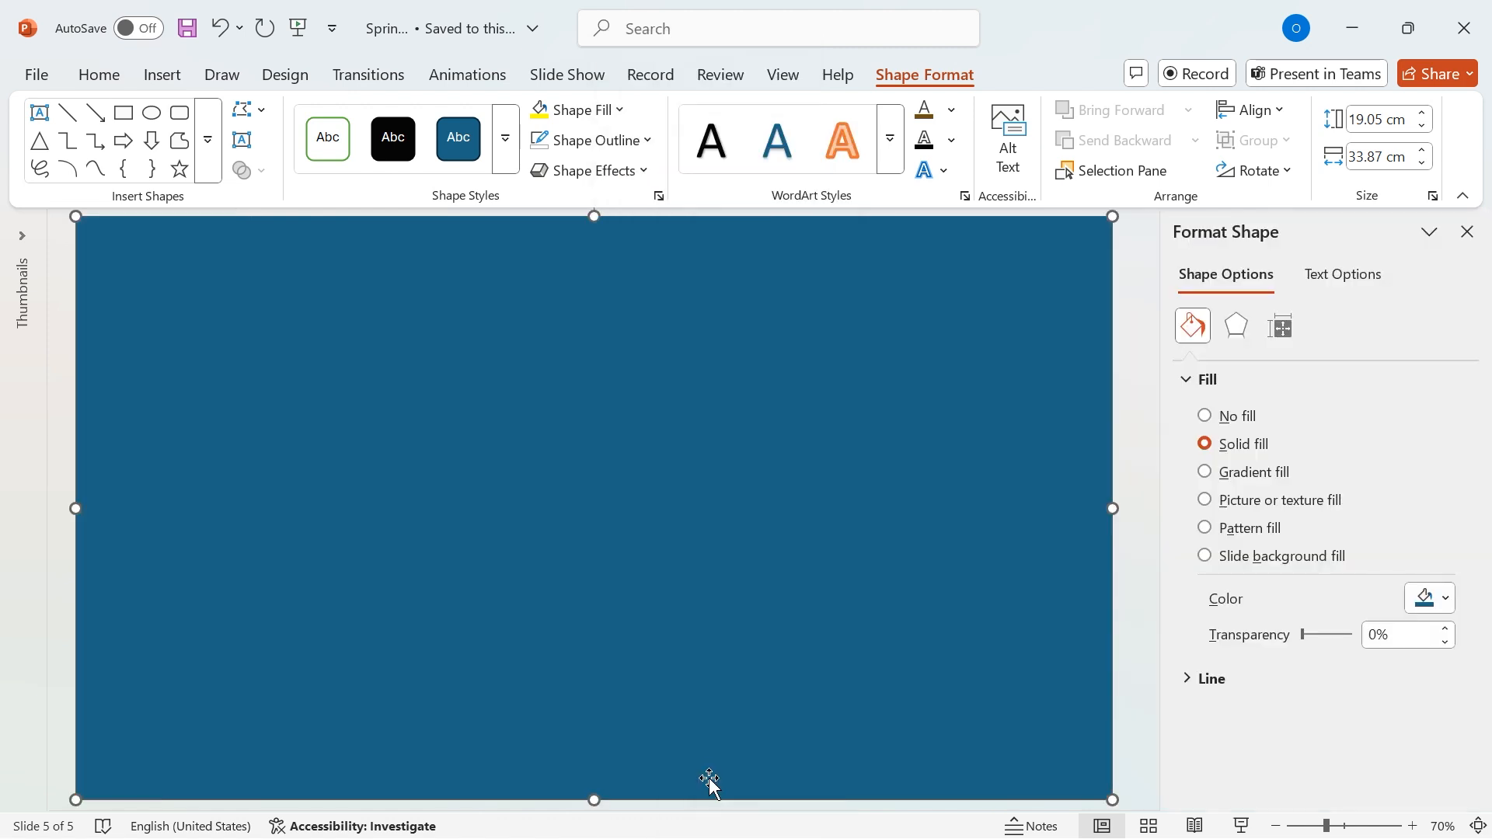
click(1205, 471)
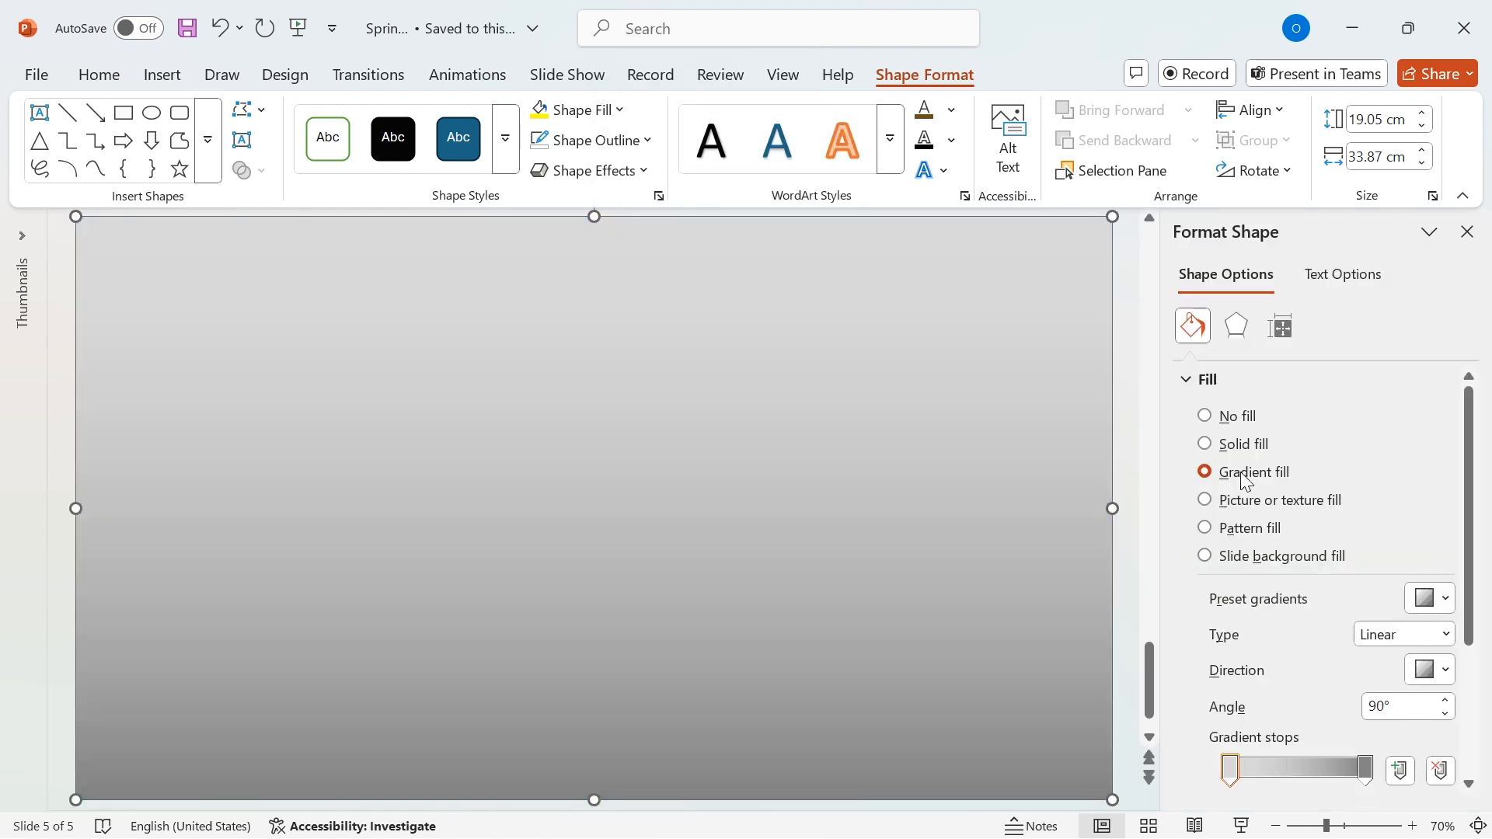
scroll(down, 3)
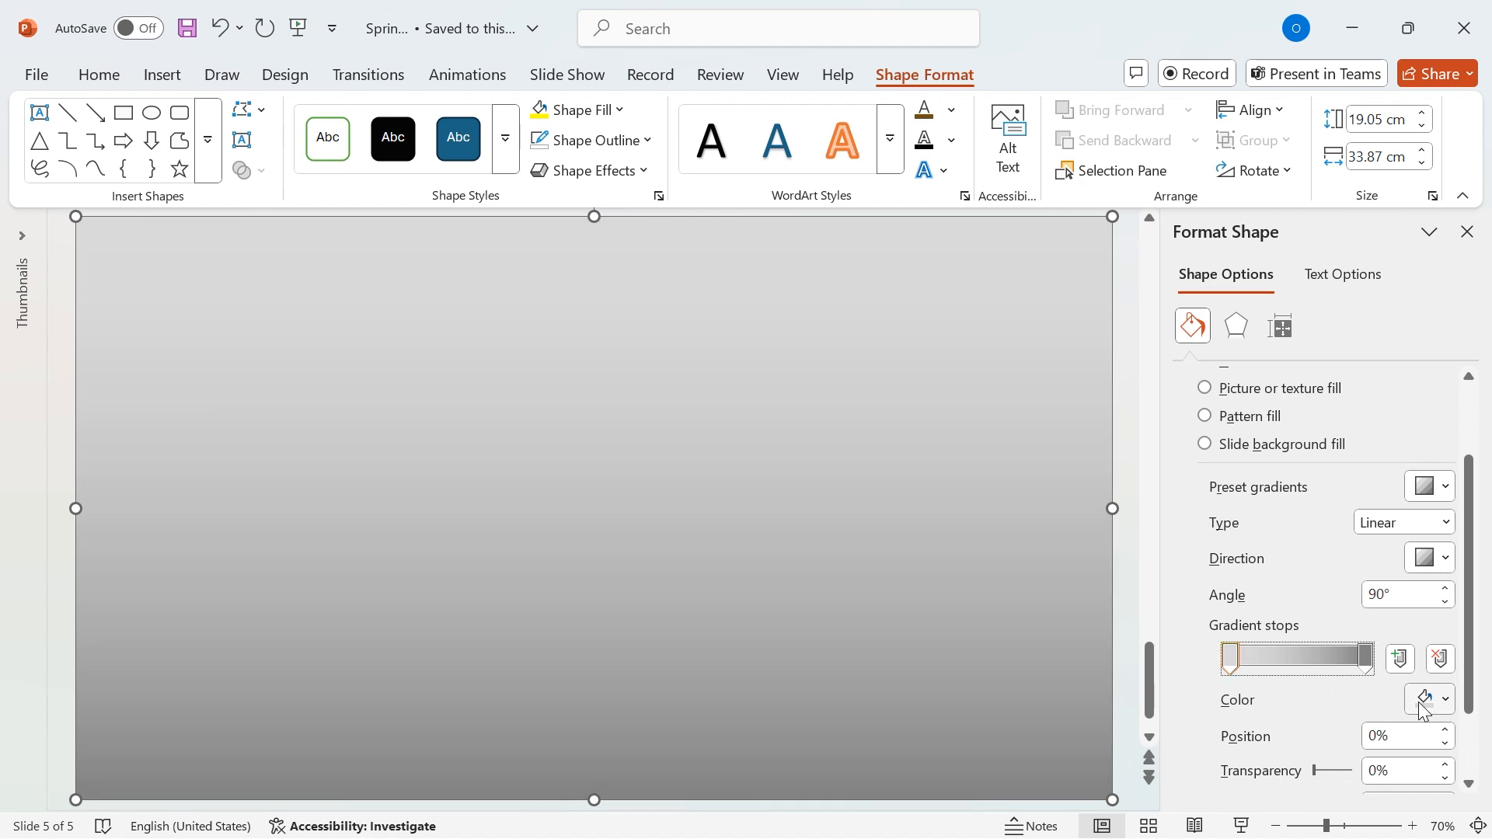
click(1442, 699)
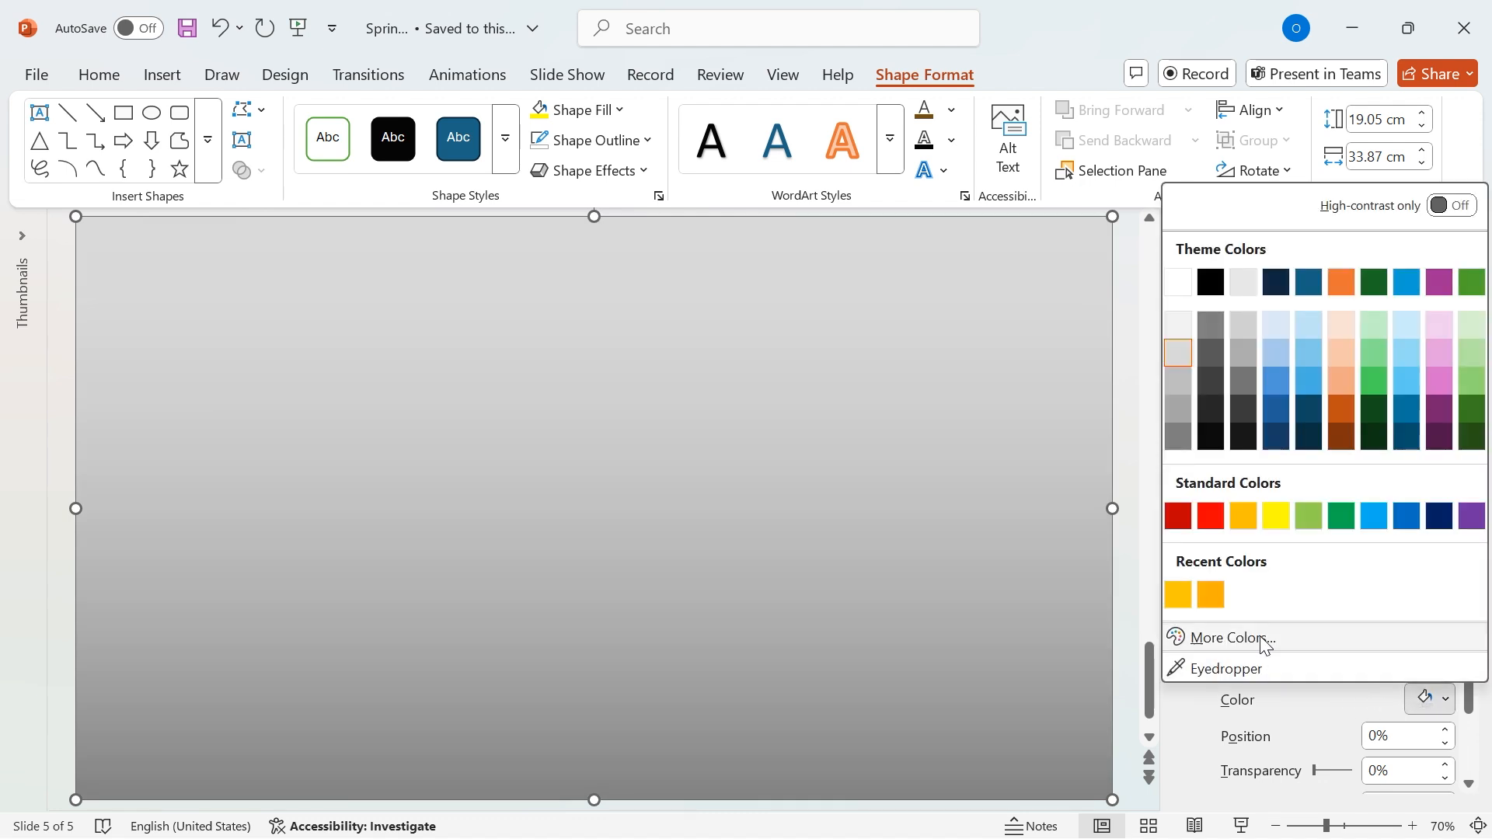
click(1231, 637)
text(175)
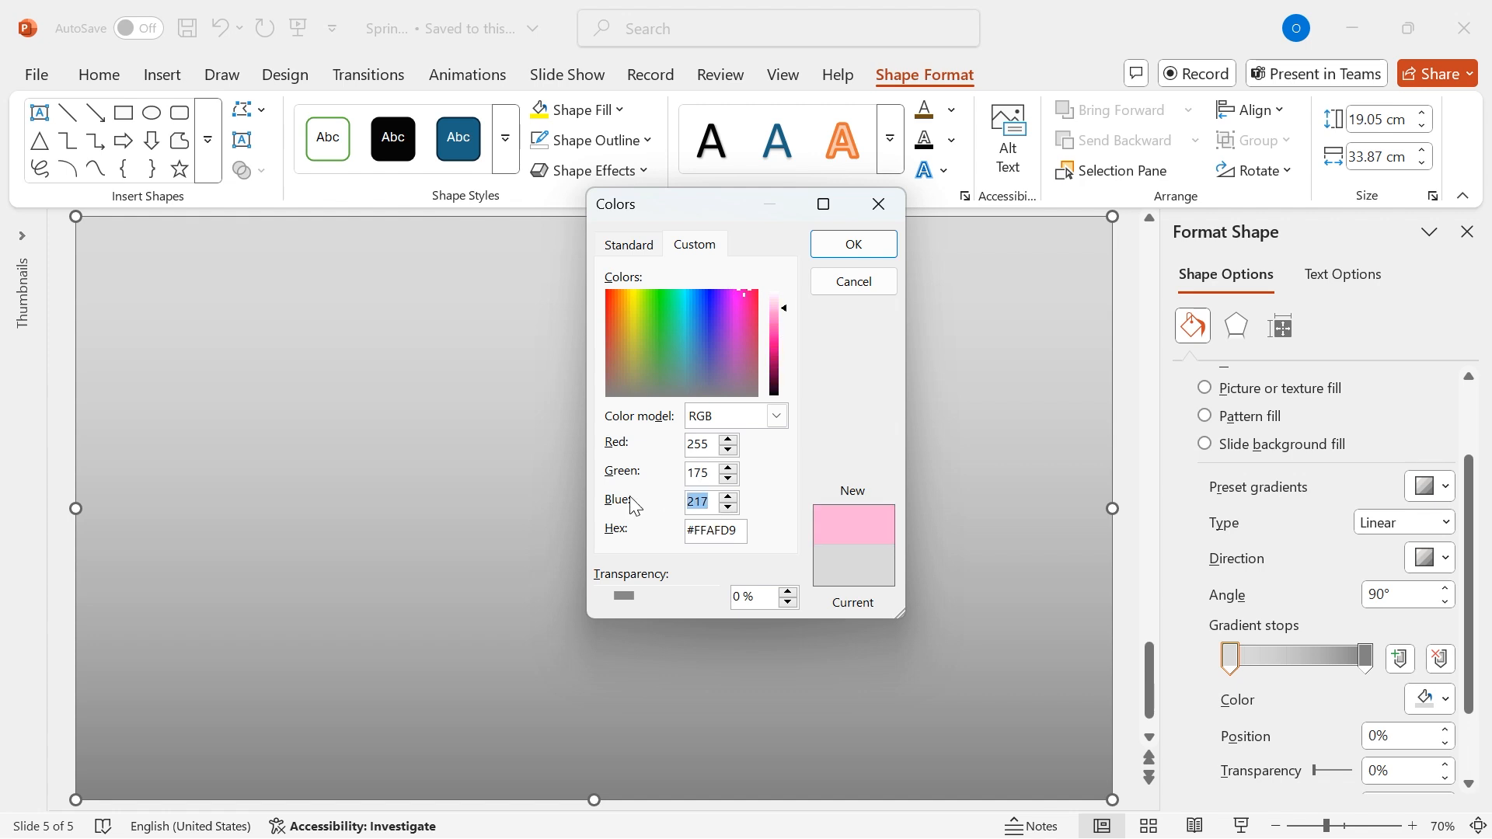
click(852, 243)
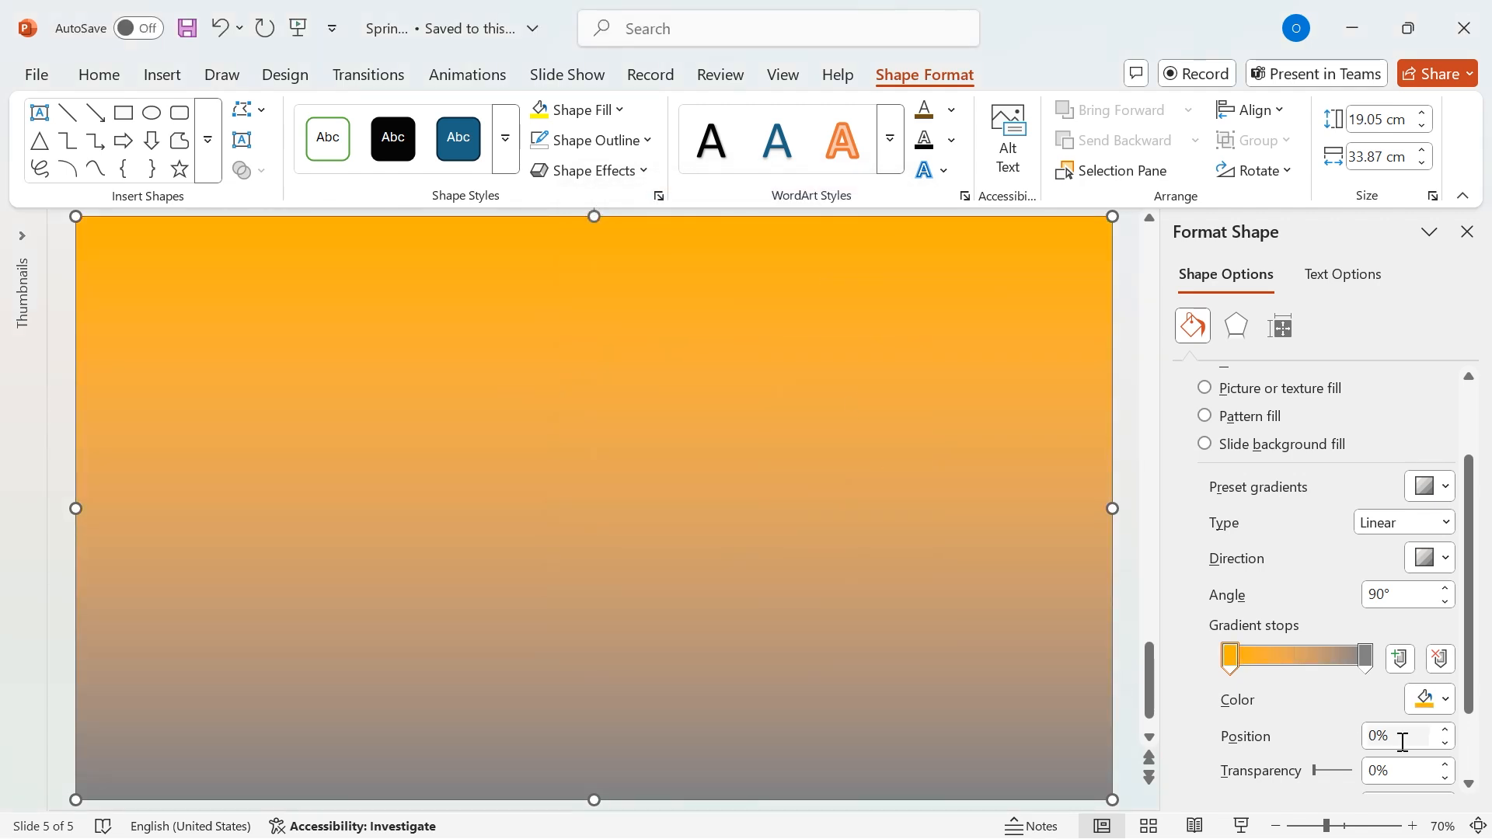
click(1441, 700)
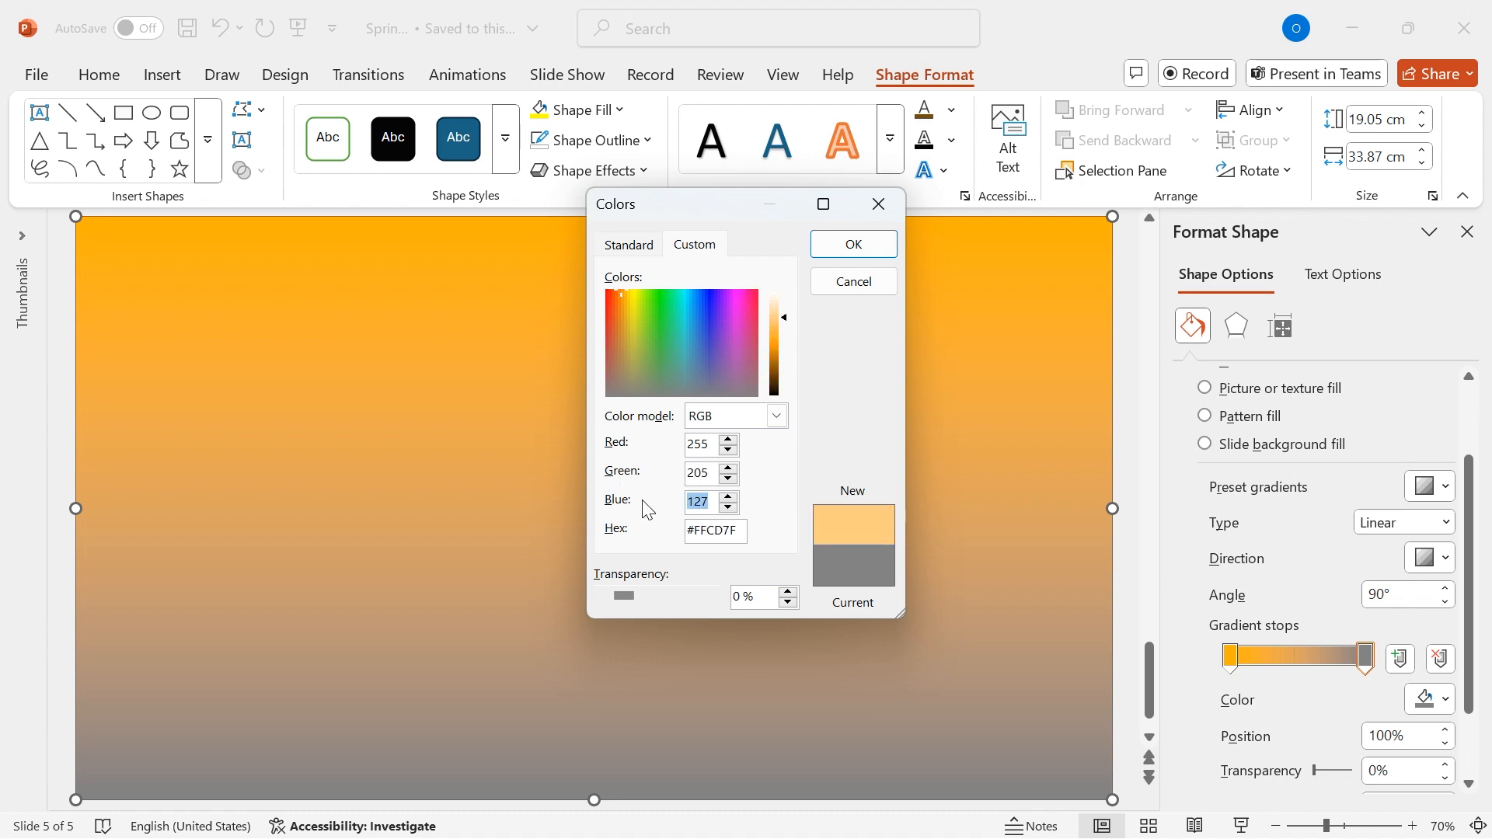
click(851, 243)
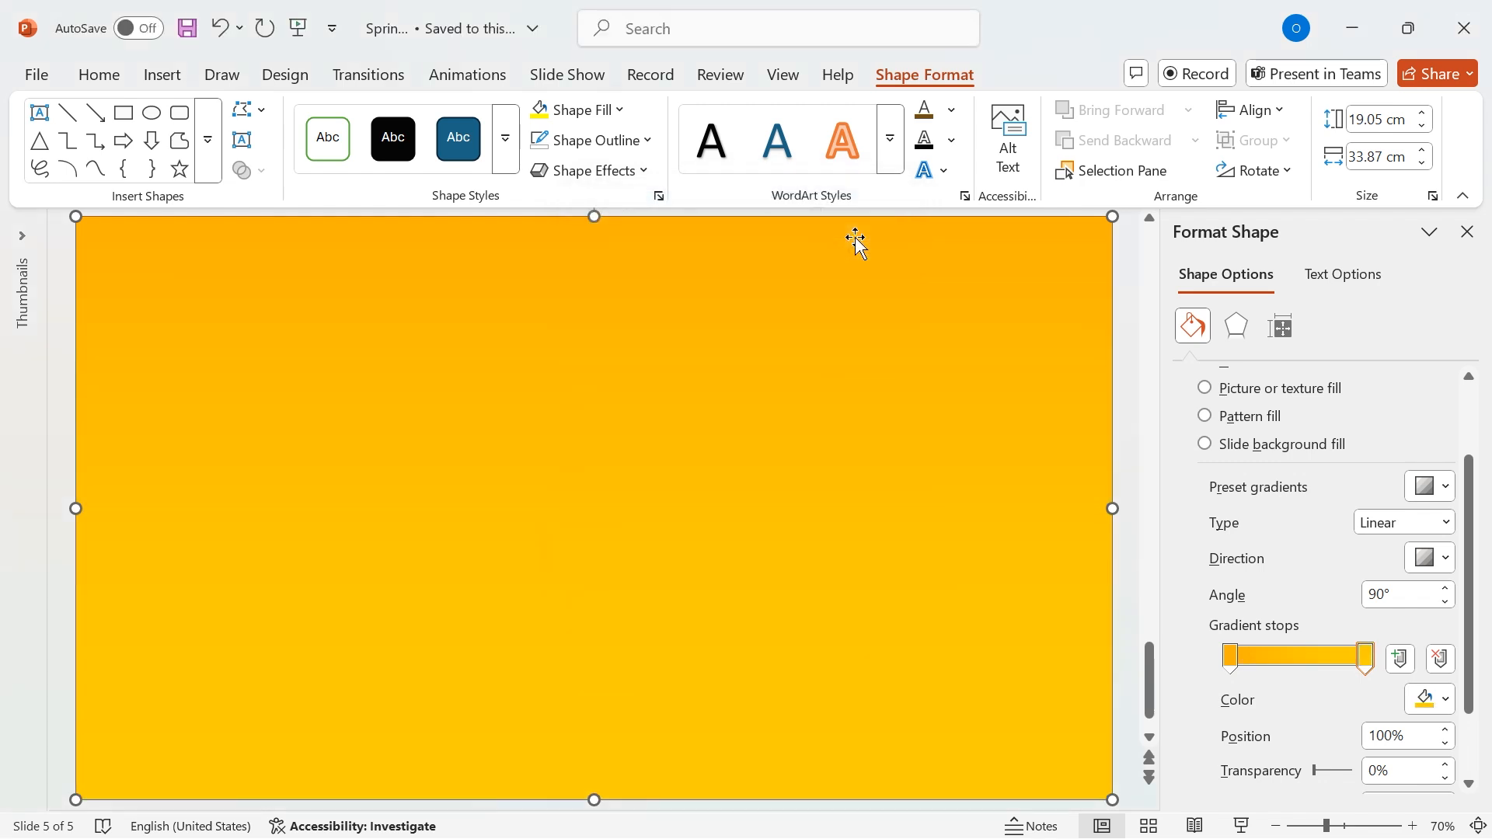
mouse_move(1454, 297)
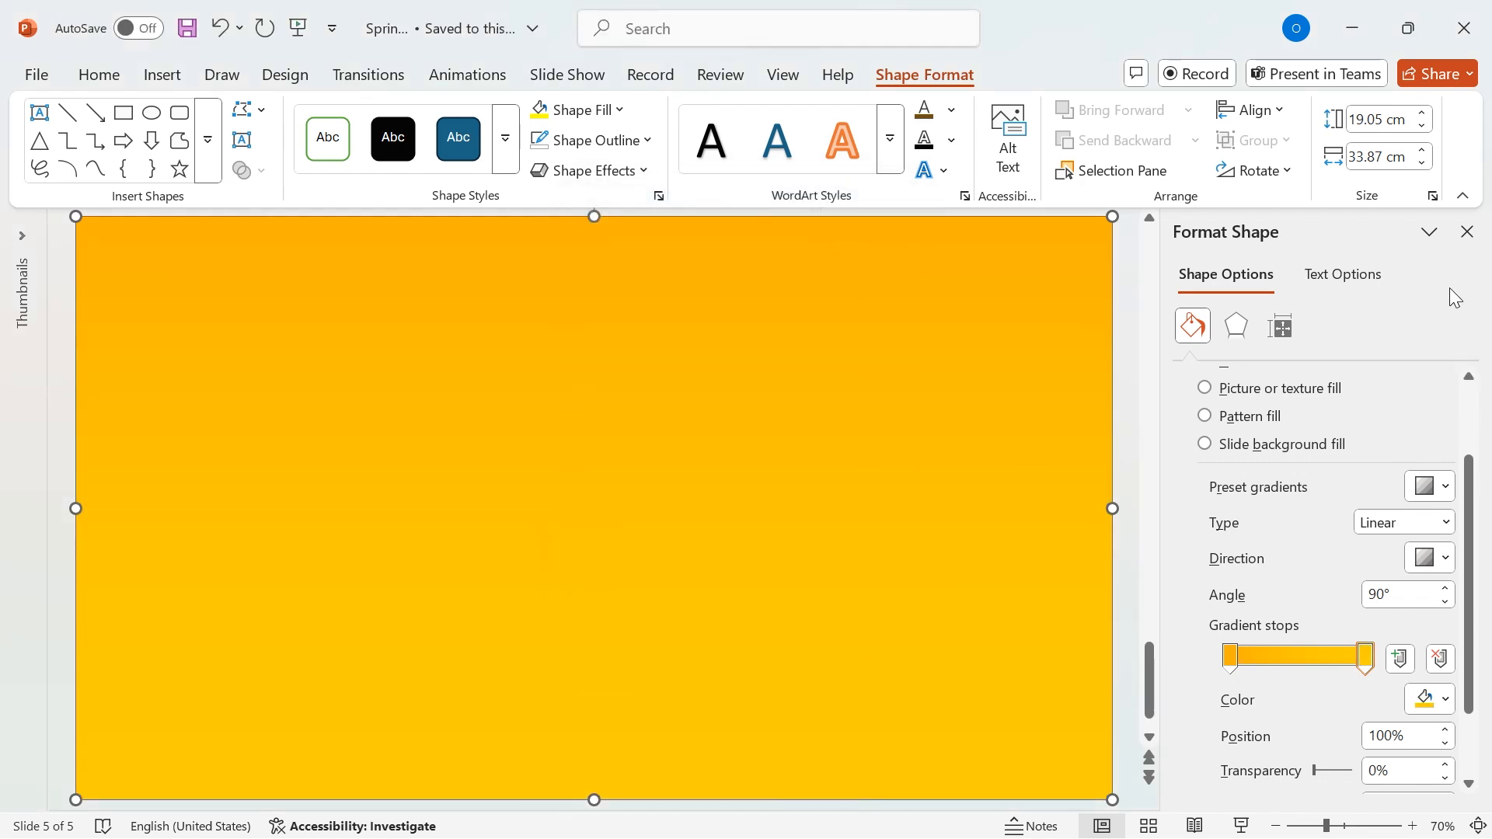
click(1468, 231)
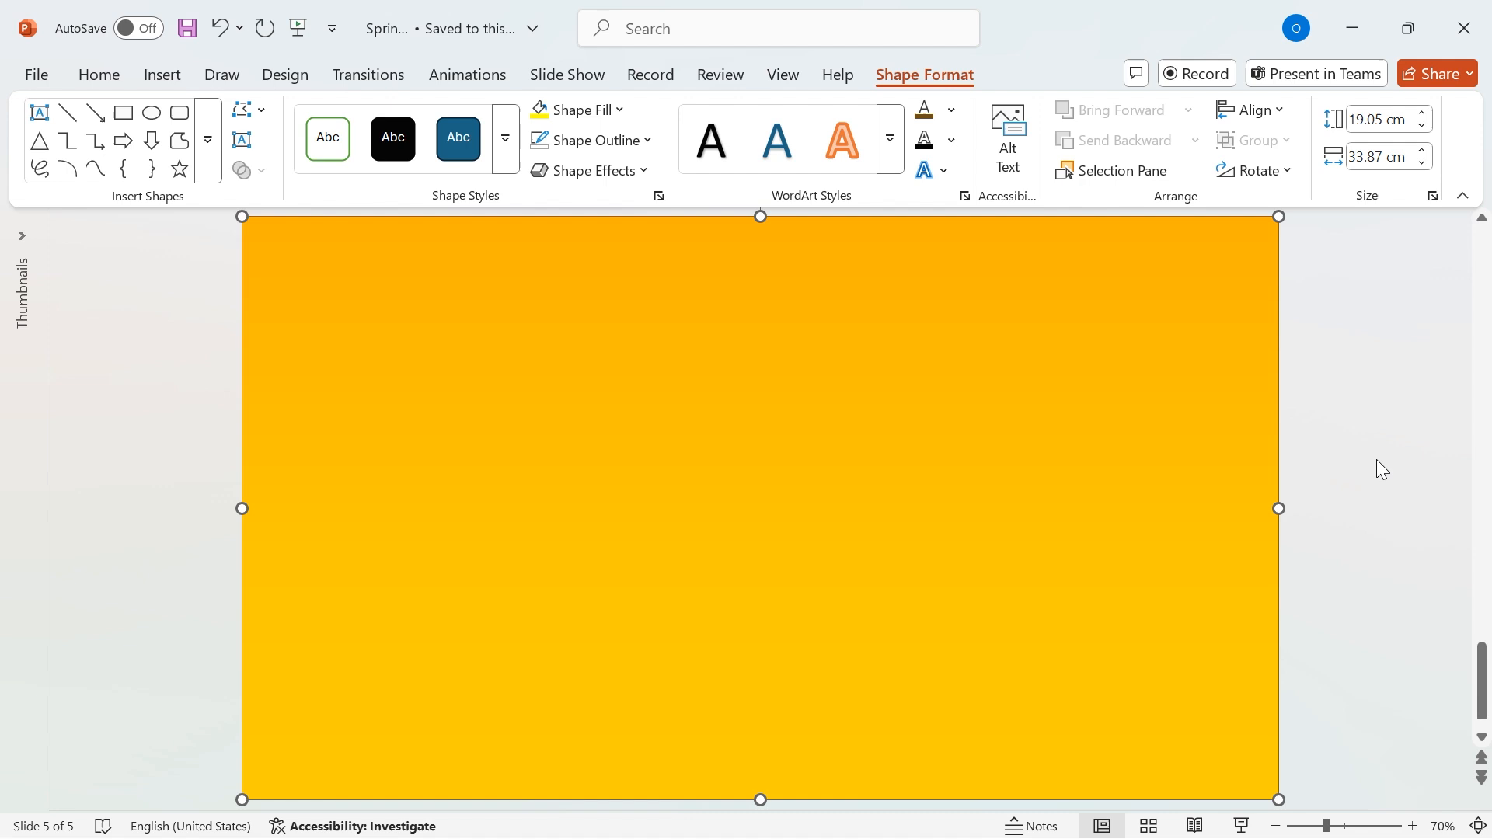
Step: Draw a top-right circle, then subtract an overlapping bar to trim its overflow
click(98, 74)
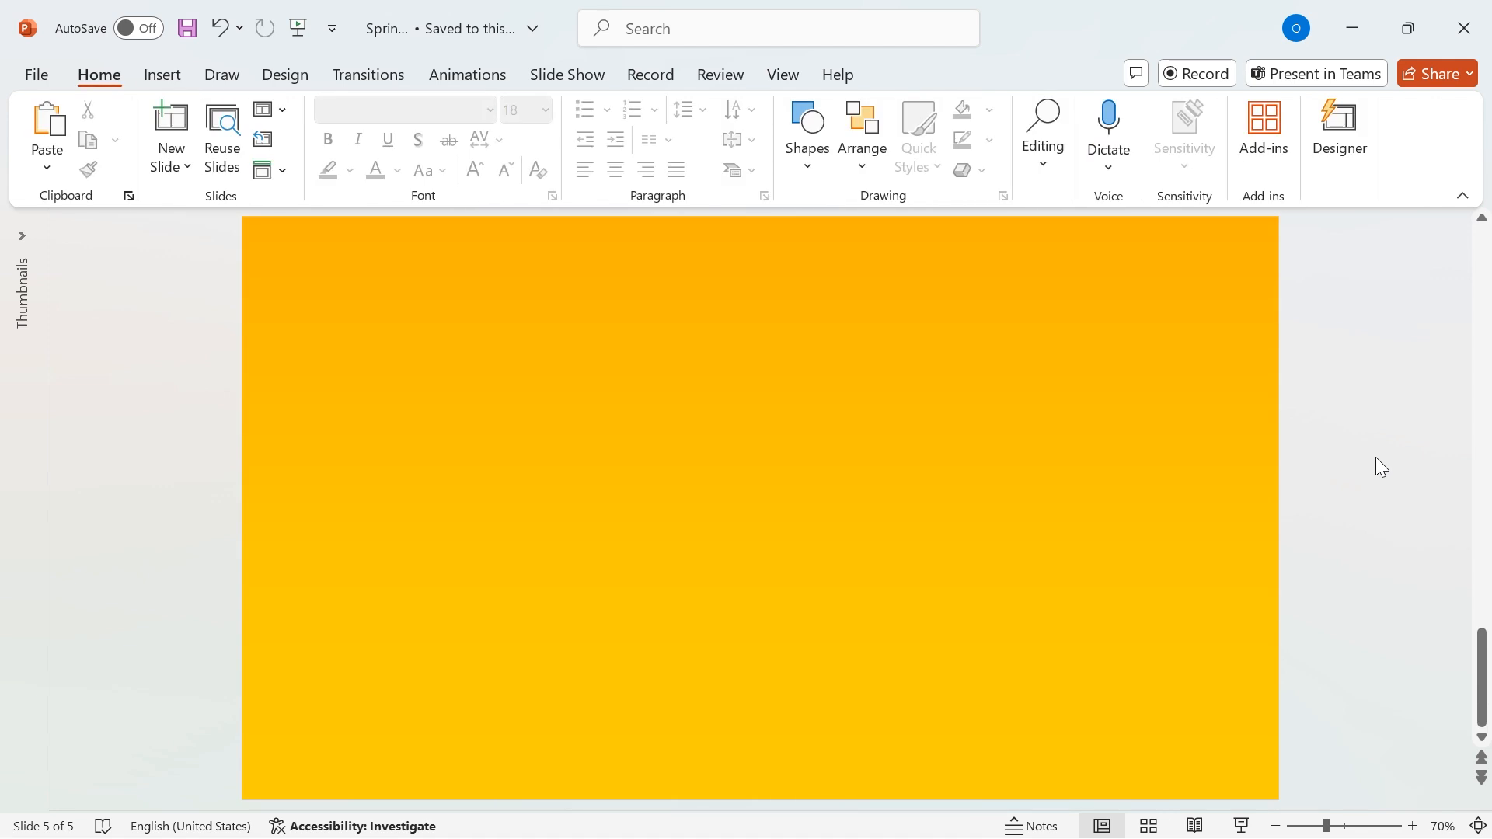
mouse_move(1327, 618)
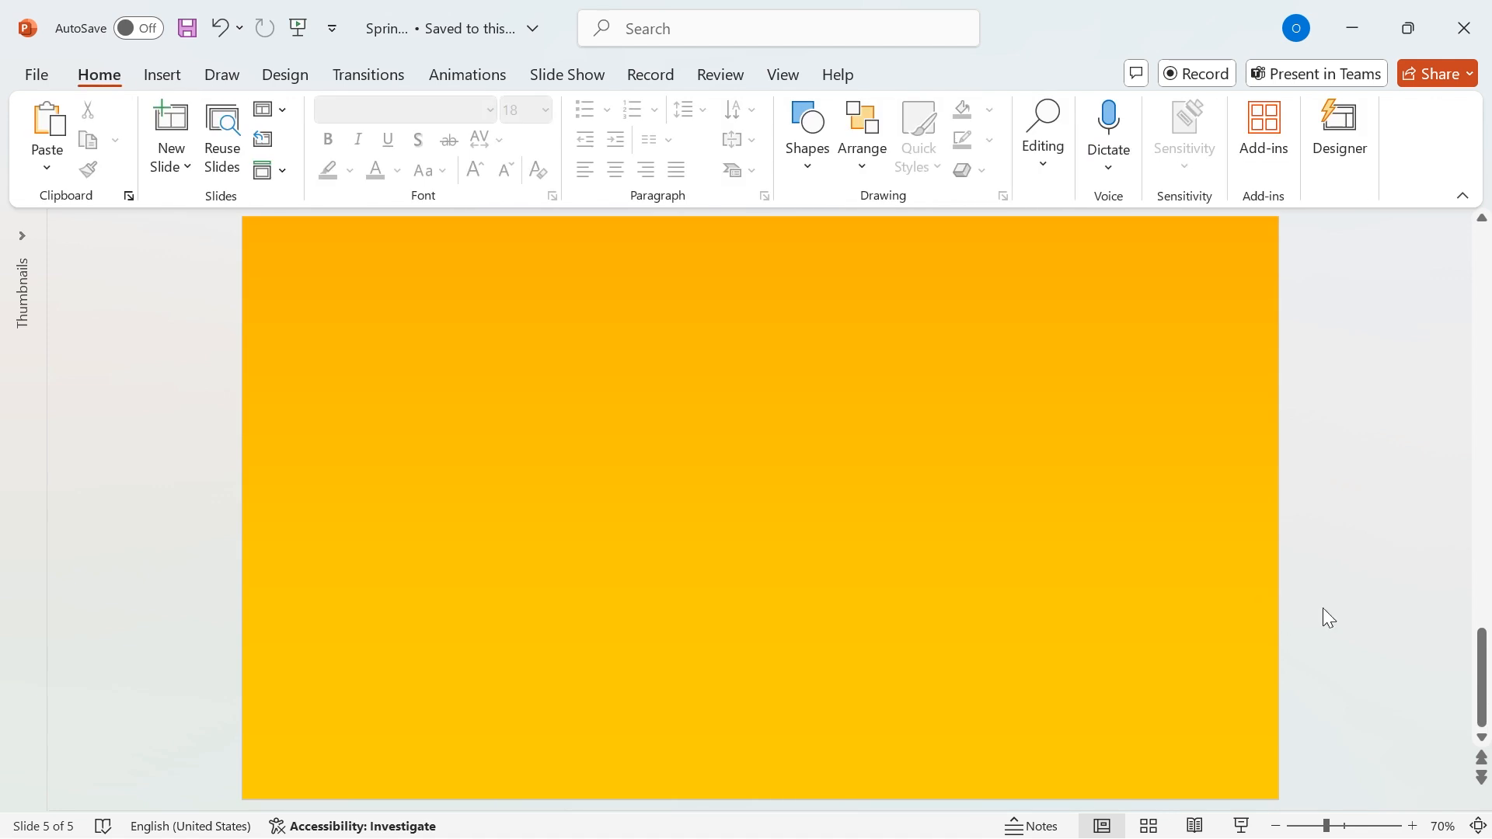
mouse_move(831, 217)
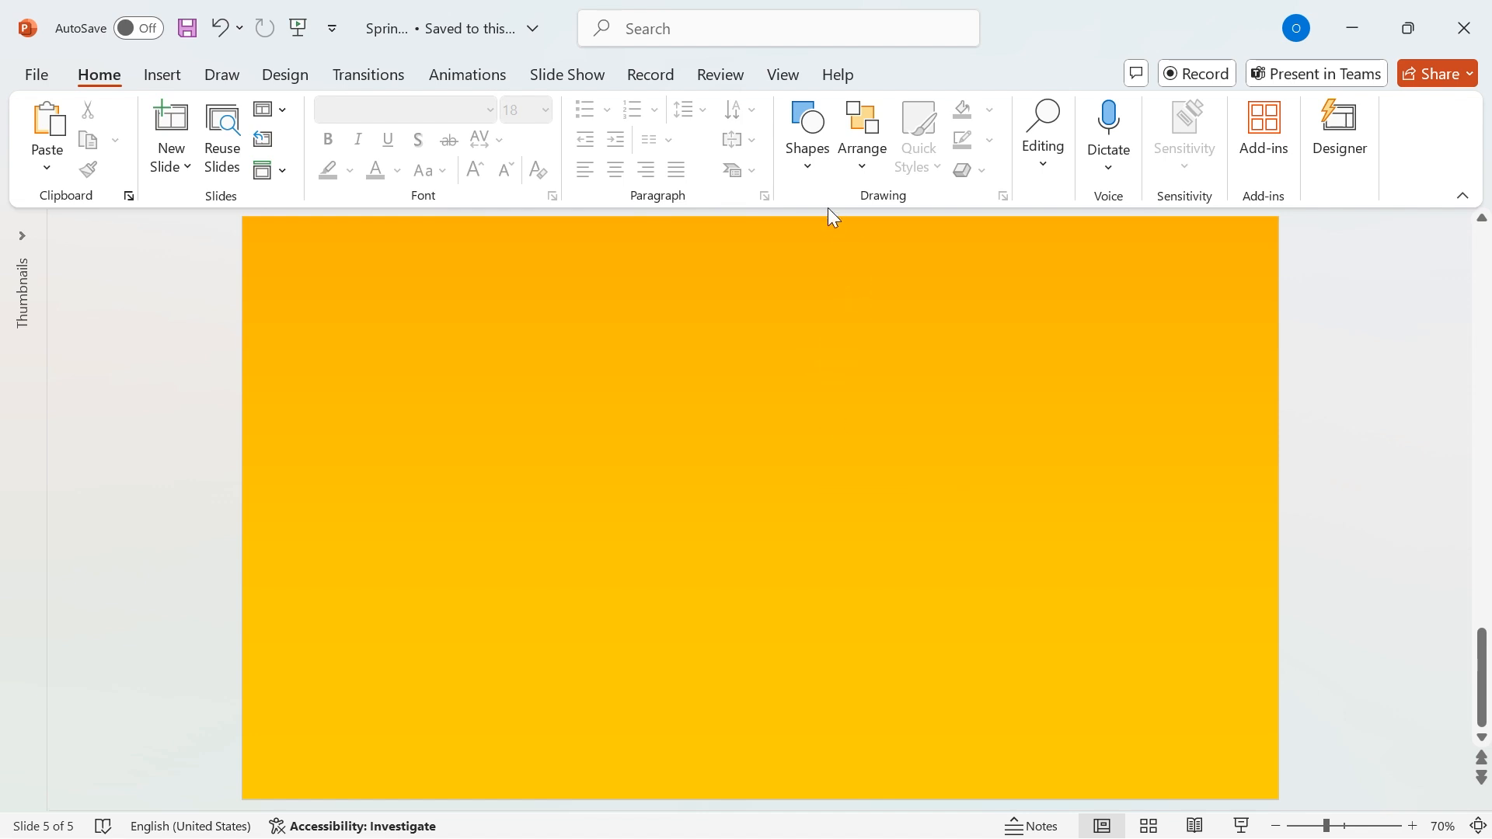
click(806, 133)
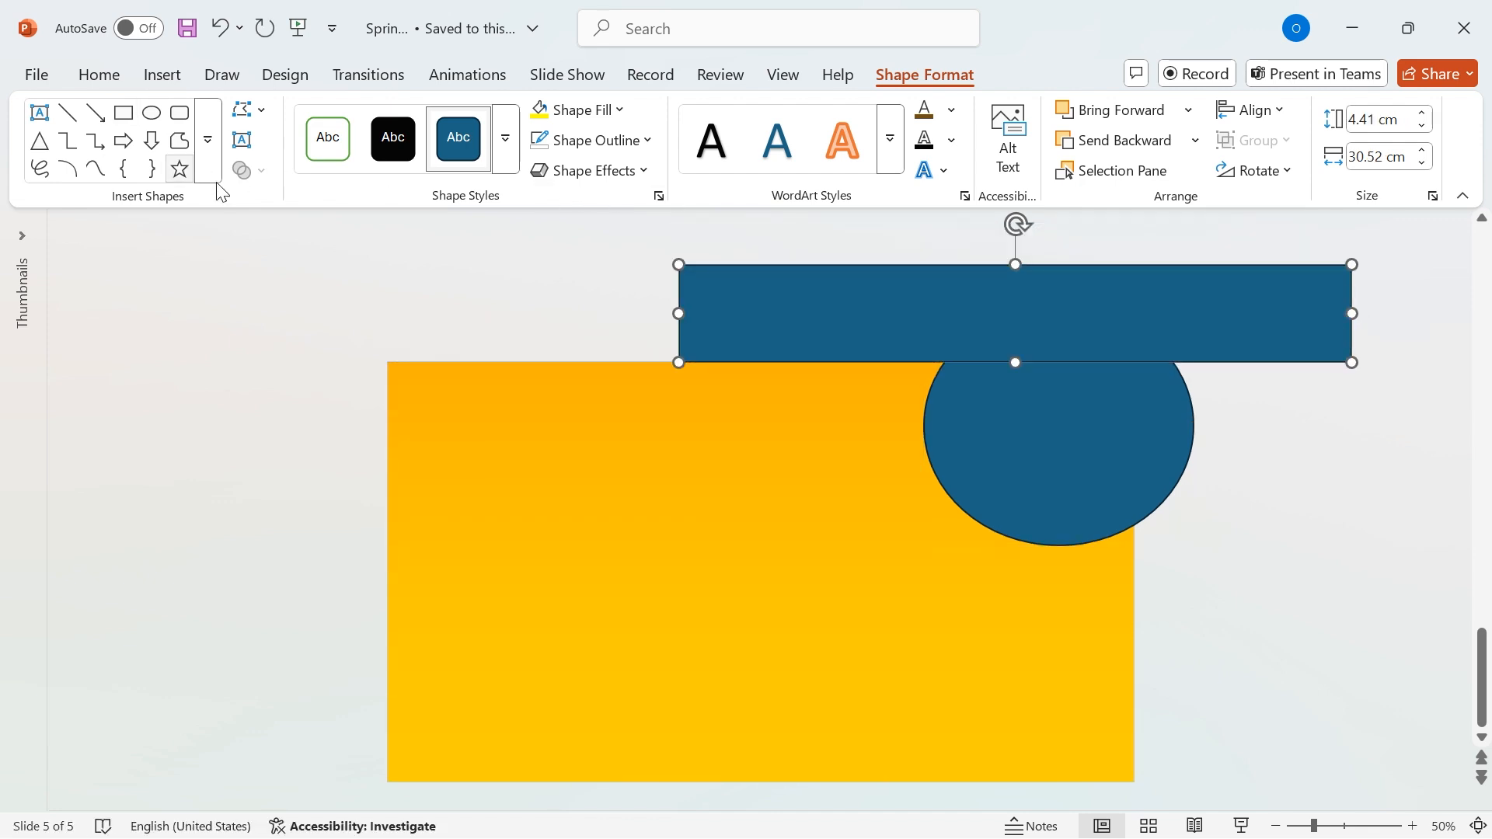
click(1056, 448)
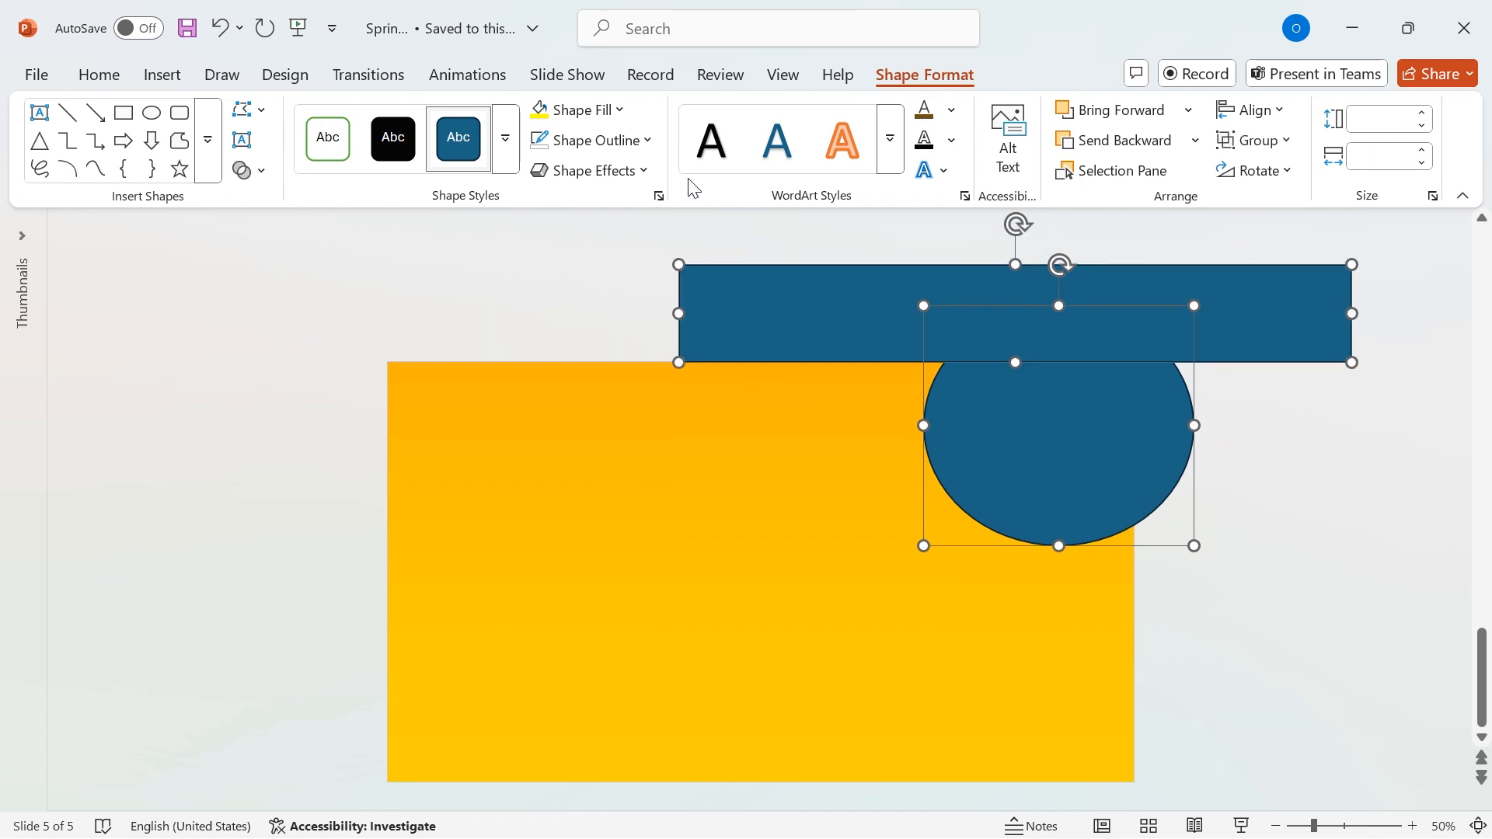
click(245, 169)
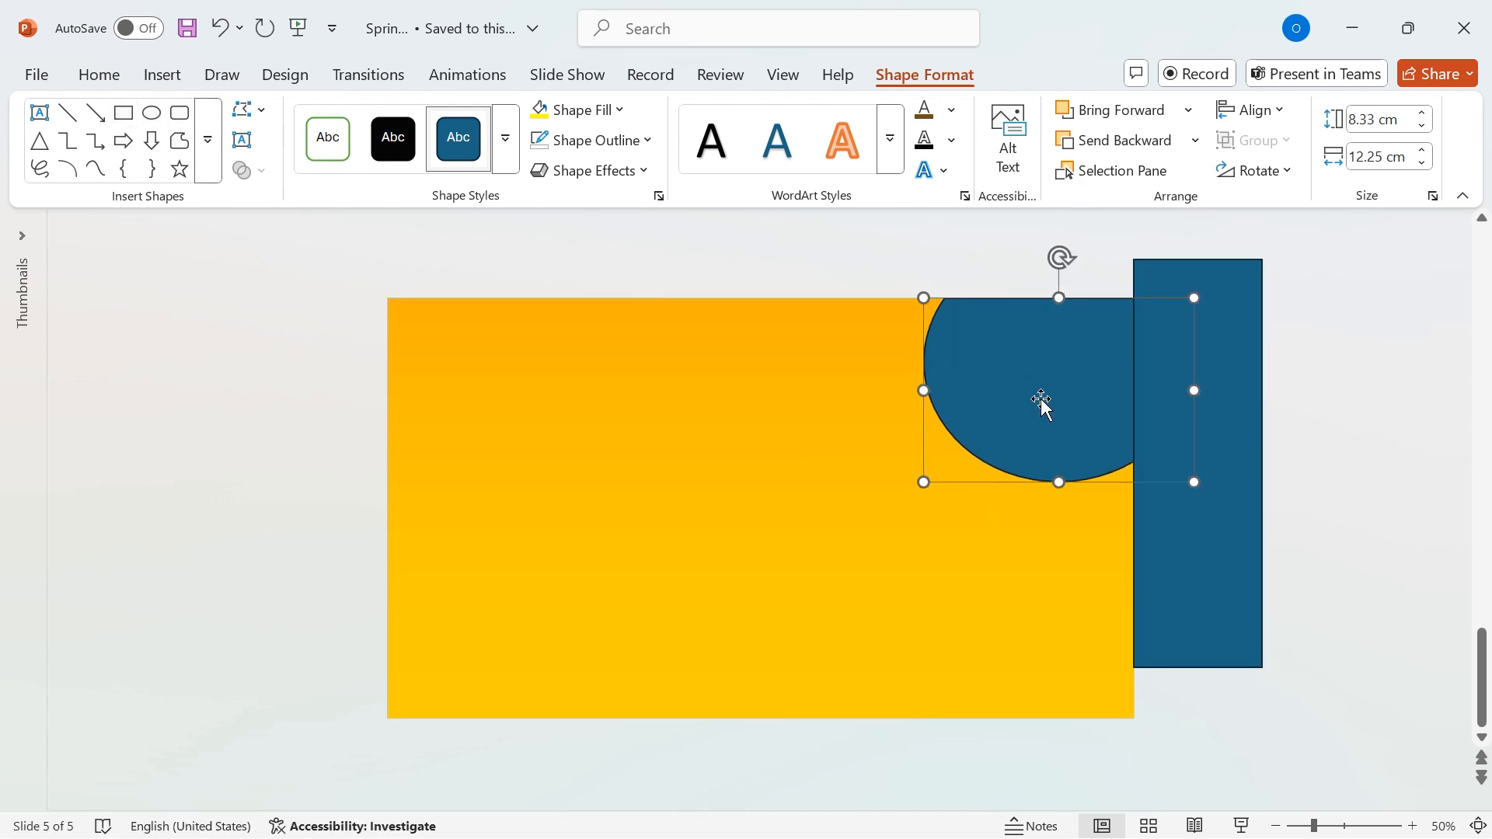
click(242, 170)
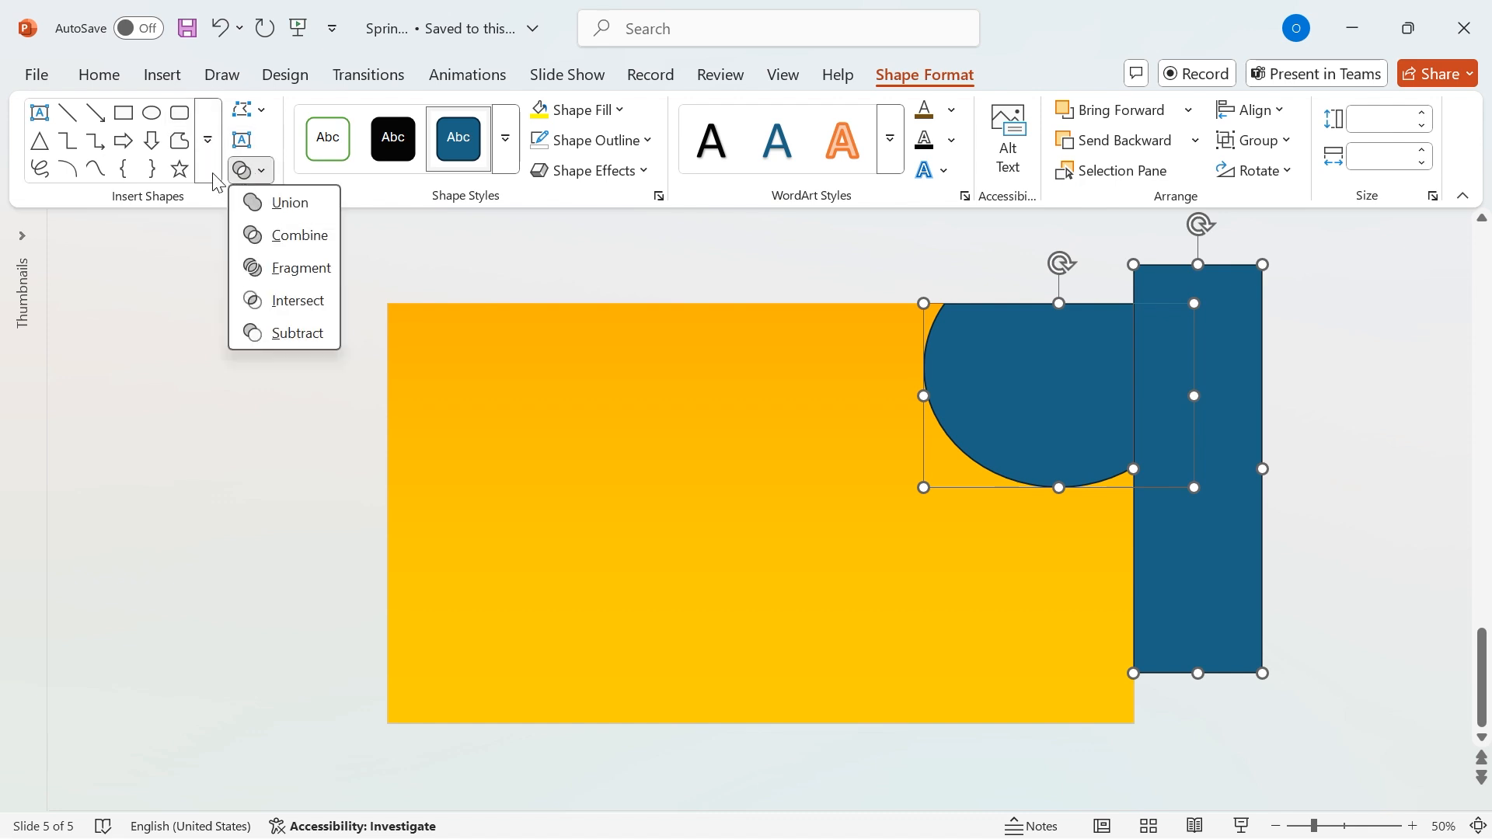
click(296, 333)
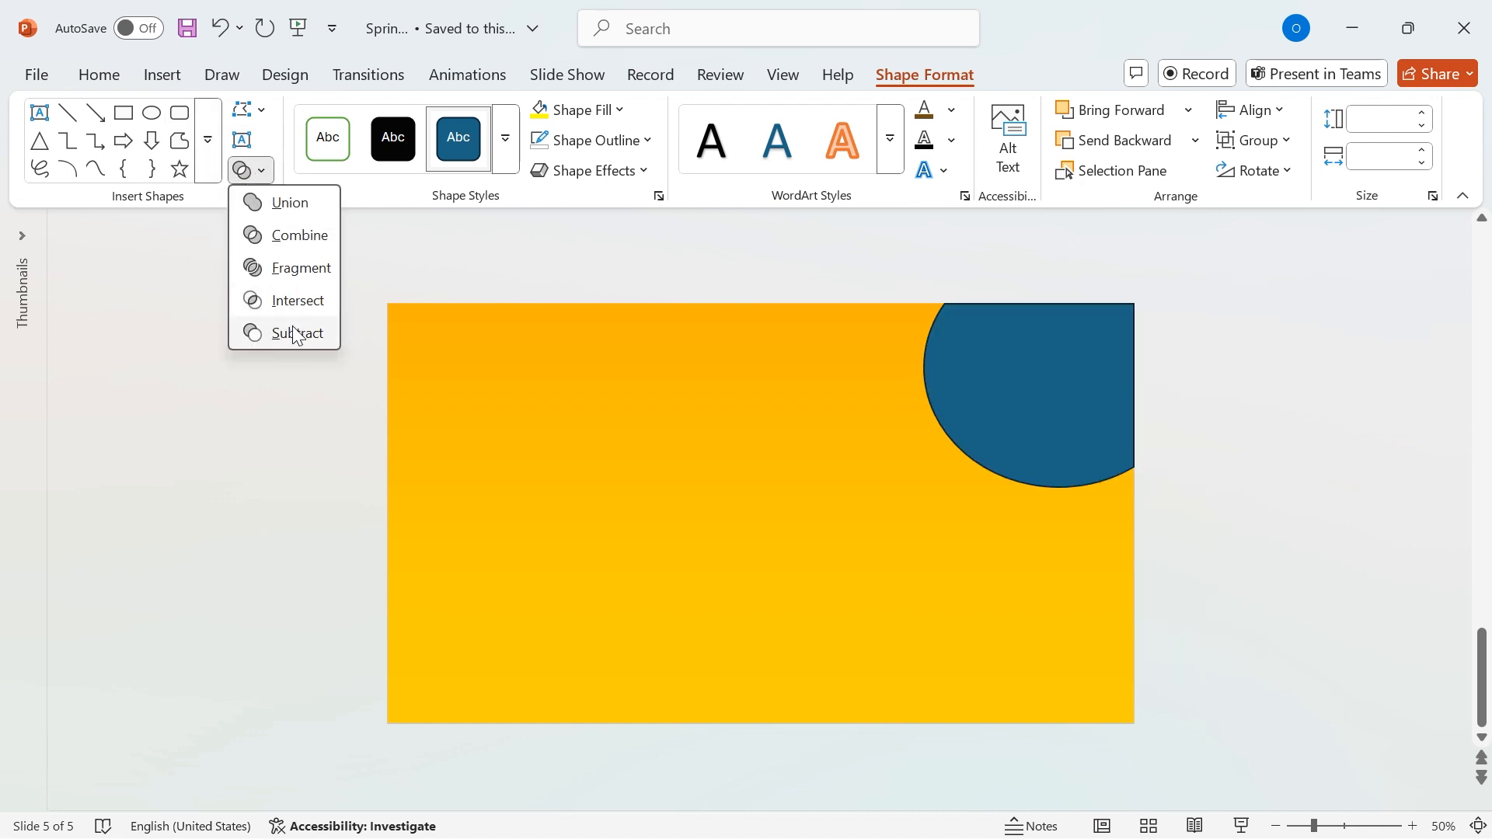
click(297, 333)
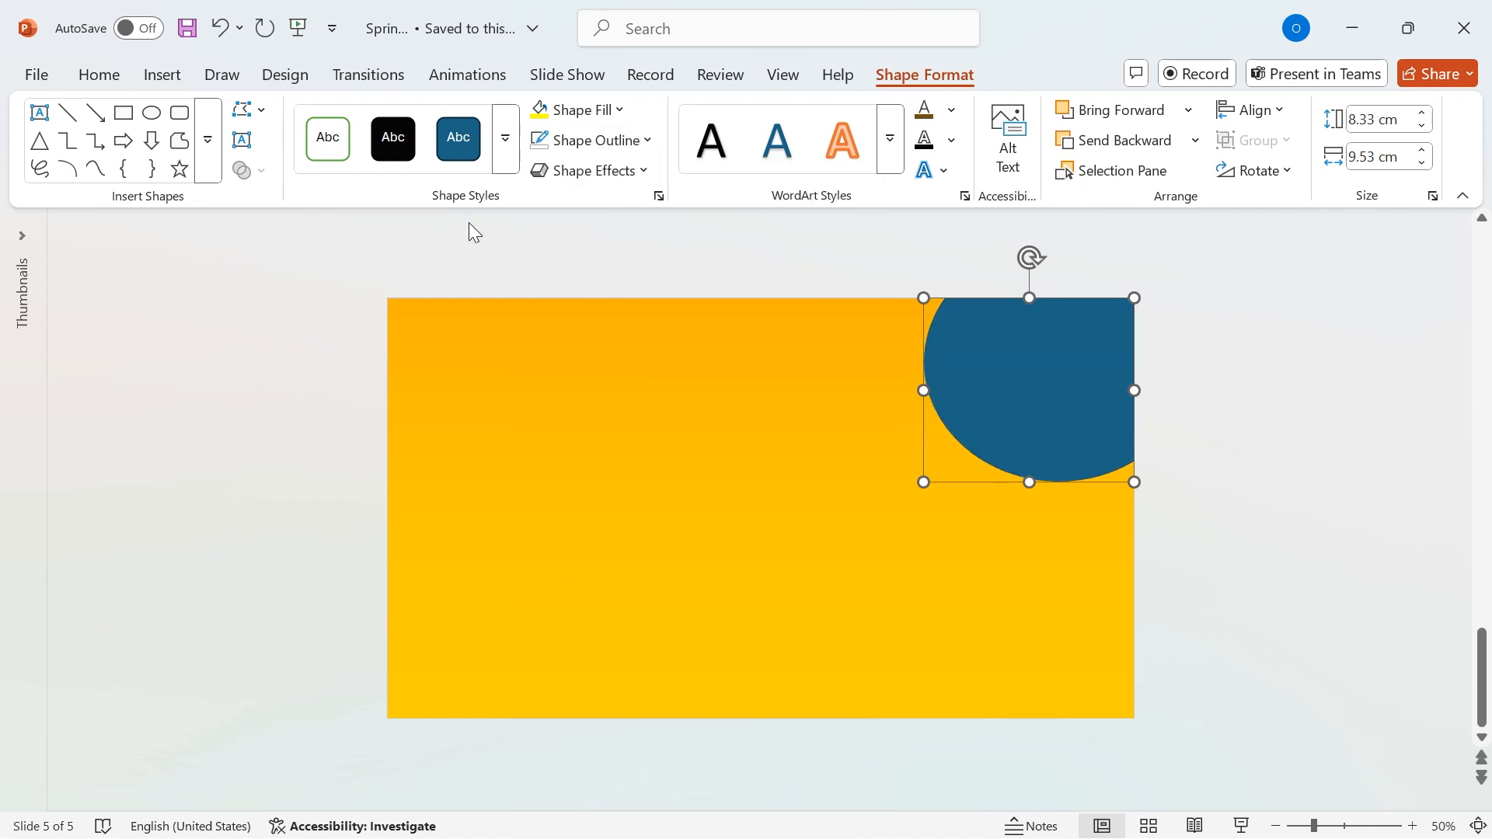
Step: Fill the trimmed corner circle golden yellow and give it 40 pt soft edges
click(577, 109)
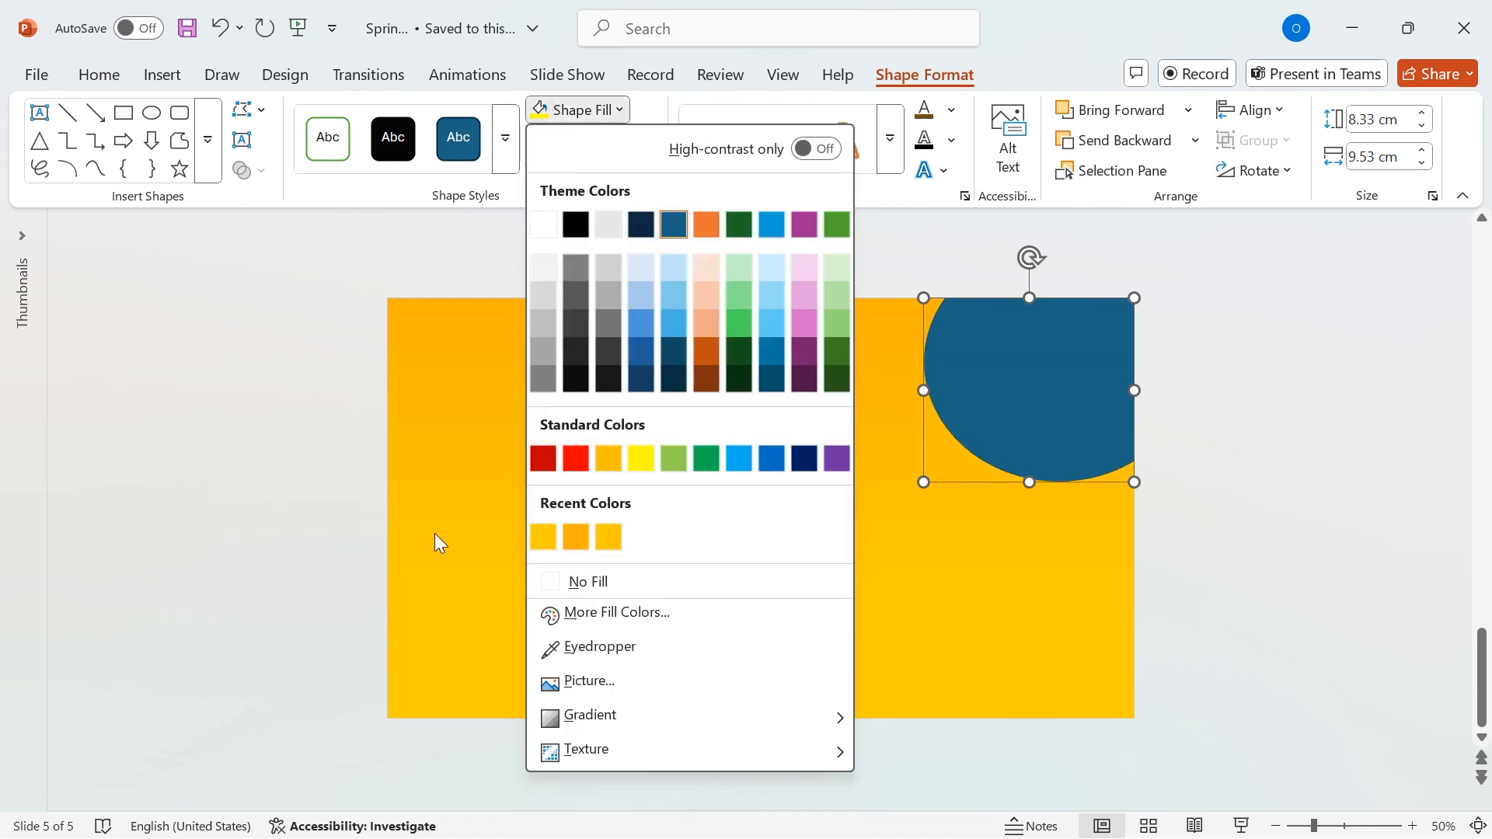
click(543, 535)
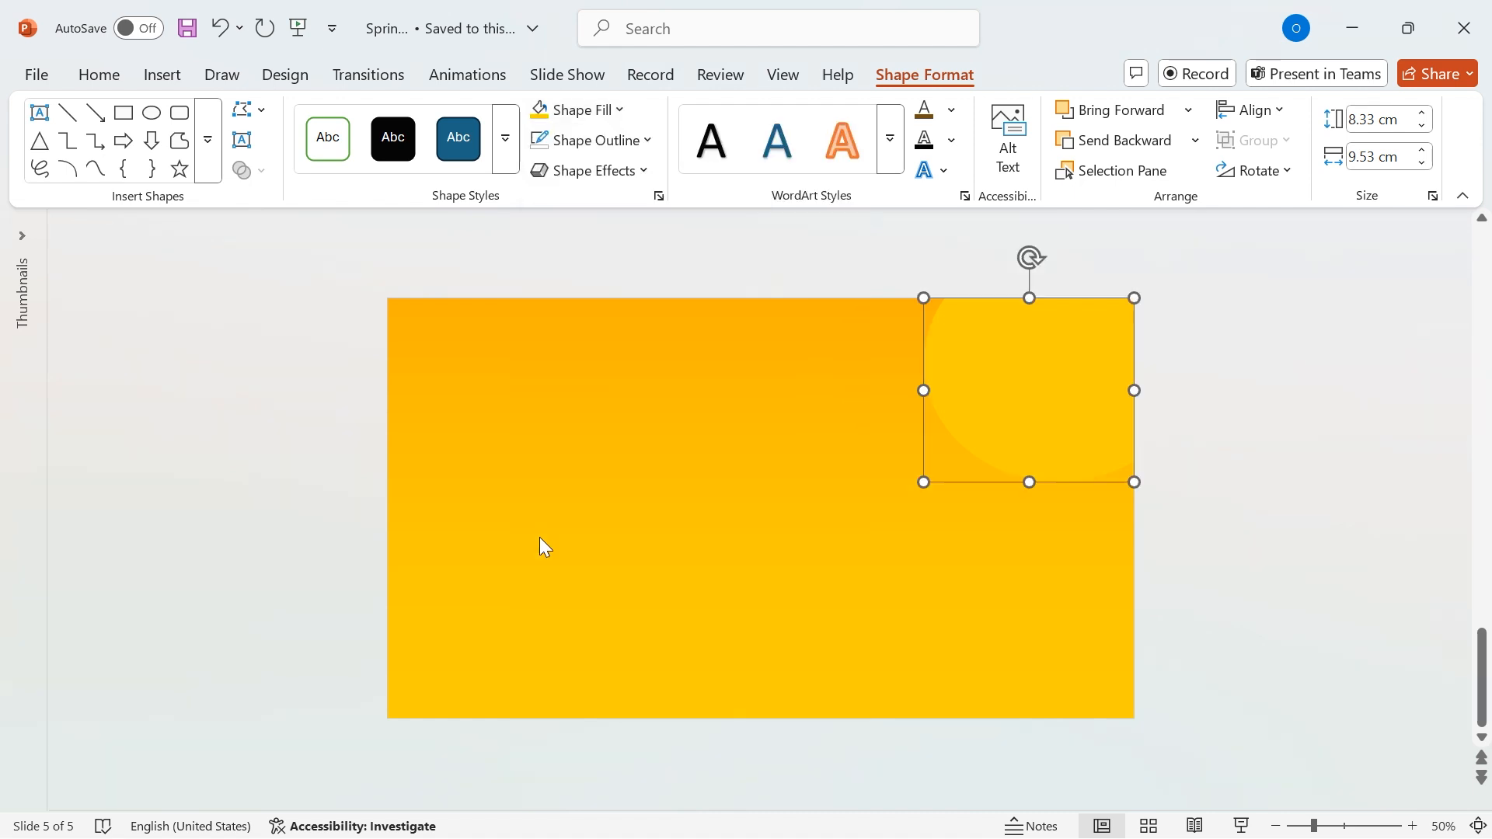
mouse_move(899, 372)
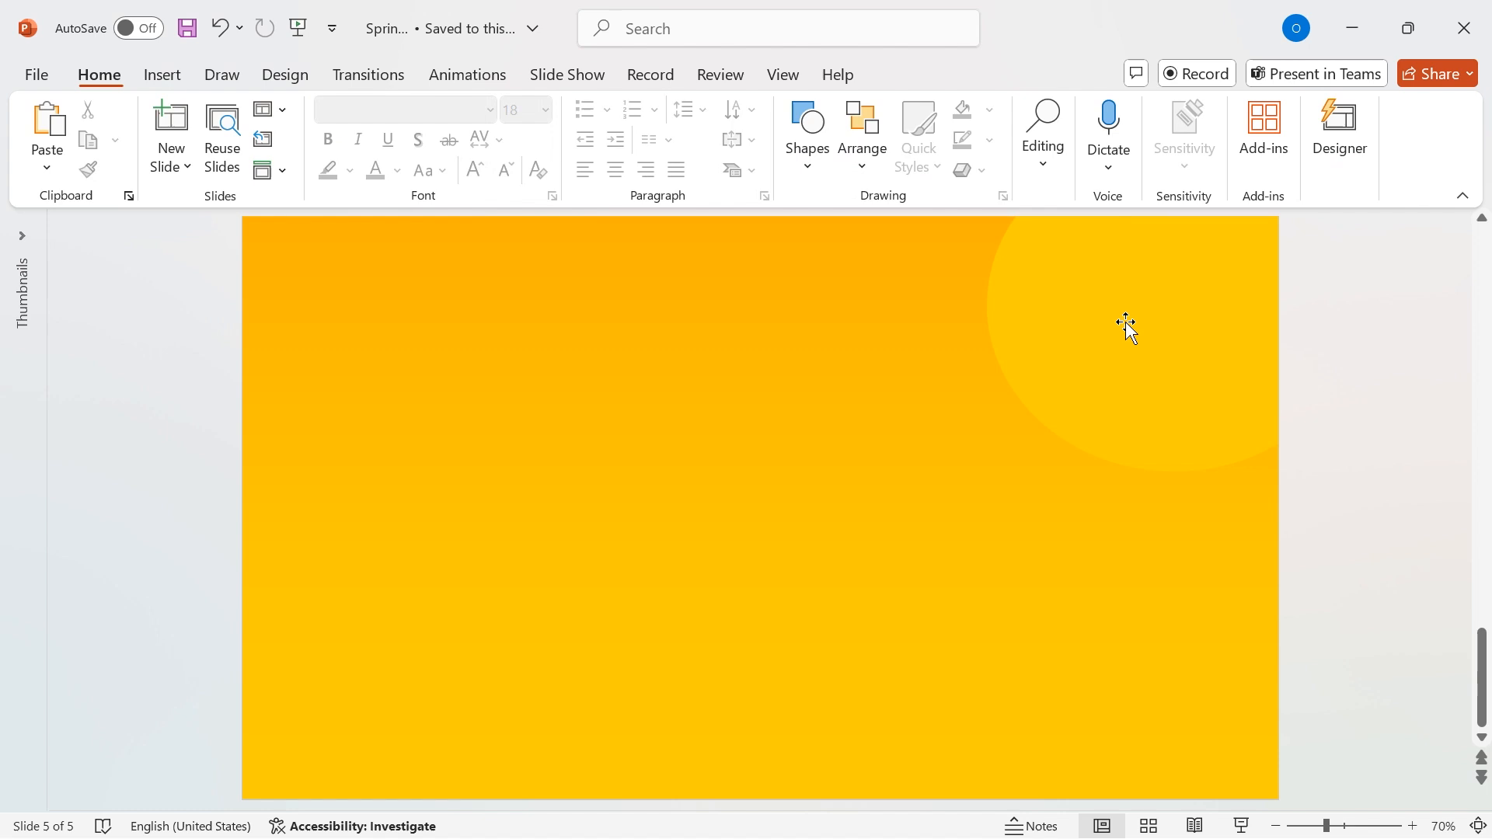
right_click(1128, 328)
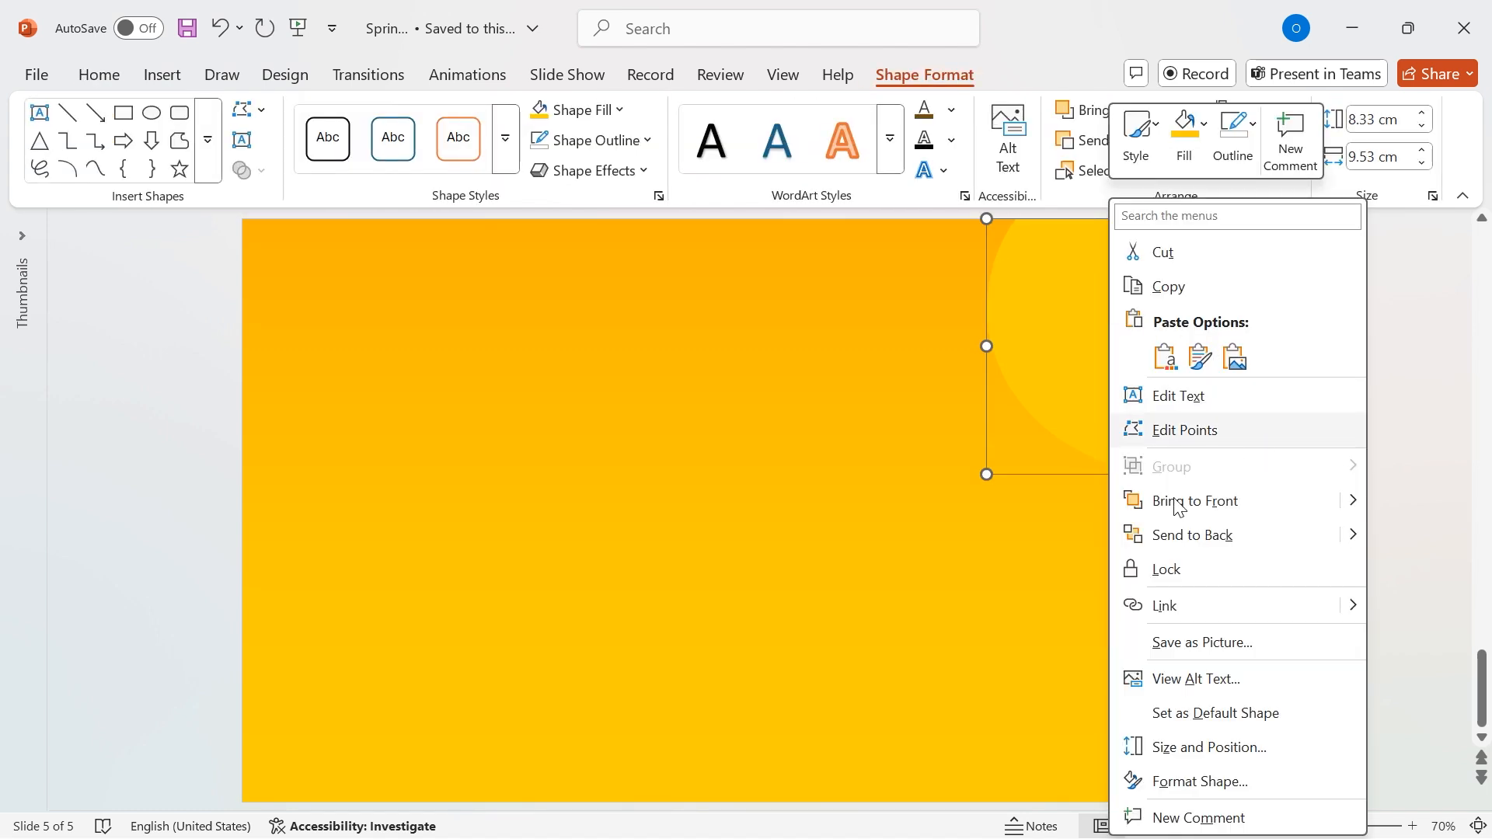
click(1202, 781)
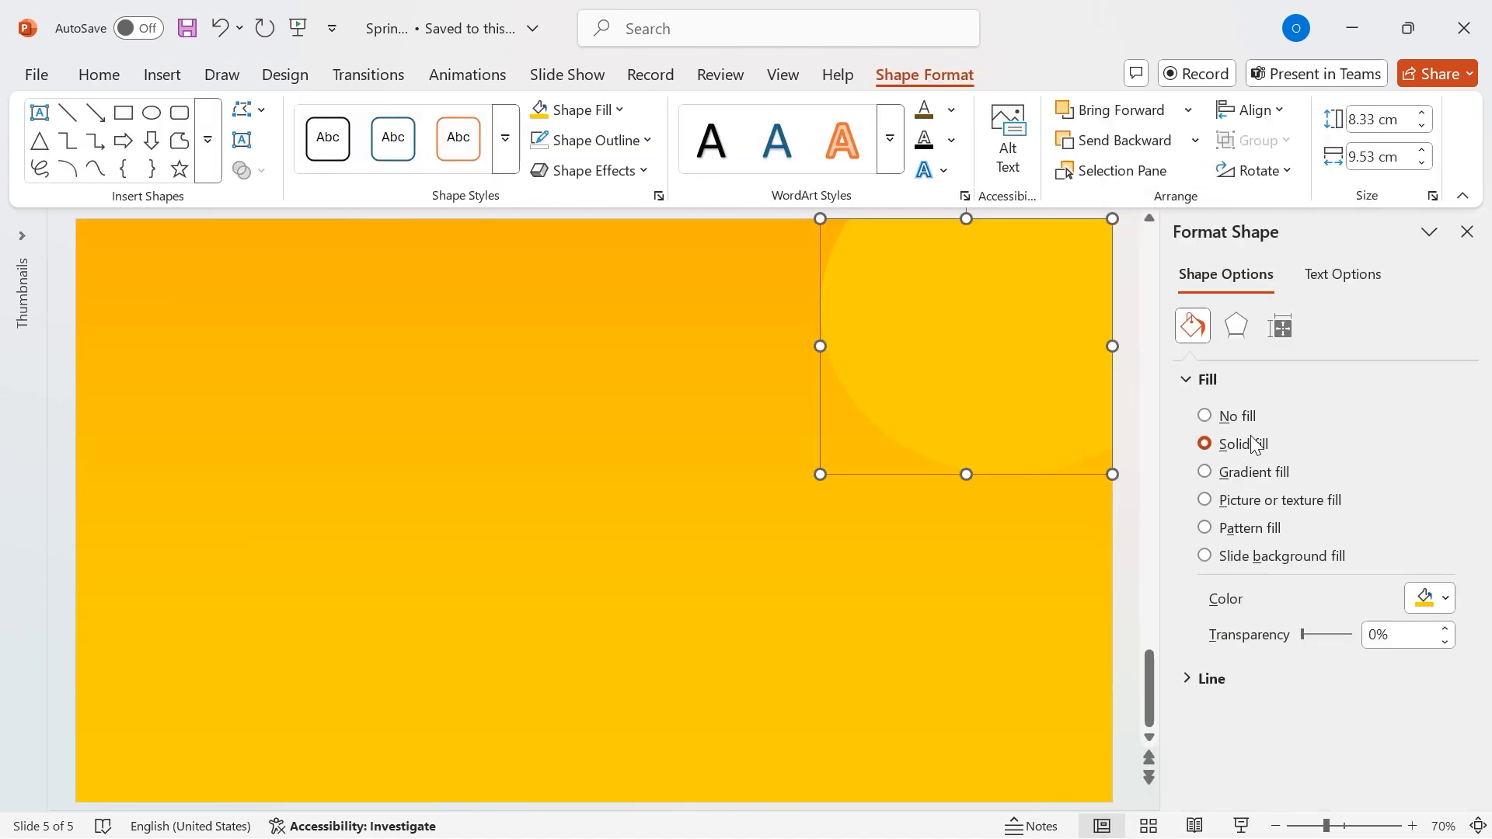
click(1235, 326)
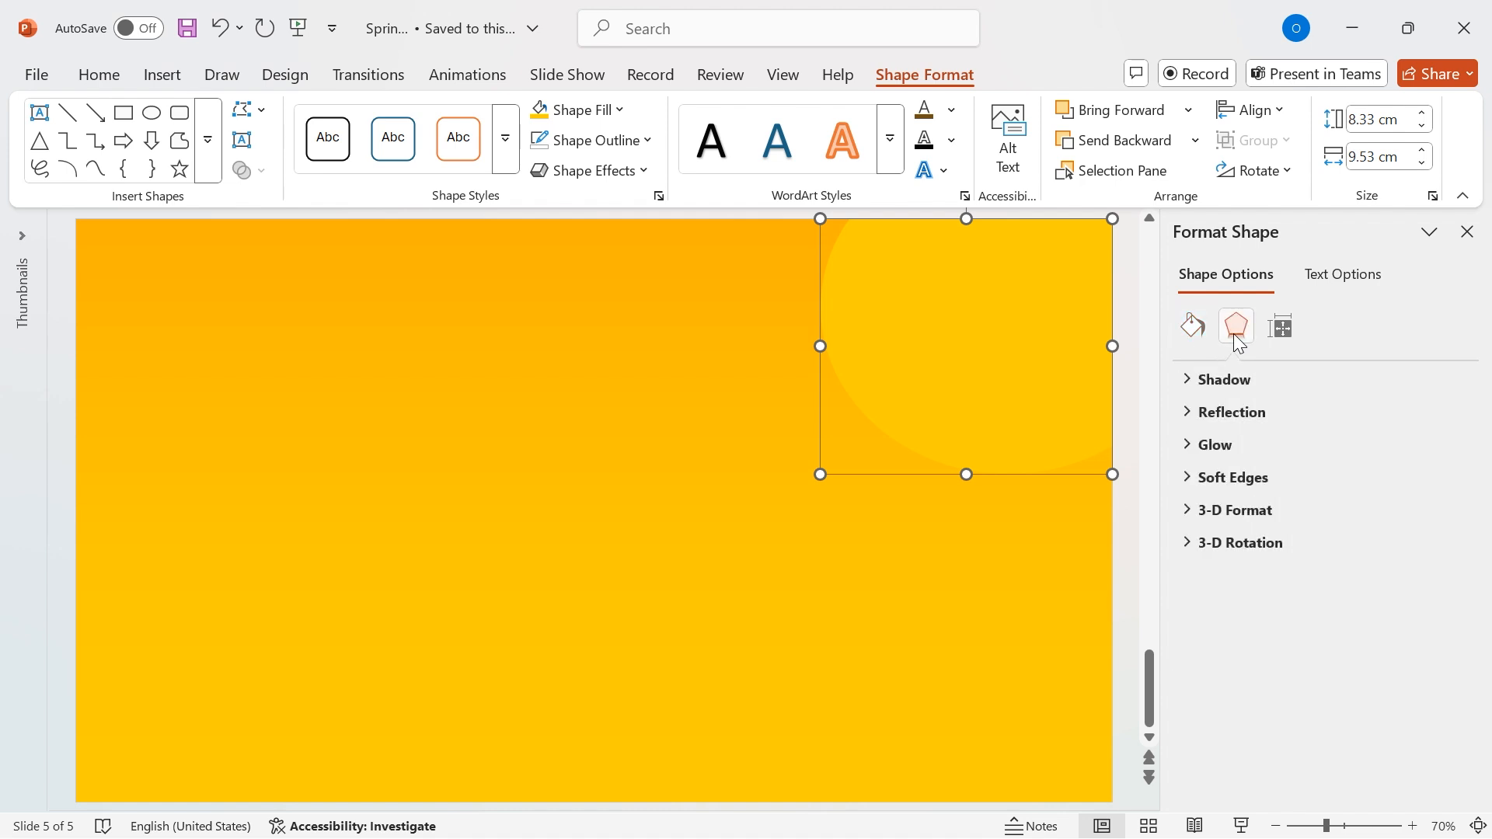
click(1236, 476)
text(40)
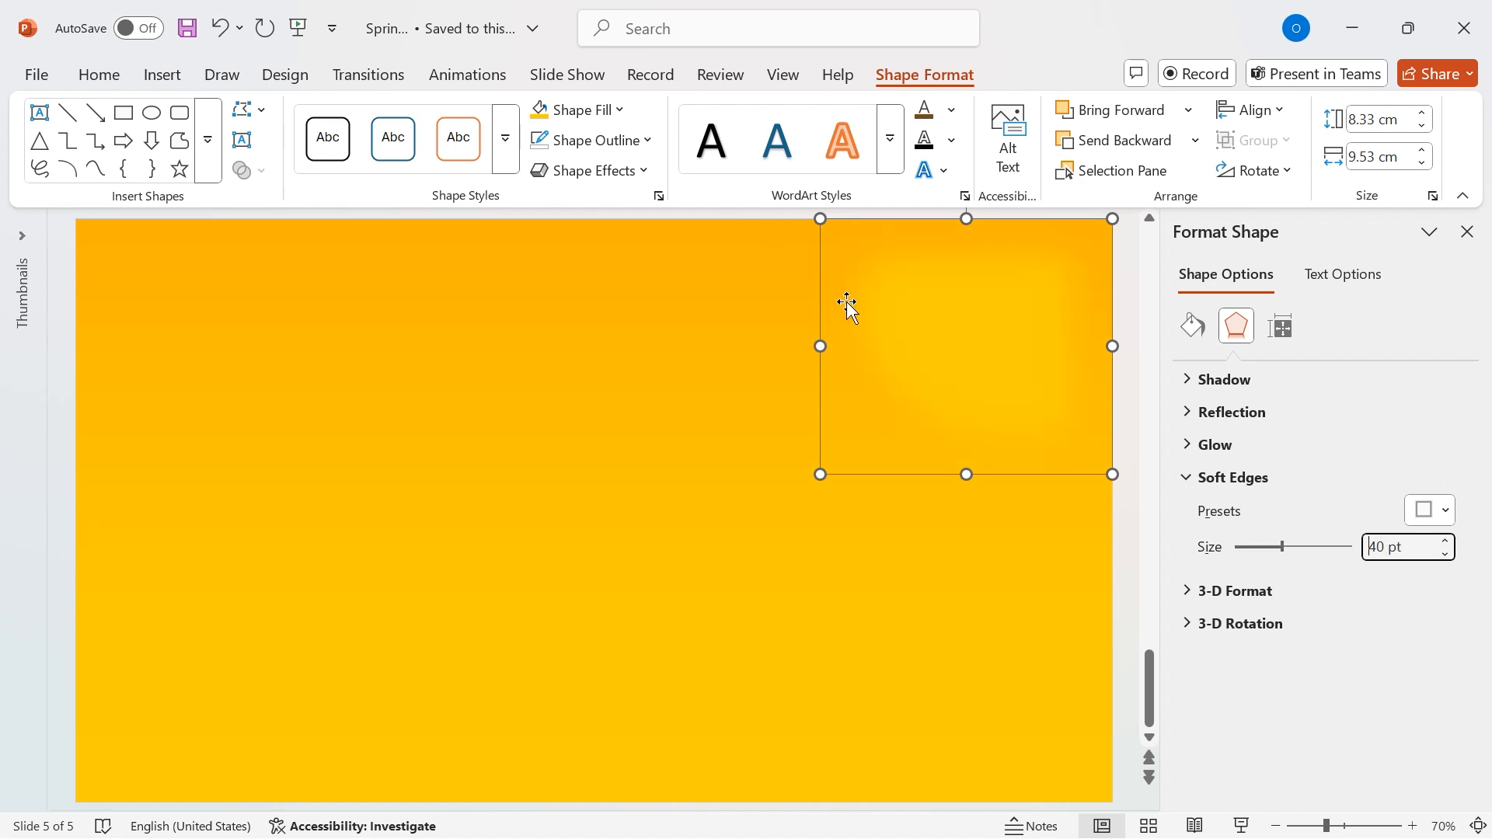
Step: Move the soft-edged blob to the bottom-left corner and enlarge it
click(976, 296)
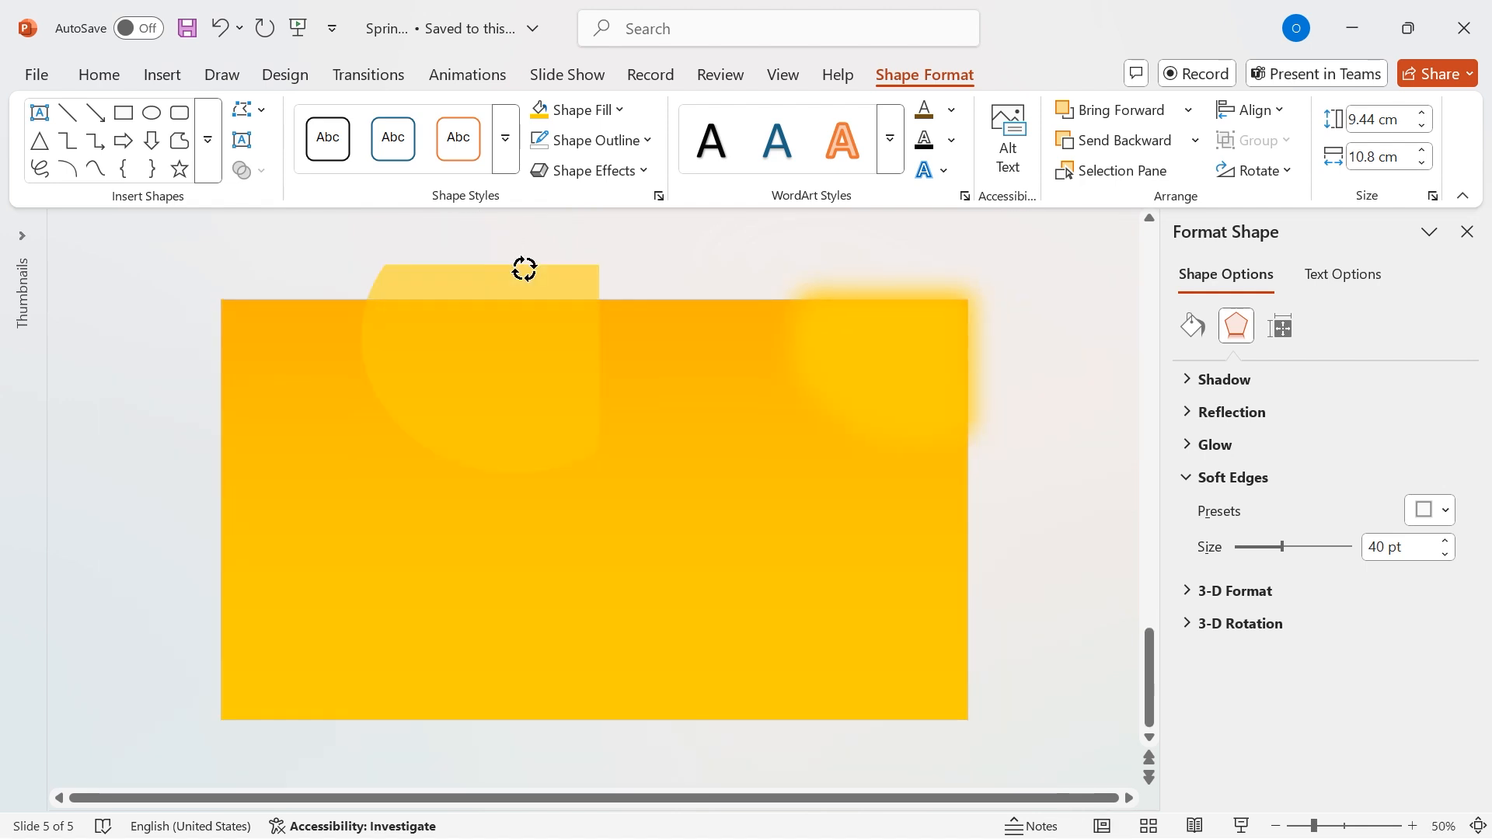
click(497, 366)
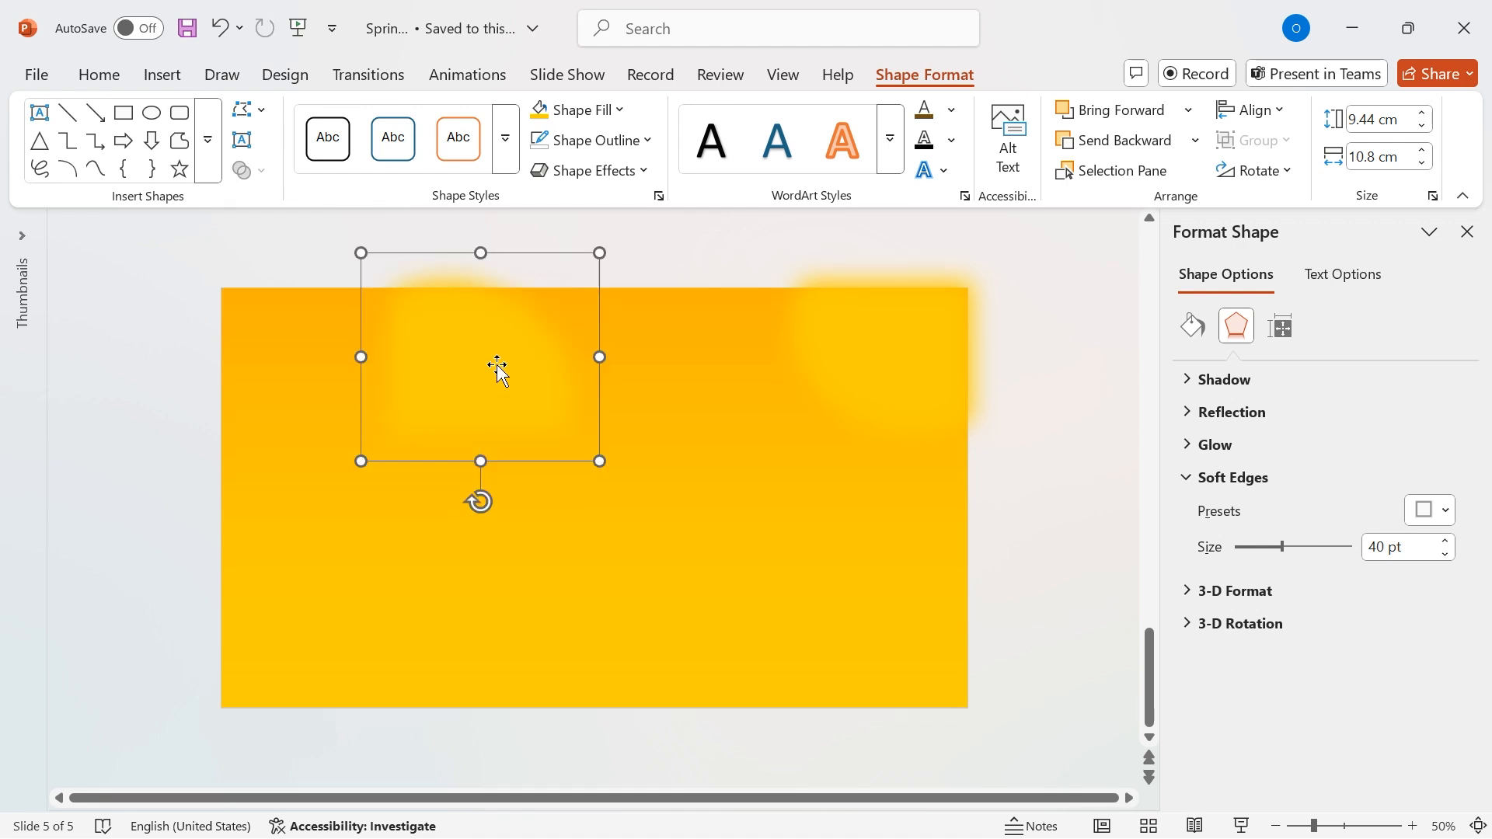
click(328, 622)
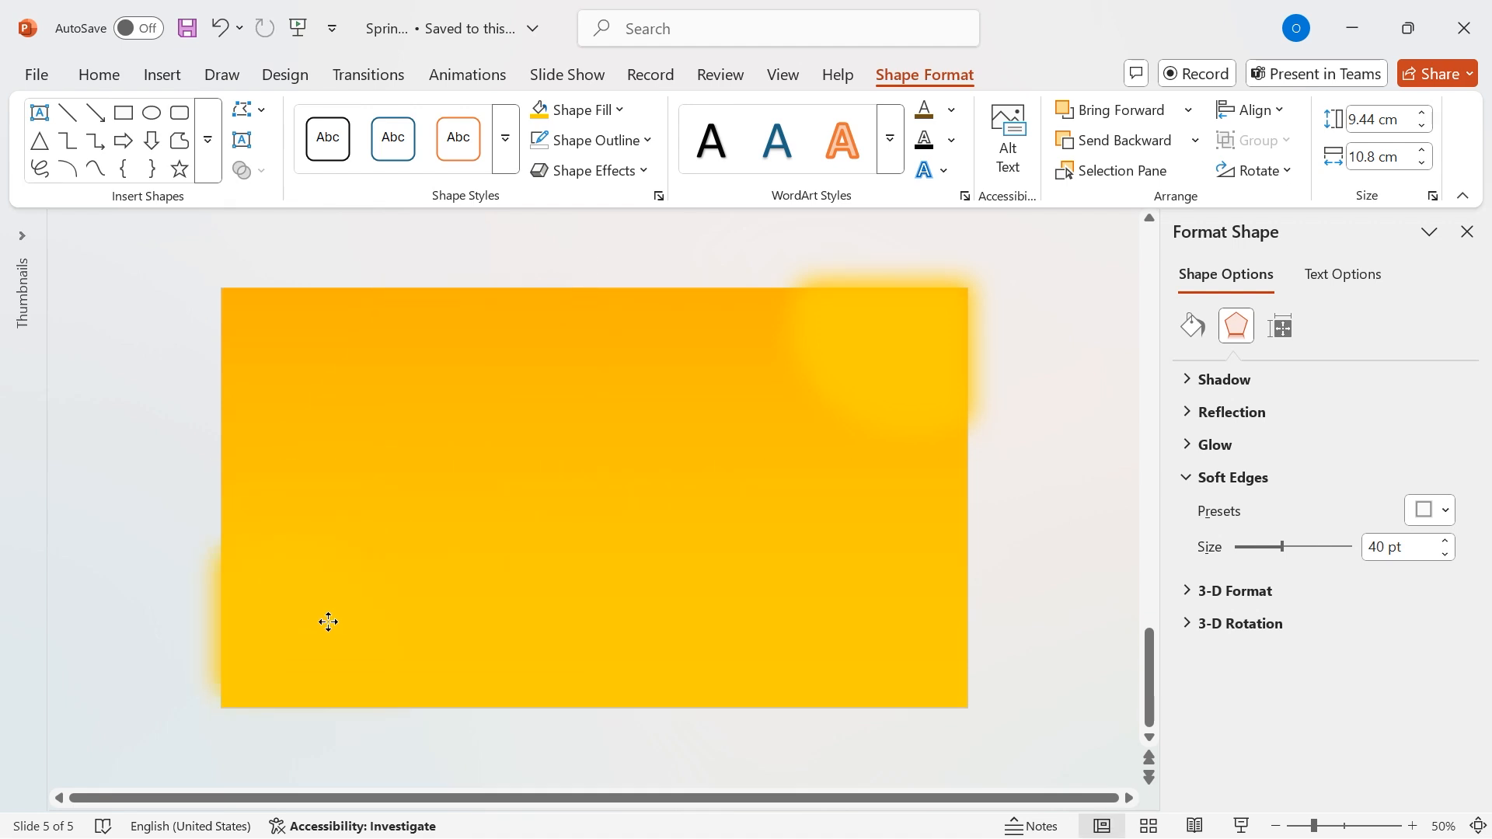
click(328, 623)
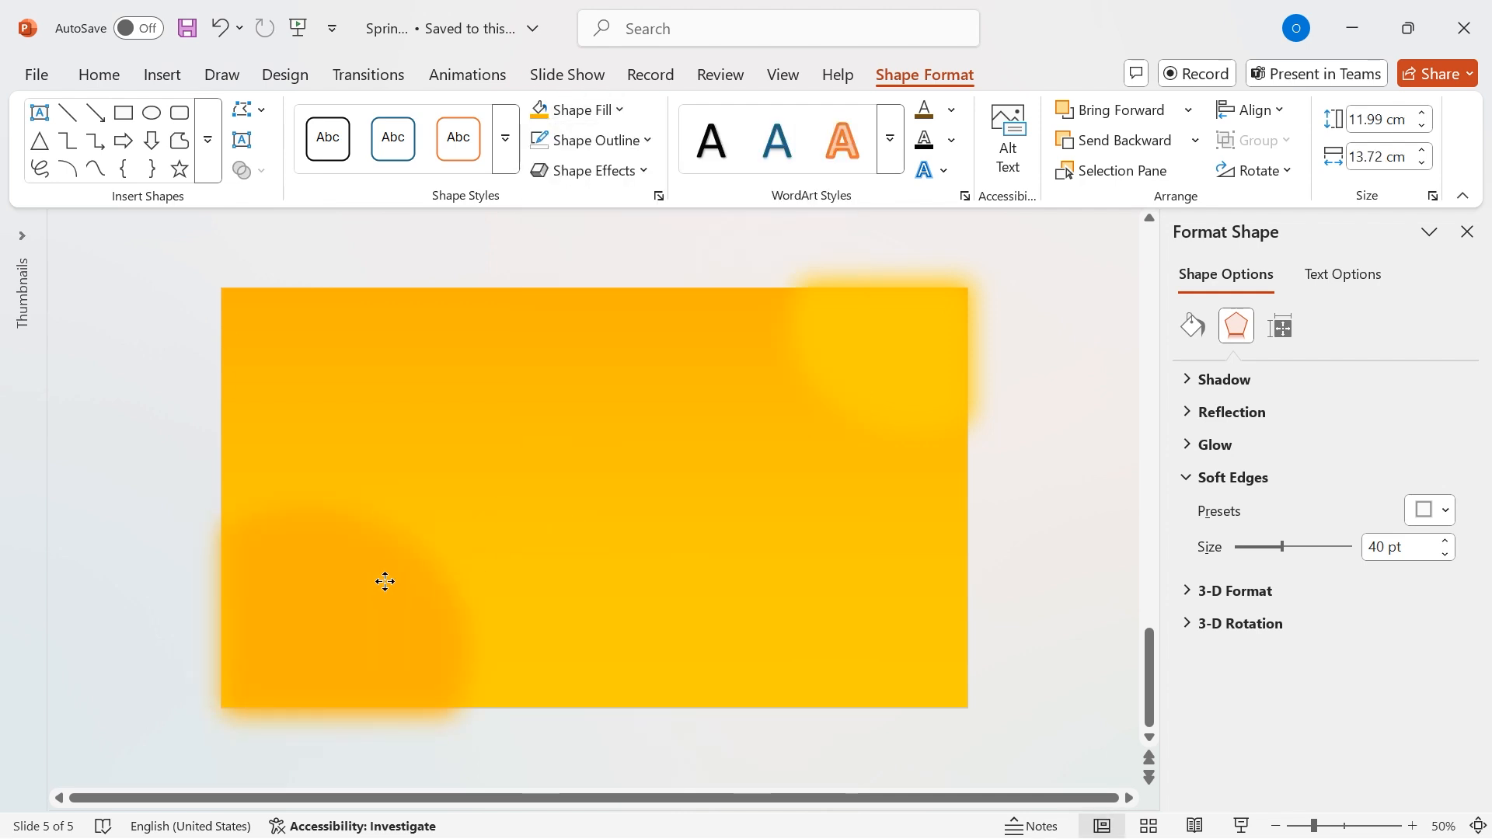
click(348, 599)
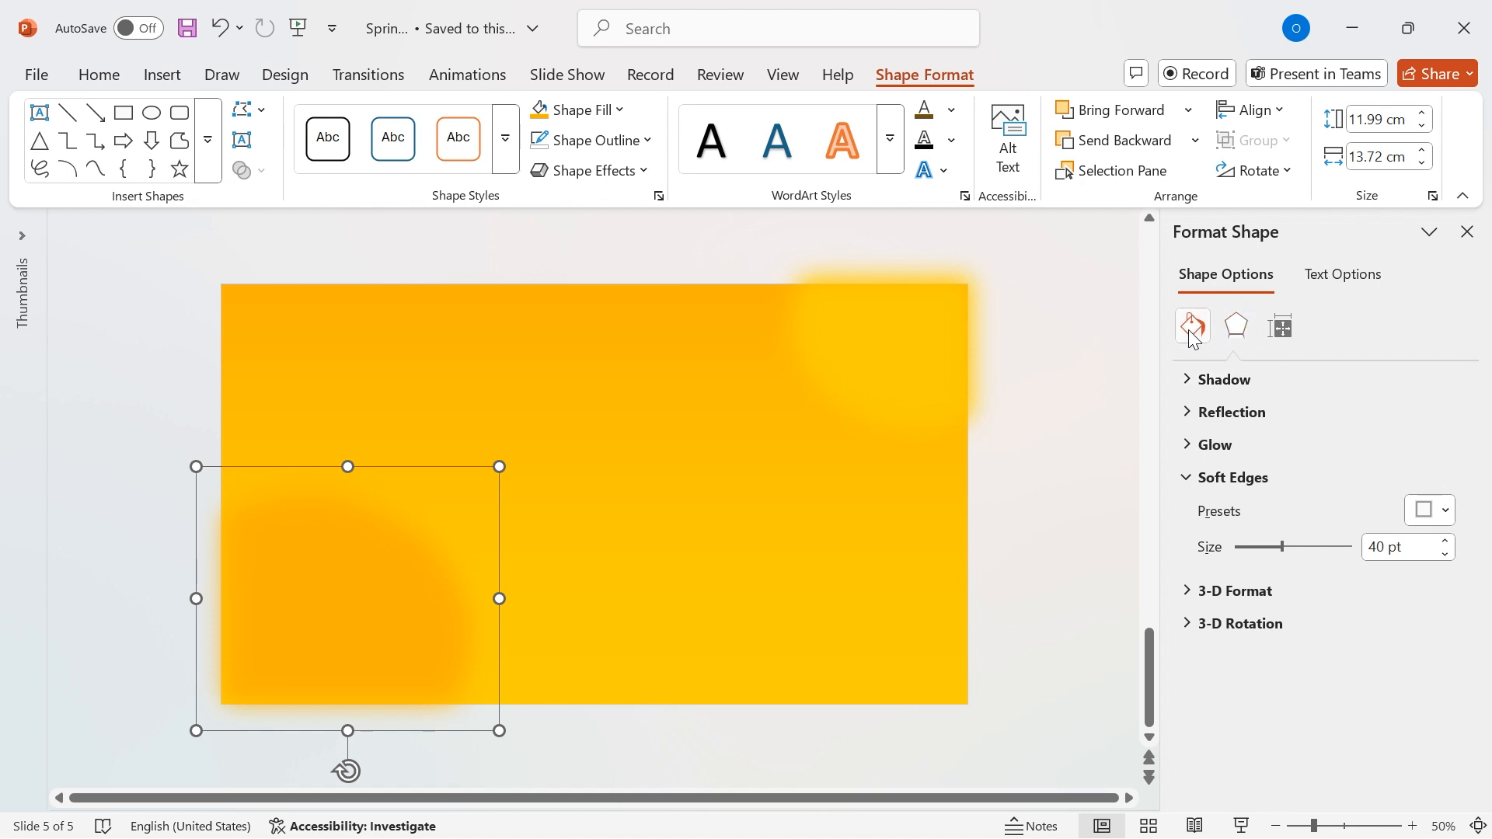
click(1191, 326)
text(S)
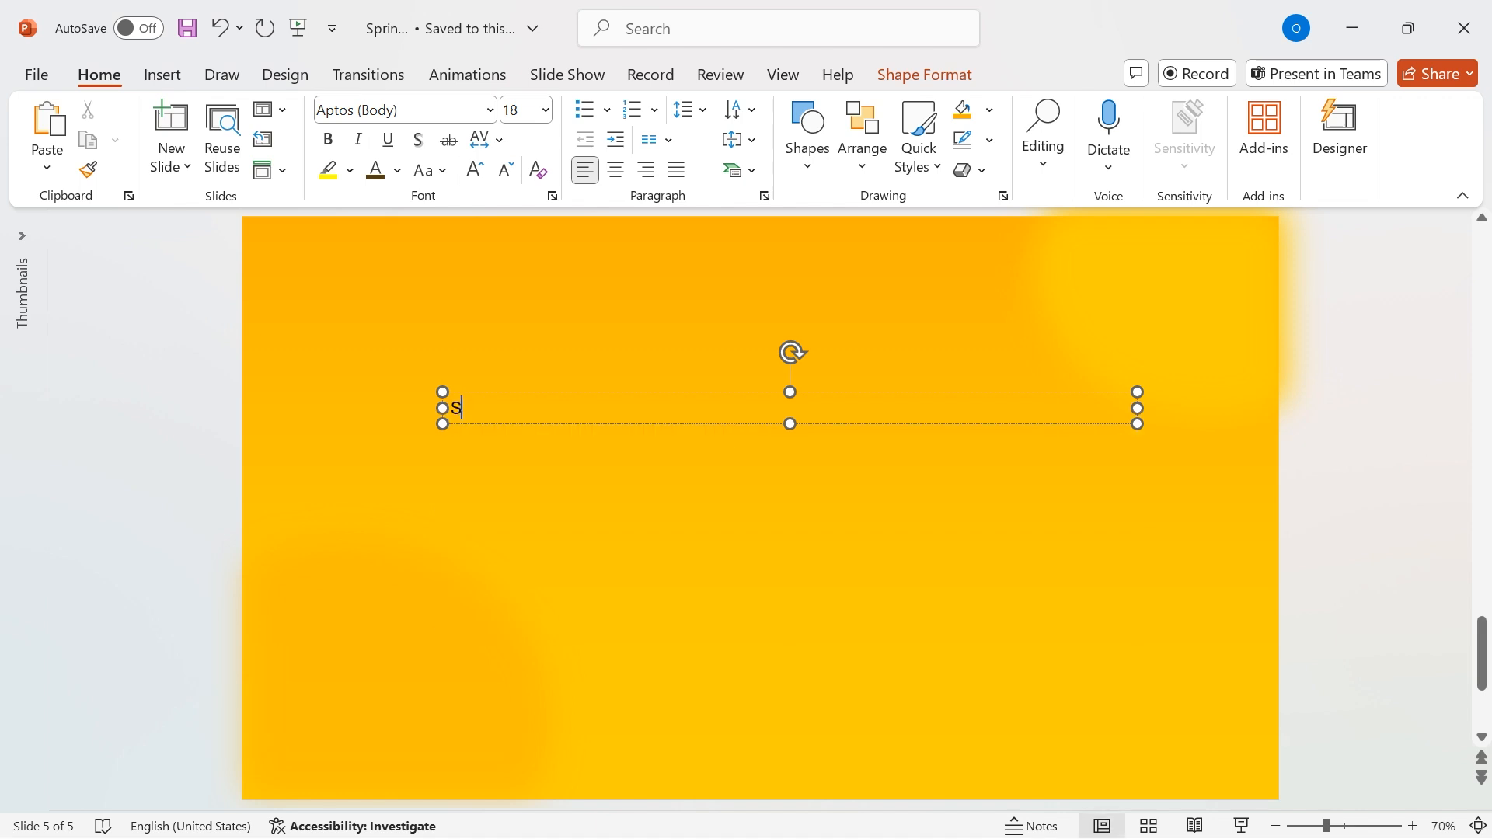
Step: Type a 'Spring' heading in Aptos Black 150 pt and colour it white
text(pring)
click(526, 110)
text(150)
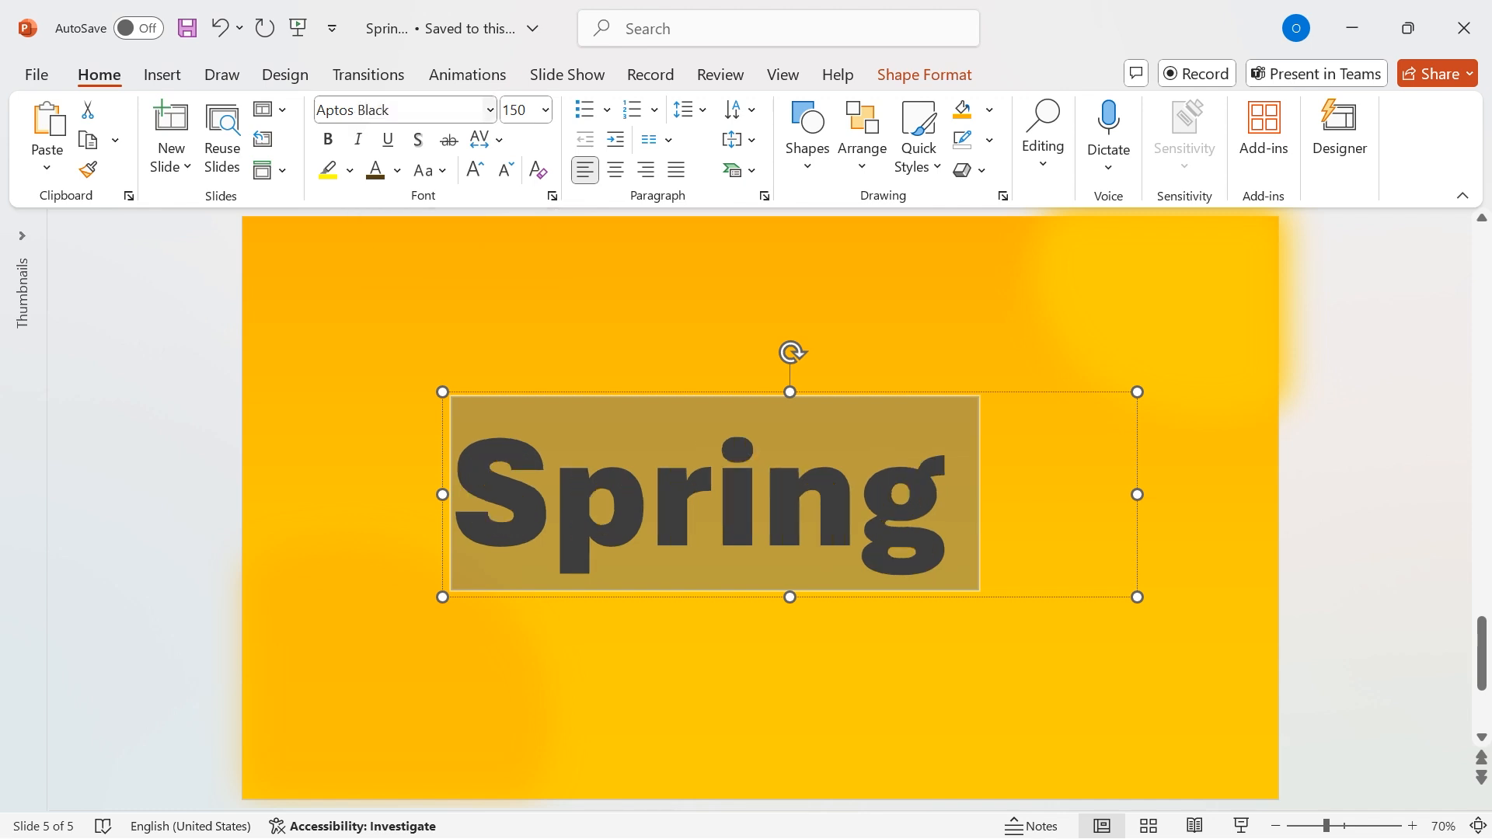
click(398, 170)
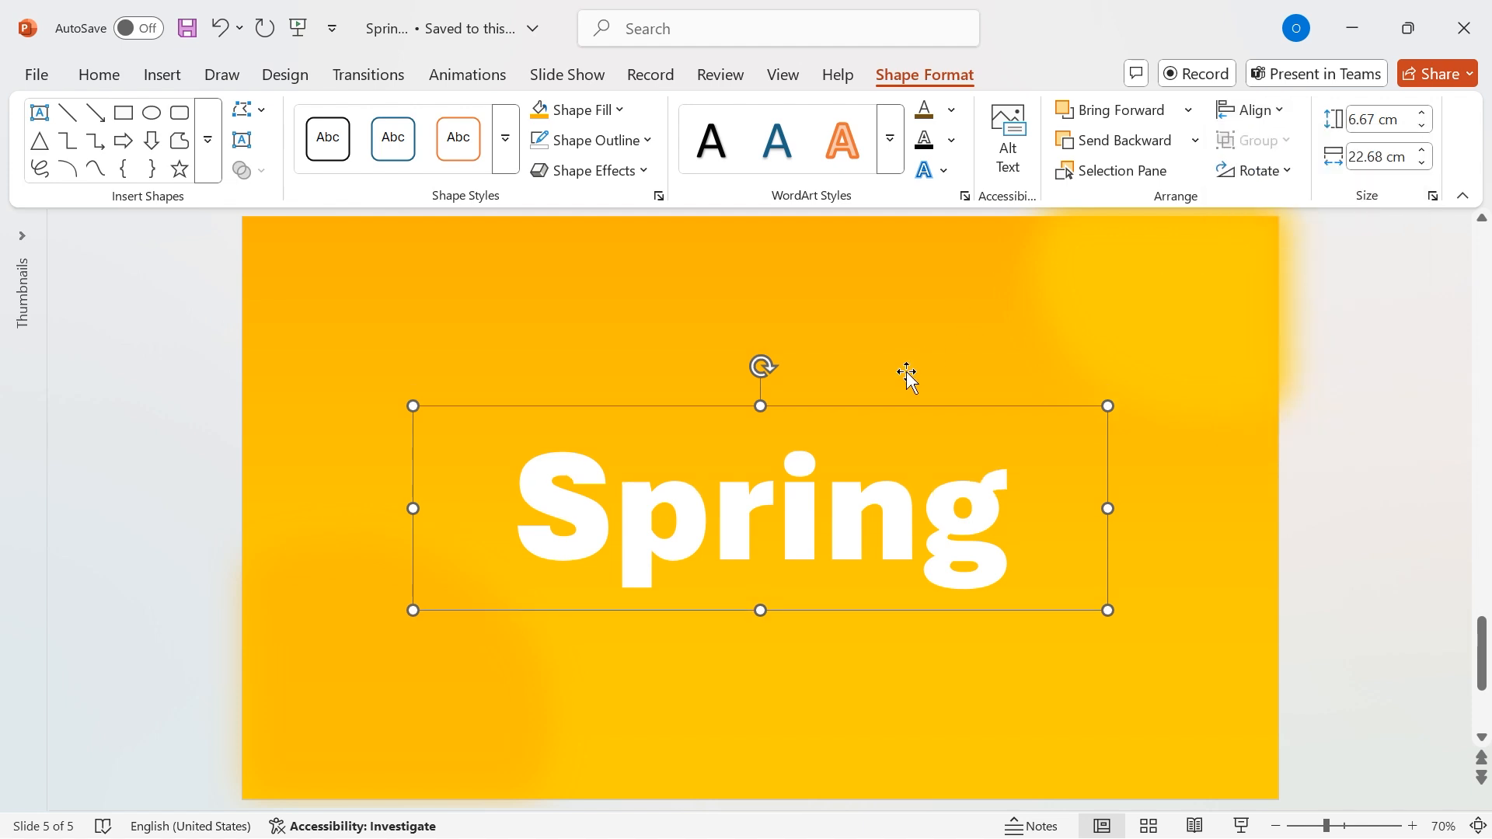
mouse_move(859, 343)
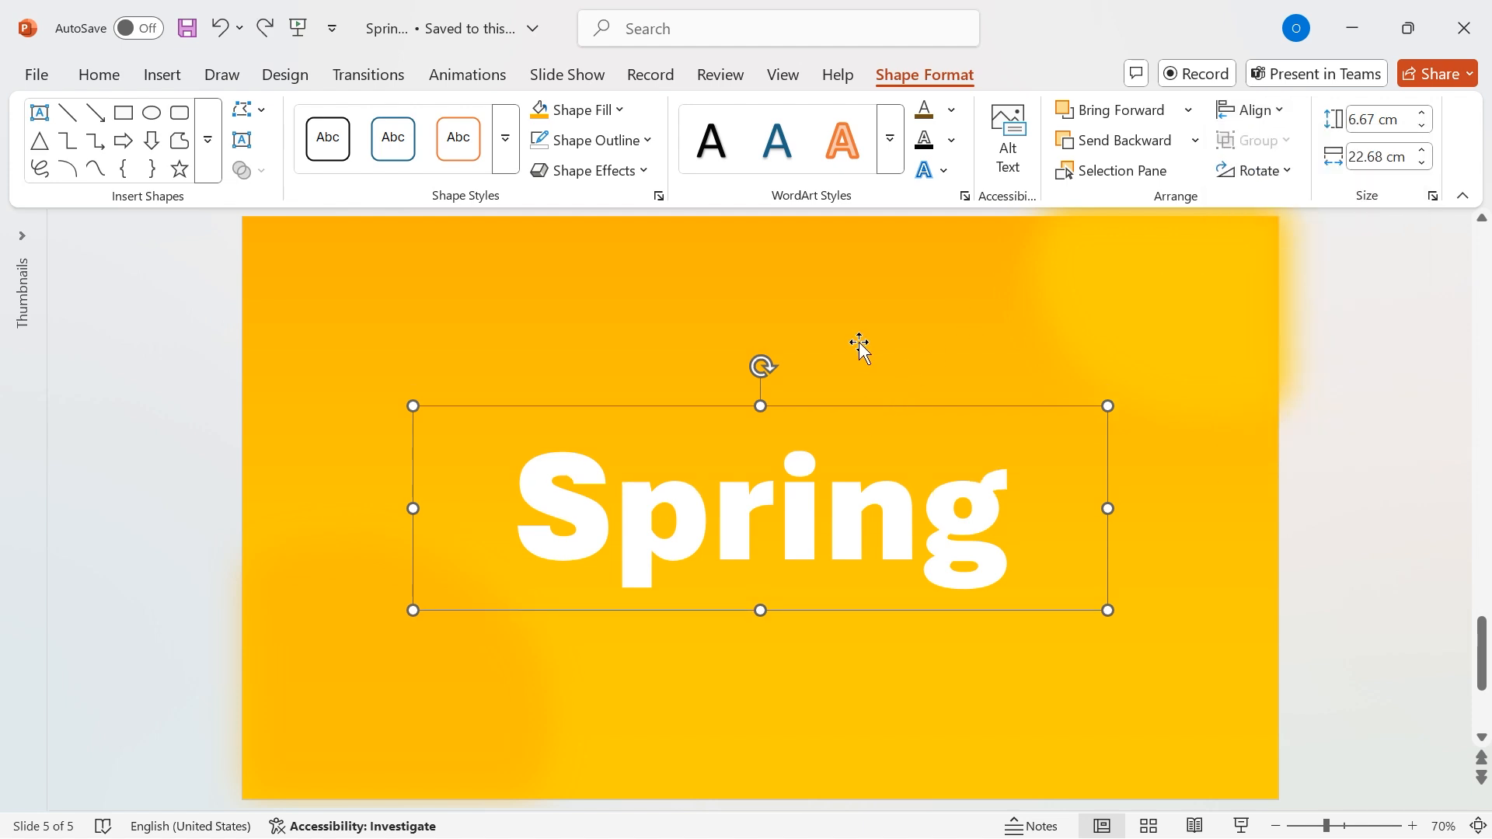
mouse_move(727, 409)
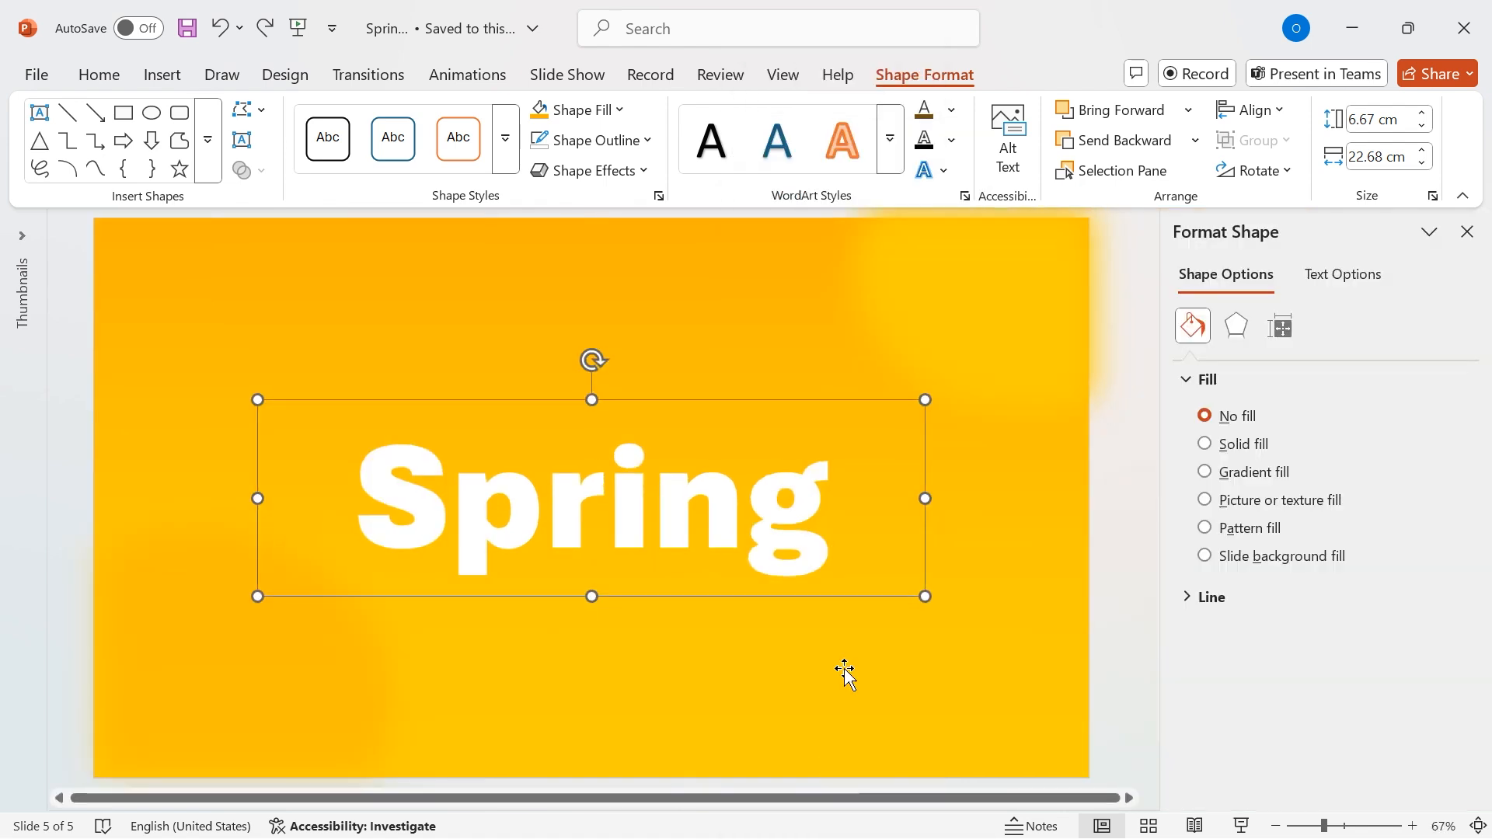
Step: Show the Text Fill & Outline options for the Spring text box in Format Shape
click(1342, 275)
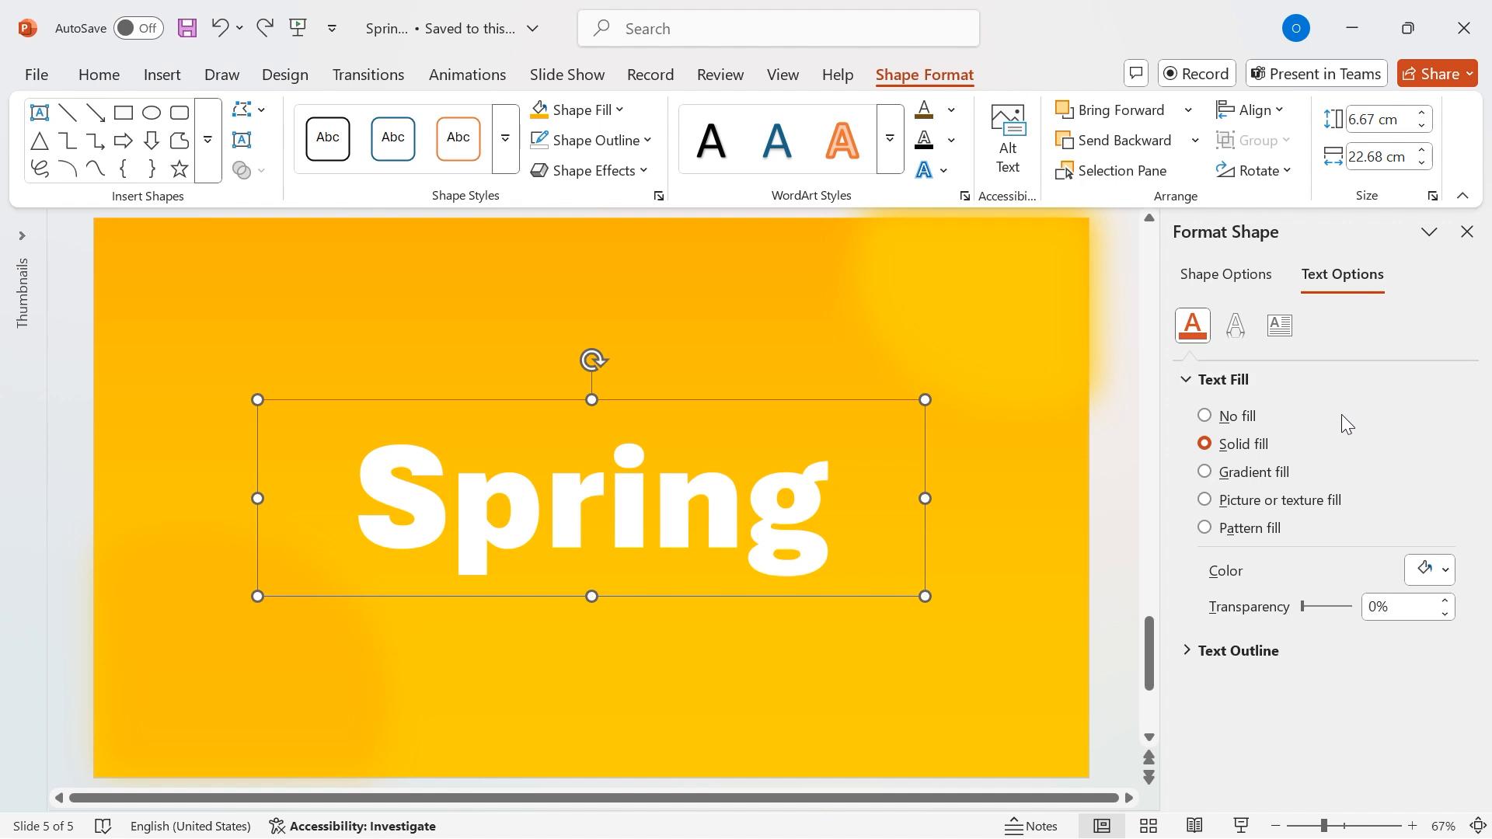
Step: Apply an outer shadow preset to the Spring heading under Text Effects
click(1234, 326)
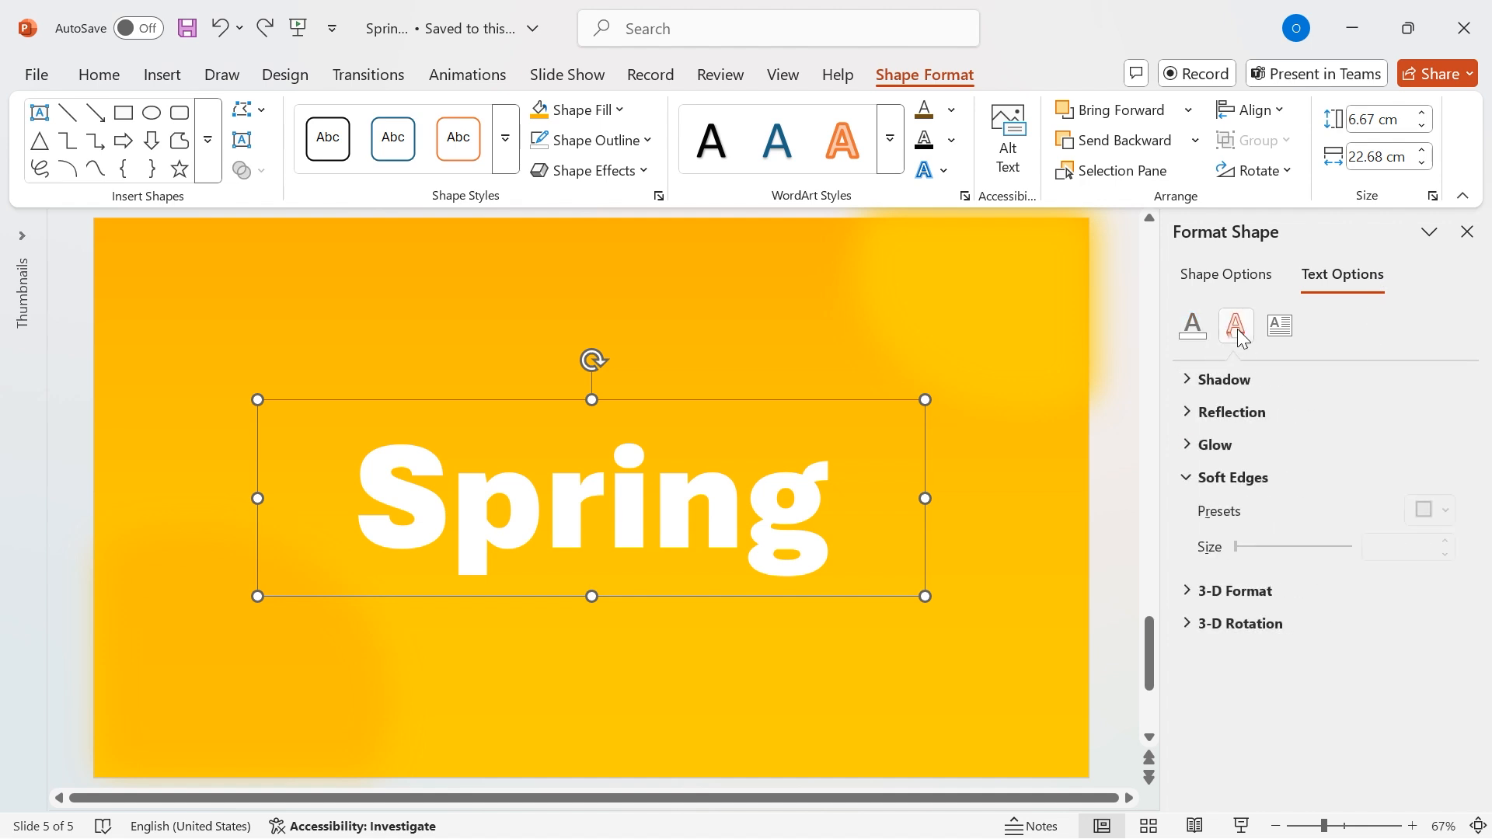
click(1228, 378)
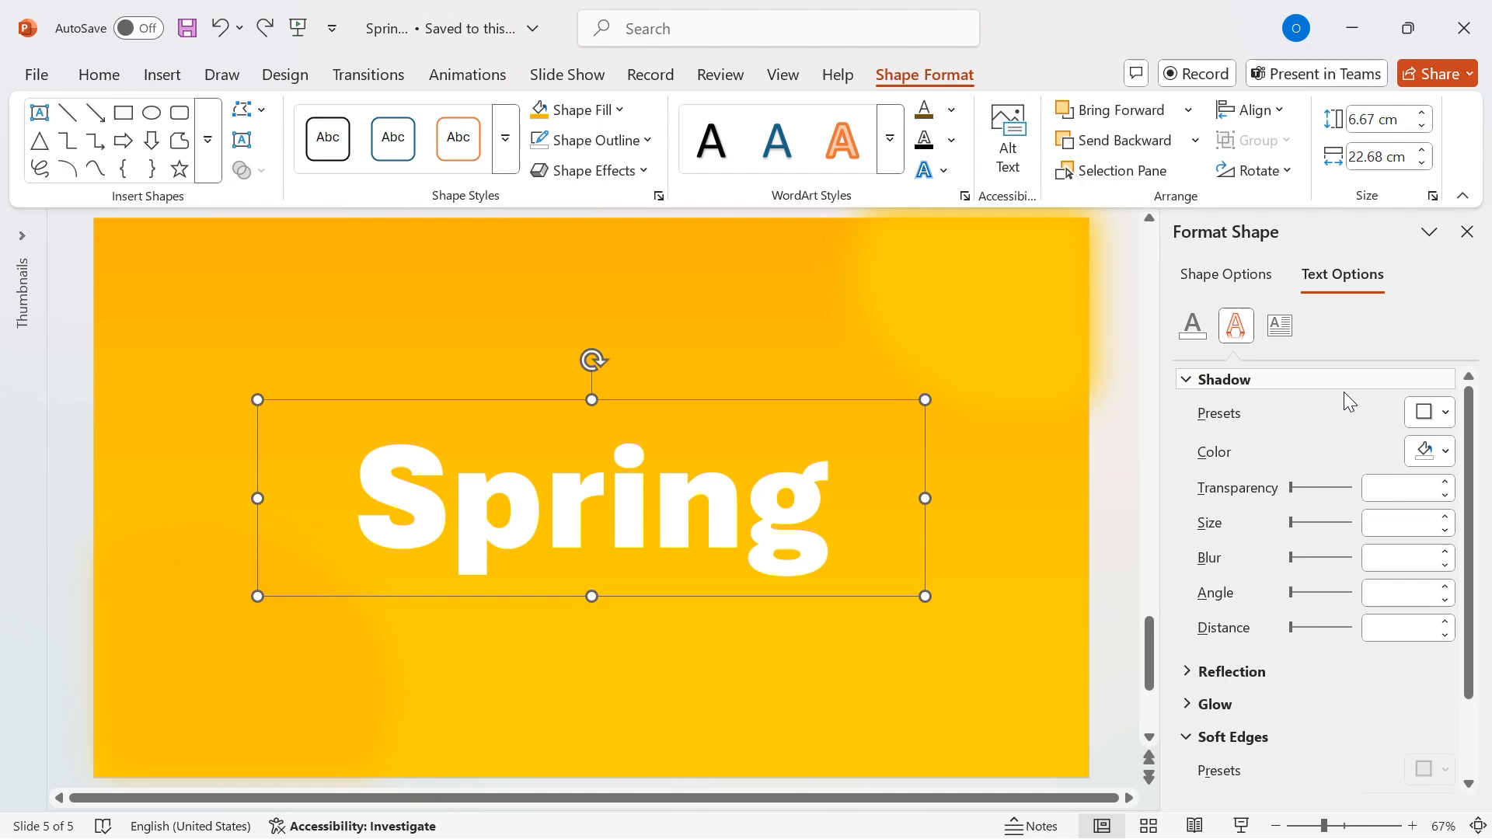
click(1445, 451)
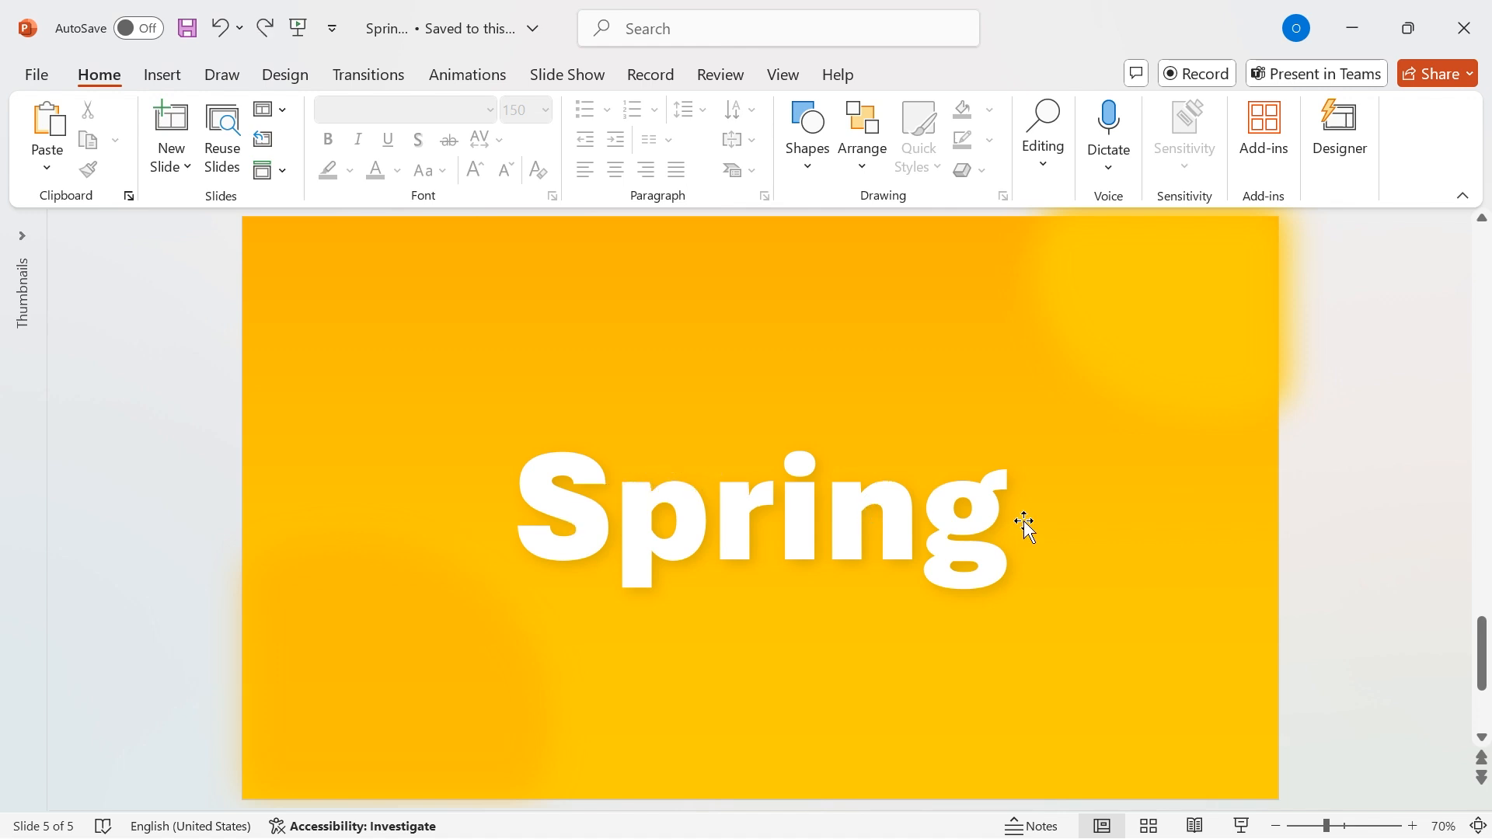
mouse_move(1362, 593)
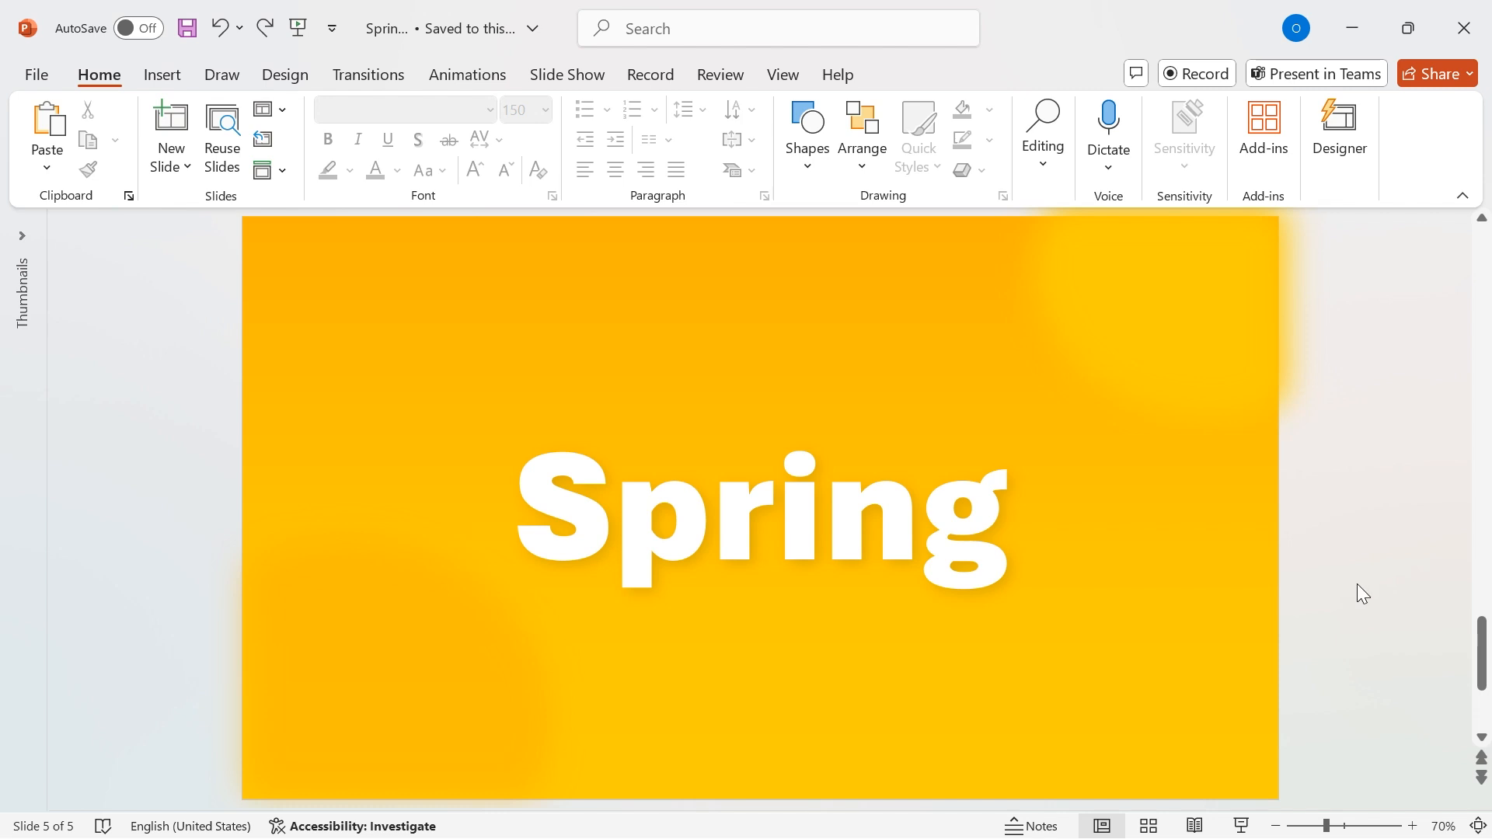
Step: Add a centred 'A Fresh Start In Every Bloom' subtitle in Aptos Mono 24 pt
click(806, 130)
text(A Fresh Start In Ev)
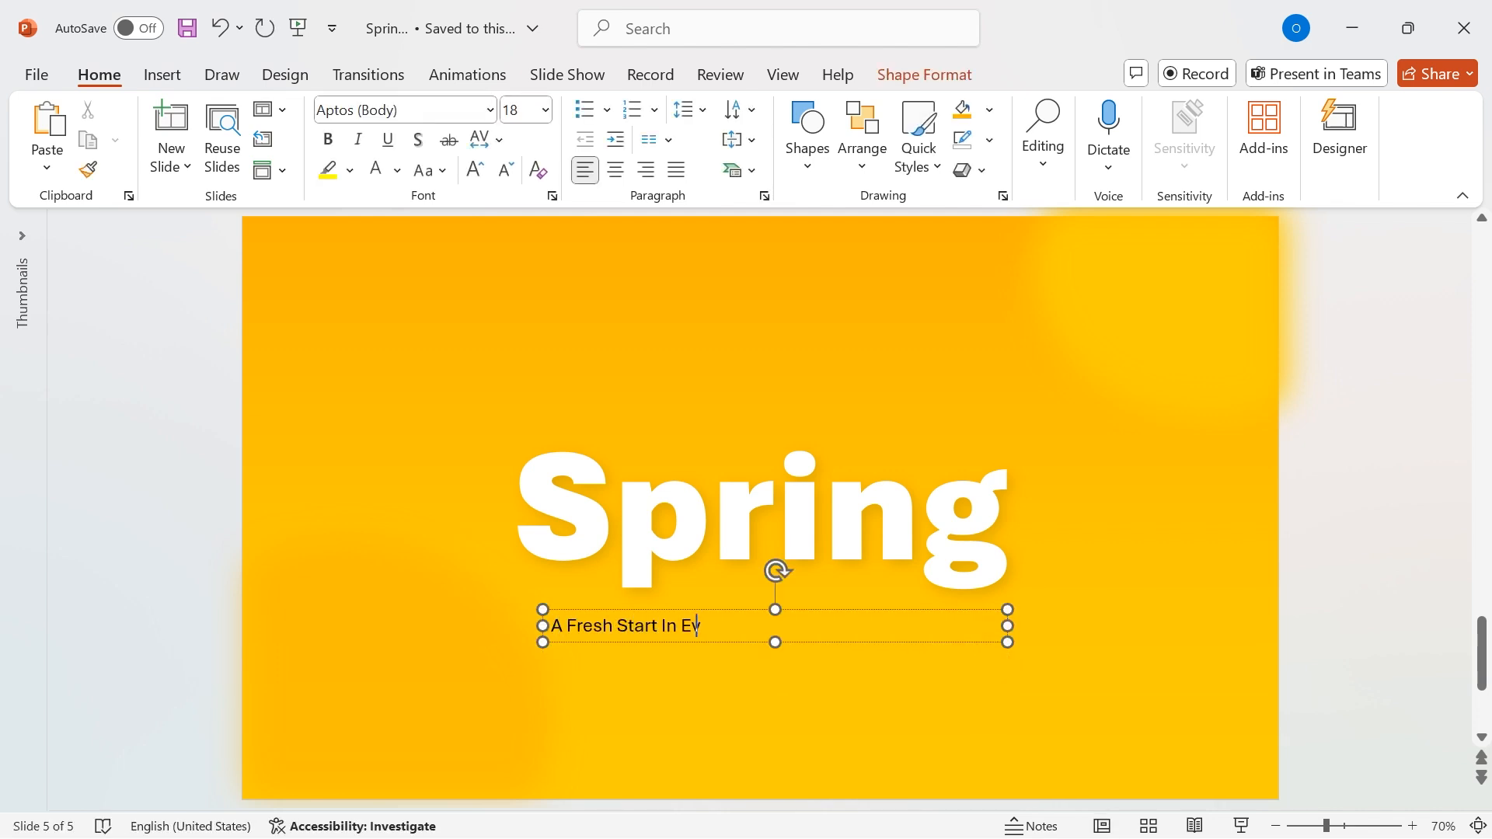
text(ery Bloom)
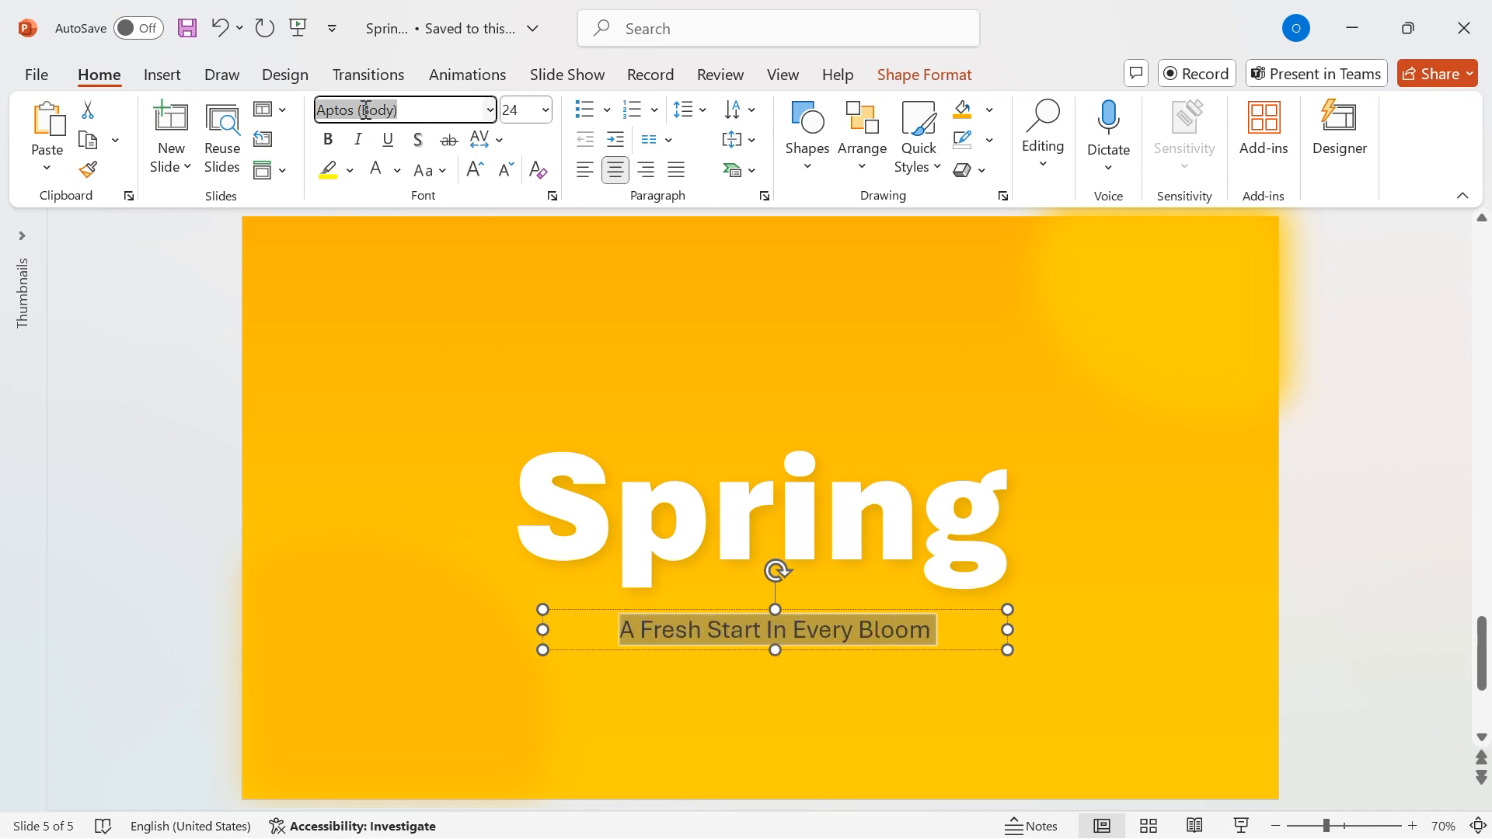
text(Aptos Mono)
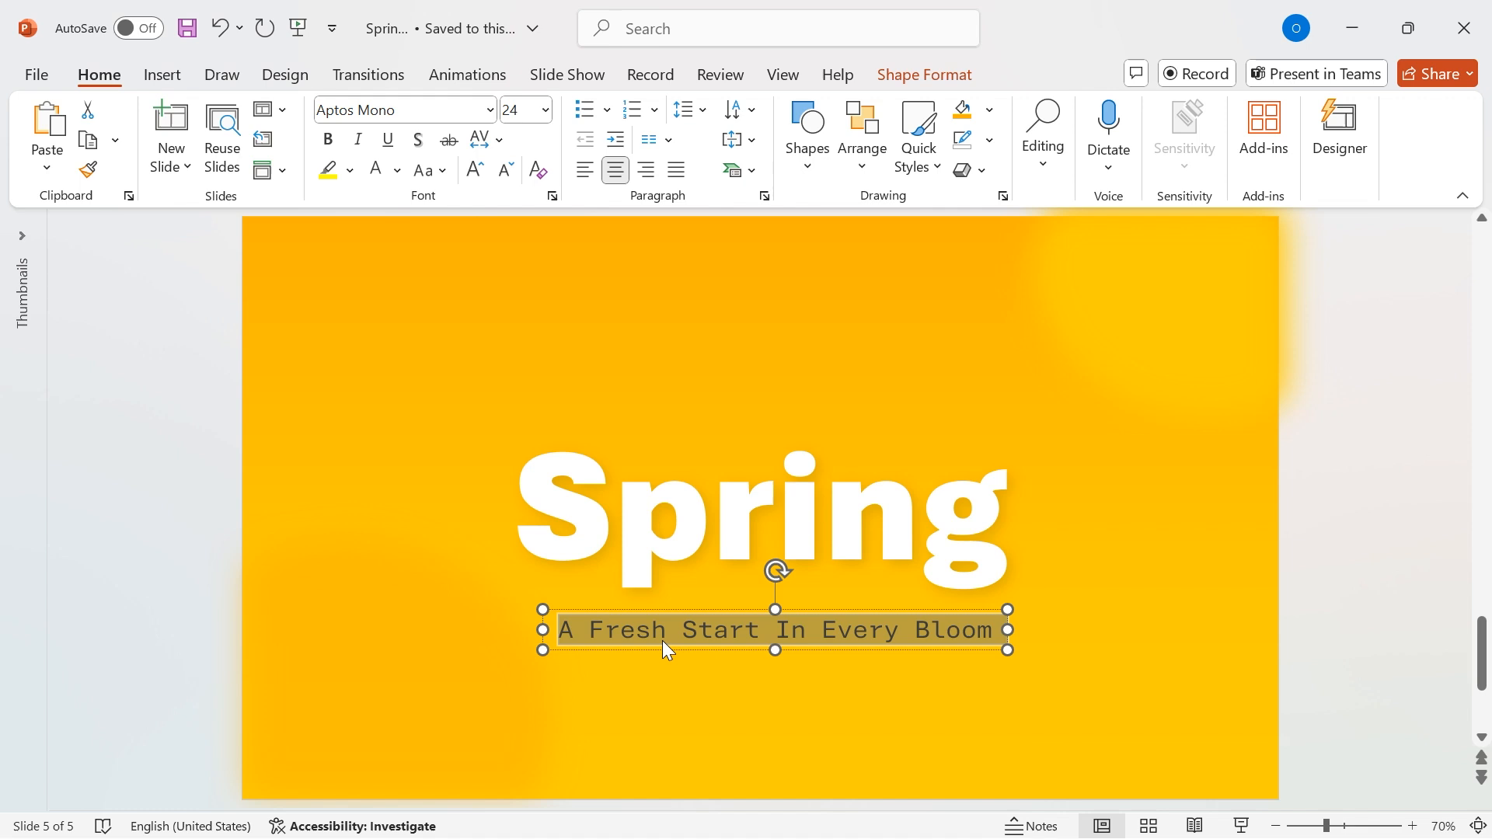
mouse_move(425, 195)
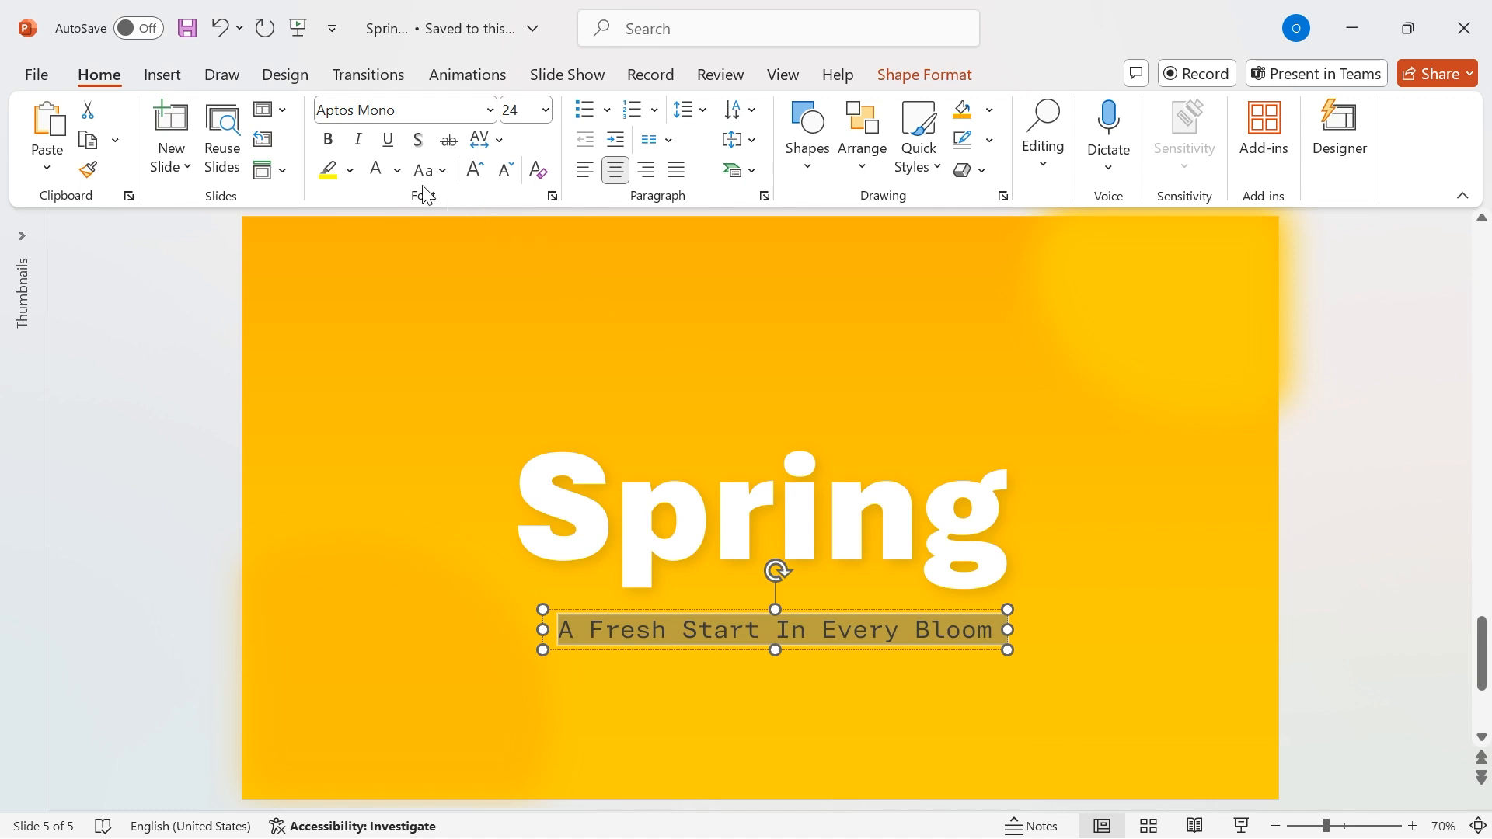
Step: Colour the subtitle dark brown #523A00 and align it to the horizontal centre
click(397, 170)
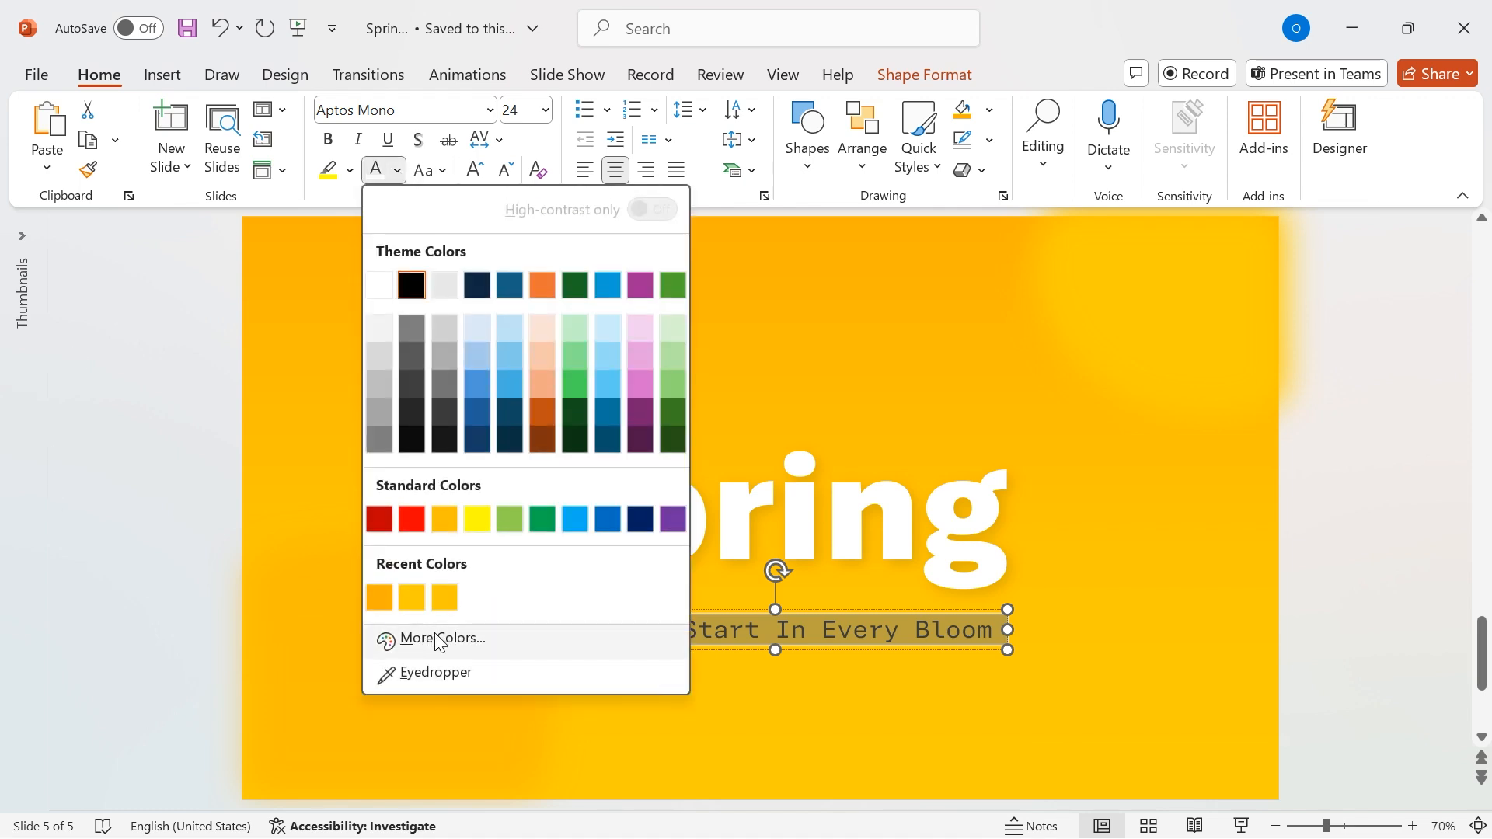
click(442, 637)
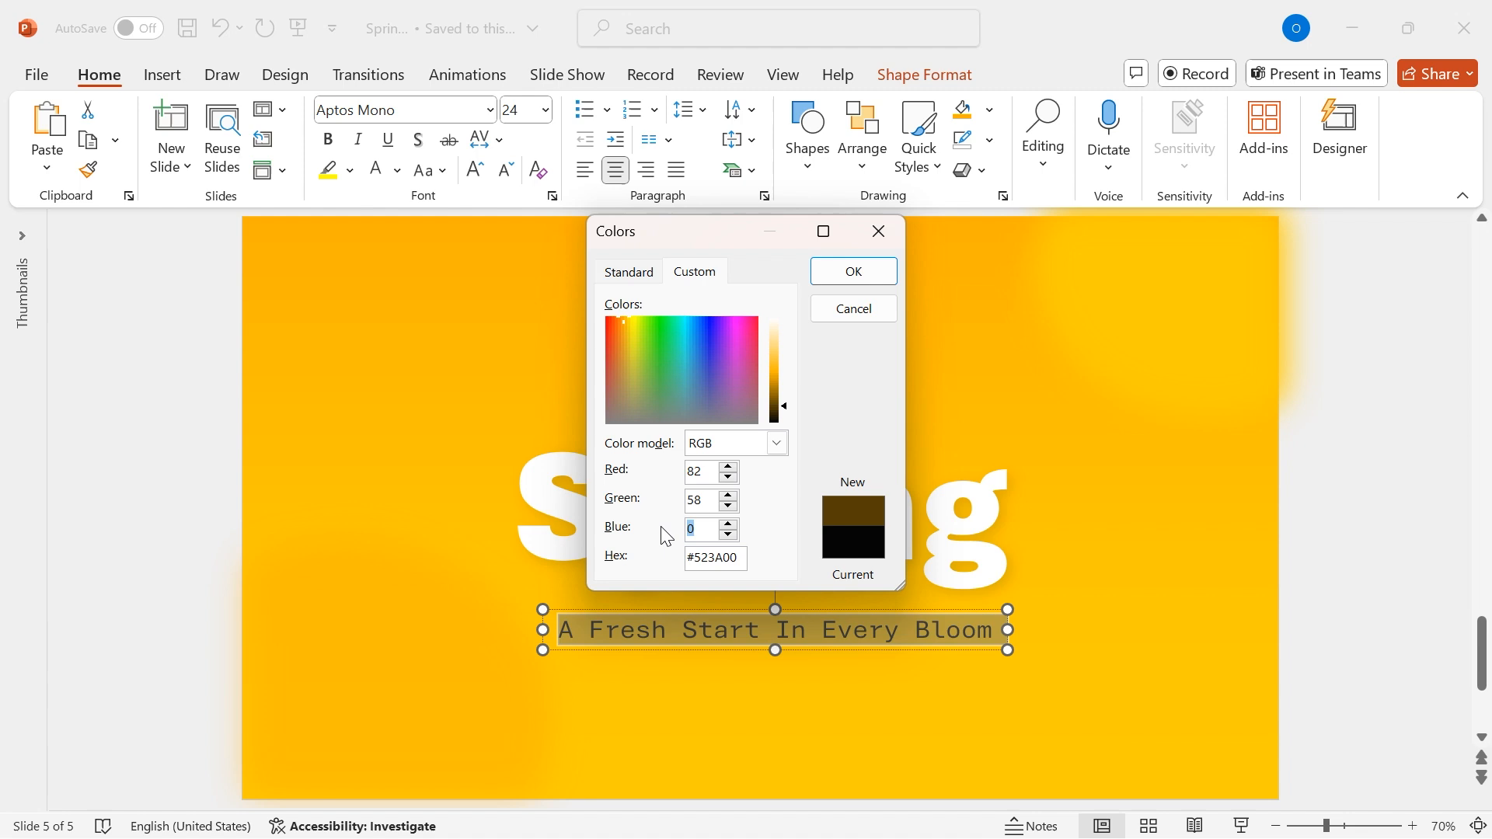
click(851, 271)
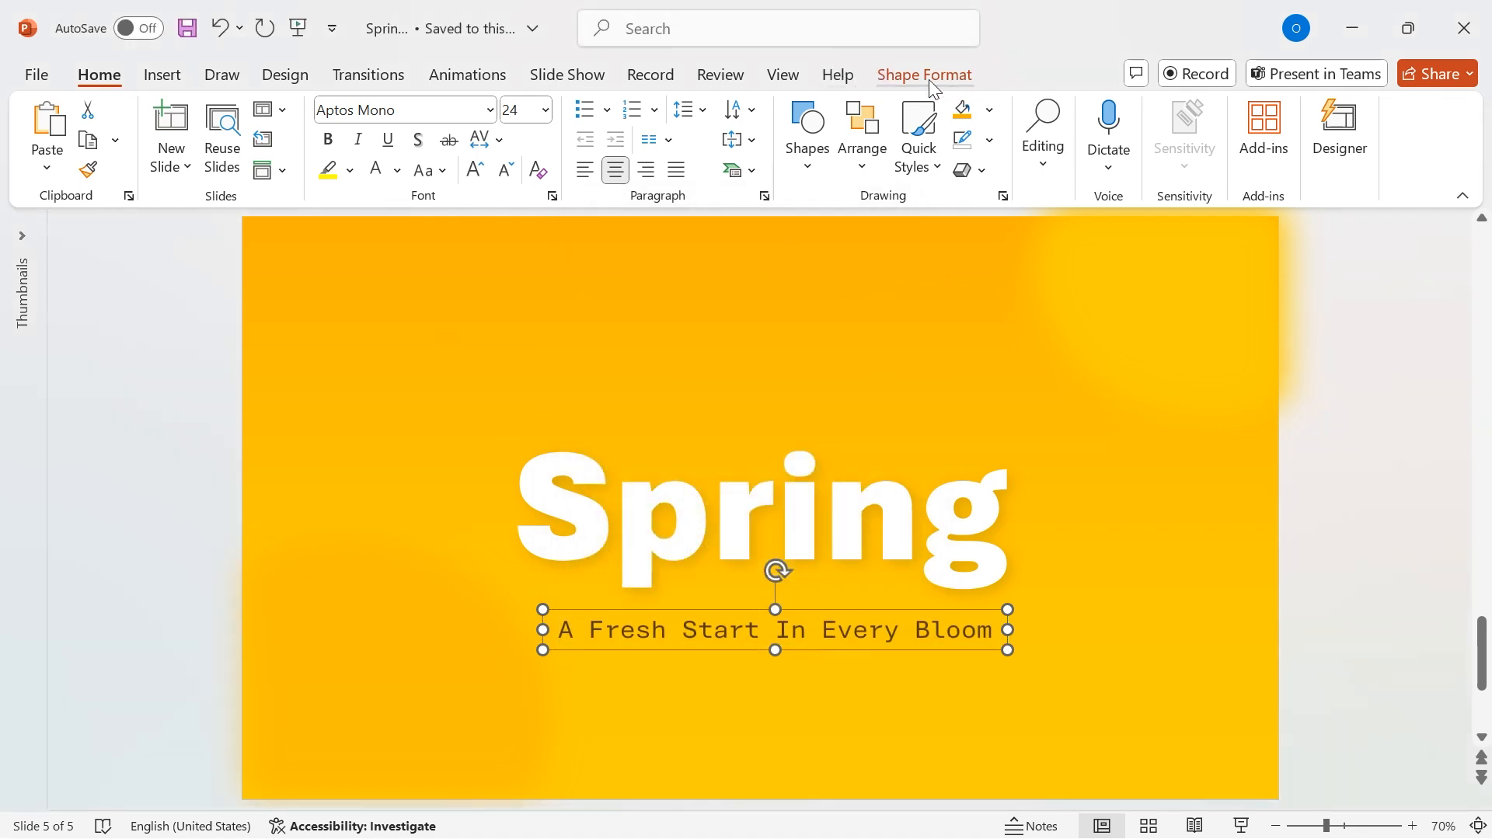
click(1251, 110)
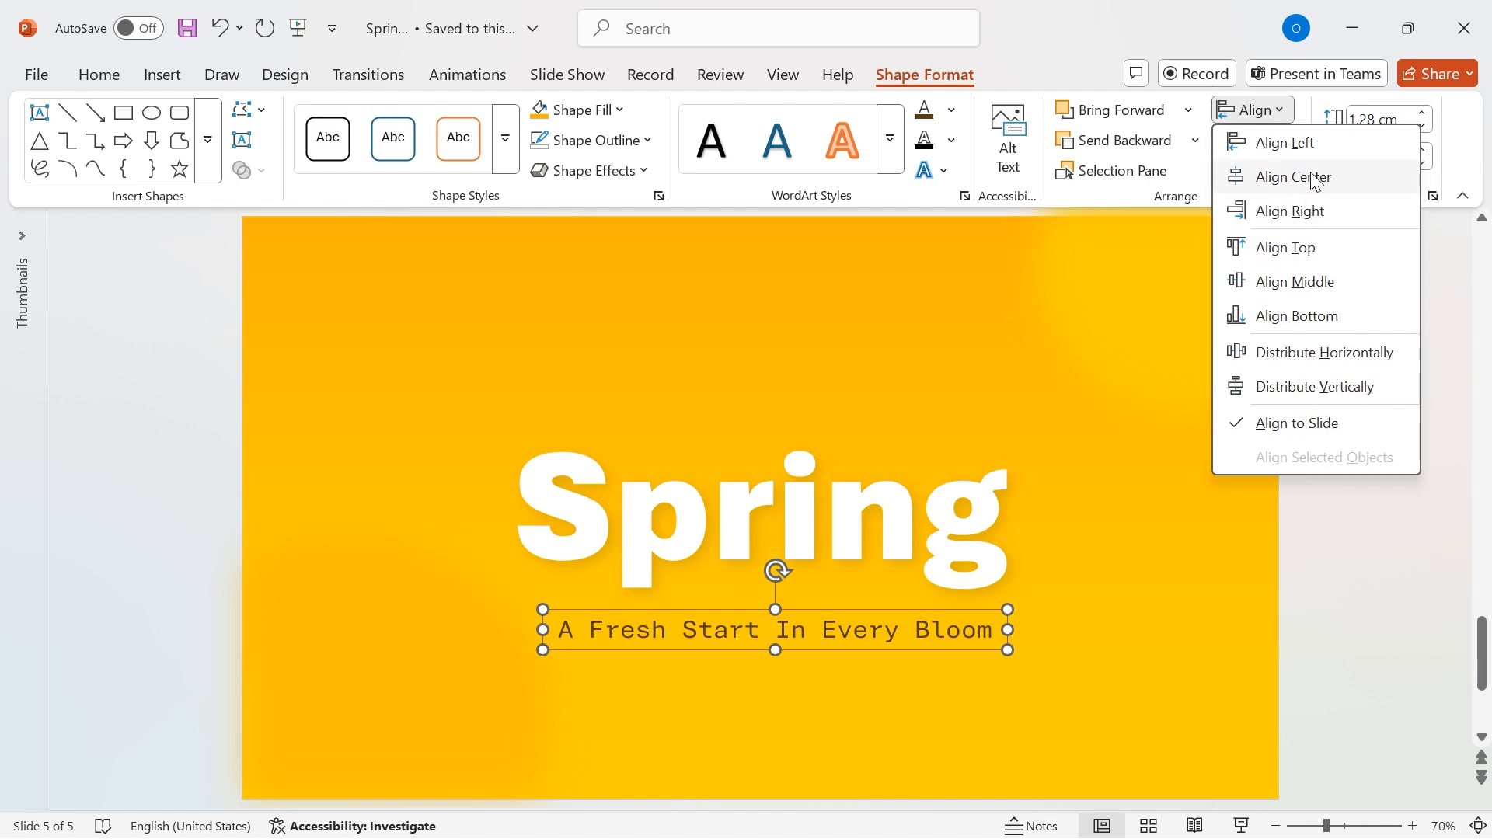
click(1294, 177)
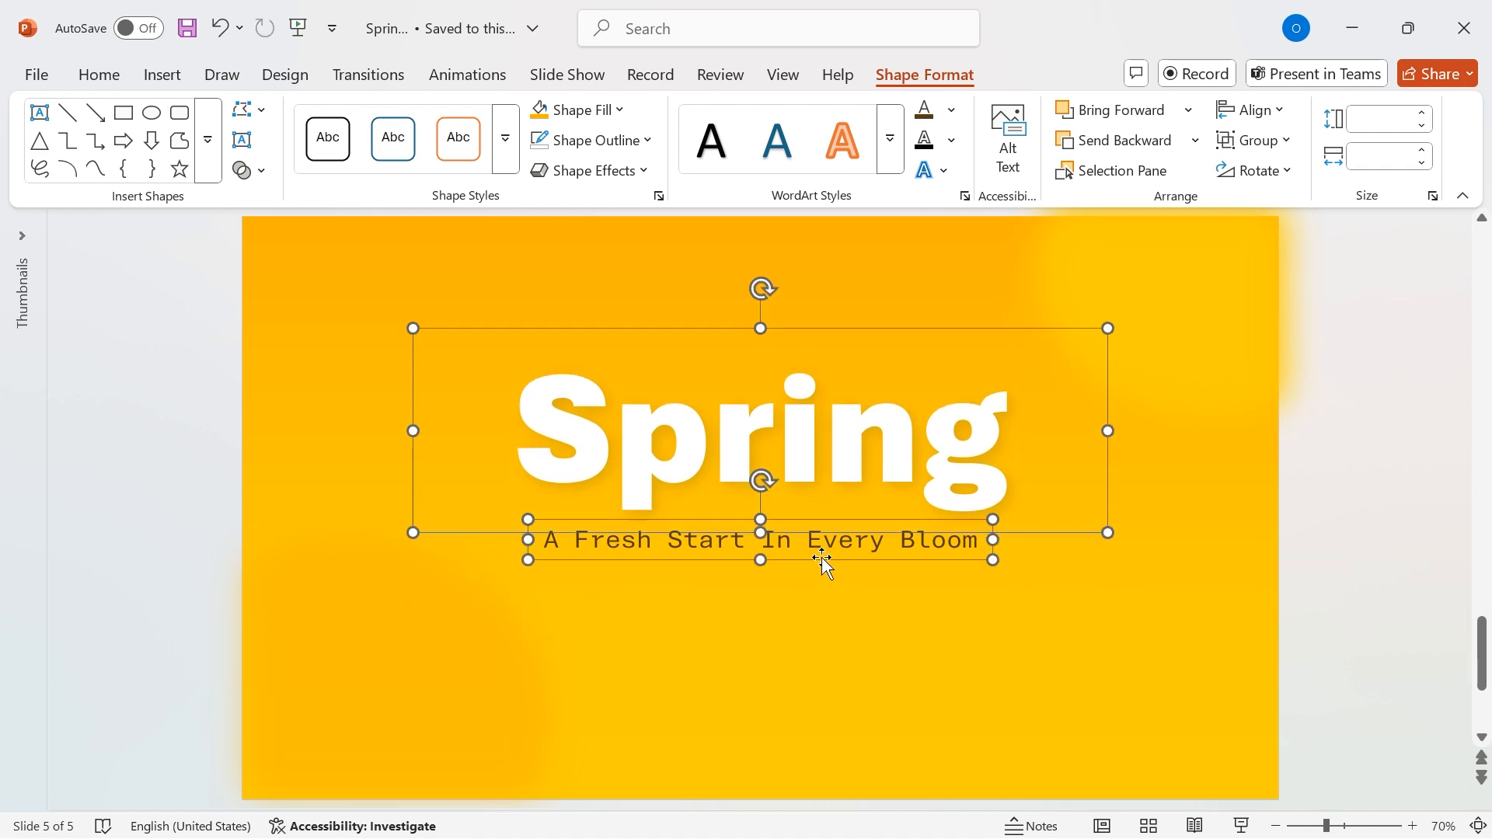
Step: Duplicate the subtitle box into a Lorem Ipsum paragraph in 18 pt Aptos Display, dark brown
click(969, 645)
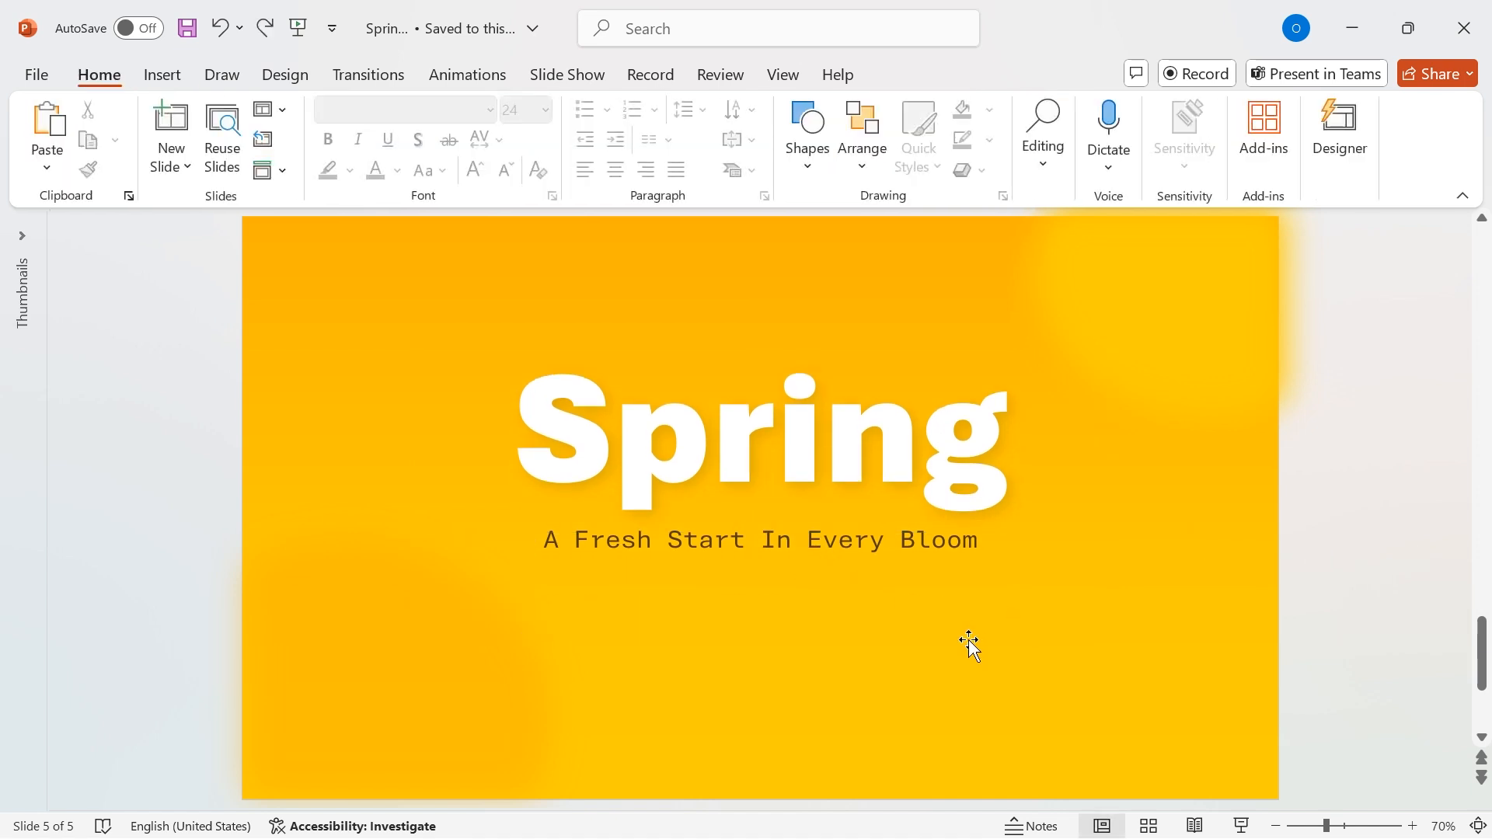
click(804, 540)
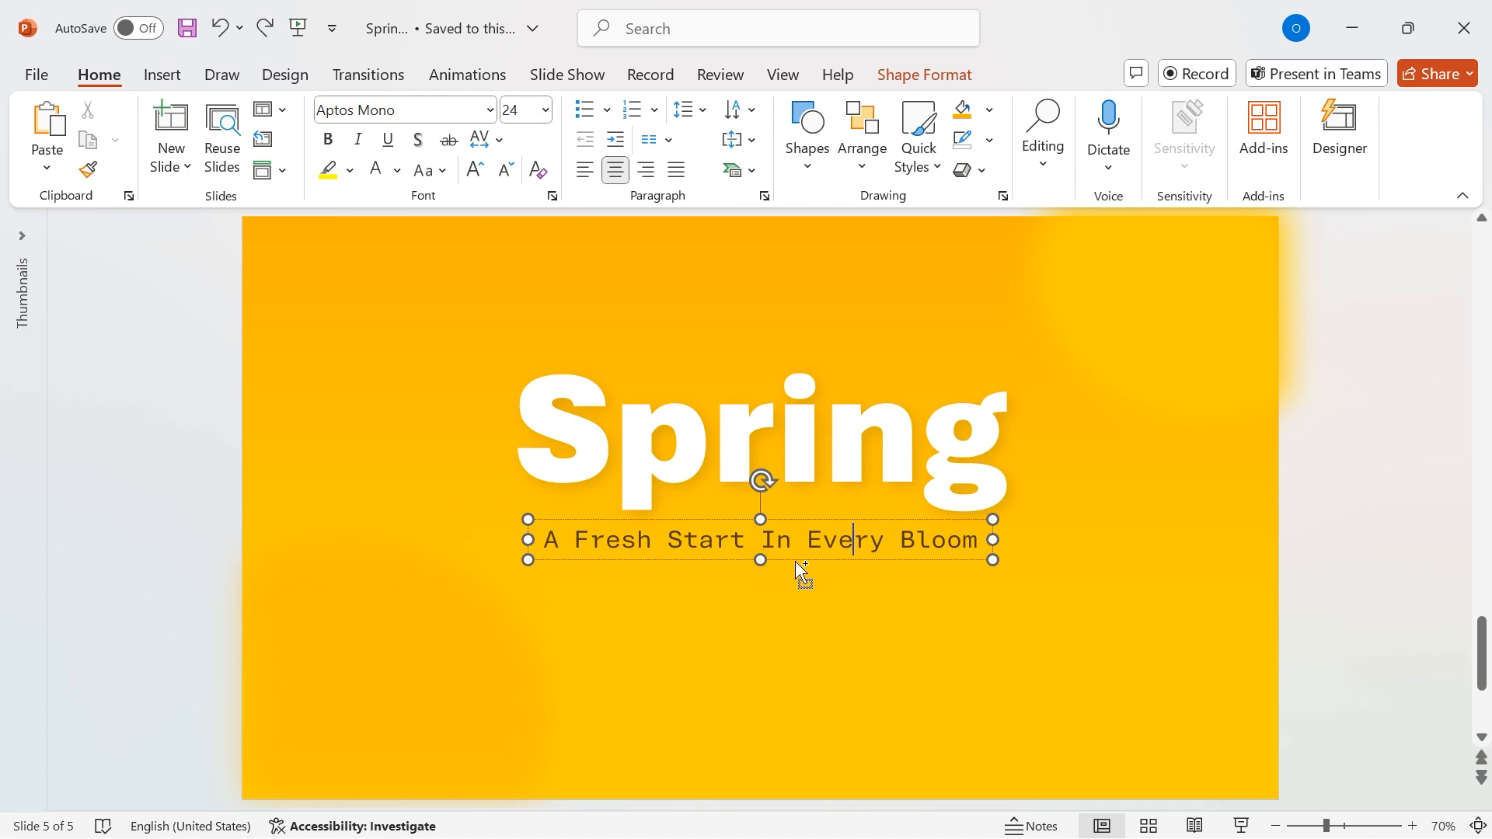
key(ctrl+v)
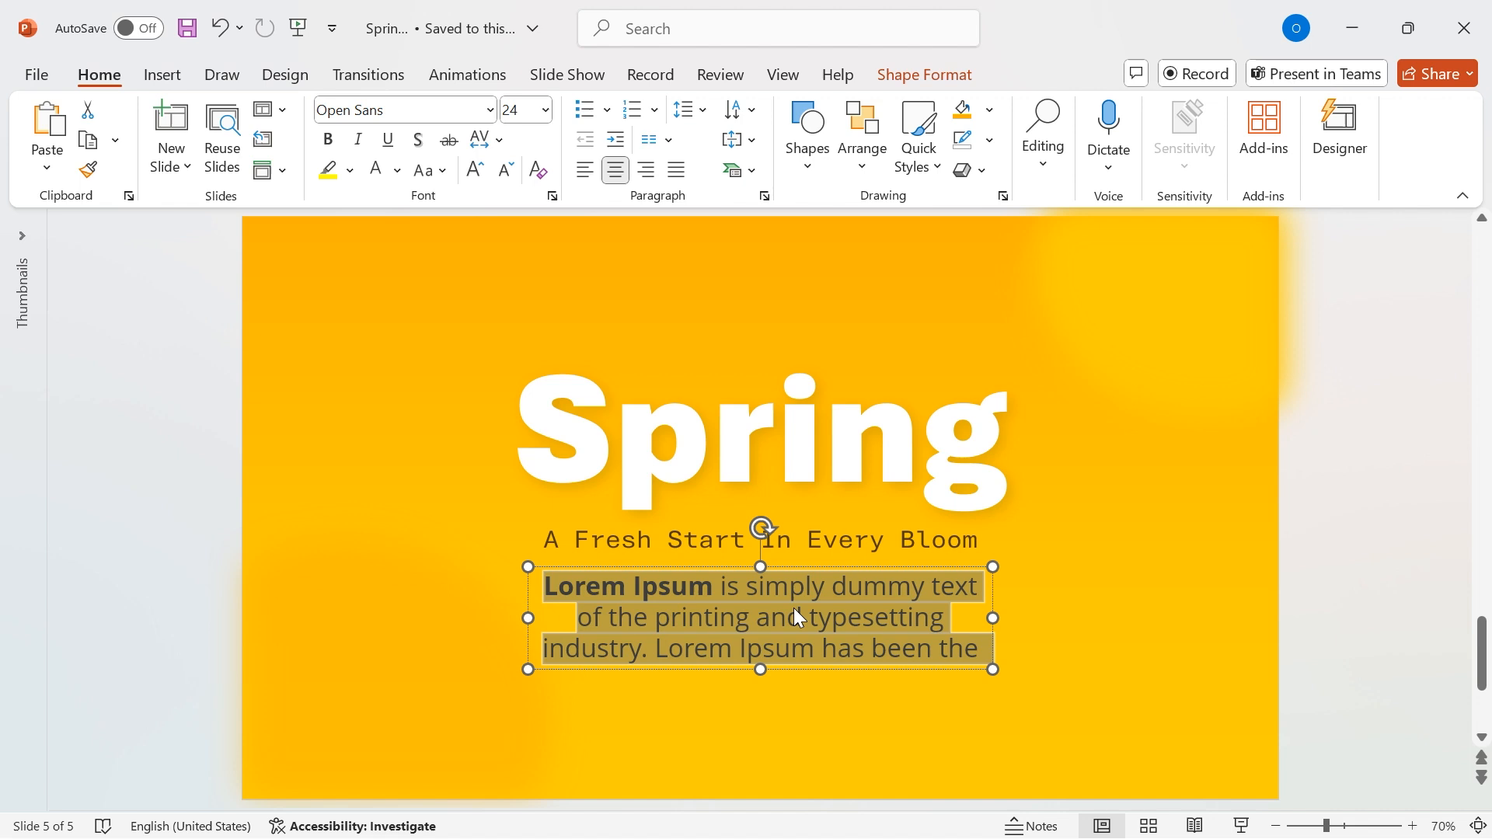
click(328, 140)
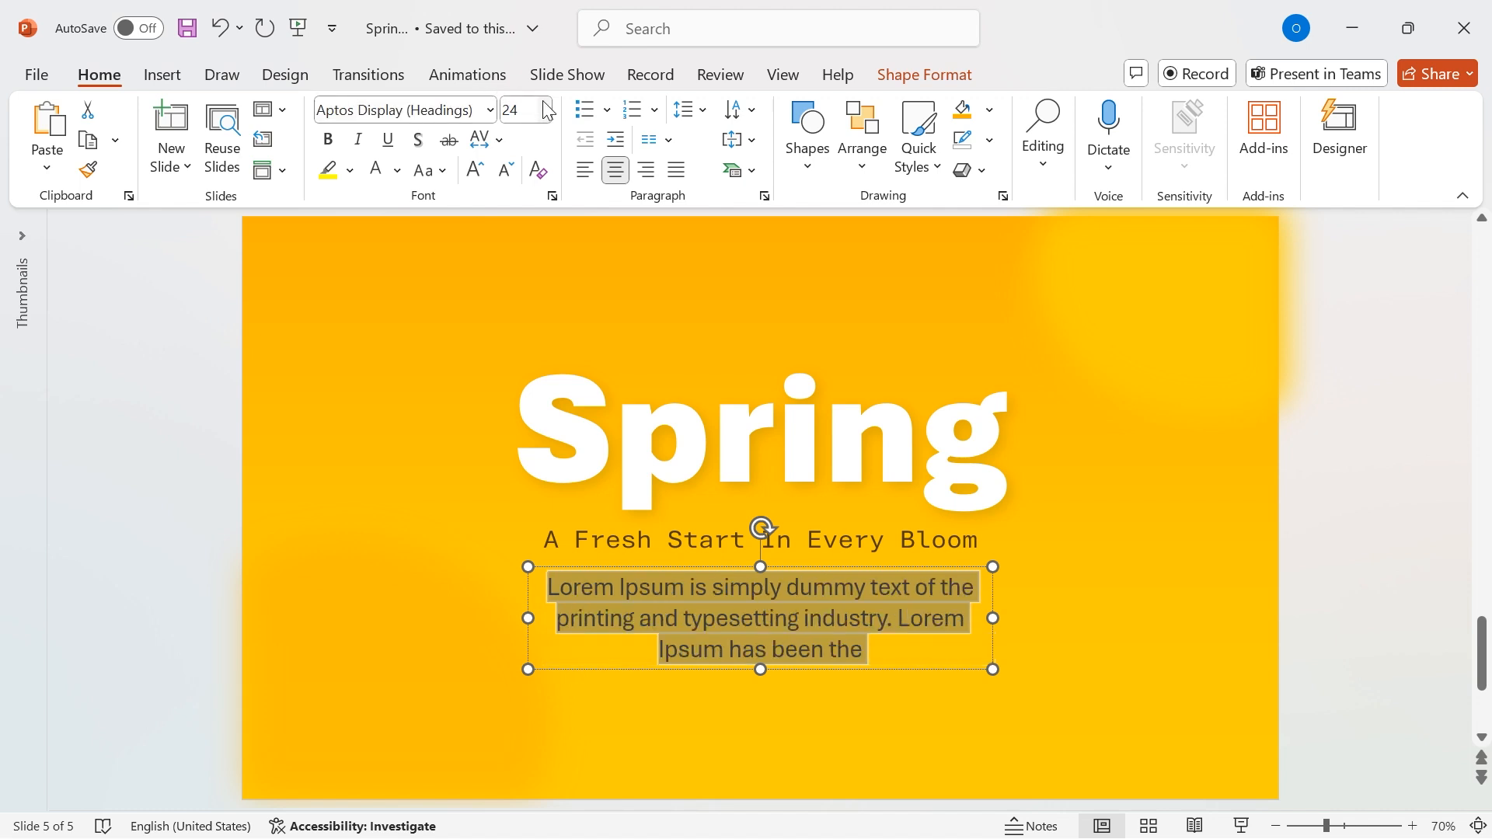
click(543, 110)
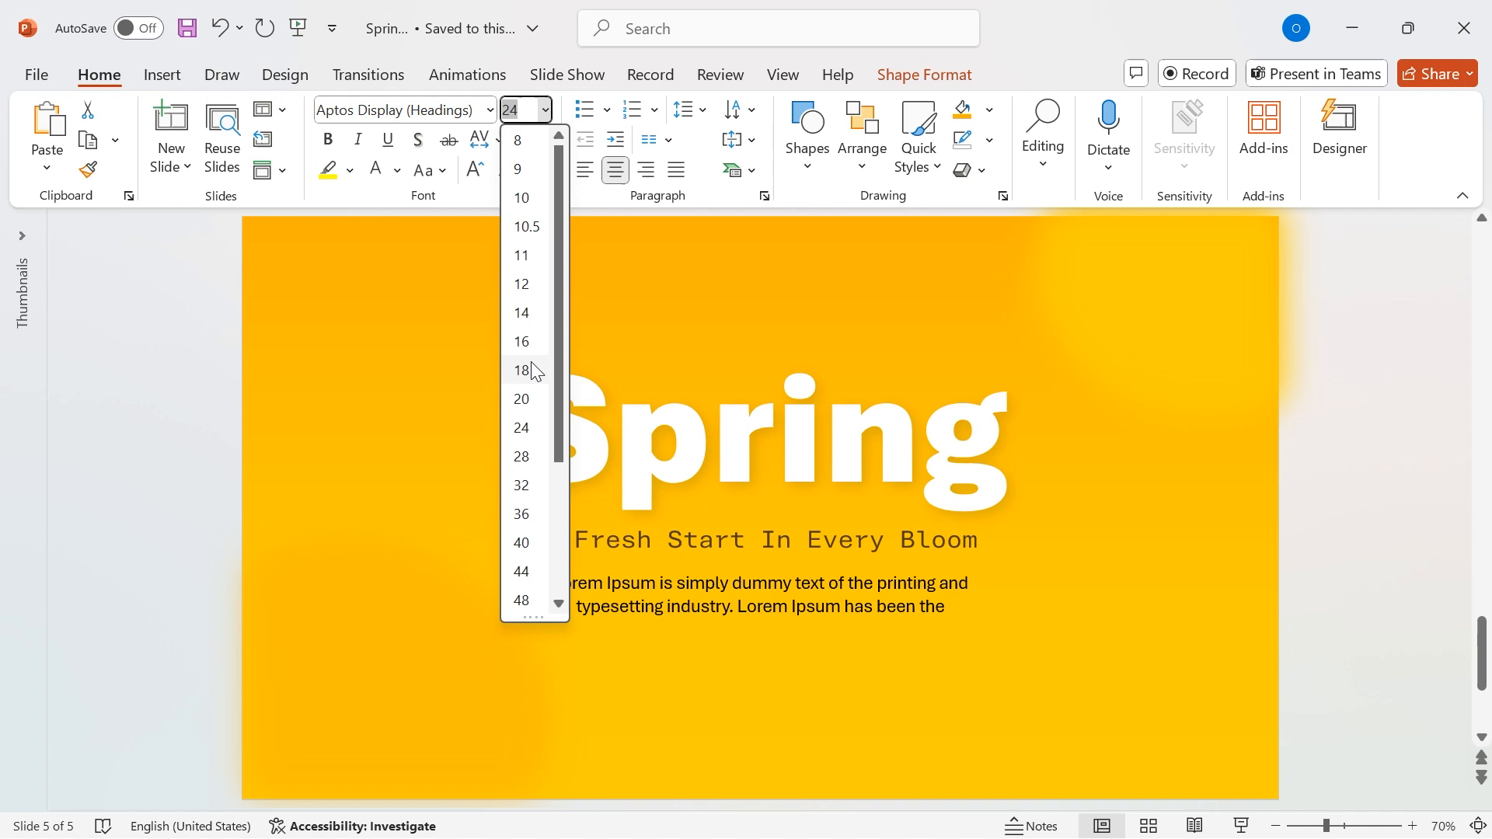
click(521, 370)
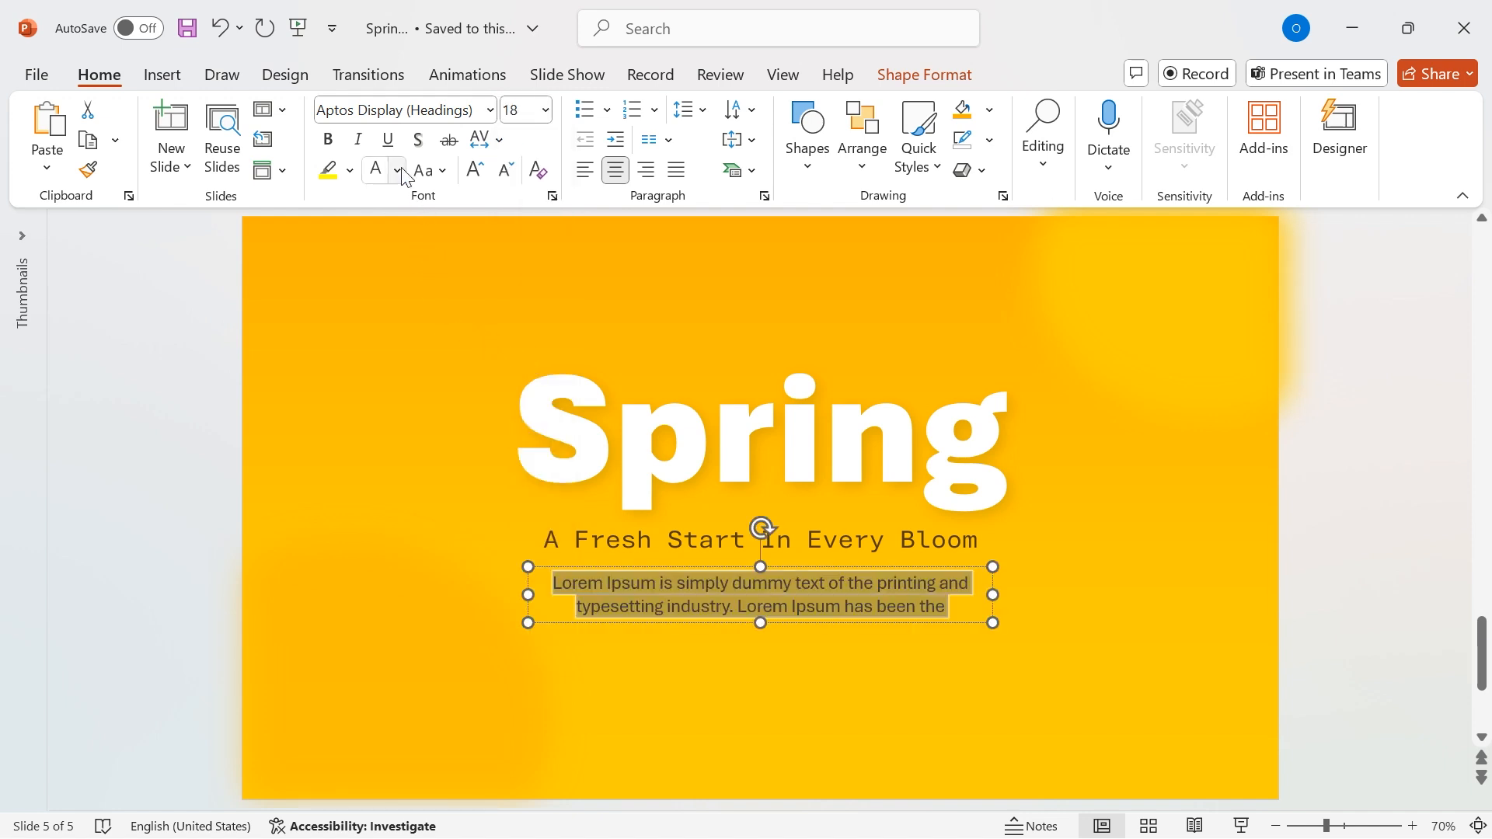
click(397, 170)
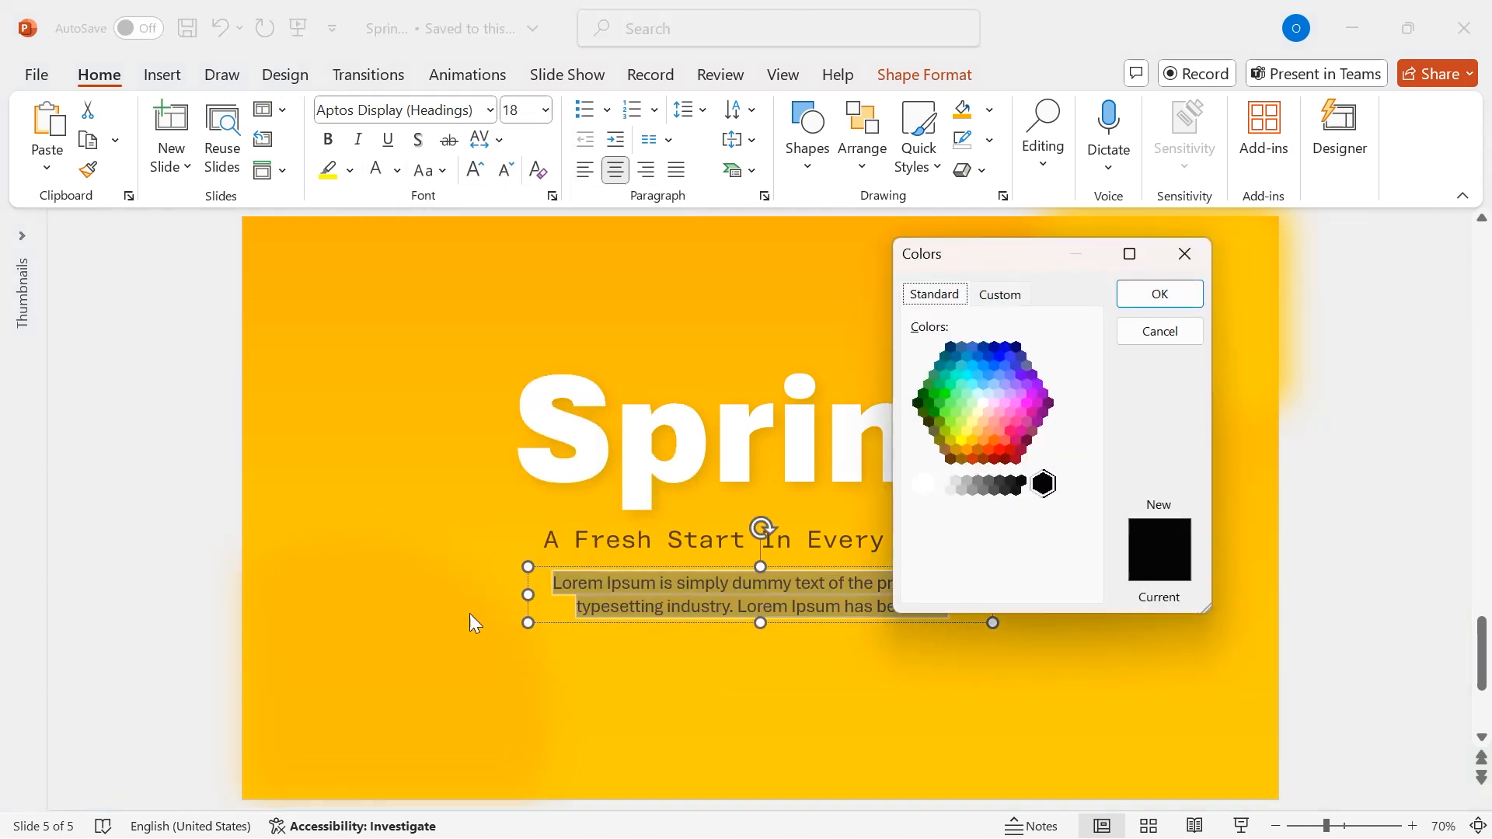
click(999, 293)
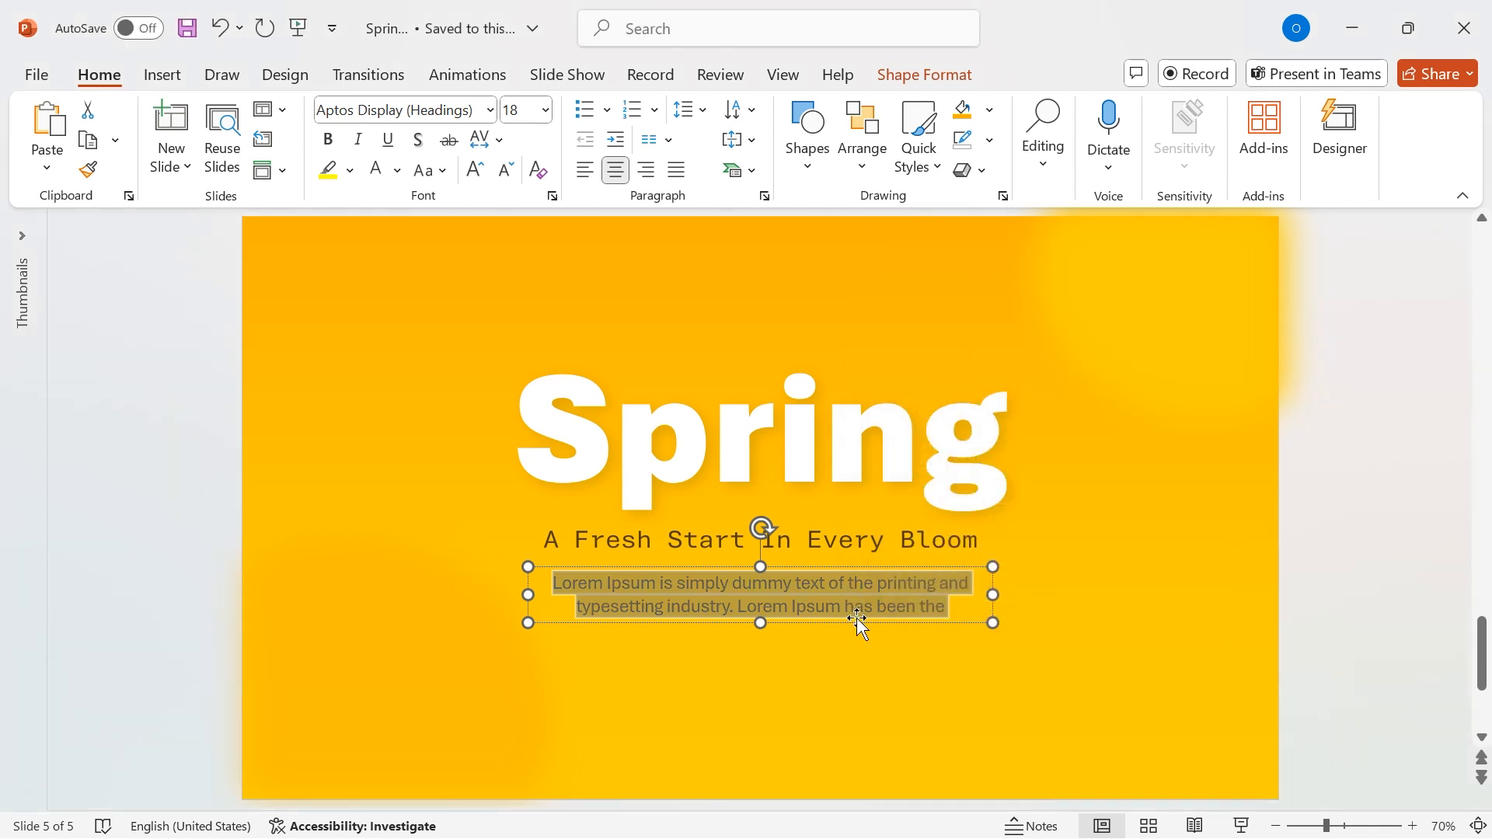
click(1364, 625)
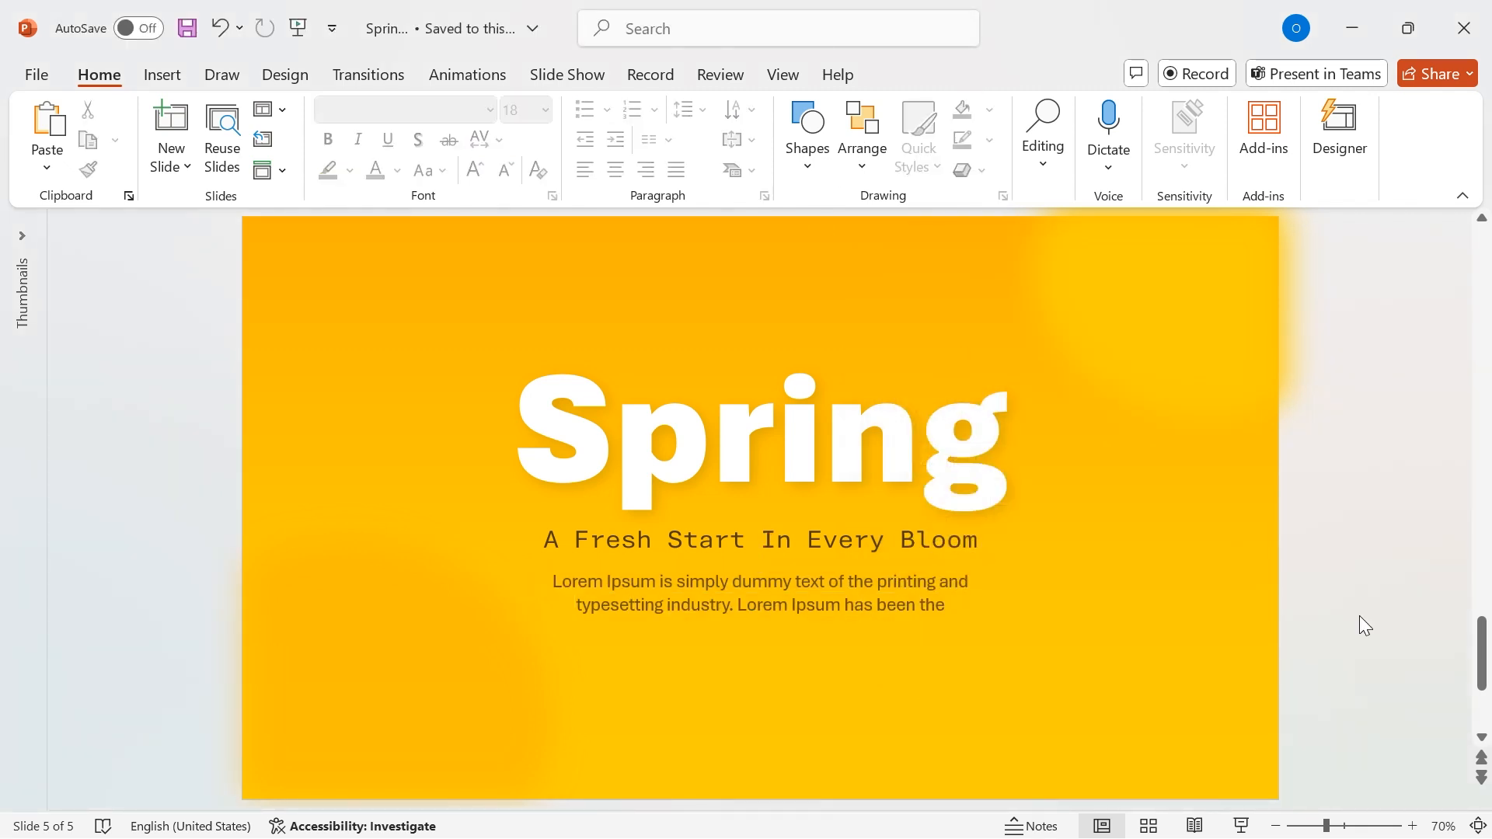
mouse_move(1111, 561)
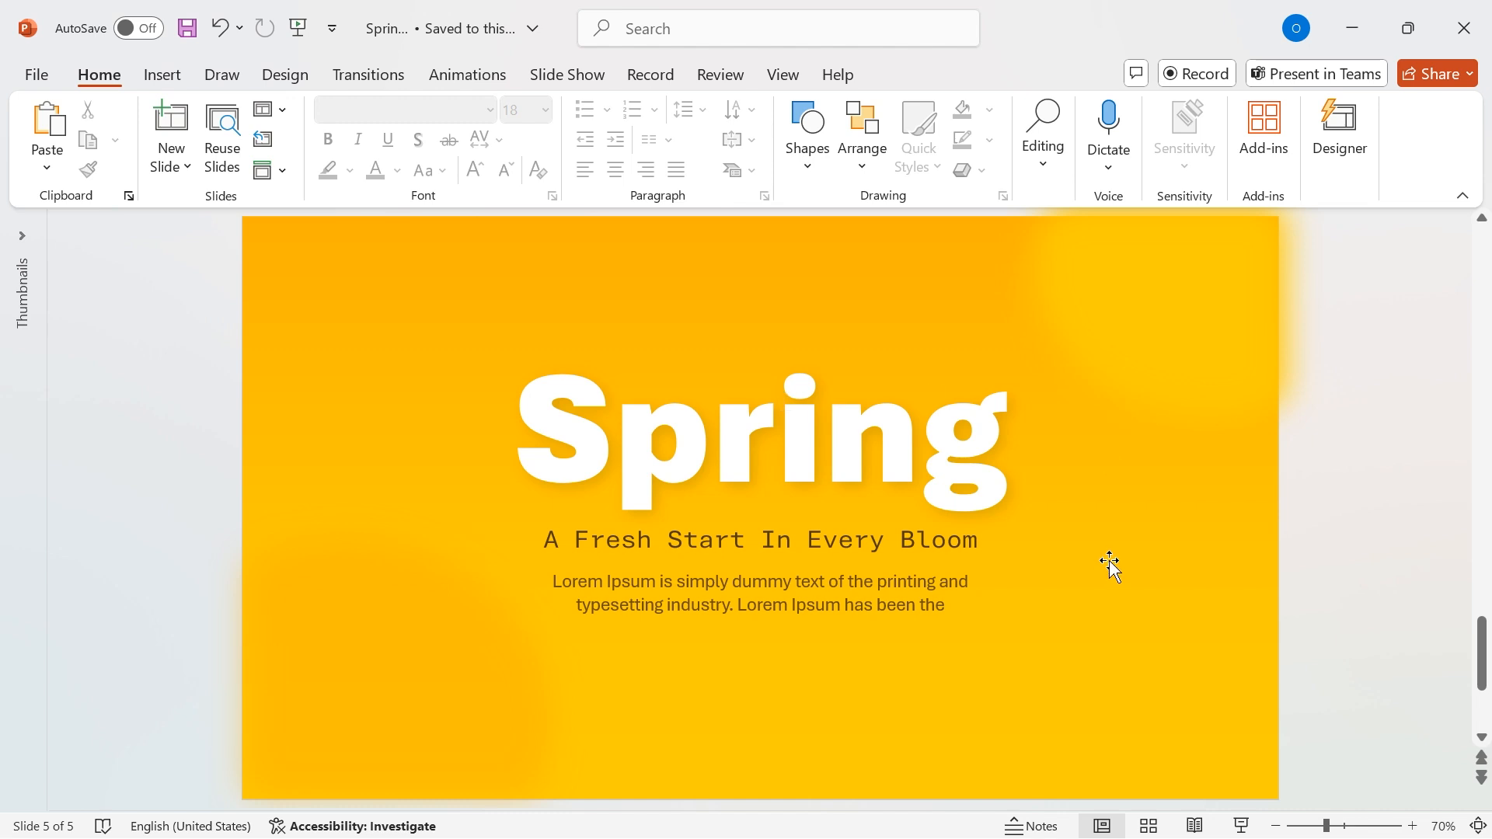
Step: Draw a rounded-rectangle pill below the paragraph, apply a shape style and fill it white
click(805, 132)
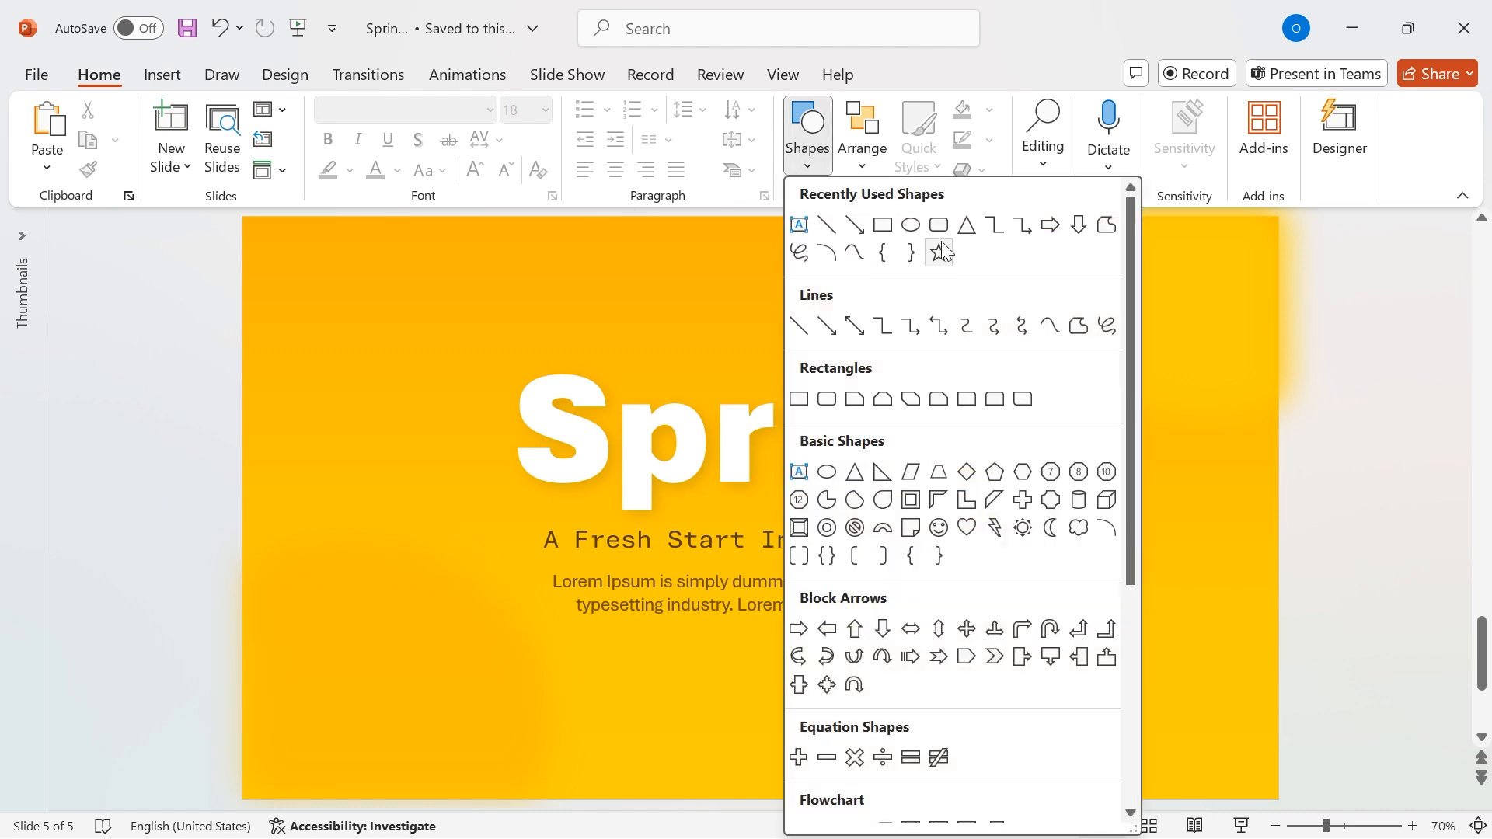
click(938, 252)
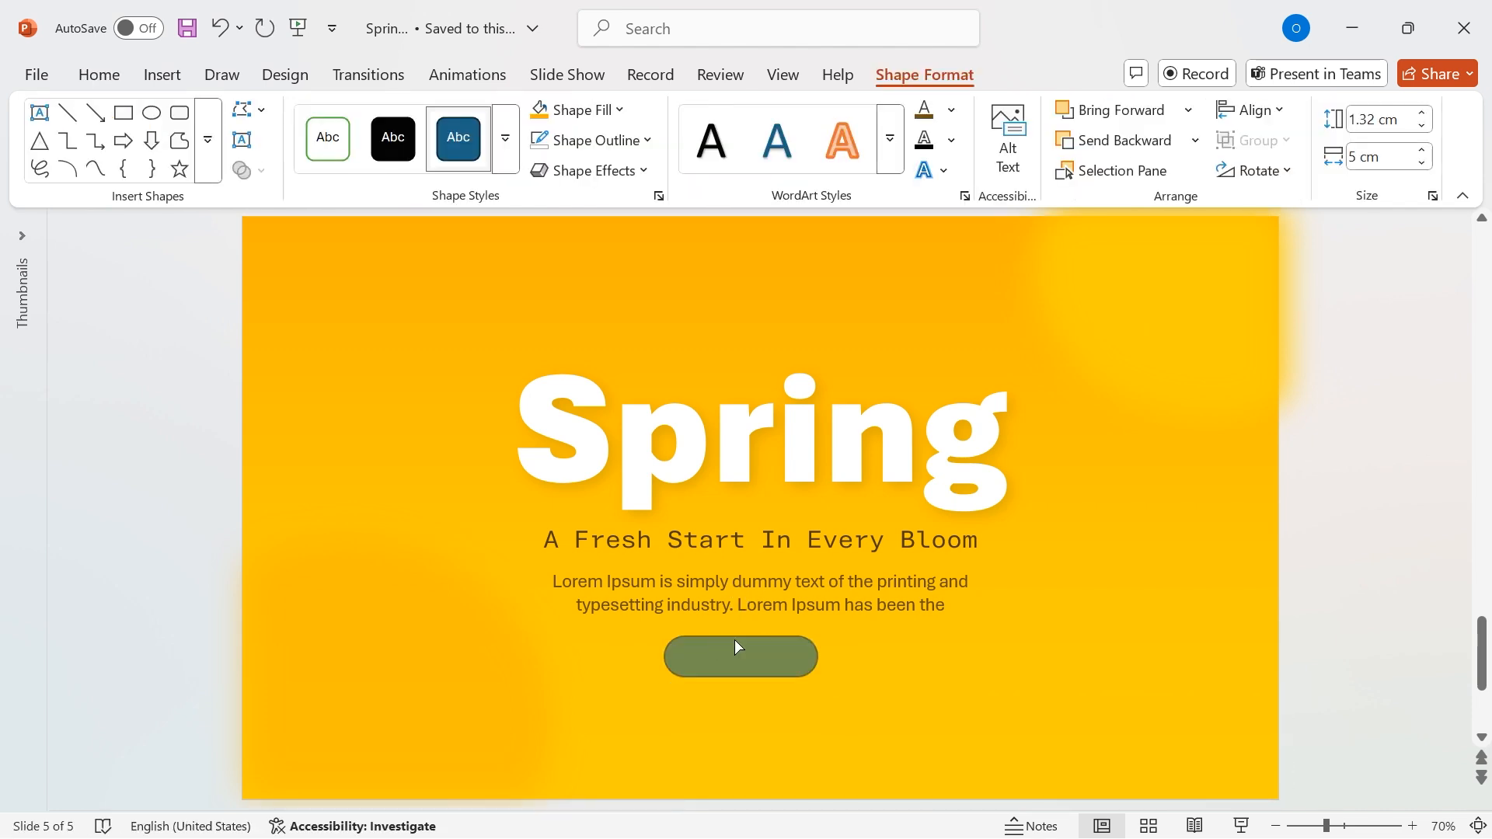
click(739, 656)
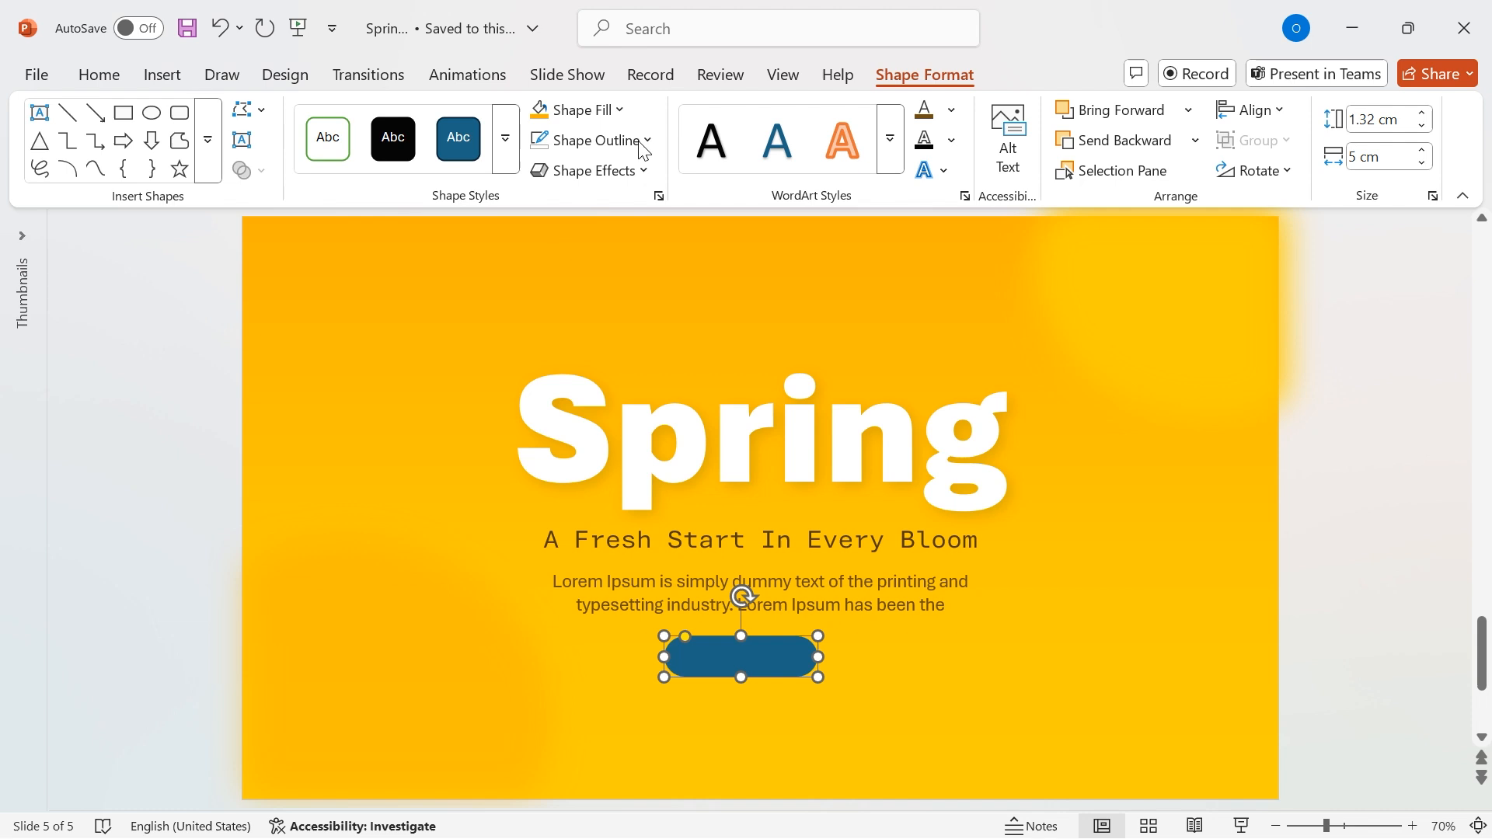
click(576, 109)
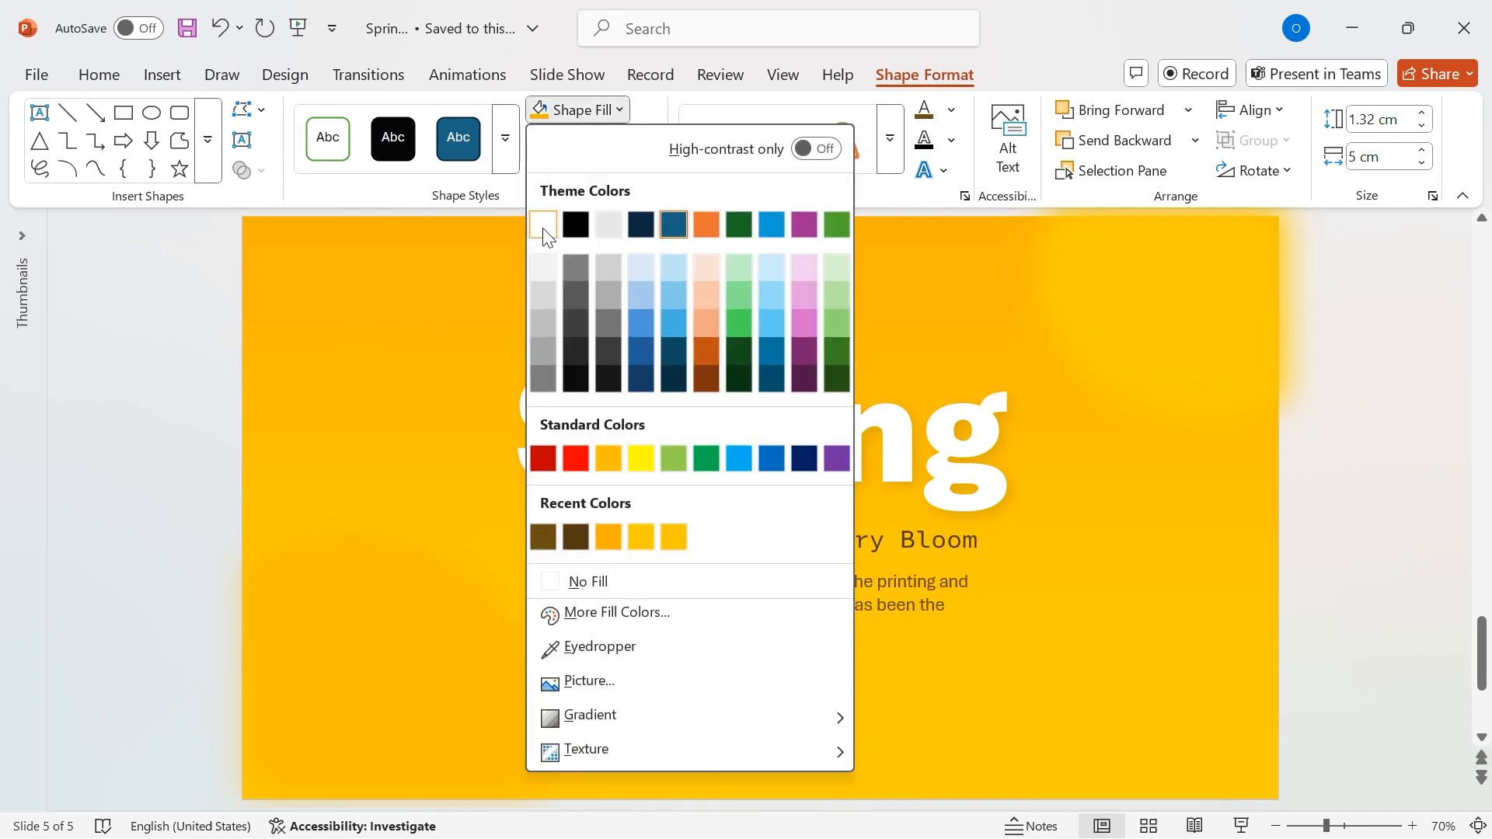
click(544, 225)
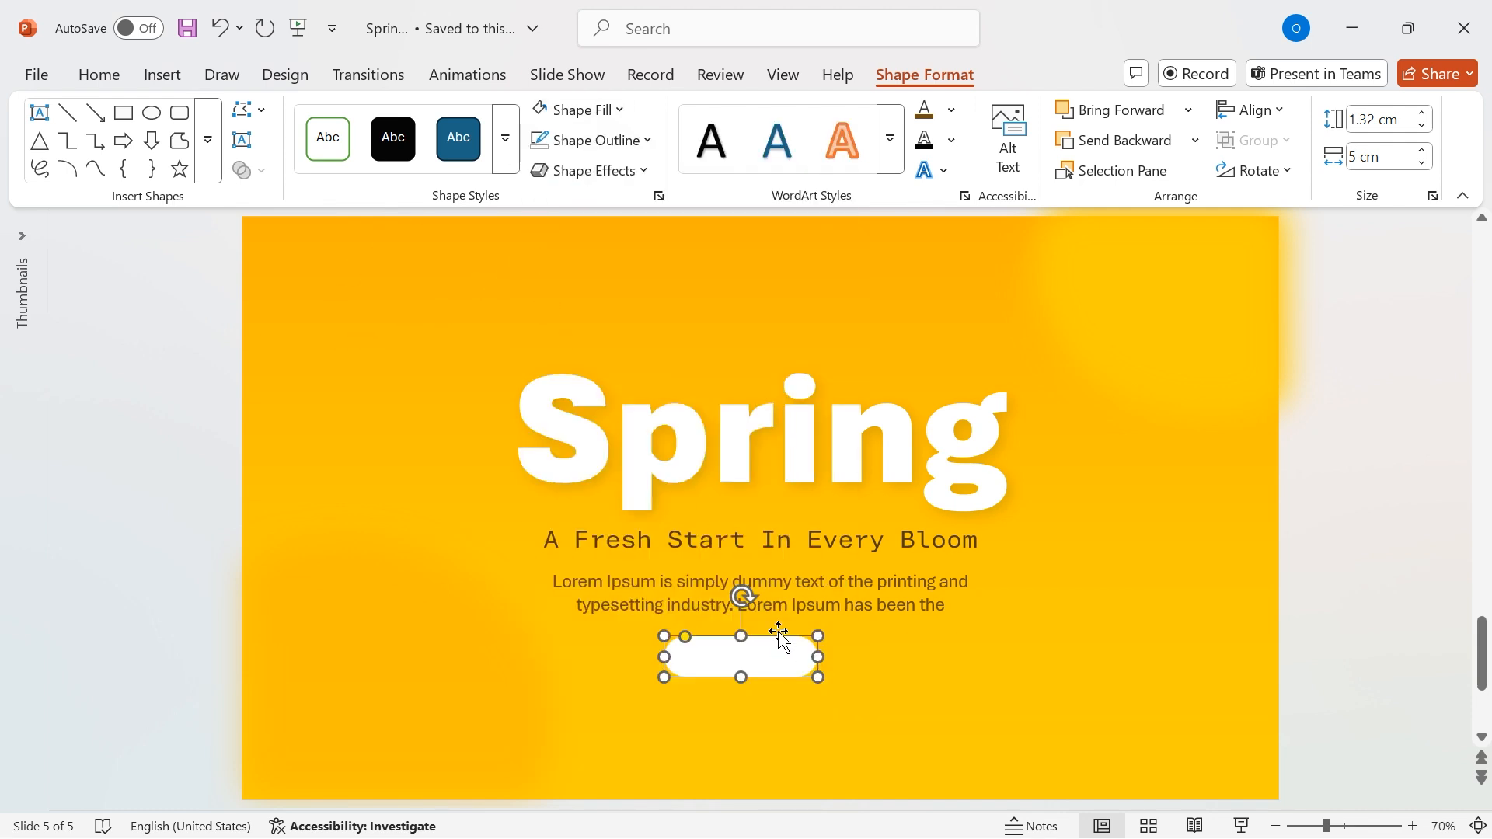
click(1380, 119)
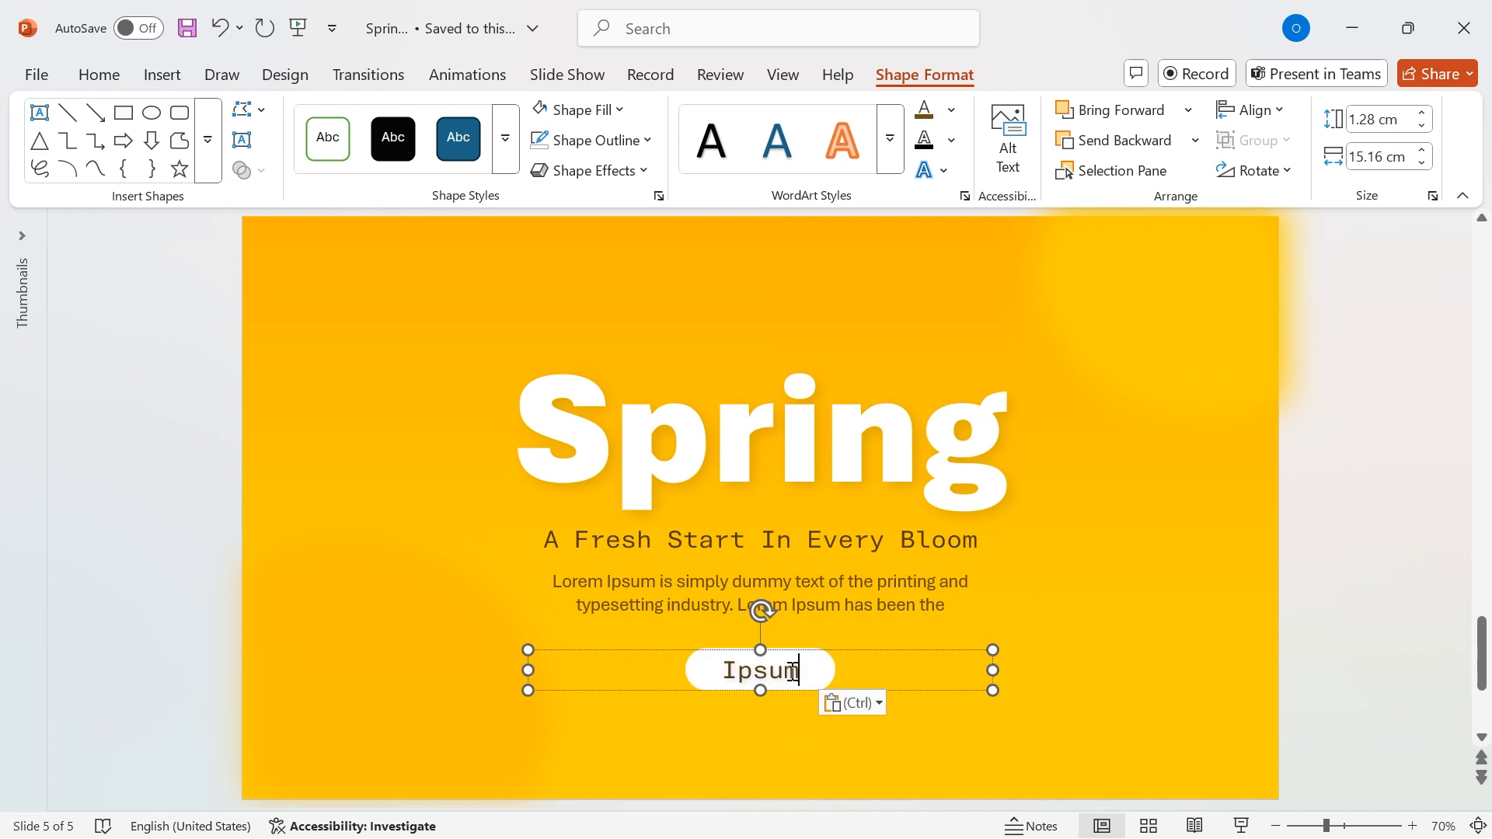
Step: Bring up Home text formatting to style the Ipsum label in Aptos Mono 24 pt
click(98, 75)
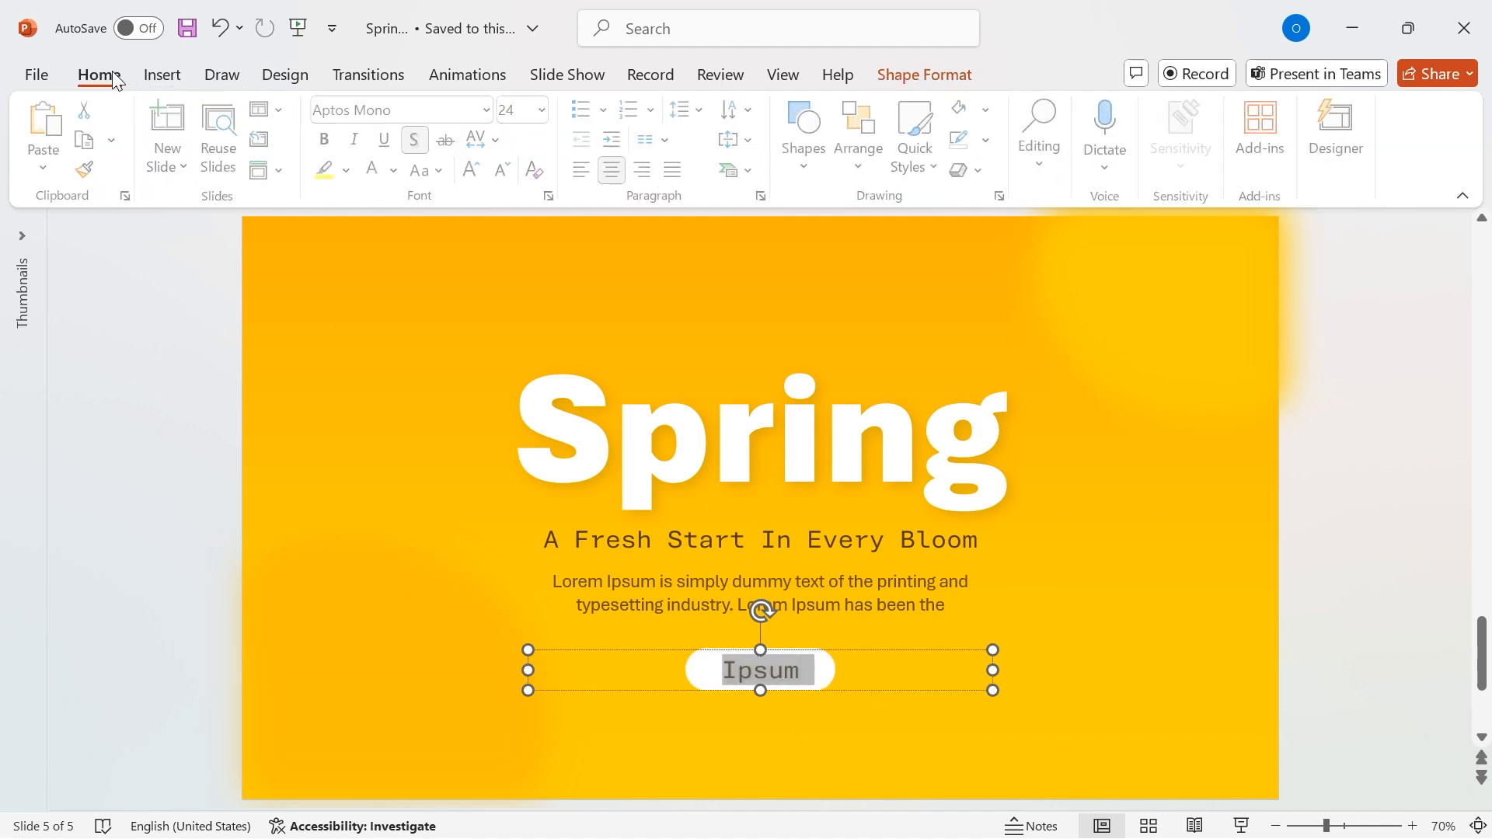
mouse_move(522, 187)
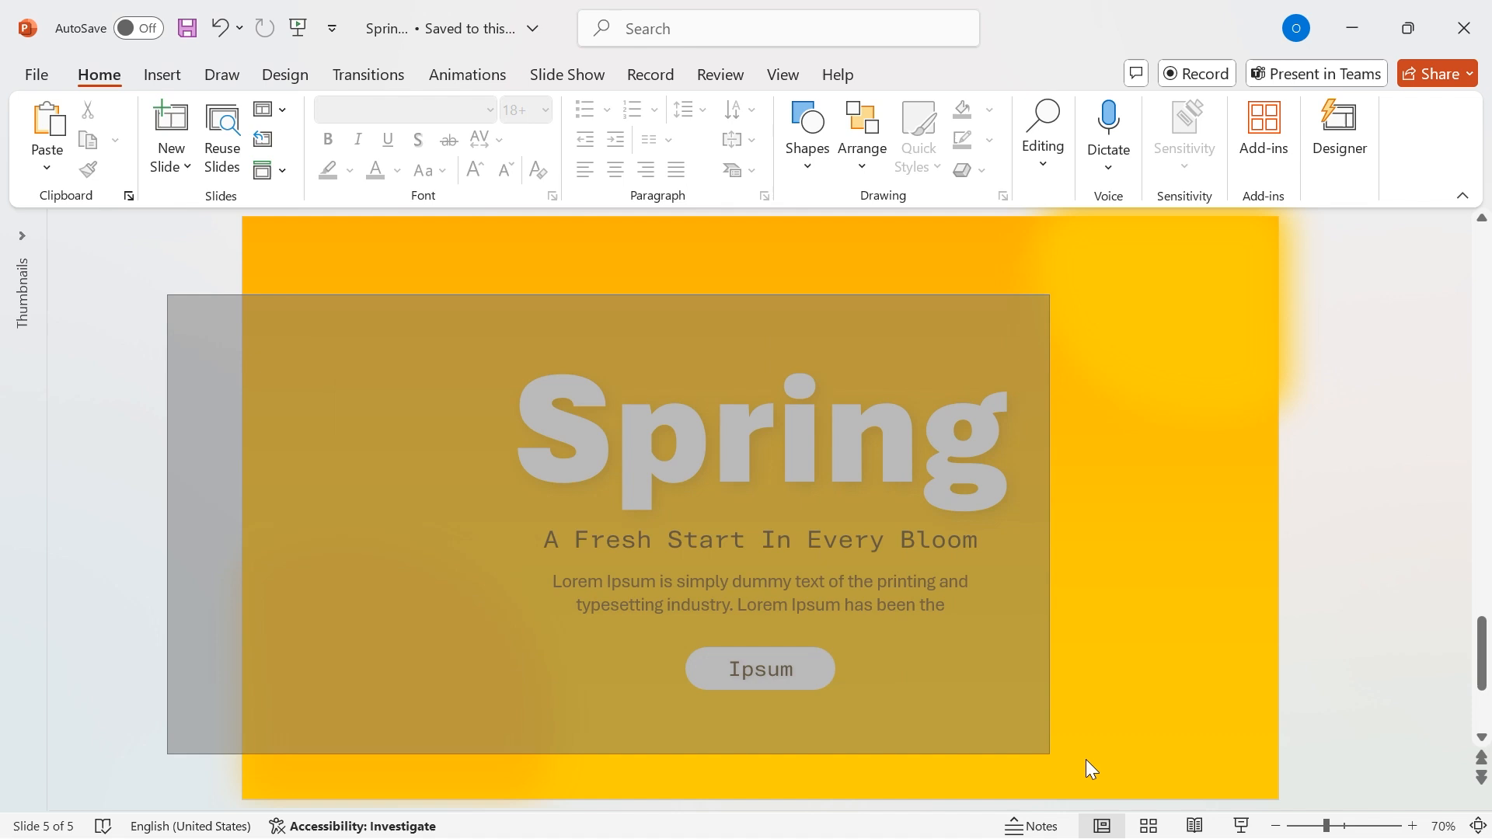
Step: Select and group the heading, subtitle, paragraph and Ipsum button, then Align Middle
click(759, 438)
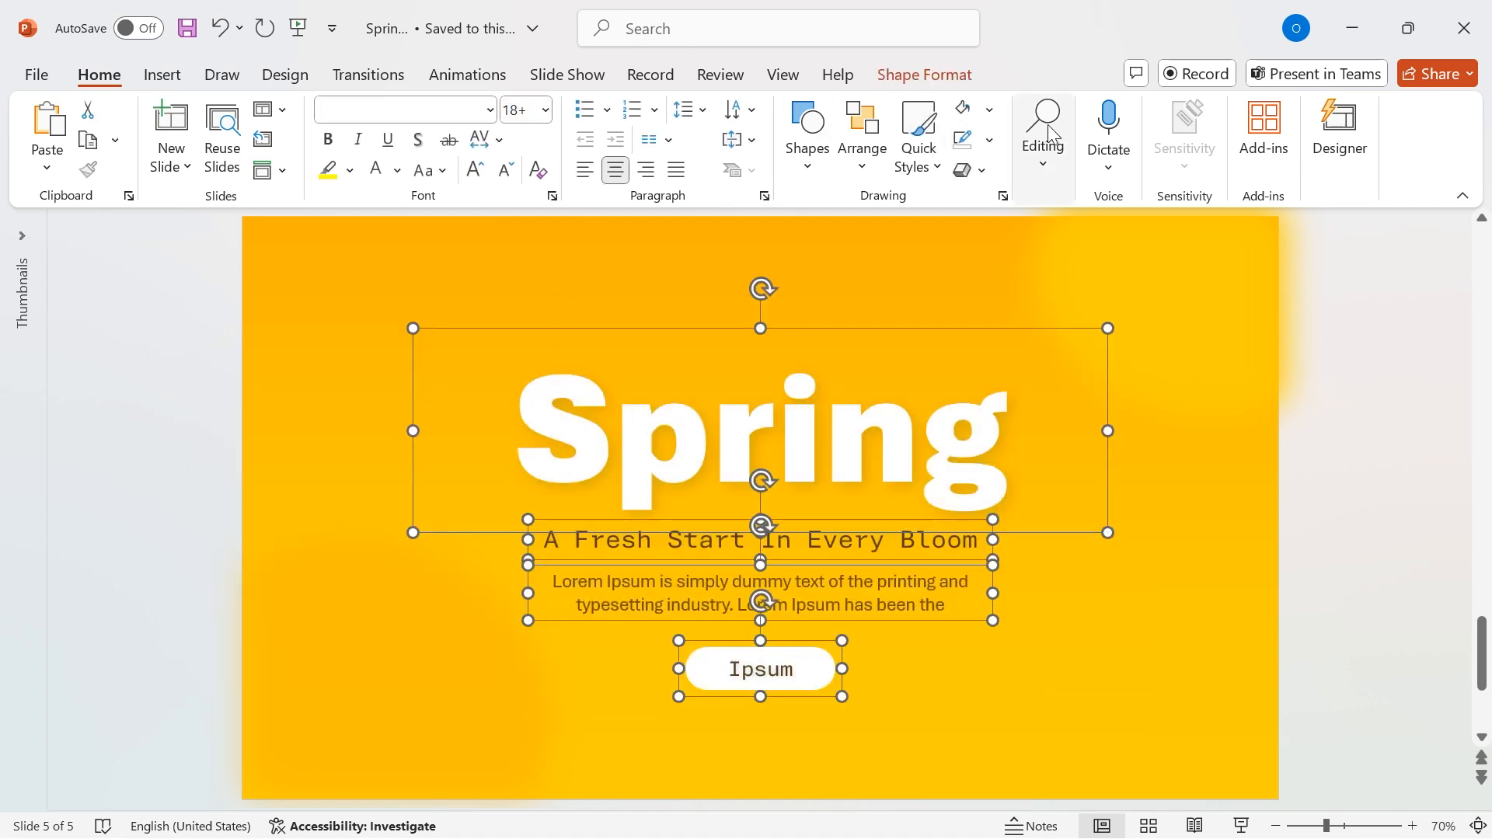
click(920, 75)
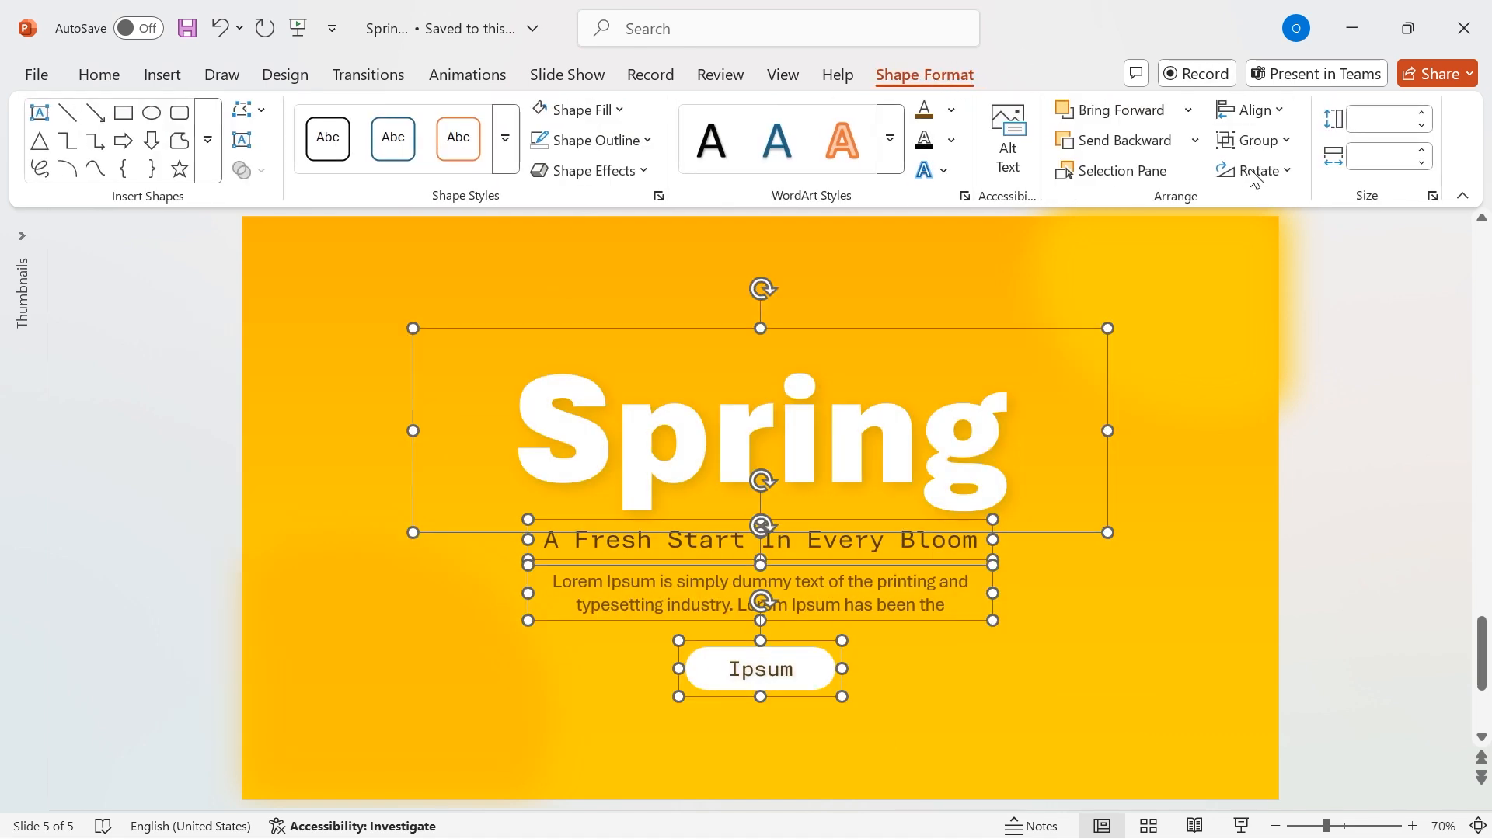
click(1256, 140)
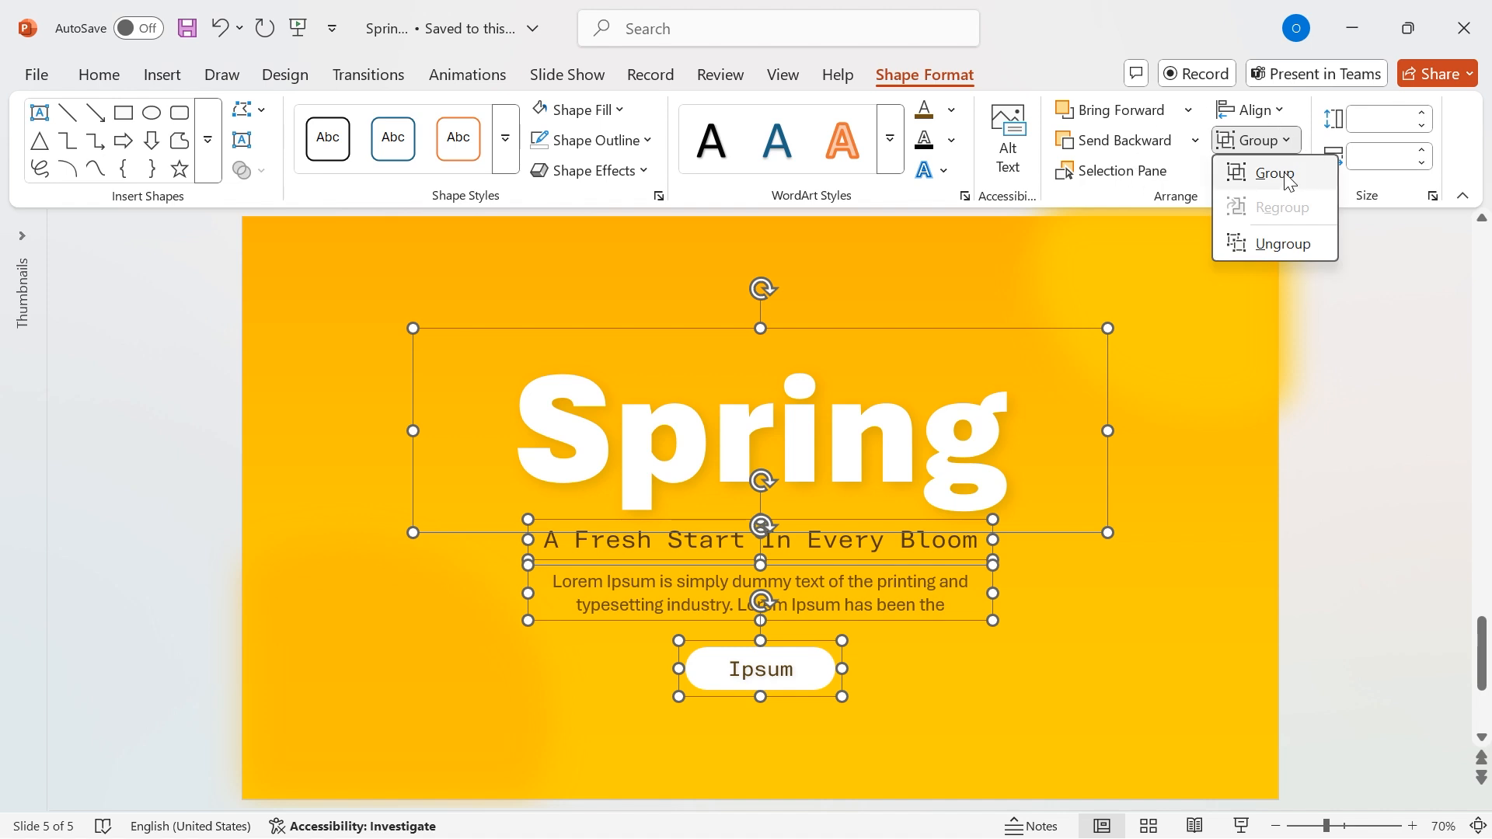
click(1275, 173)
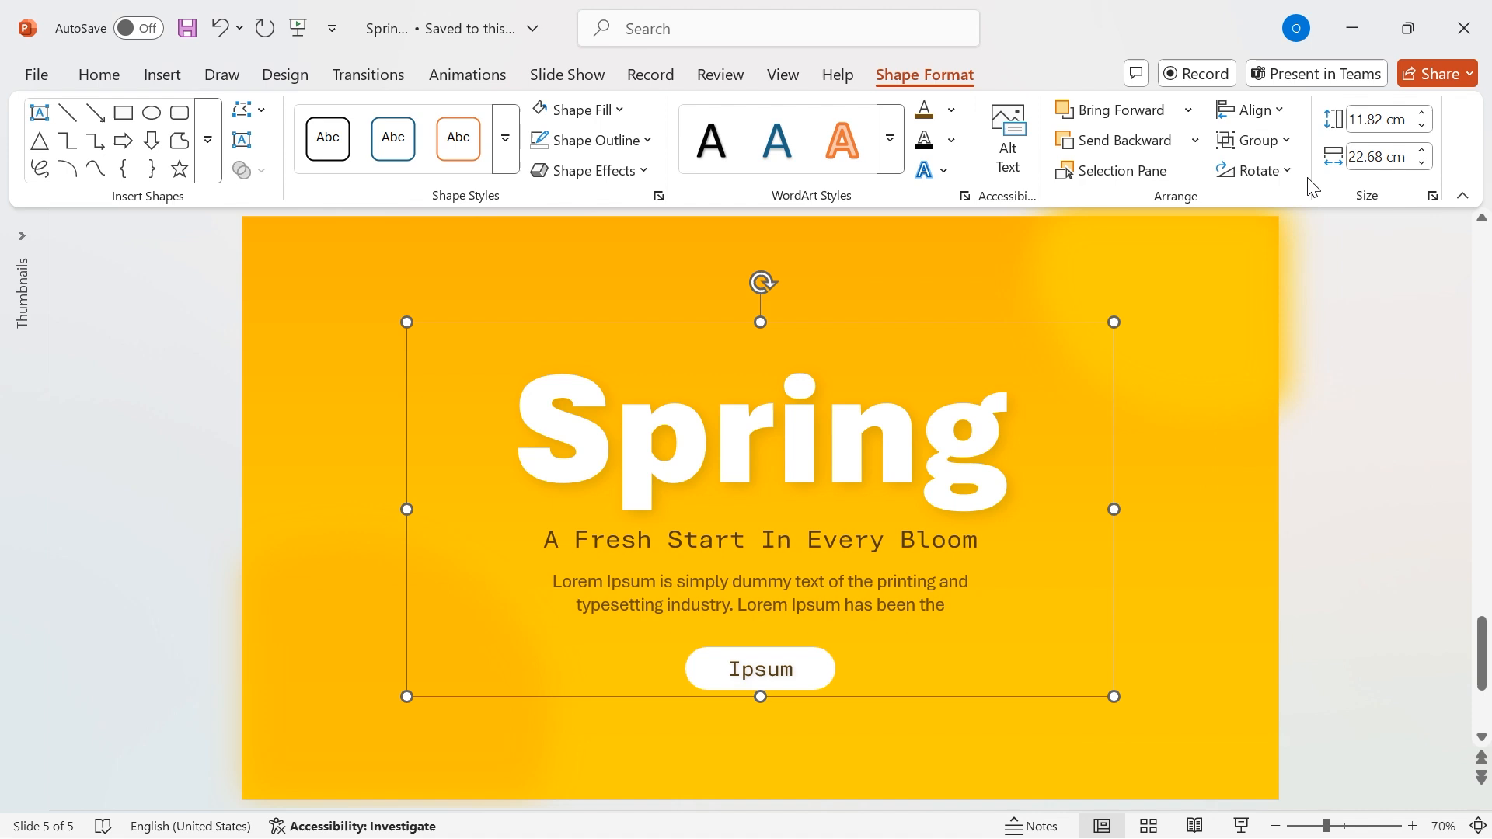
click(1249, 110)
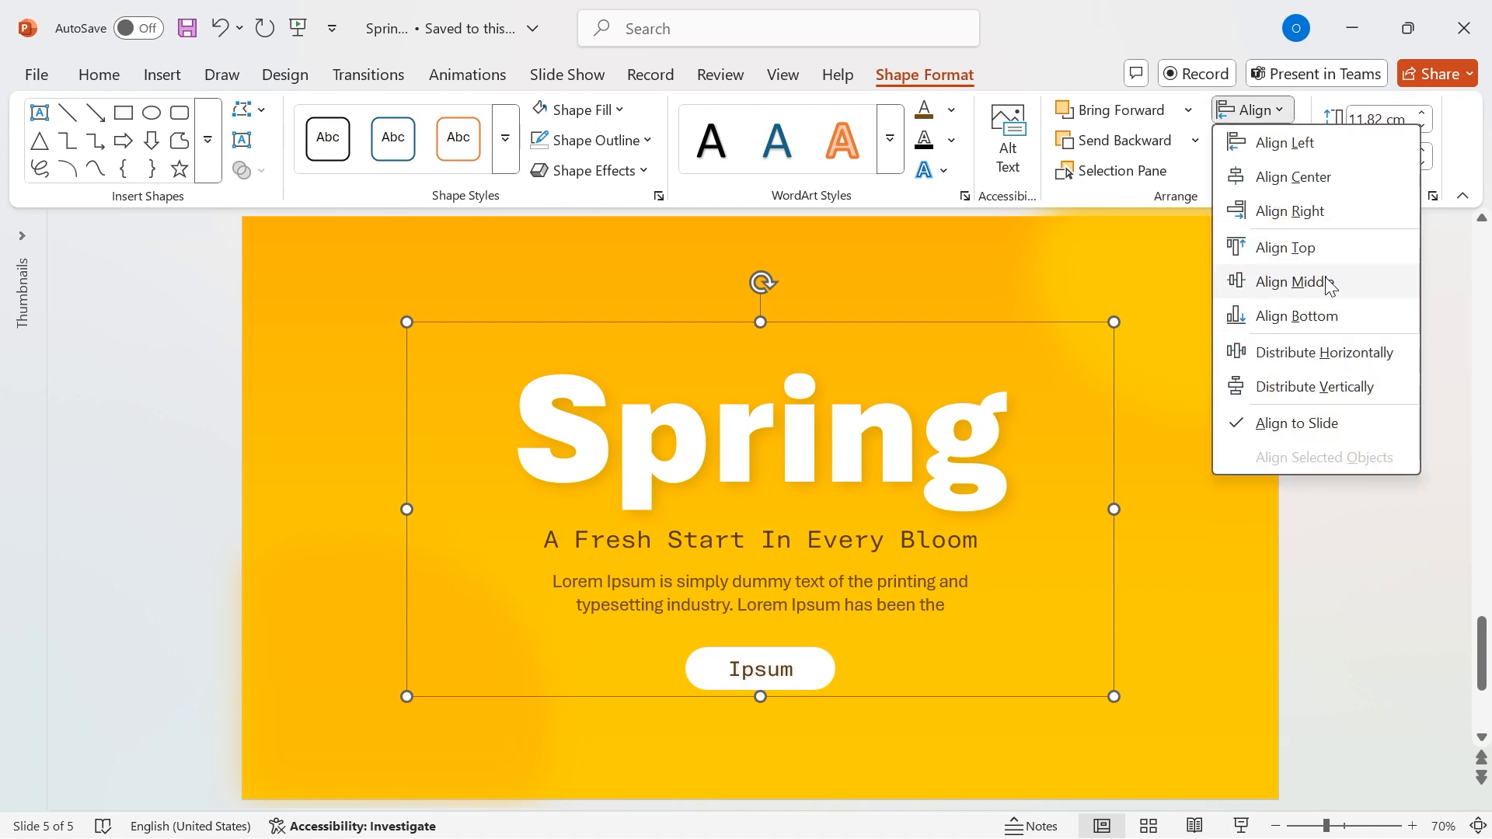
click(1294, 281)
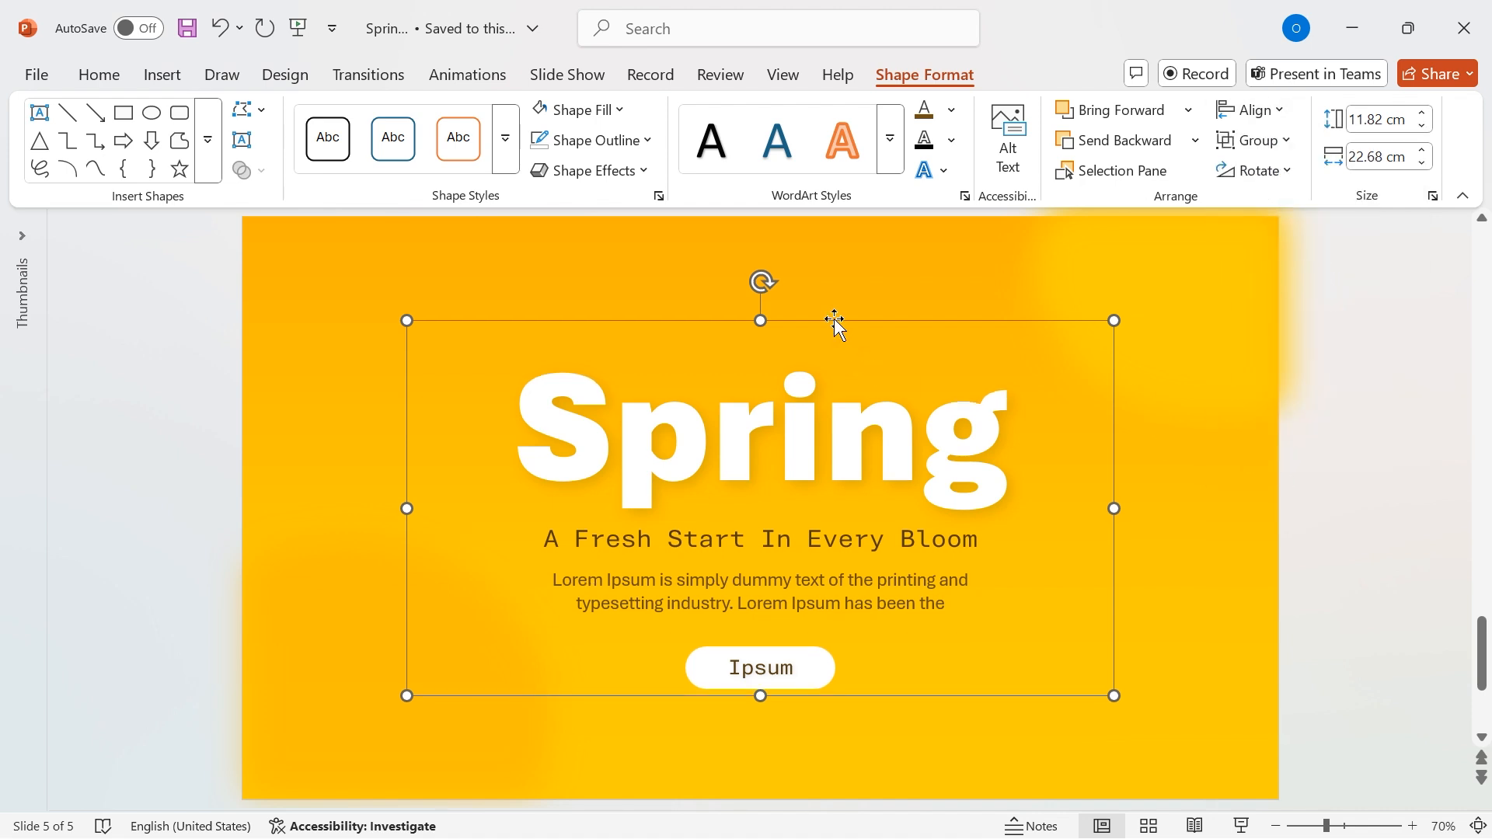
Step: Deselect the centred group before moving to slide 11
click(1391, 542)
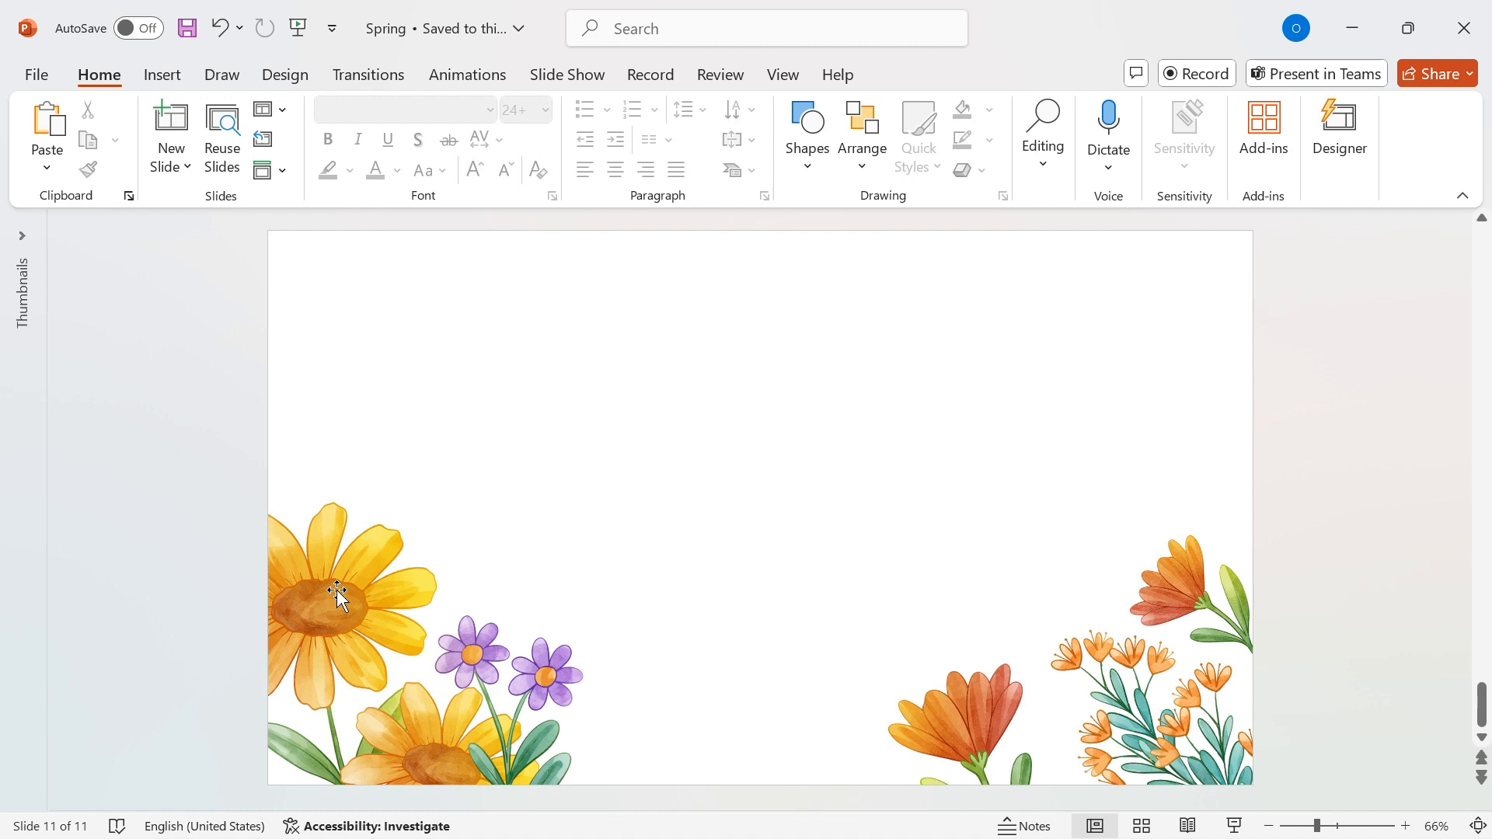
Step: Paste slide 11's watercolour flowers along the bottom corners of the Spring slide
click(338, 594)
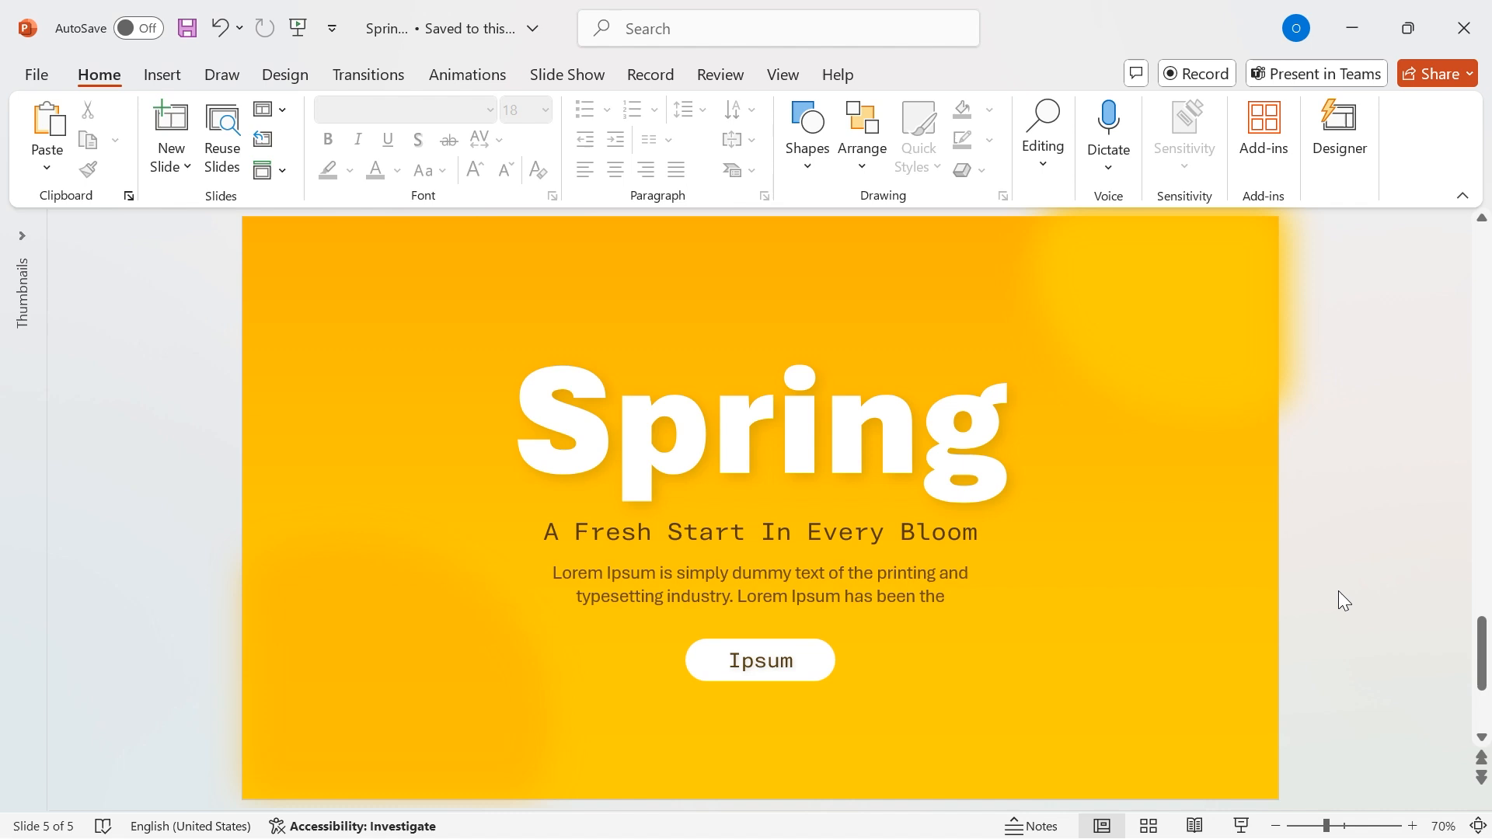
key(ctrl+v)
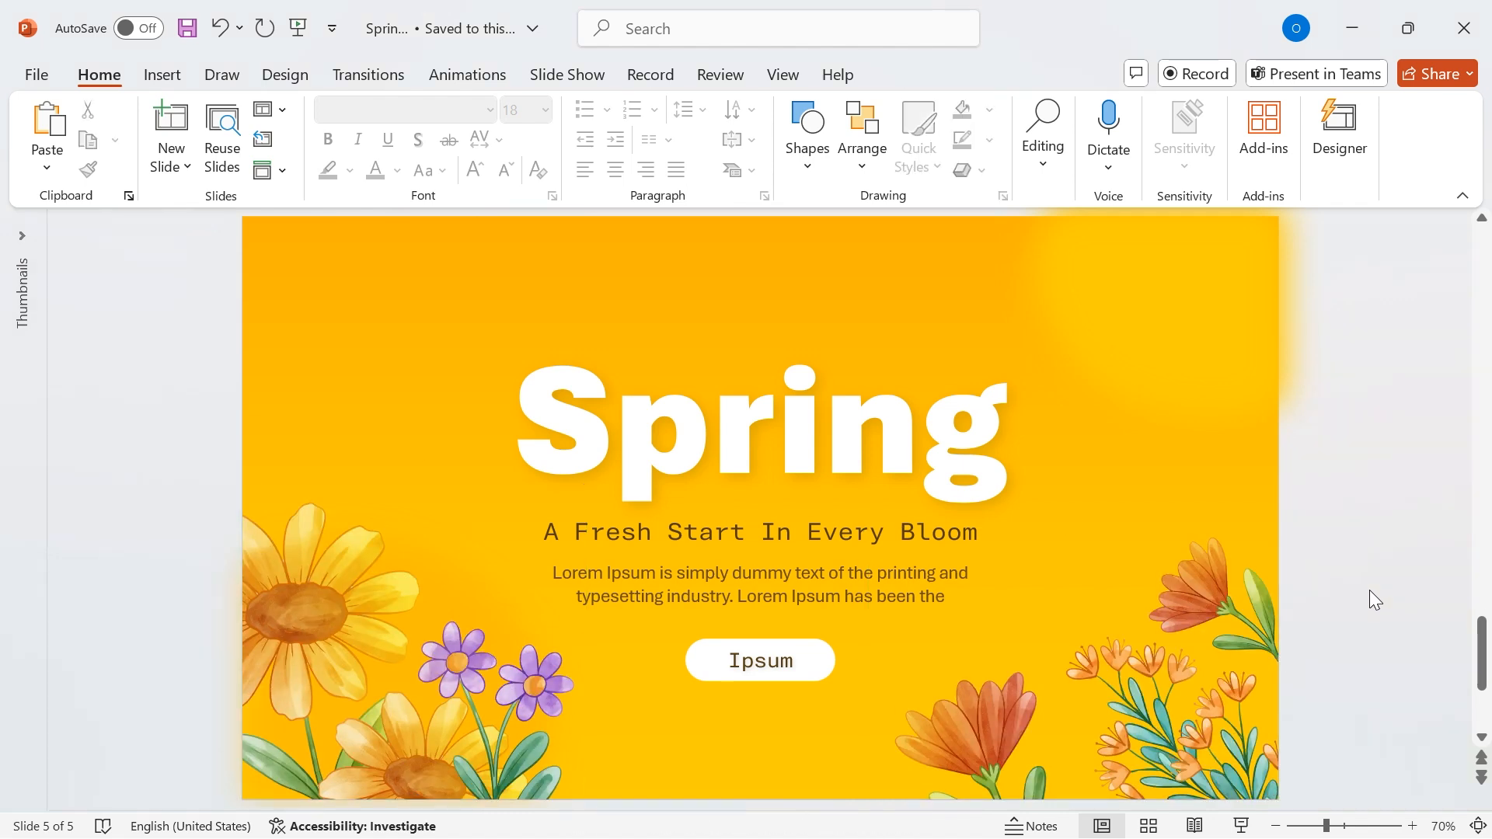
mouse_move(1337, 653)
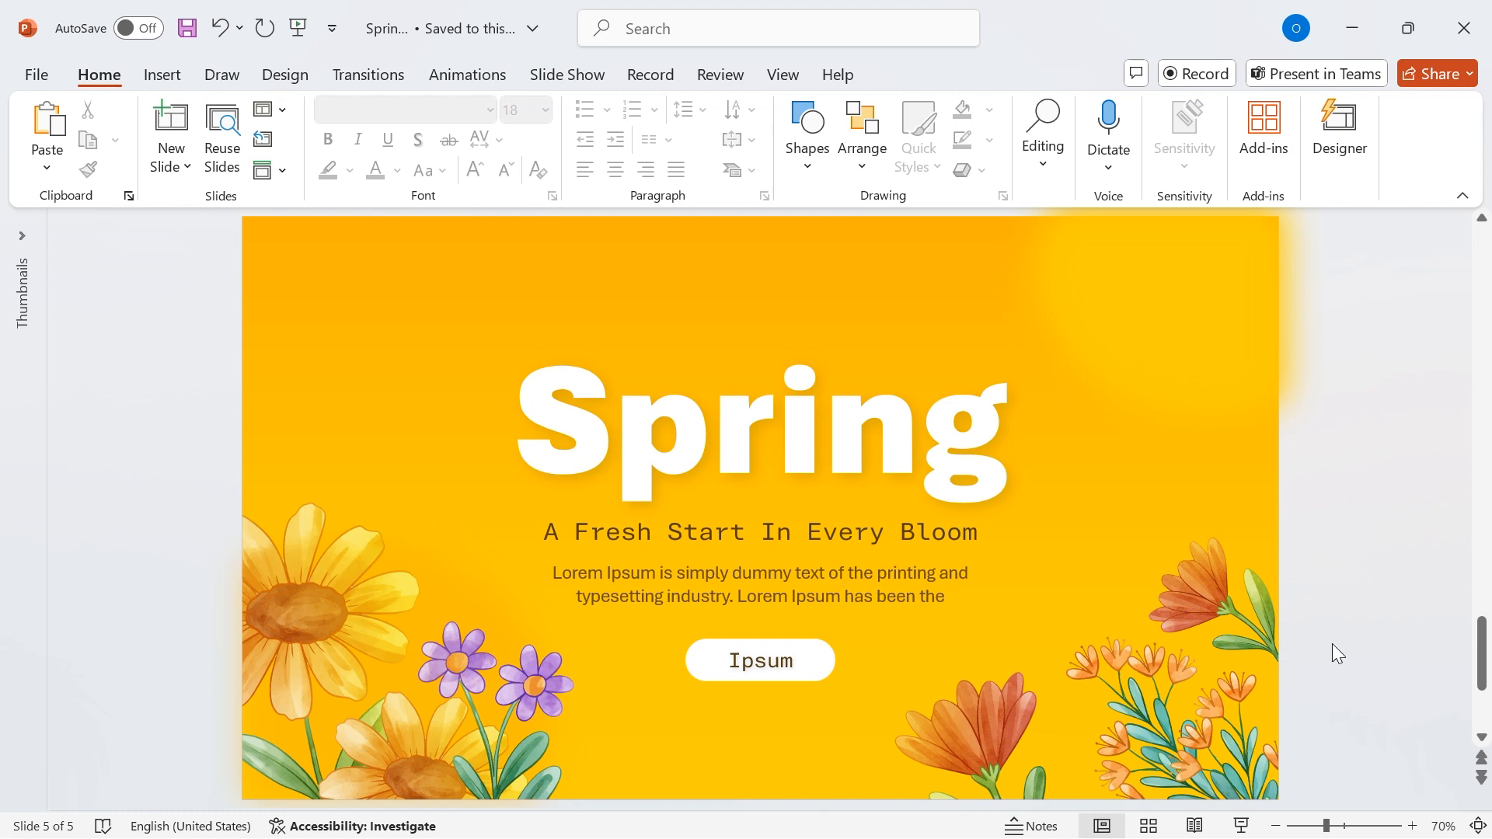
mouse_move(860, 528)
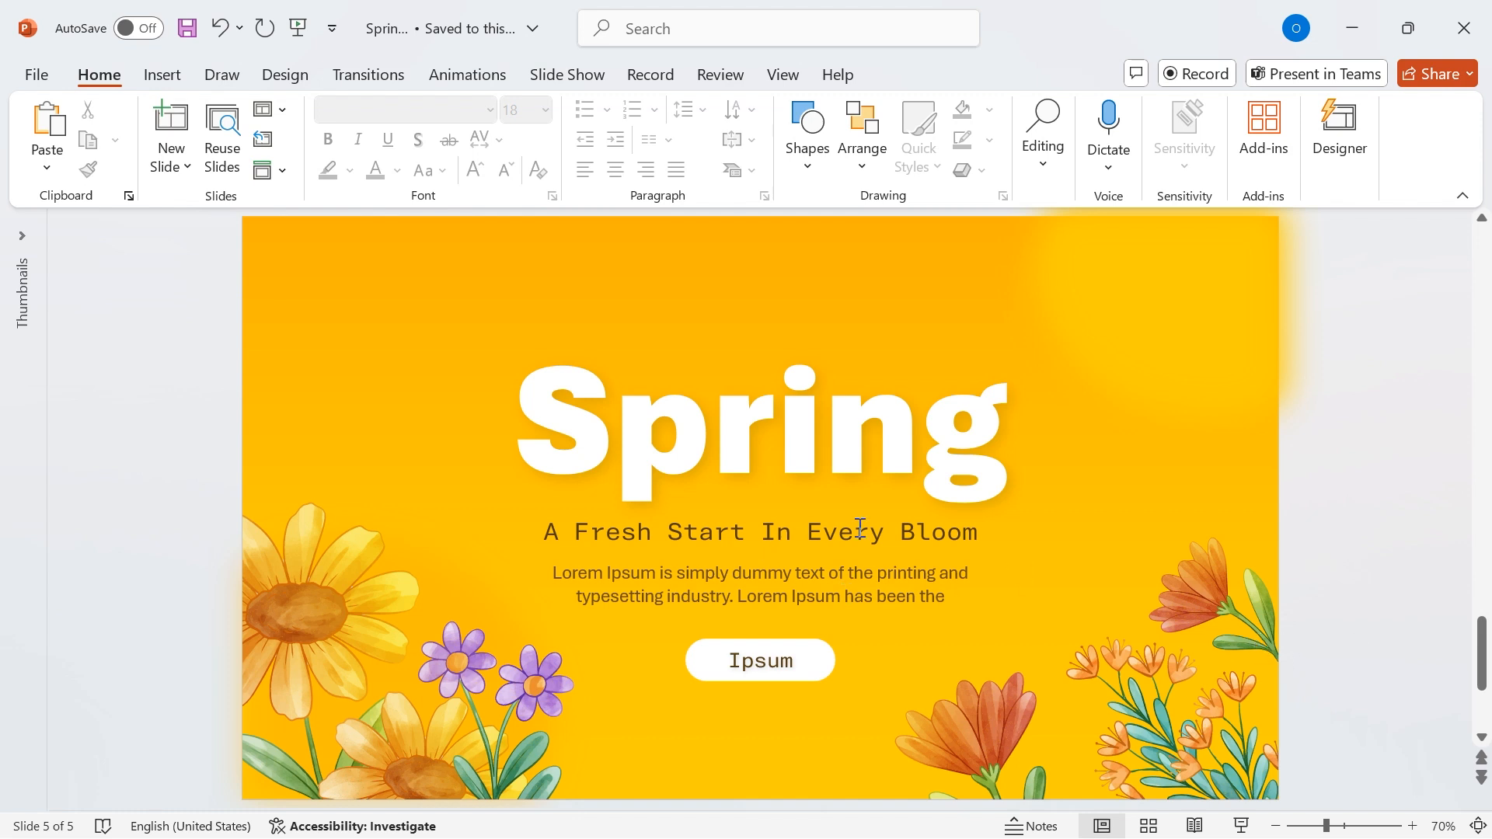
click(162, 74)
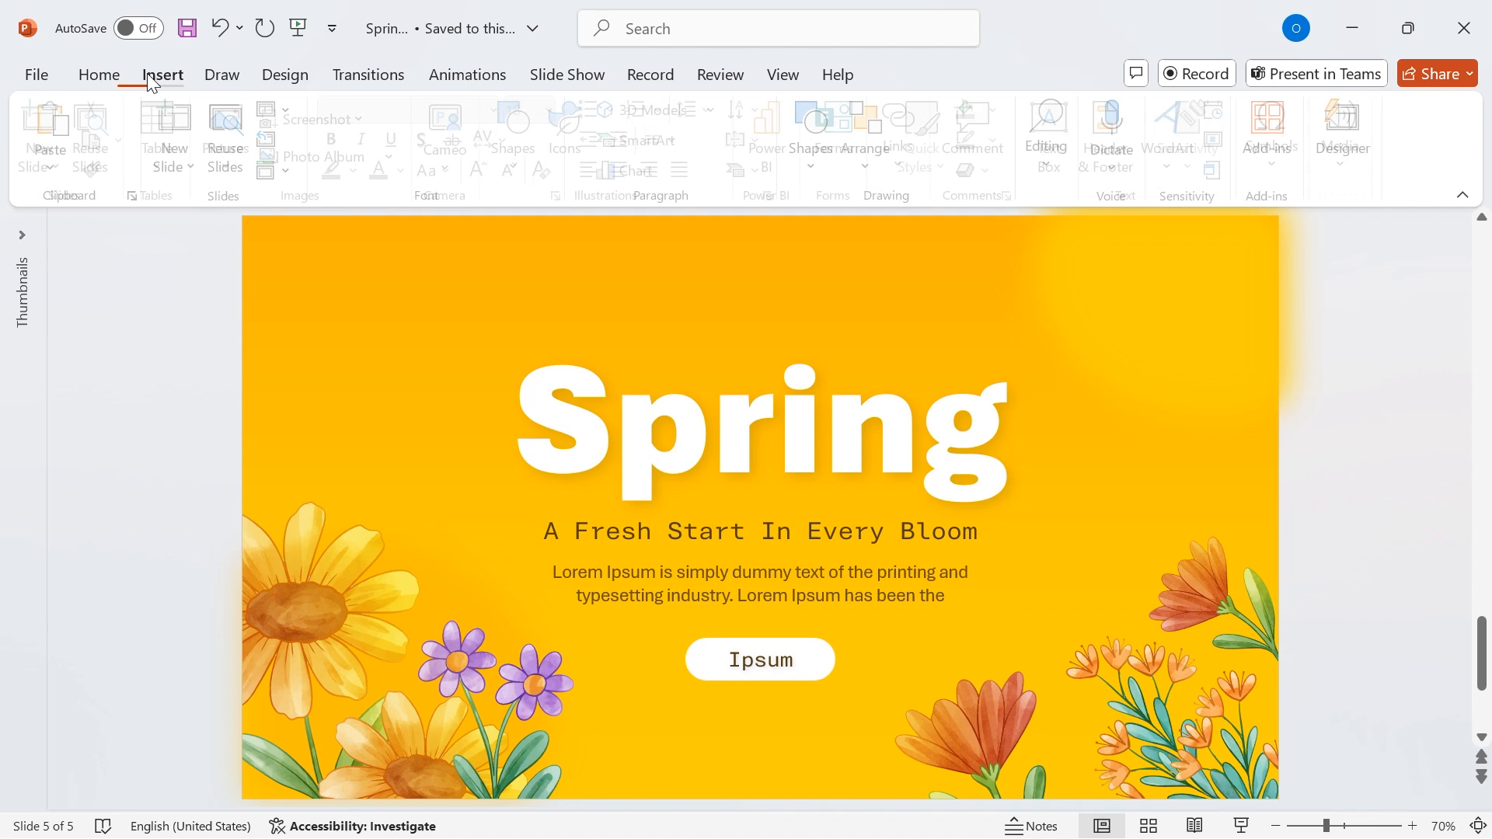
click(162, 74)
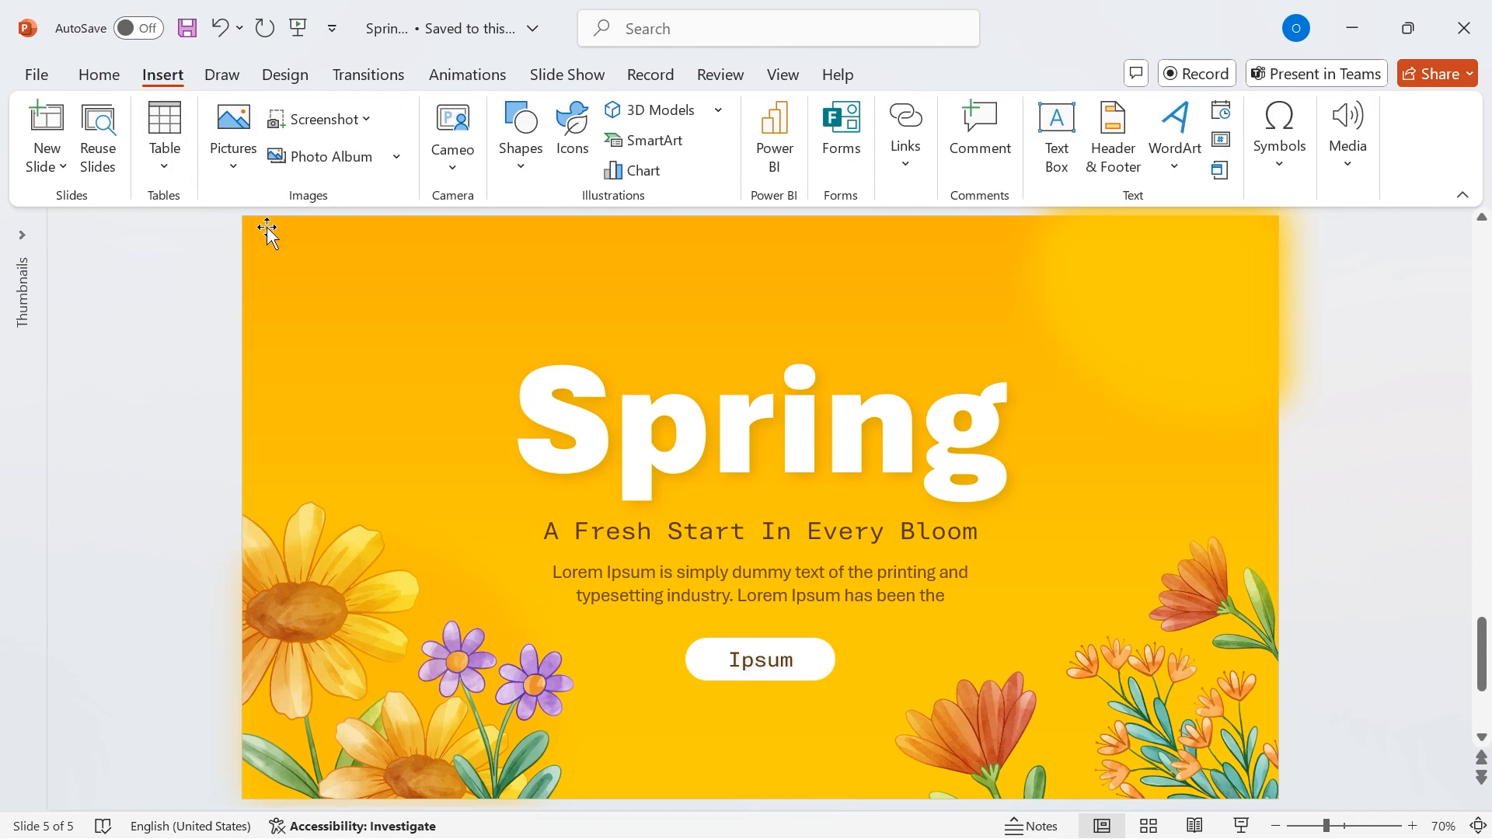
mouse_move(699, 136)
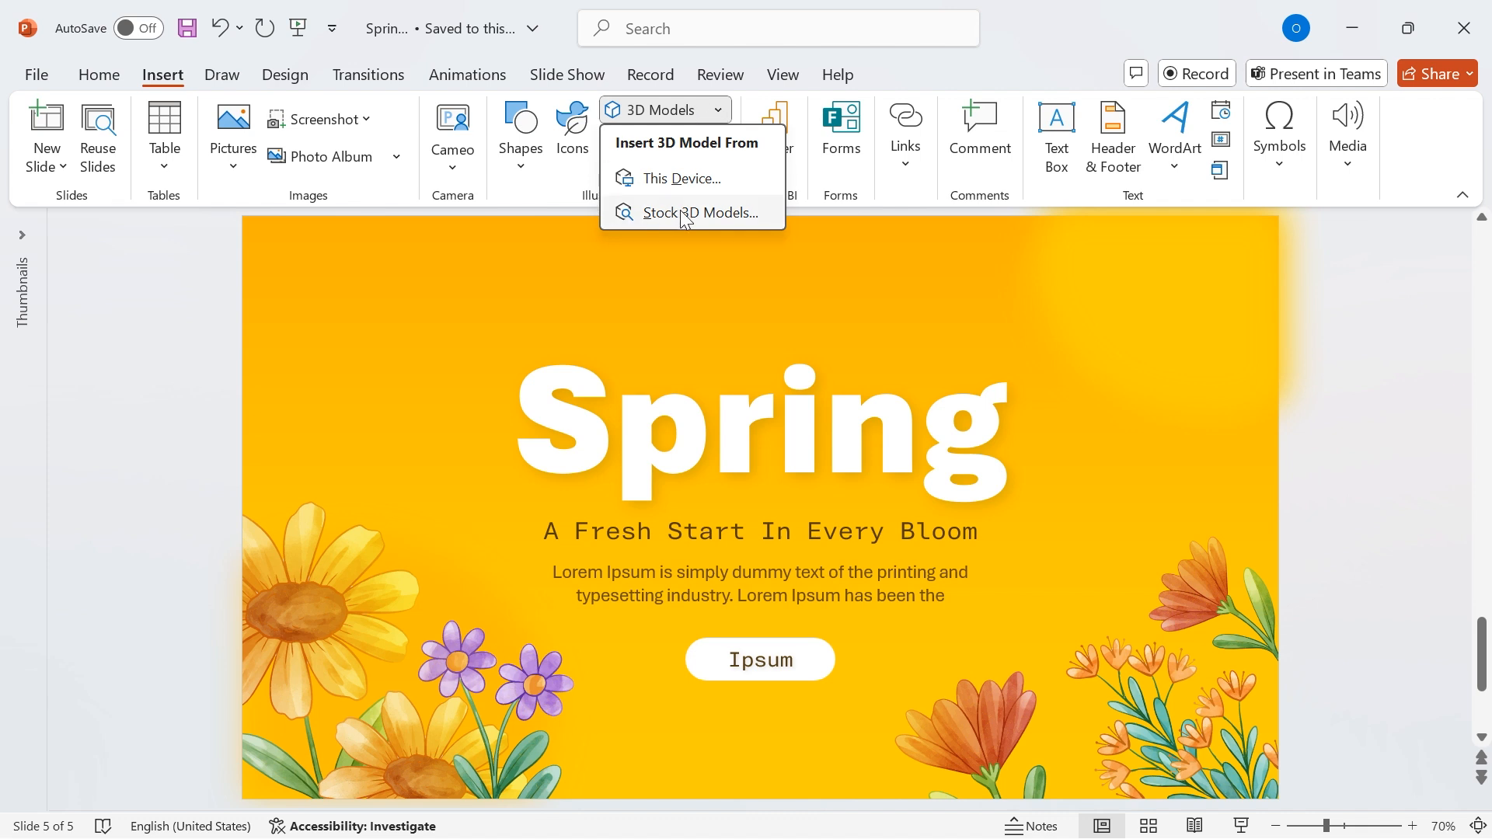
Step: Insert the butterfly from Stock 3D Models' All Animated Models onto the slide
click(695, 212)
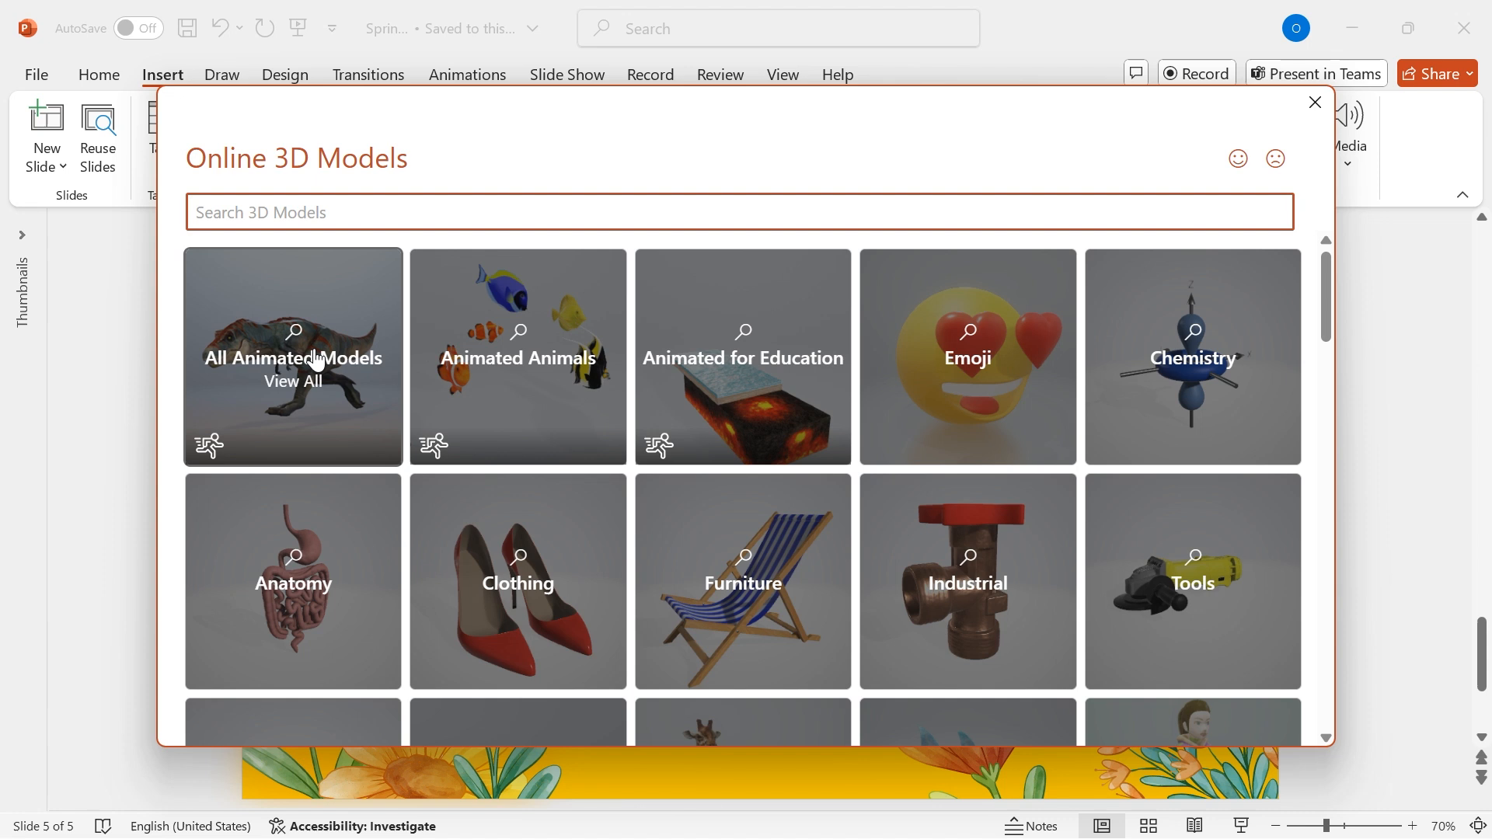
click(293, 357)
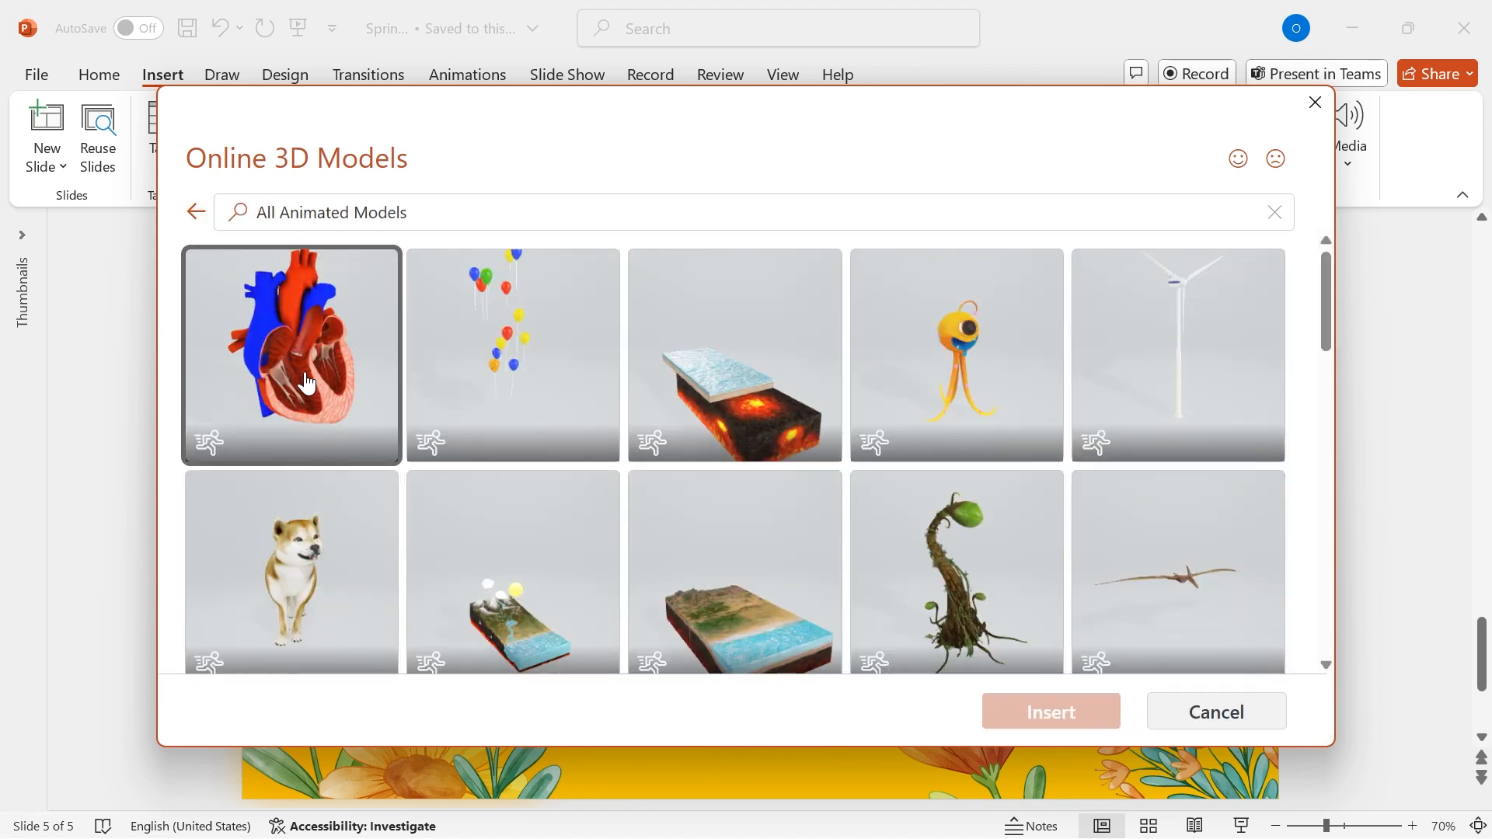
scroll(down, 3)
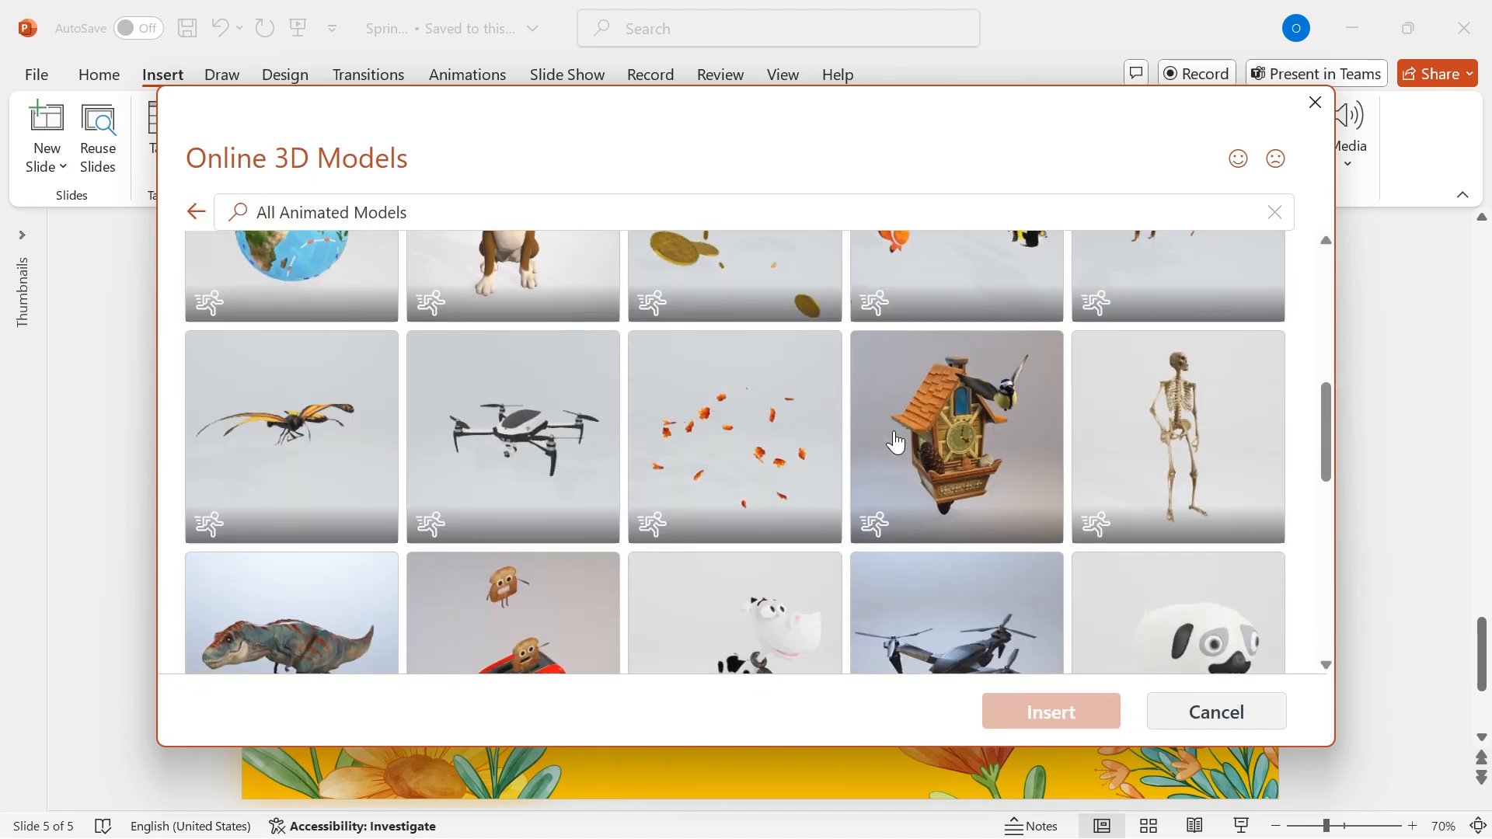
click(291, 437)
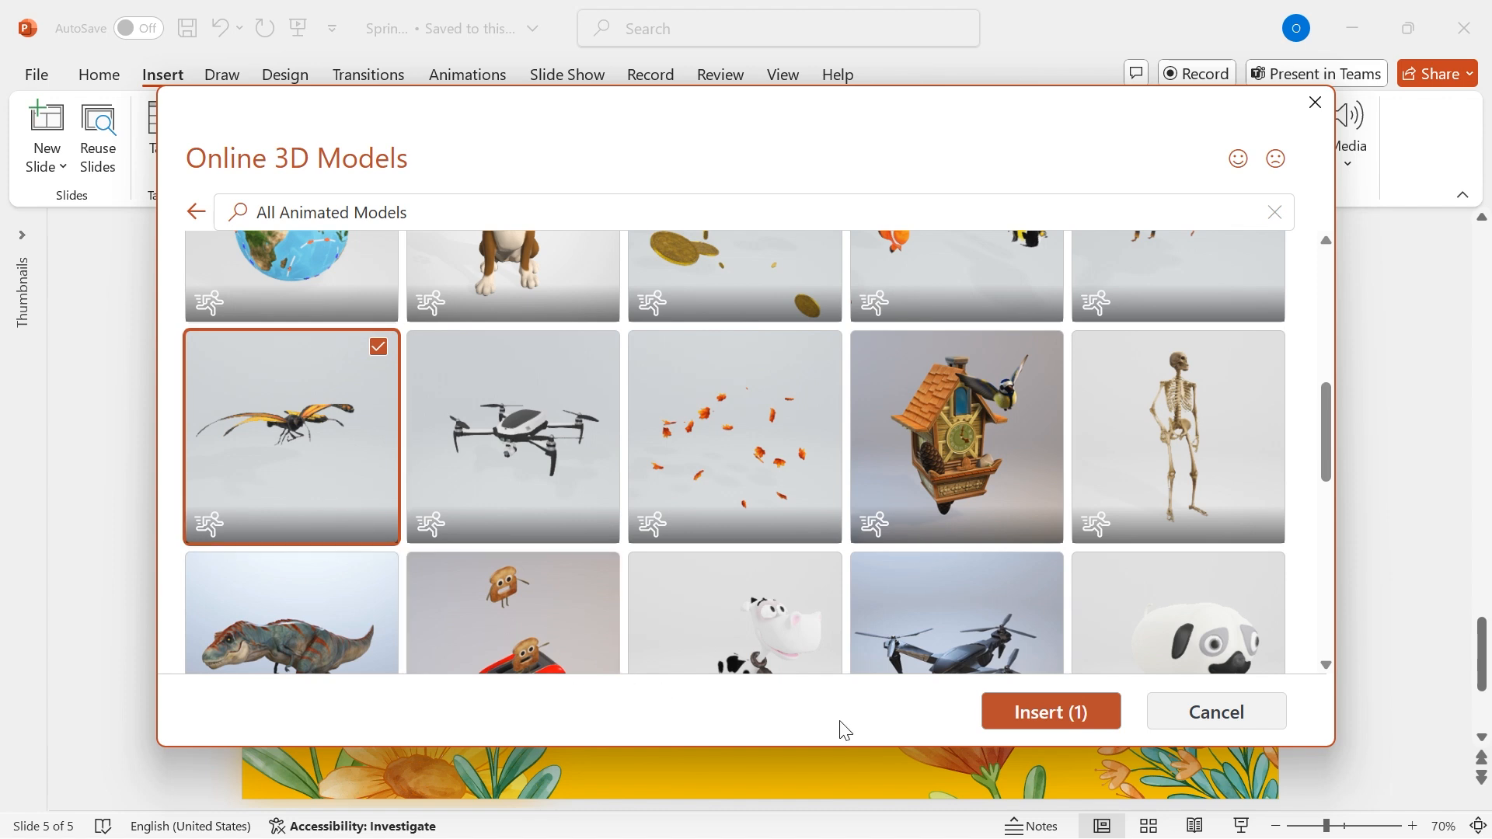
click(1049, 712)
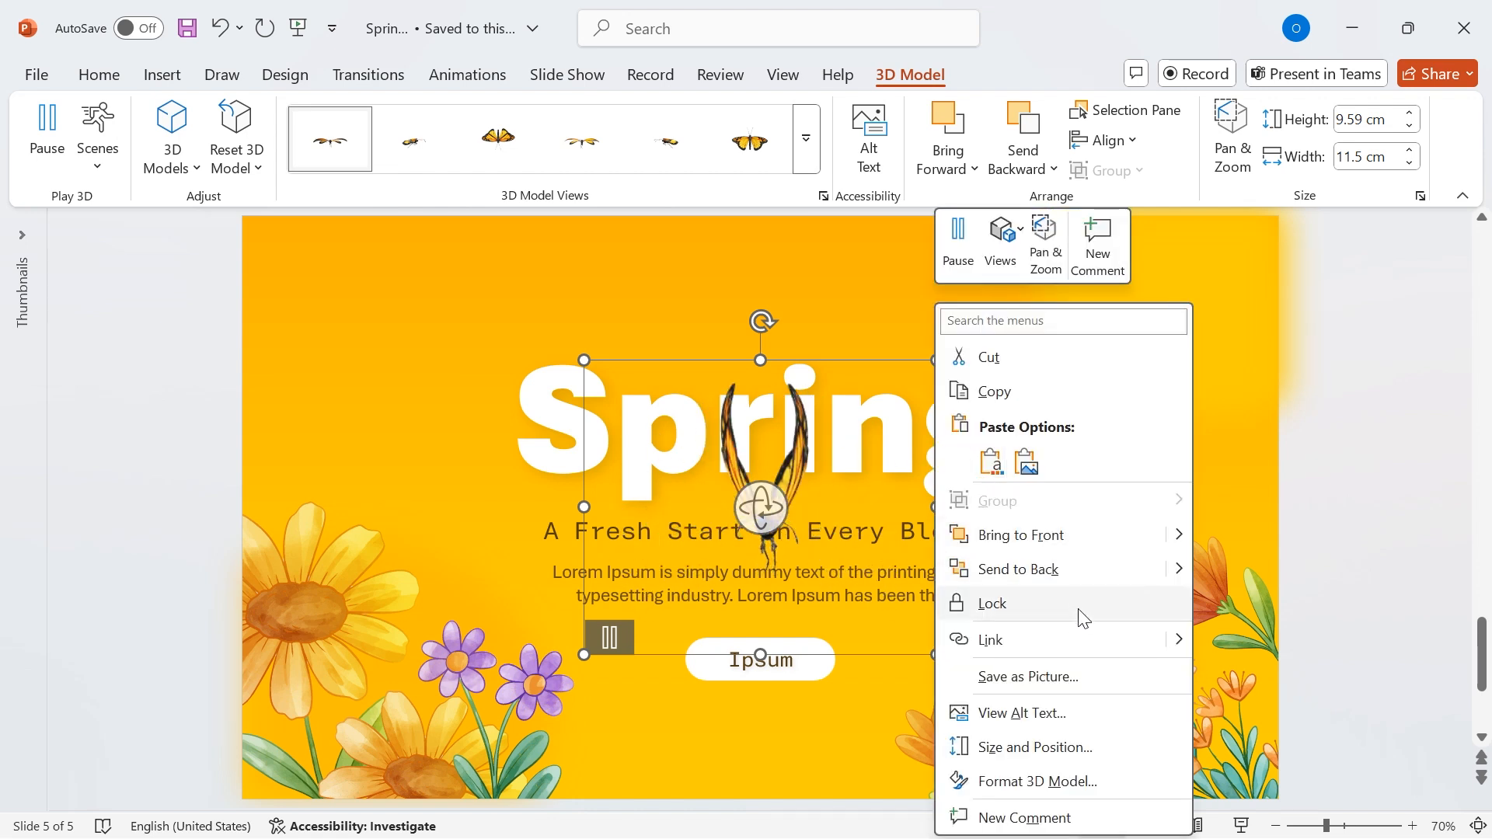
Step: Set the butterfly's Z rotation to 359.9 and camera Z to 1.8, then close the pane
click(1036, 781)
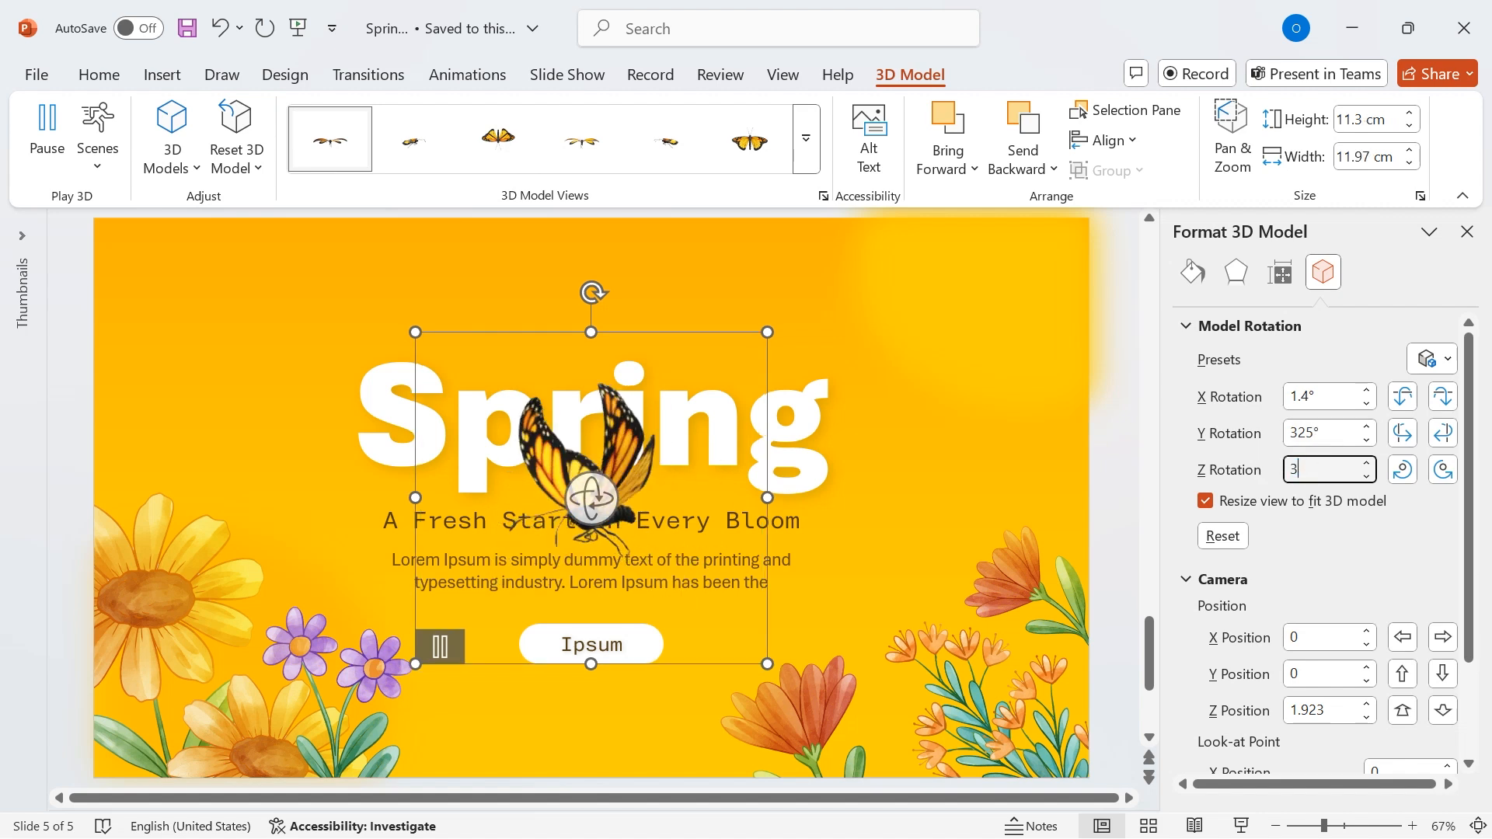
text(359.9°)
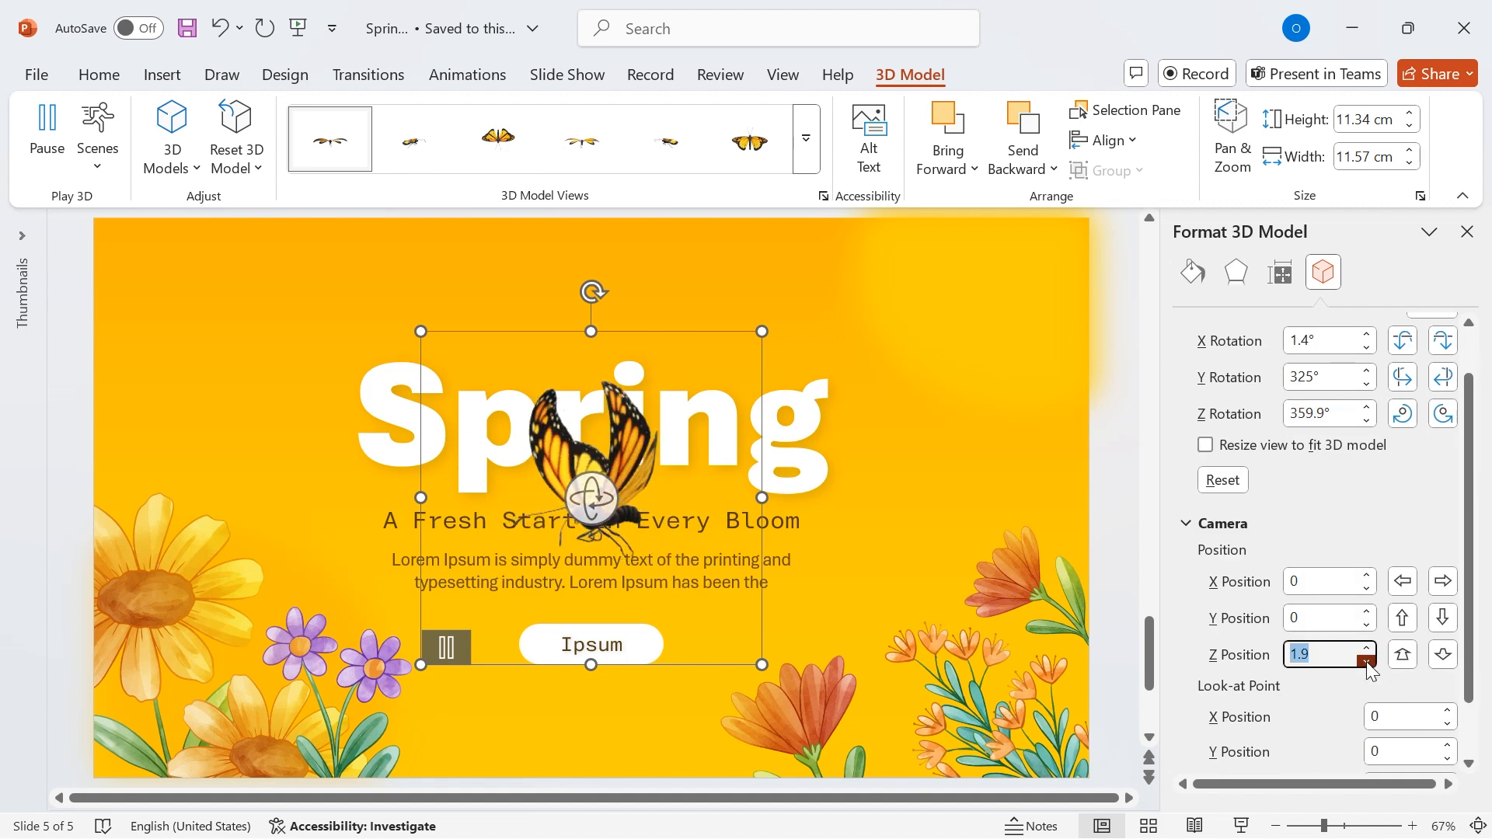
click(1364, 660)
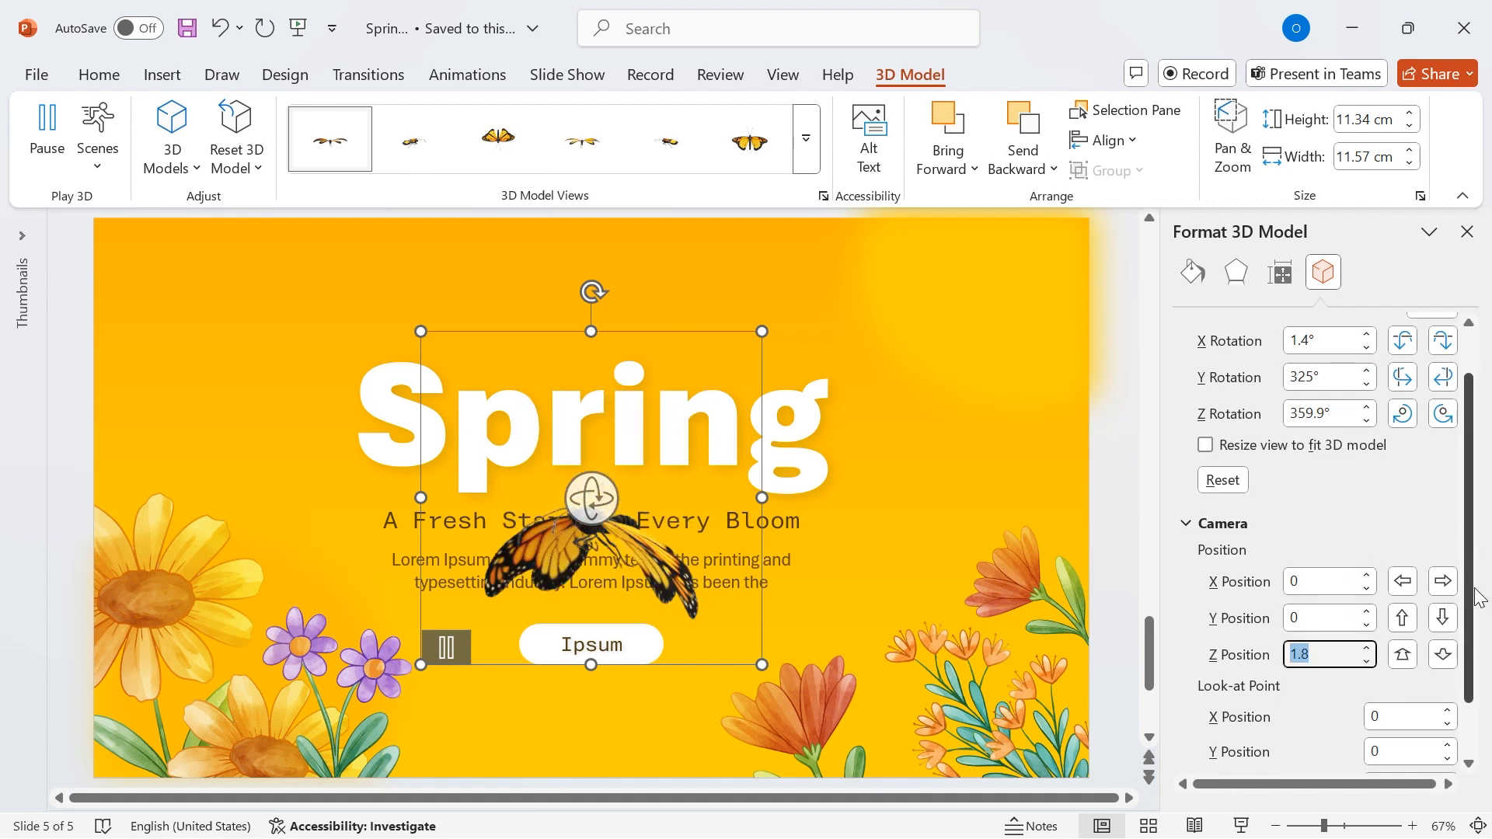
scroll(down, 3)
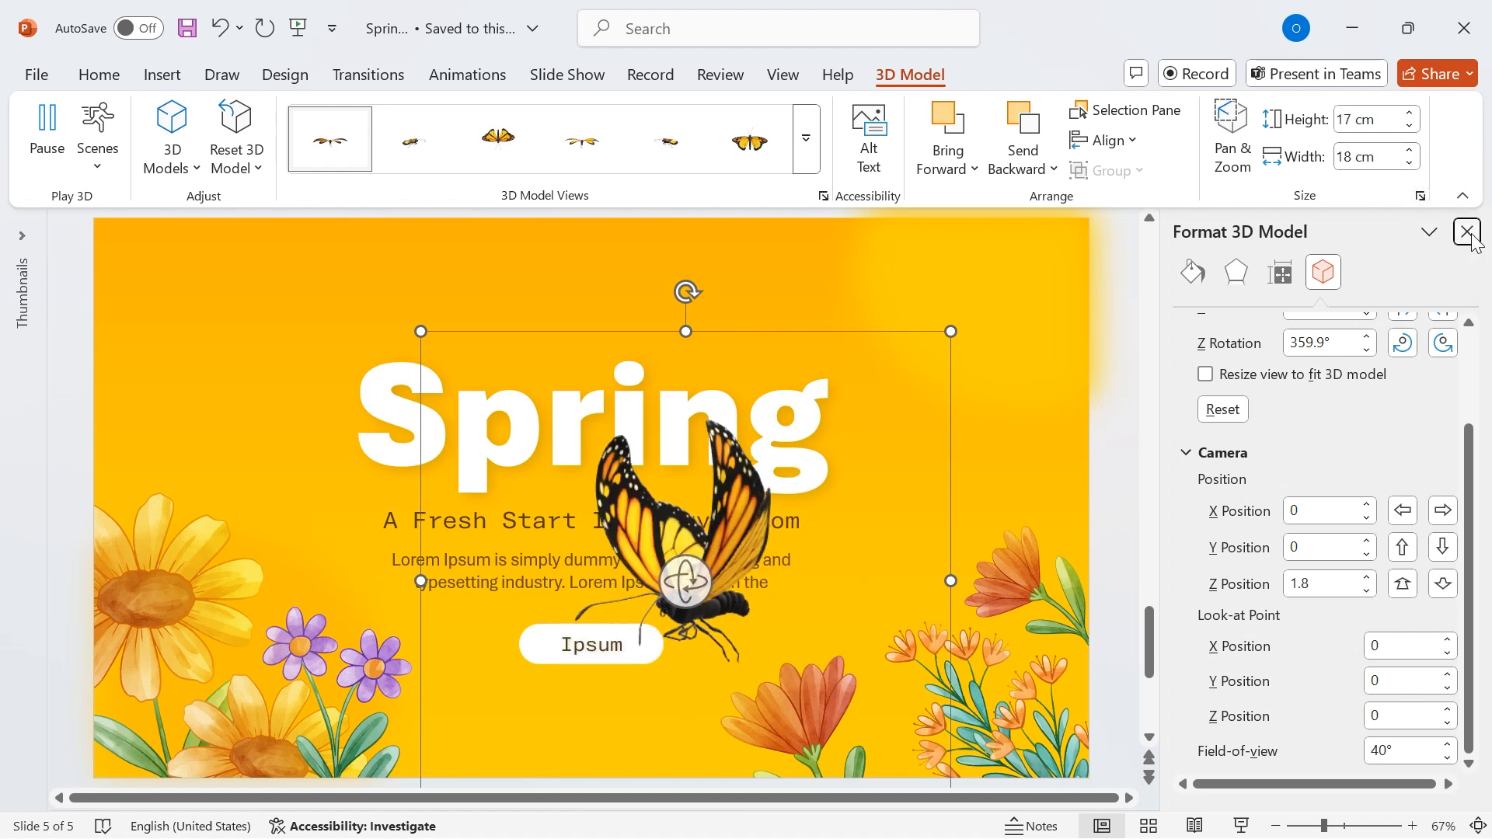
click(1466, 232)
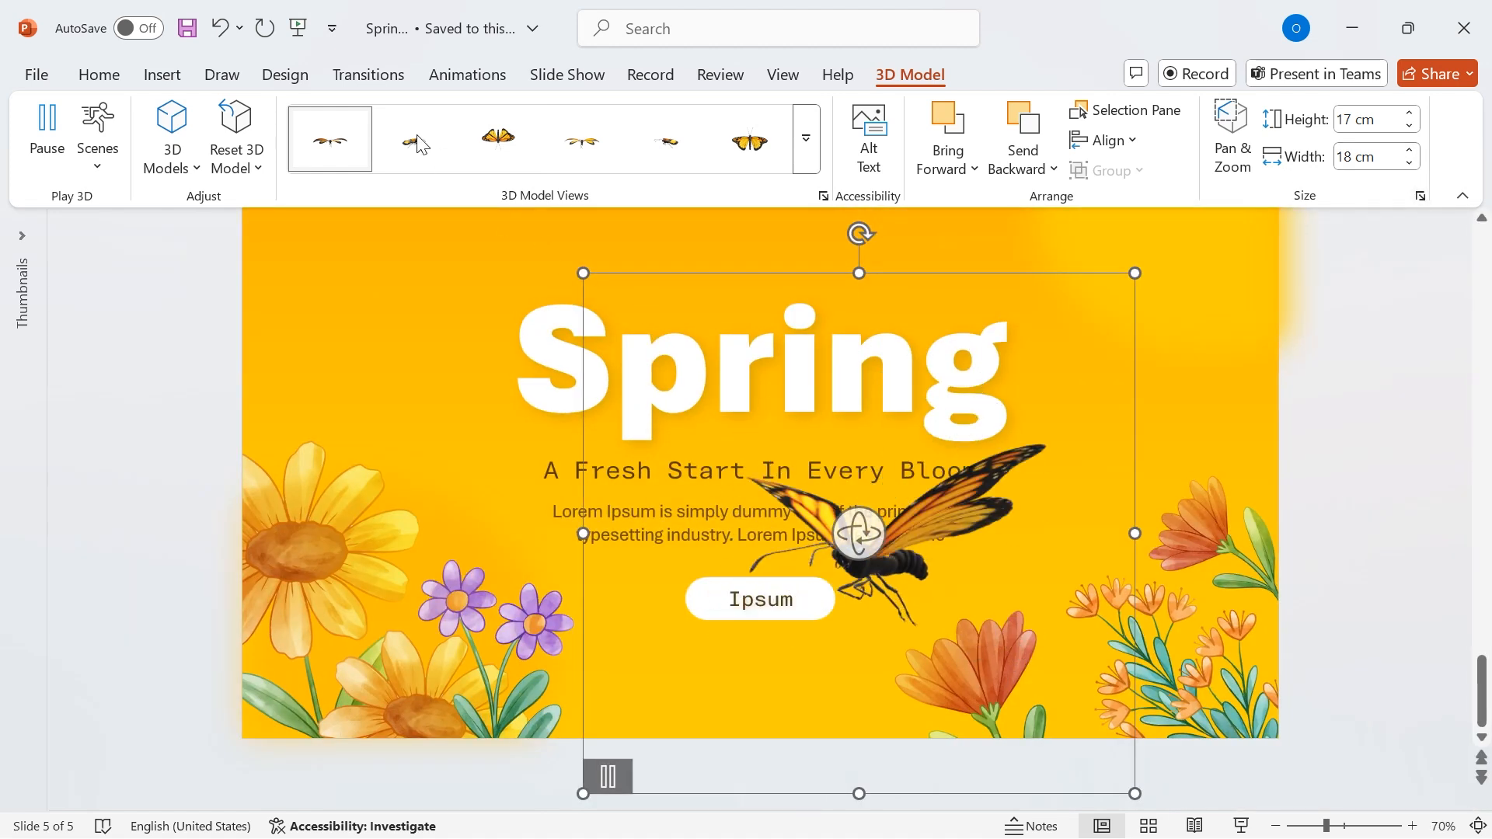
Step: Give the butterfly the Scene 2 animation and preview the slide
click(466, 75)
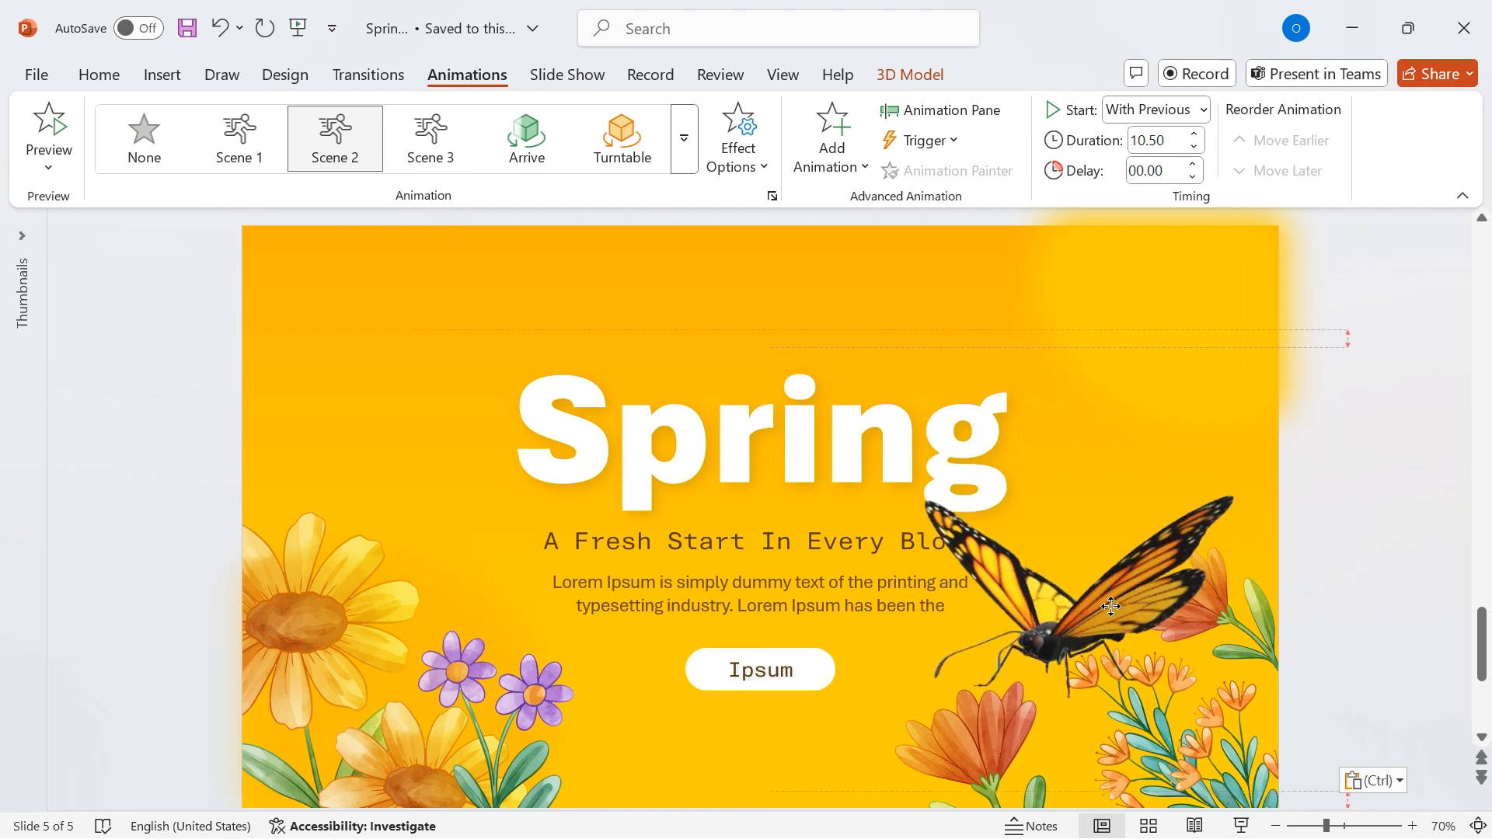
click(98, 75)
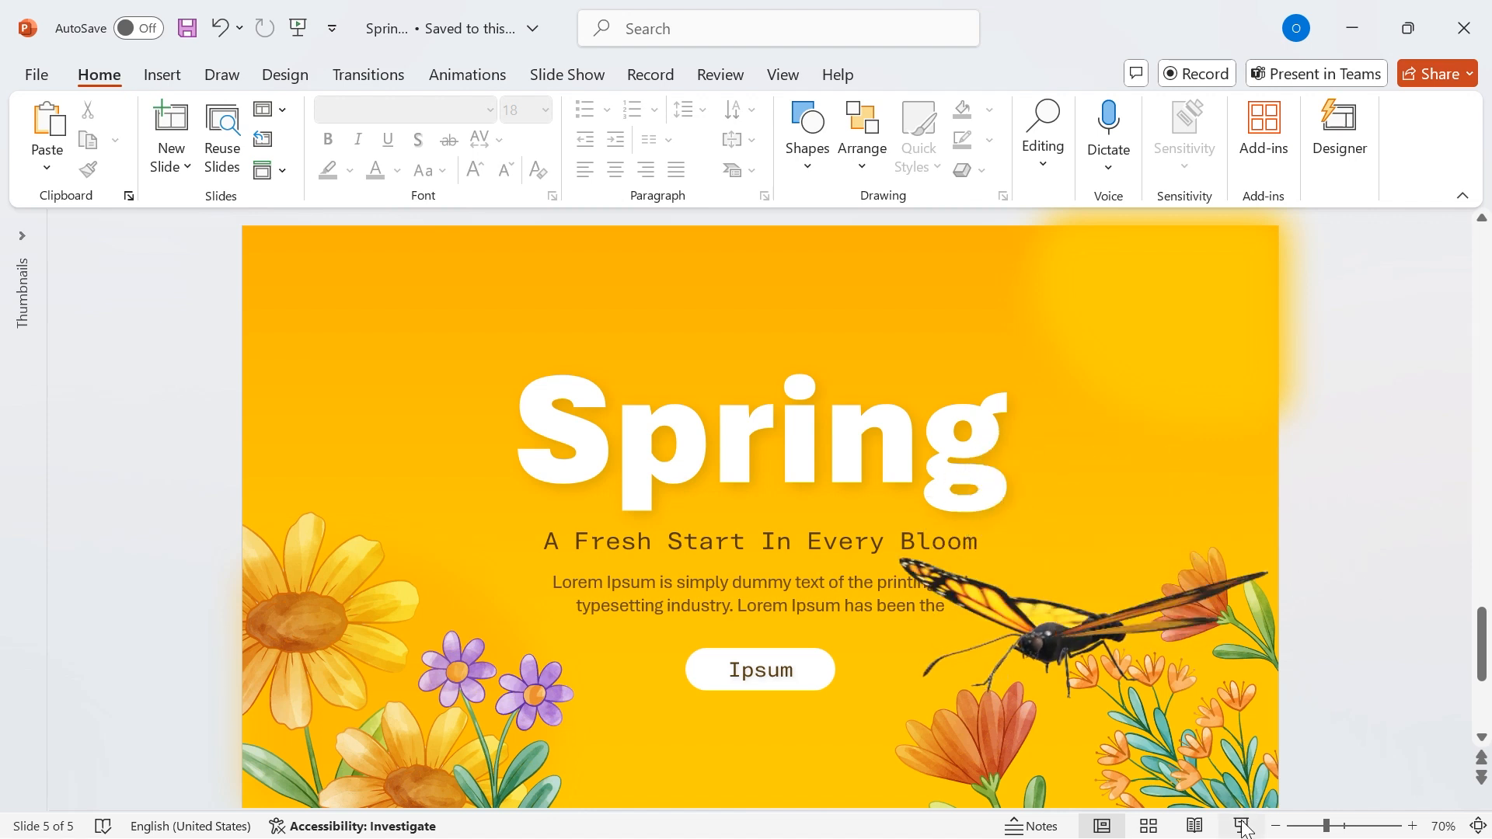
click(1243, 826)
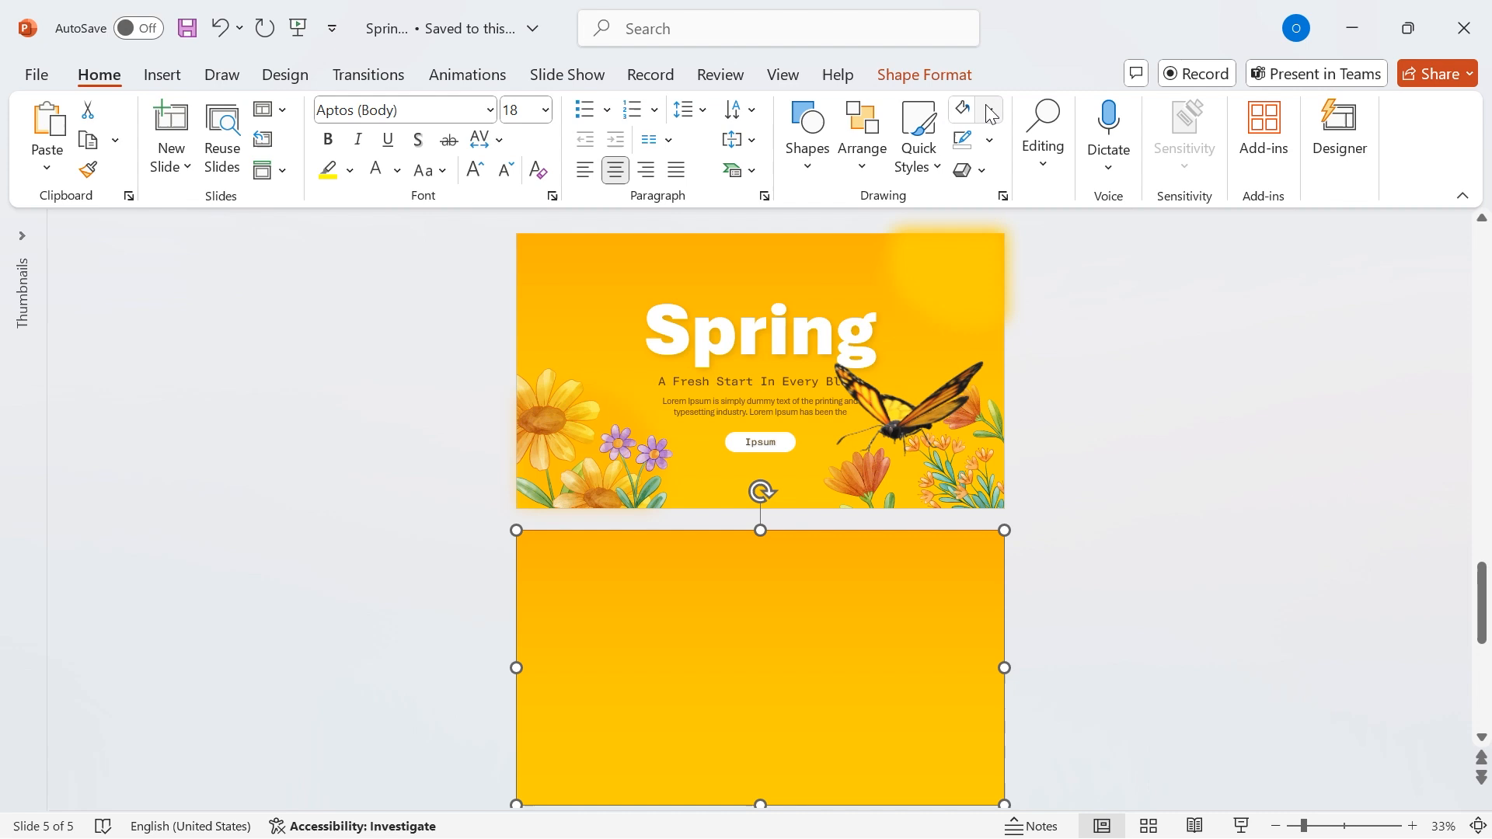
Step: Recolour the rectangle below the slide to extend the Spring background downward
click(922, 75)
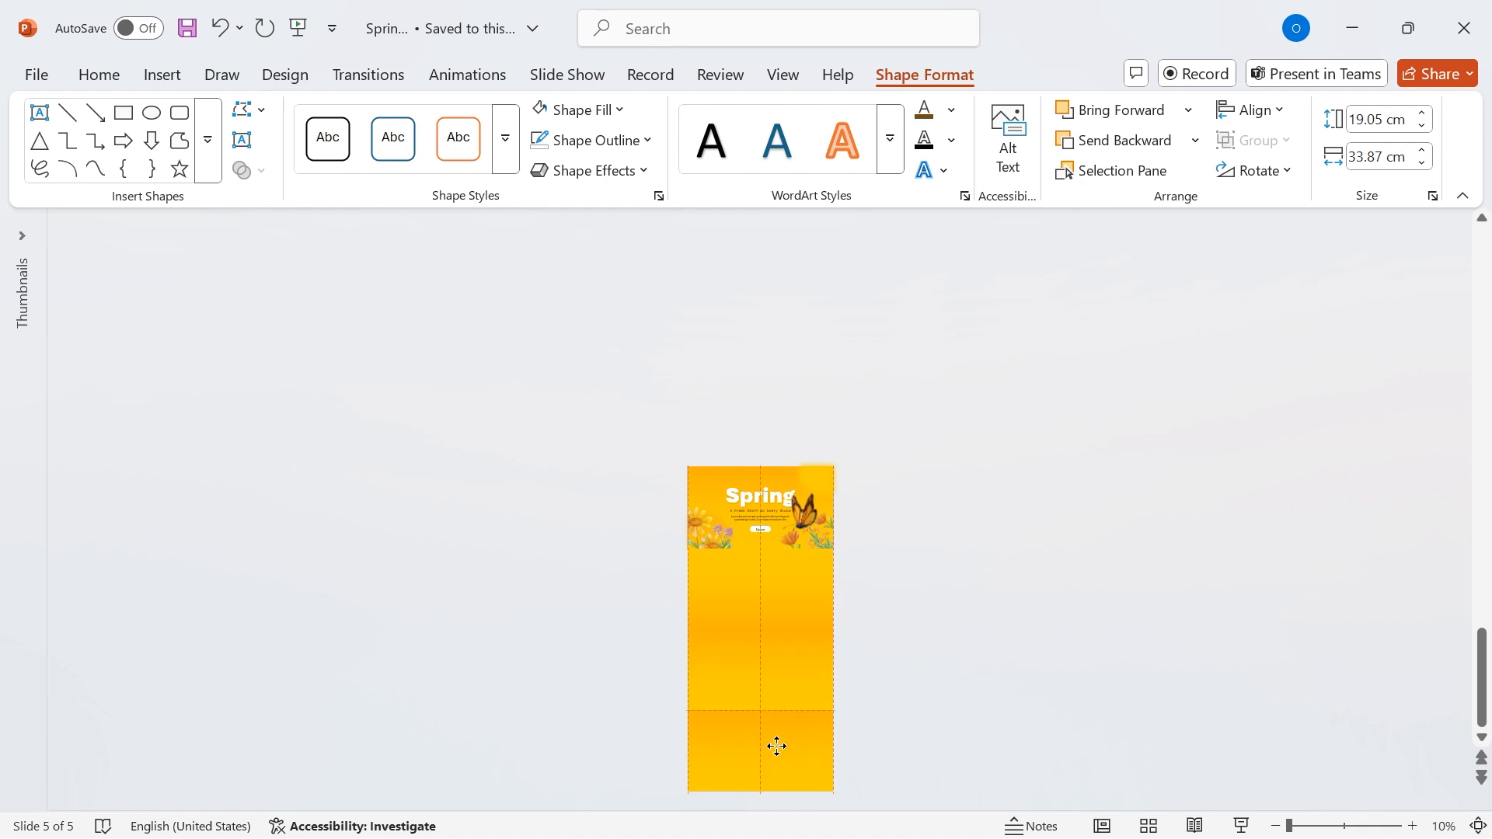
click(1254, 170)
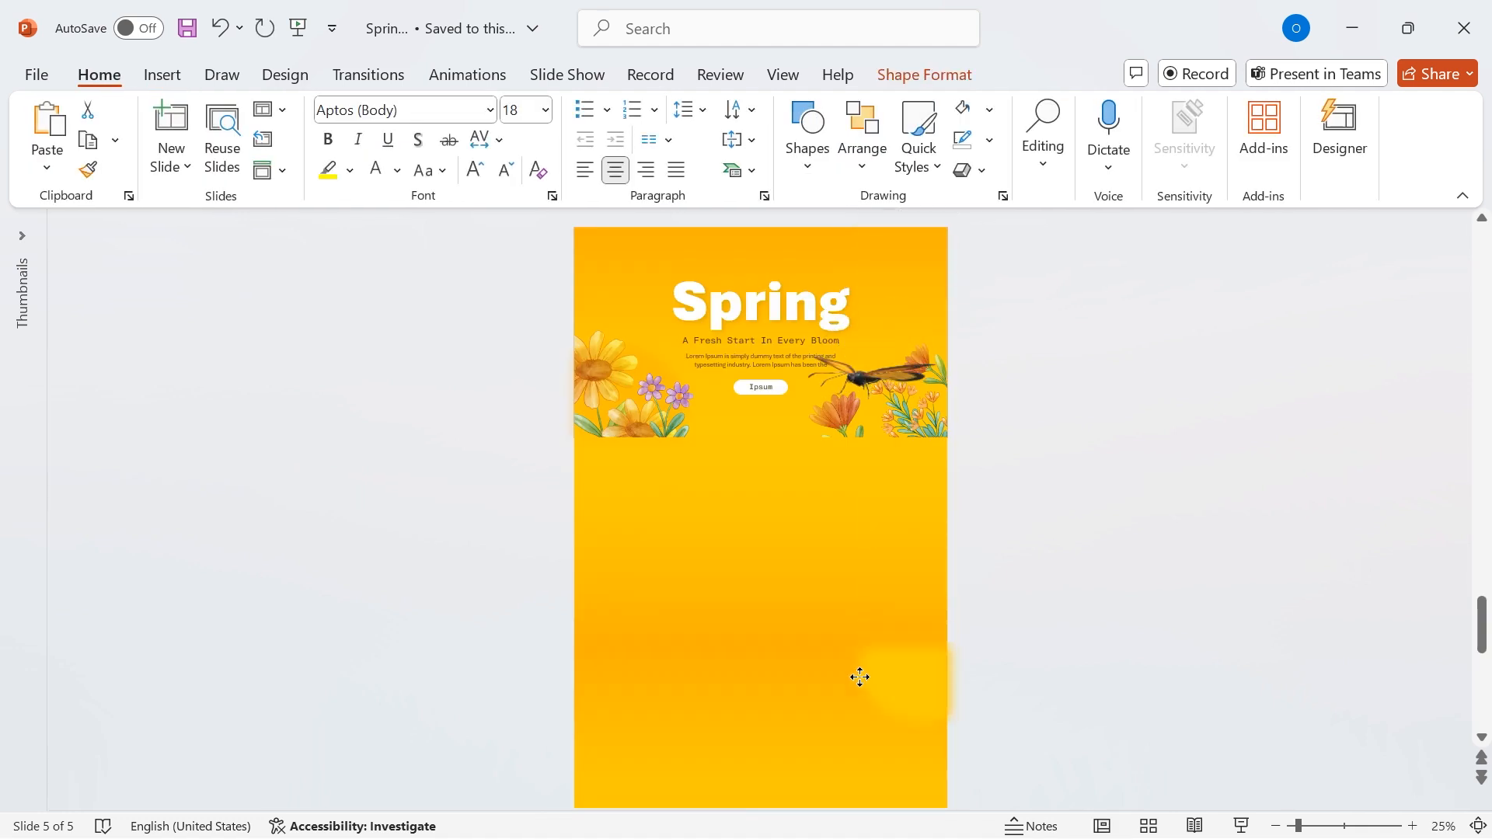
click(904, 666)
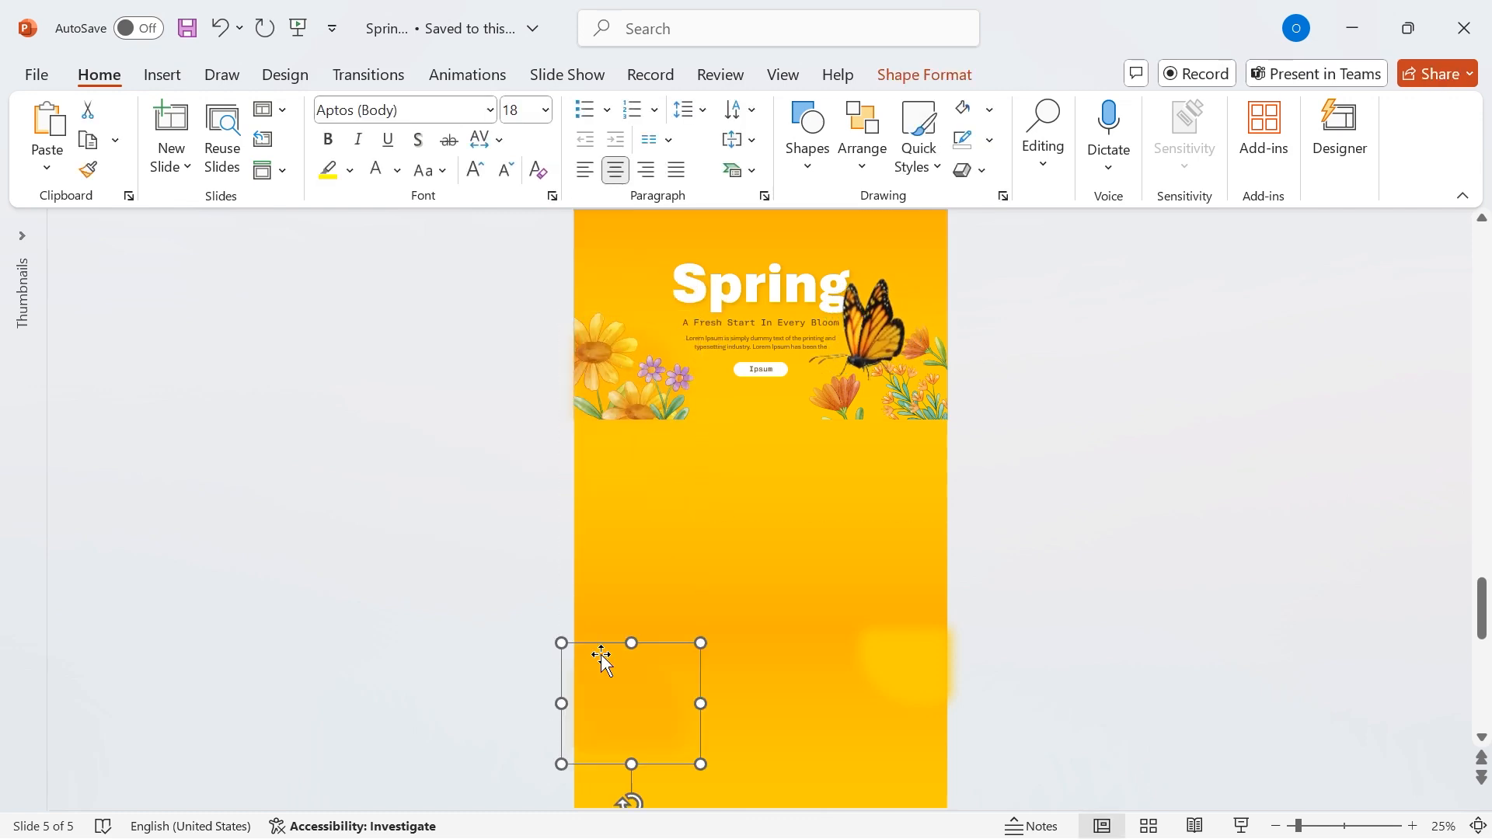
scroll(down, 3)
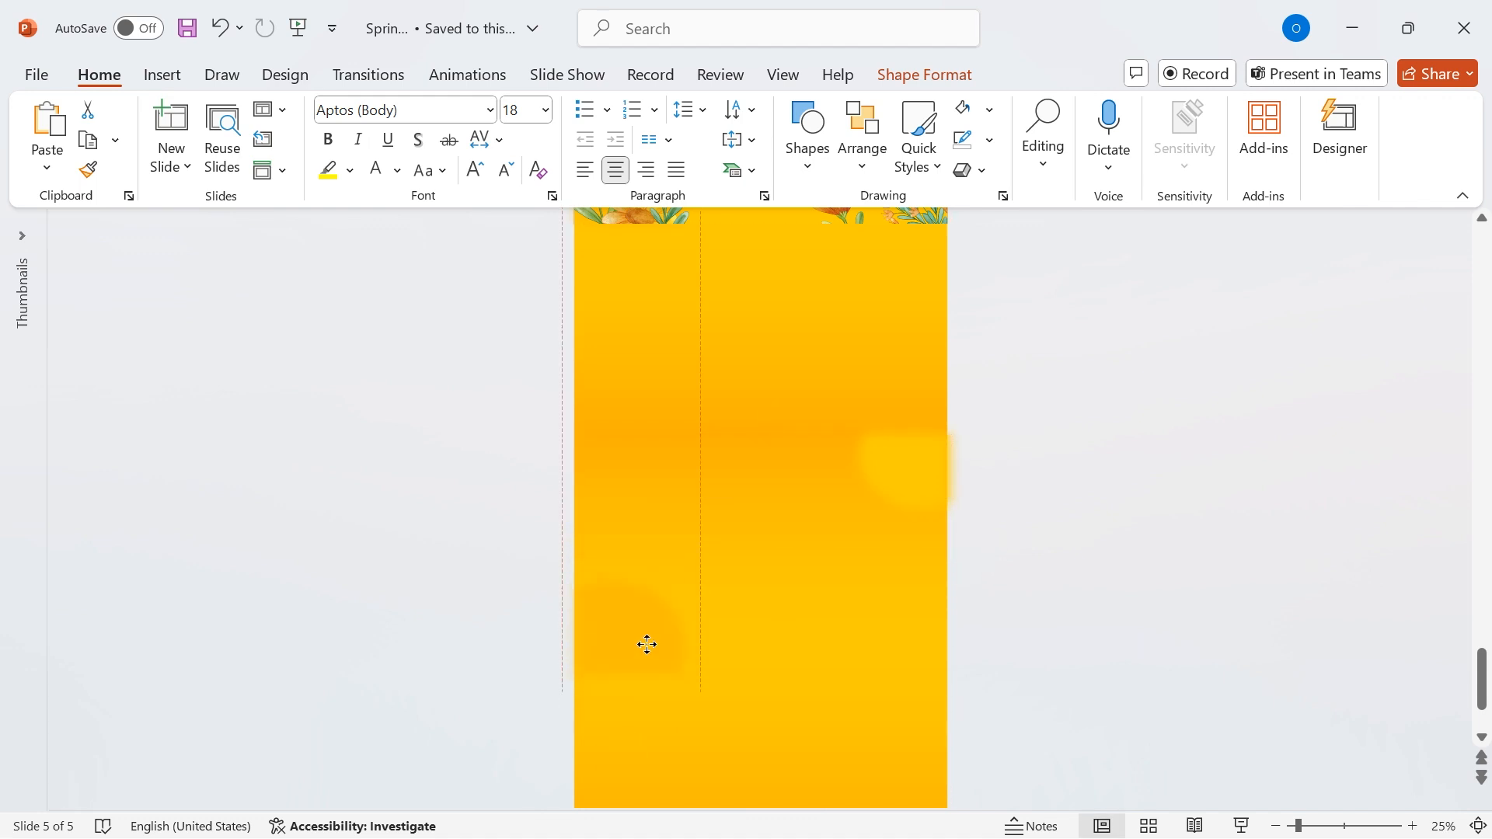
Step: Paste the white flower section and the Embrace the Fresh Start! section beneath the Spring title
click(632, 582)
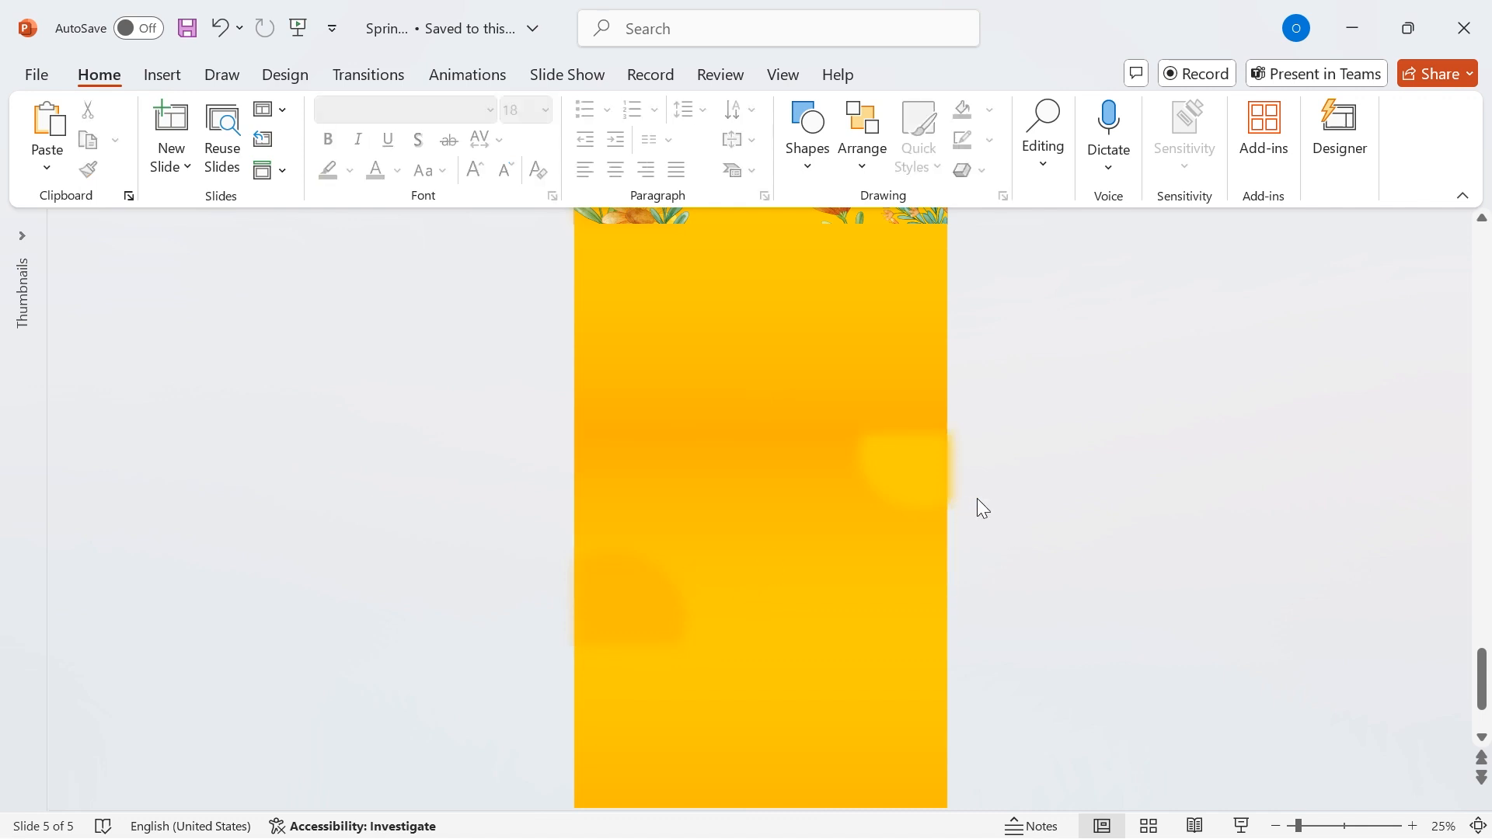
scroll(up, 3)
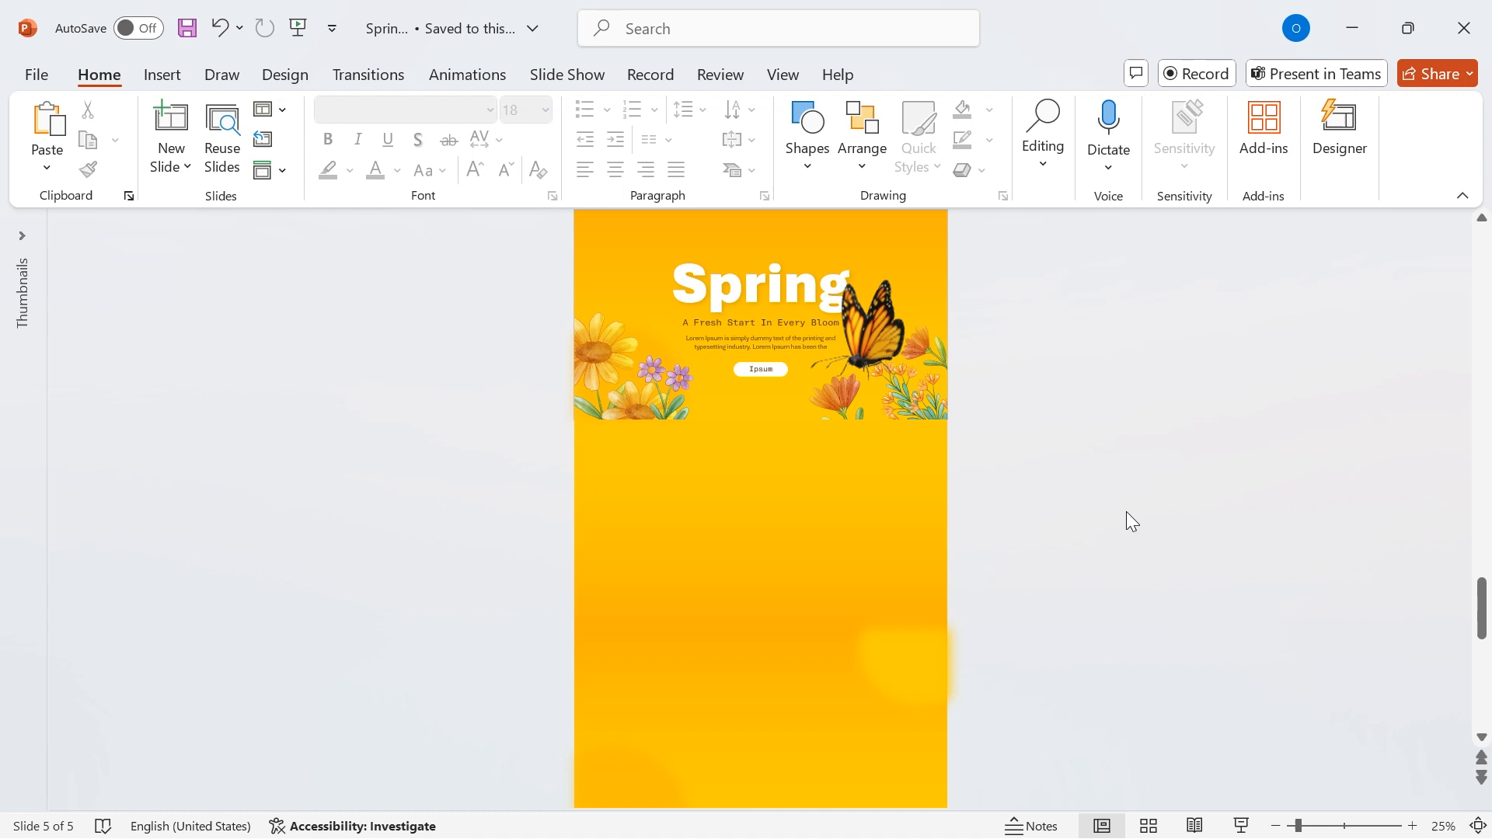
key(ctrl+v)
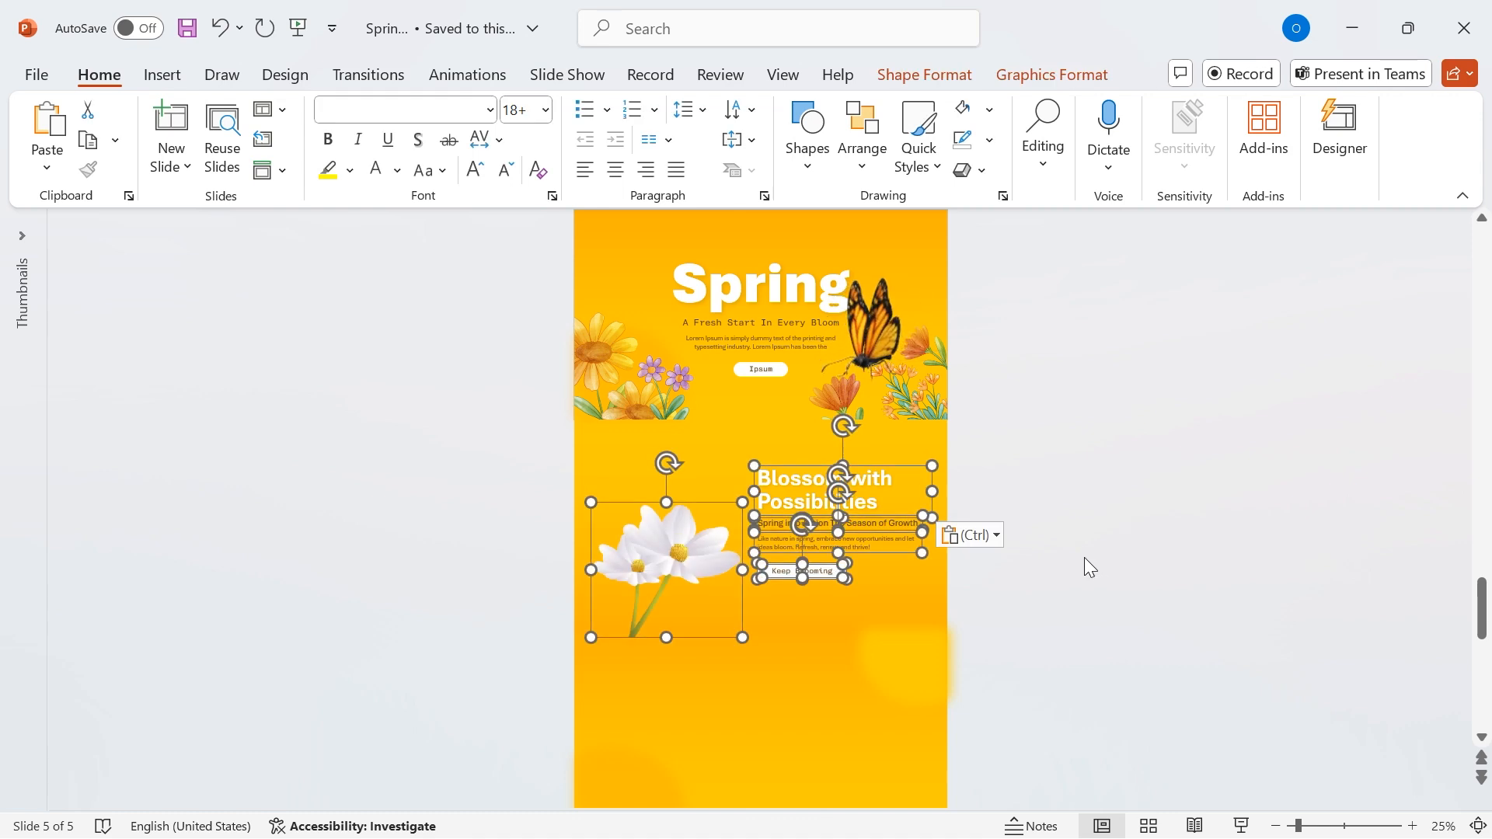
click(1020, 580)
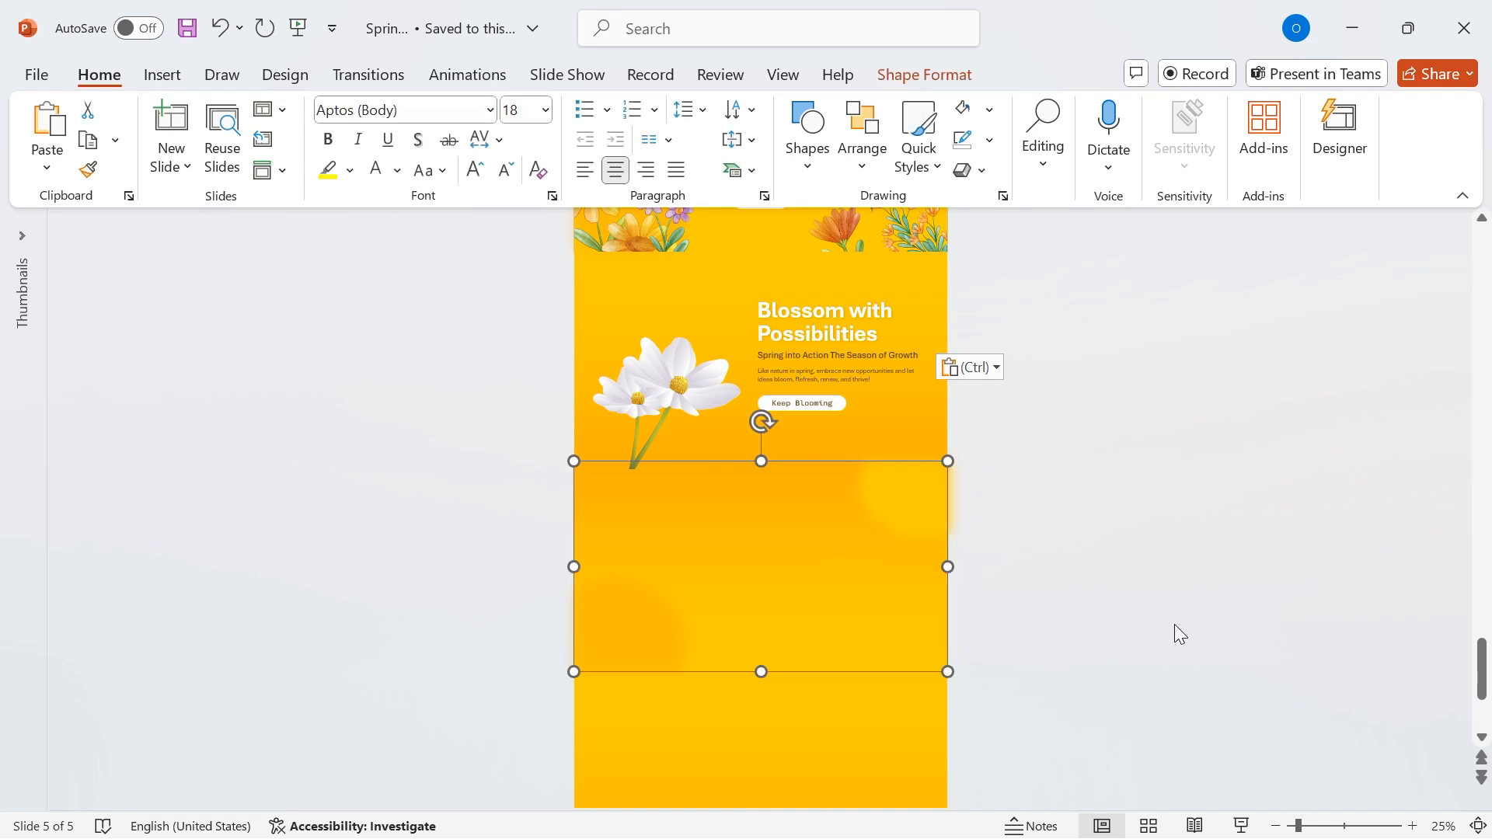
scroll(down, 3)
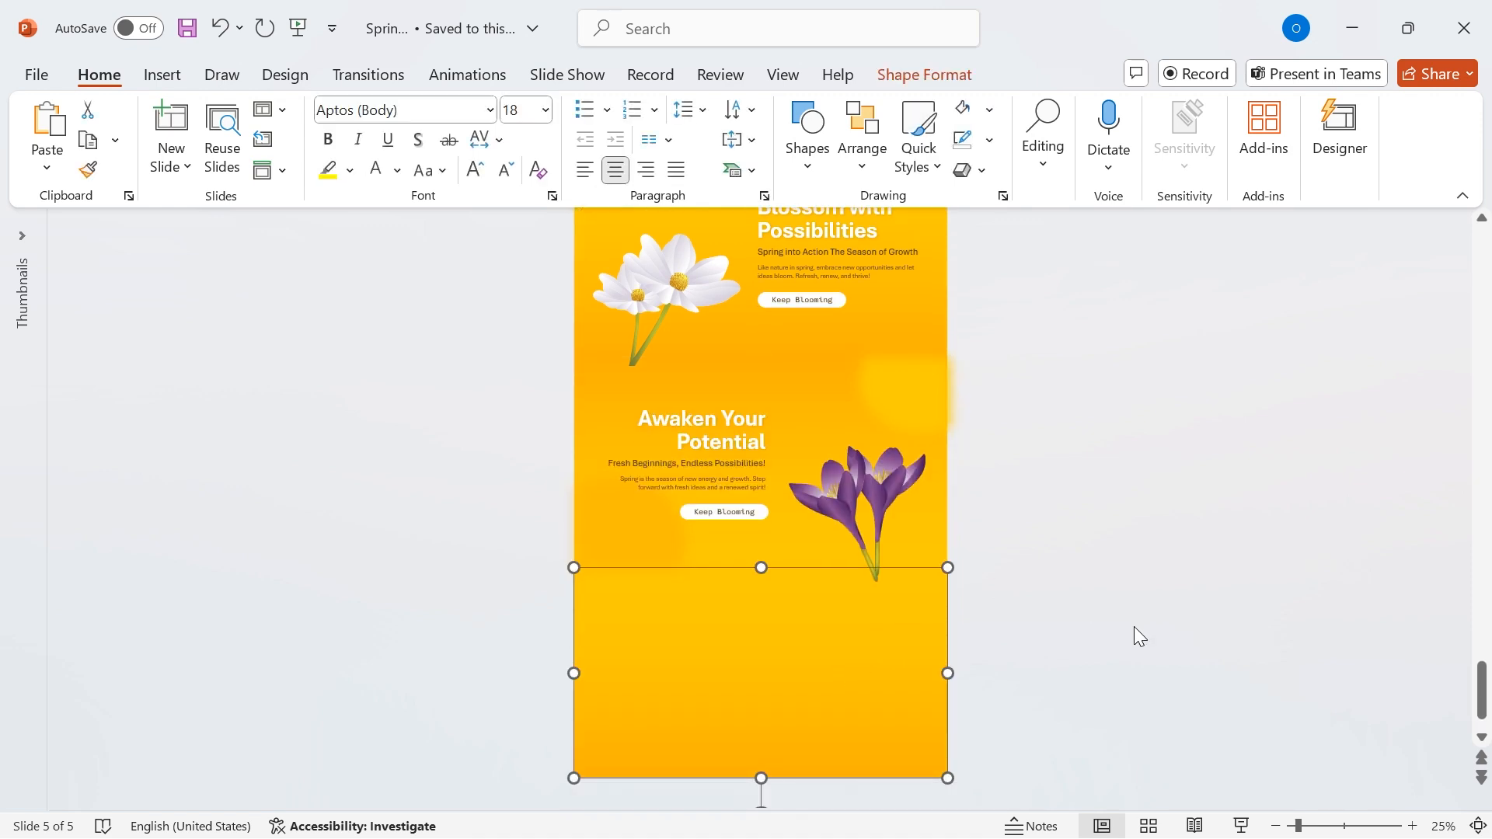
key(ctrl+v)
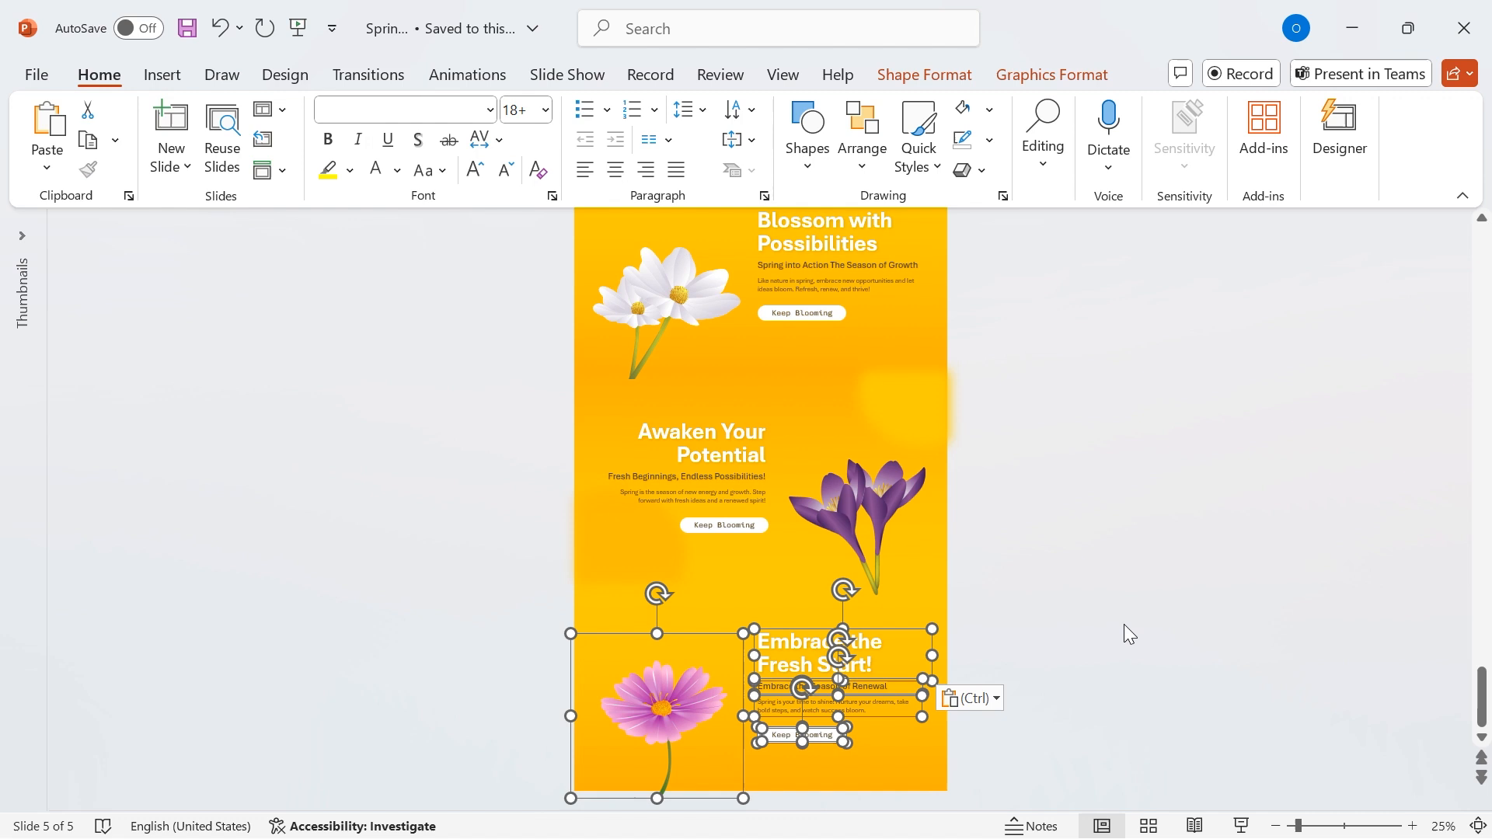
click(1118, 584)
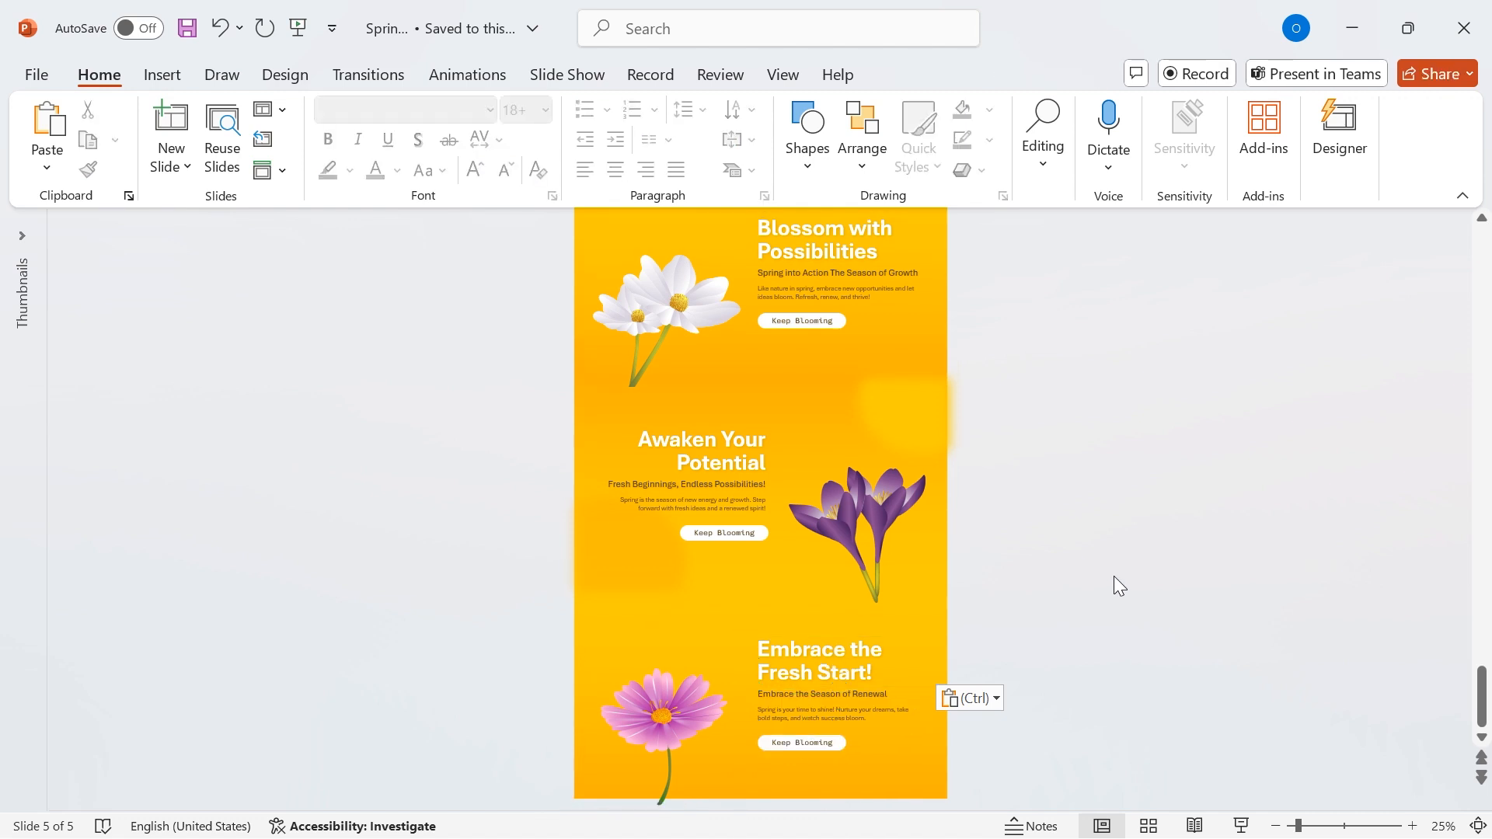
scroll(up, 3)
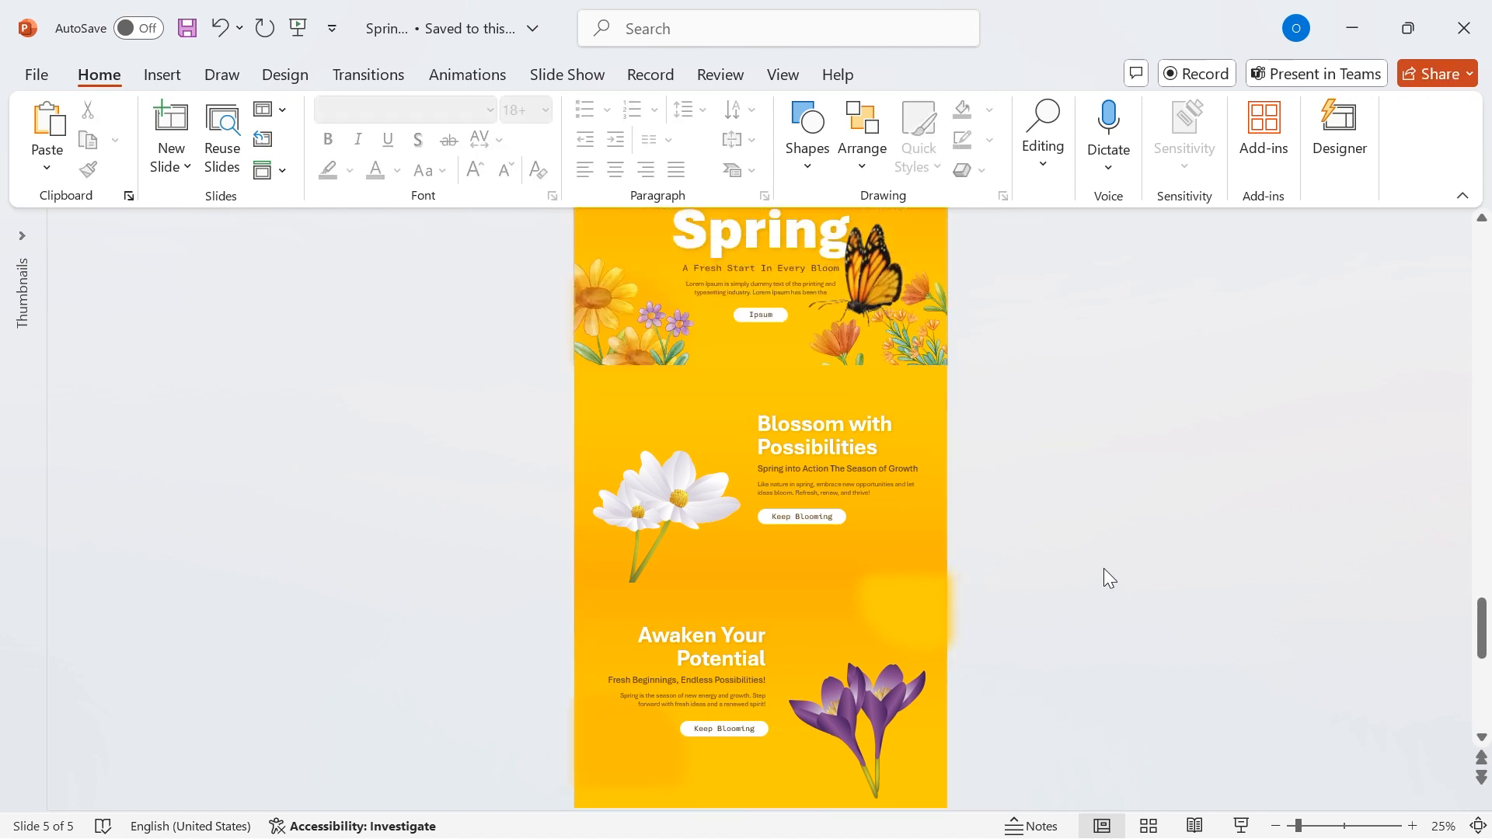
Step: Duplicate the tall slide in the Thumbnails pane and frame the Blossom with Possibilities section
click(21, 235)
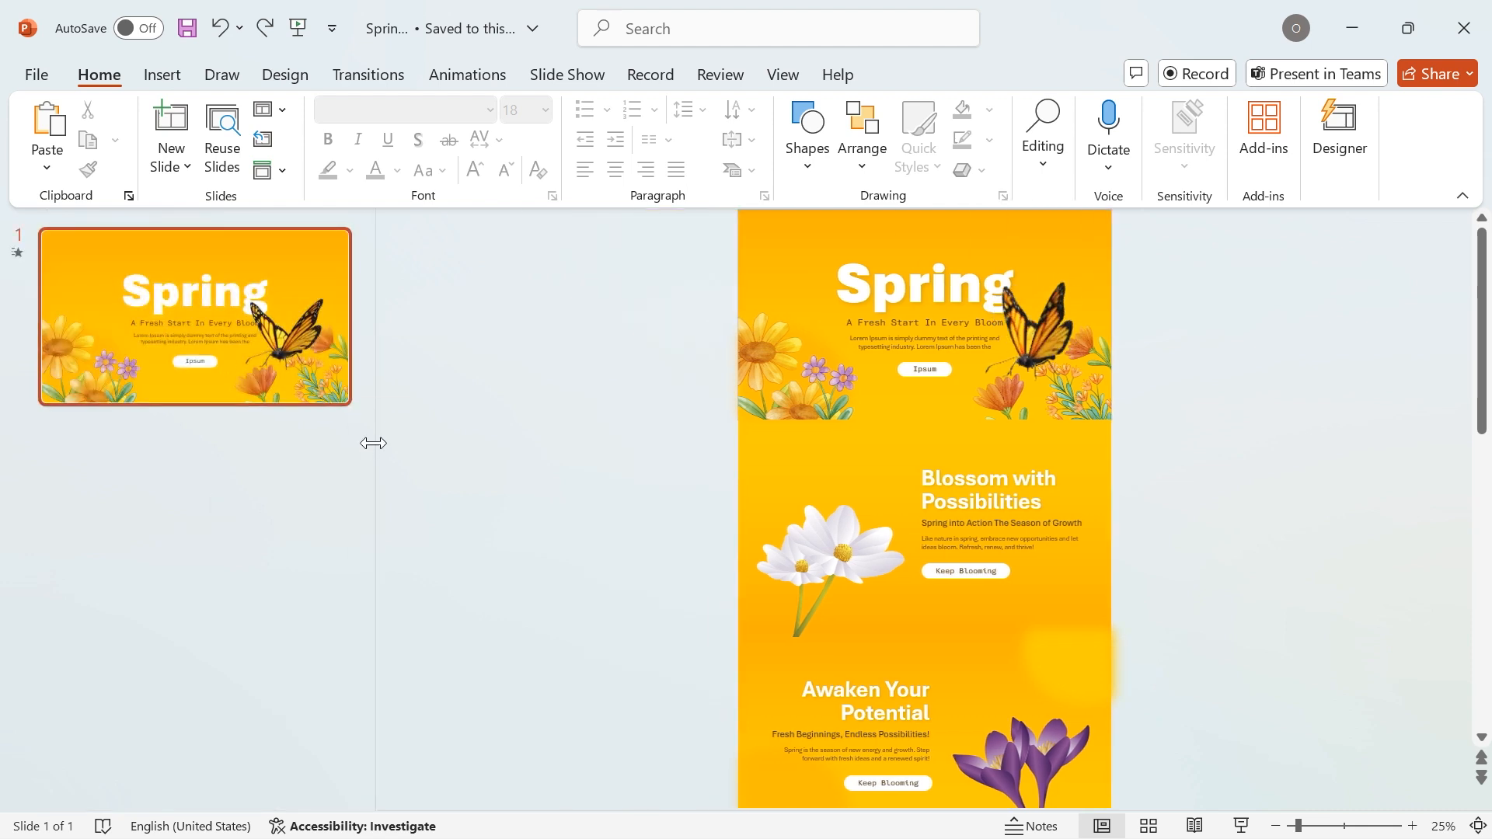
right_click(194, 317)
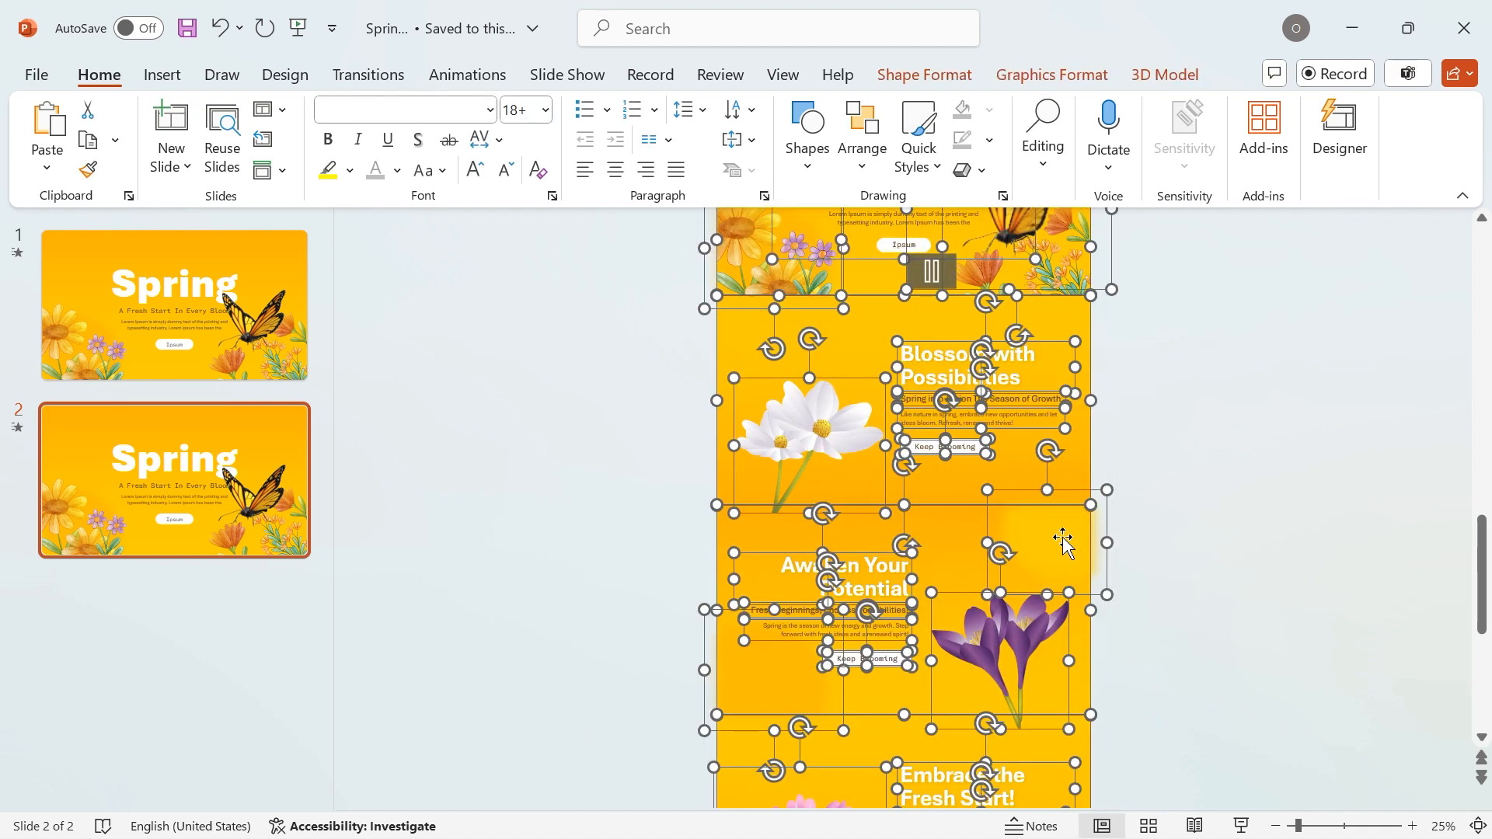
scroll(down, 3)
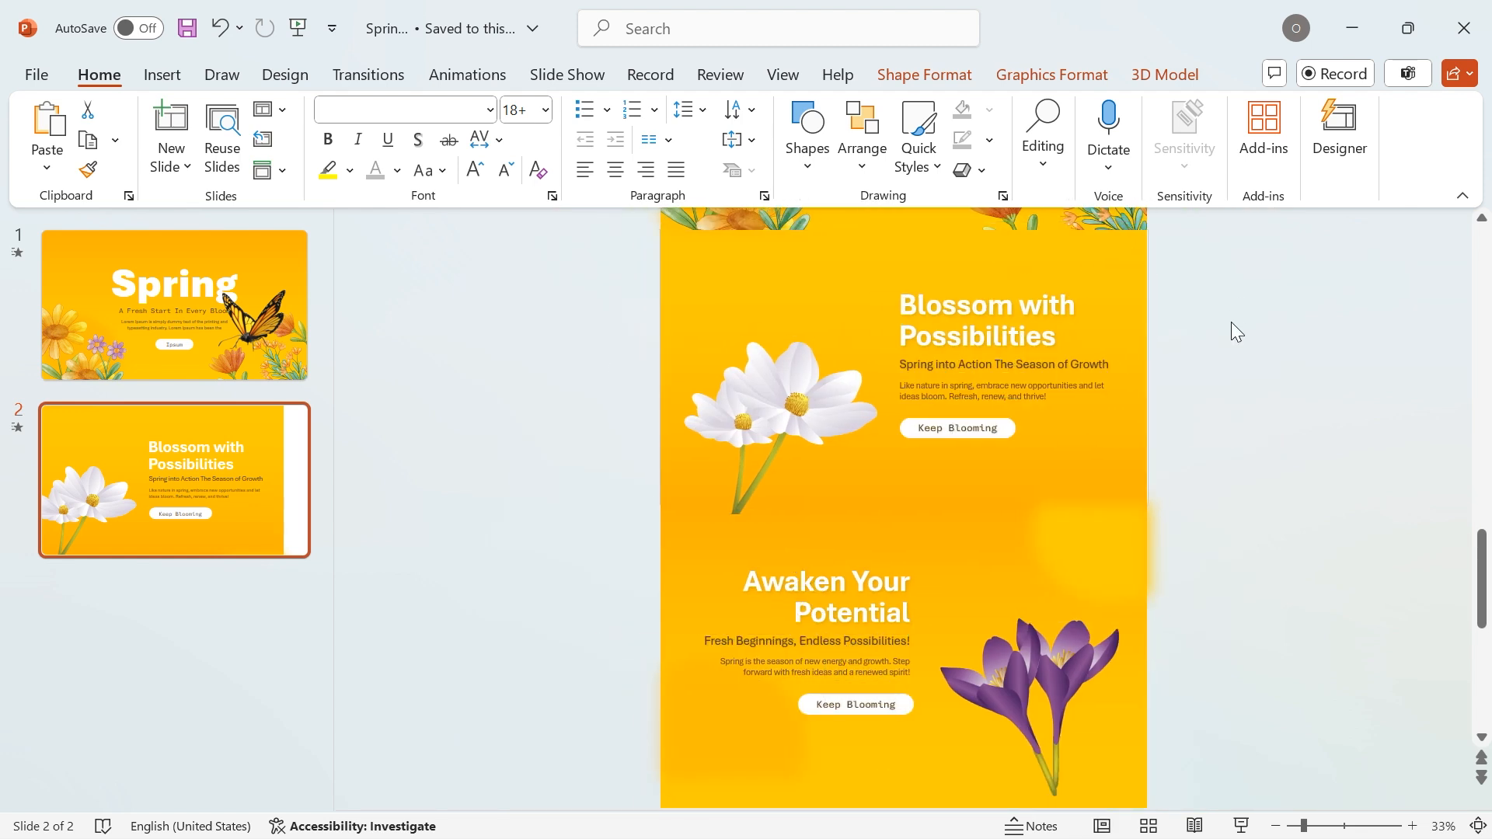
scroll(up, 3)
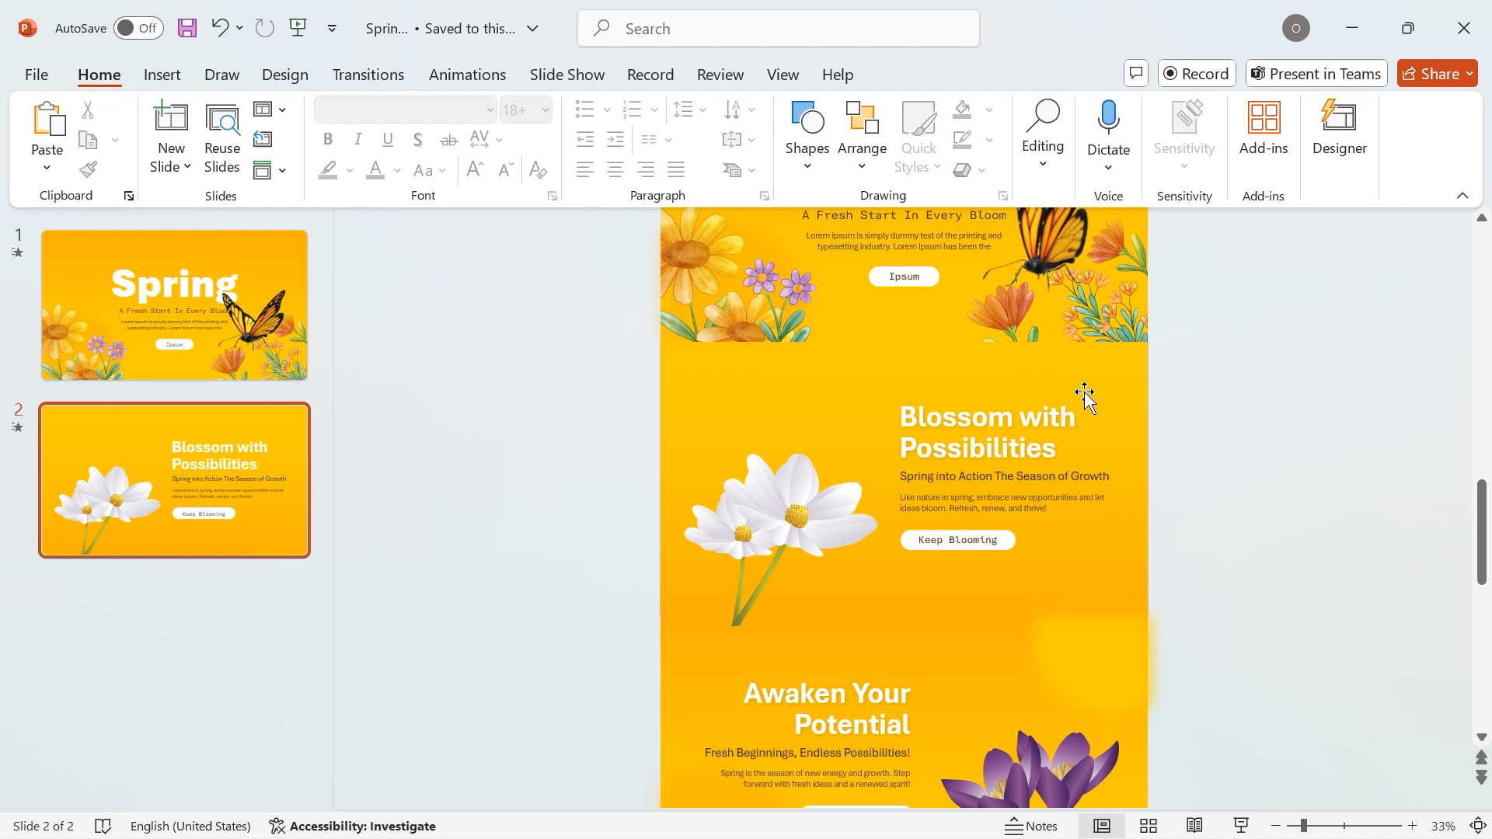
click(1056, 258)
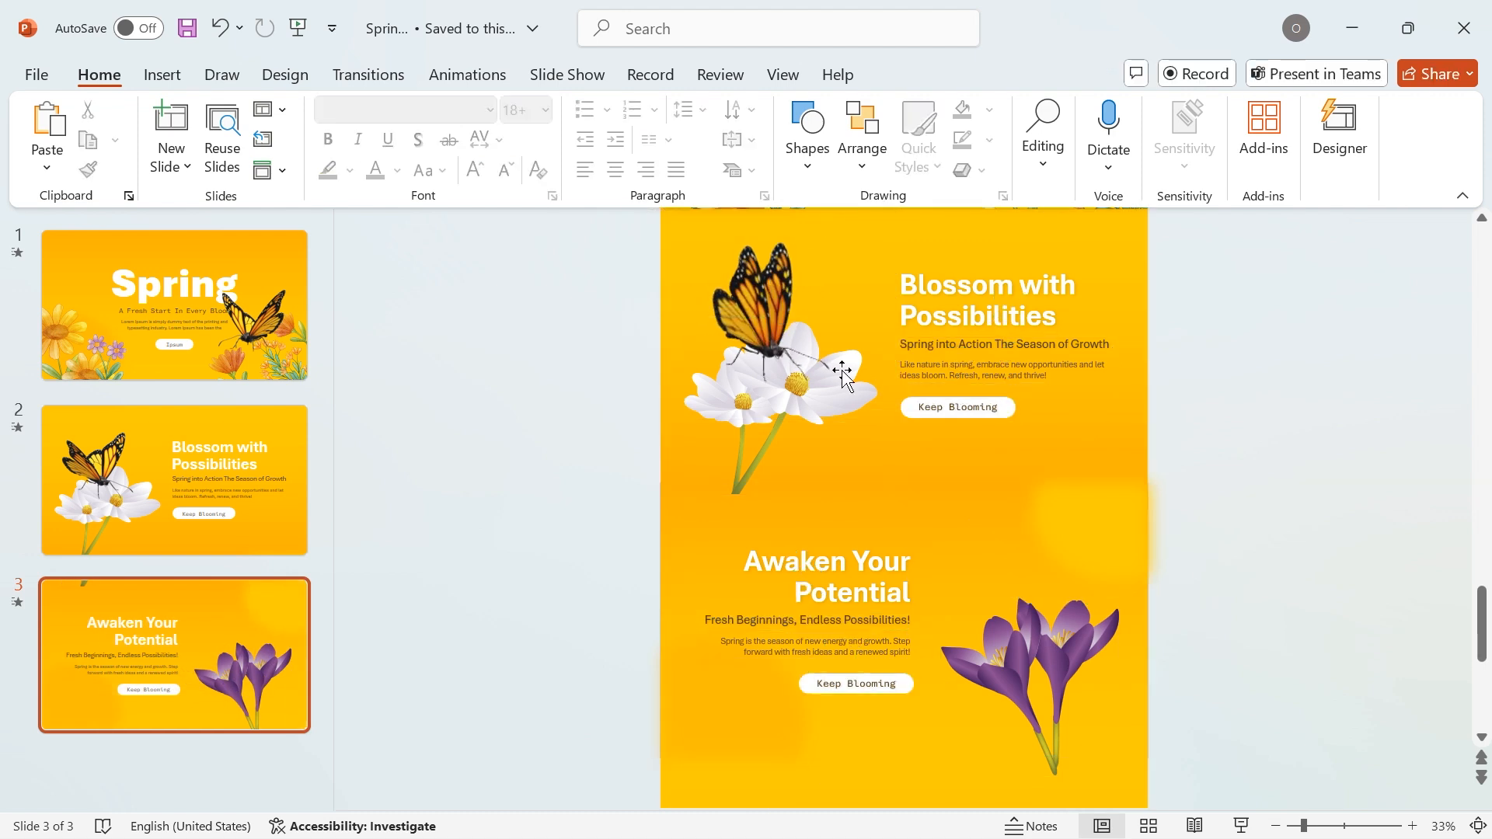
Step: Move the butterfly onto slide 3's purple crocus and duplicate slide 3 as slide 4
click(776, 314)
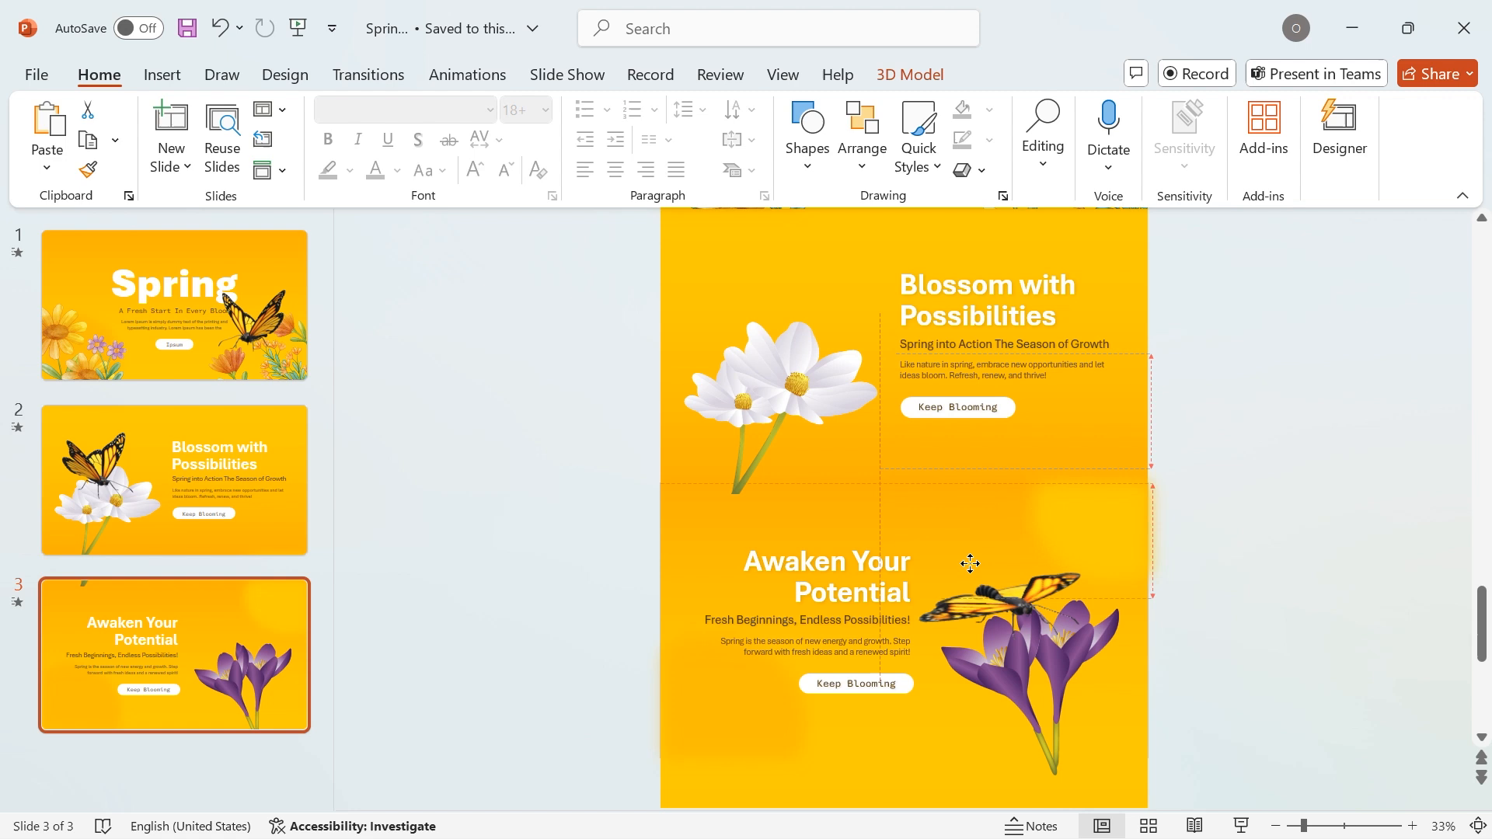
click(1018, 580)
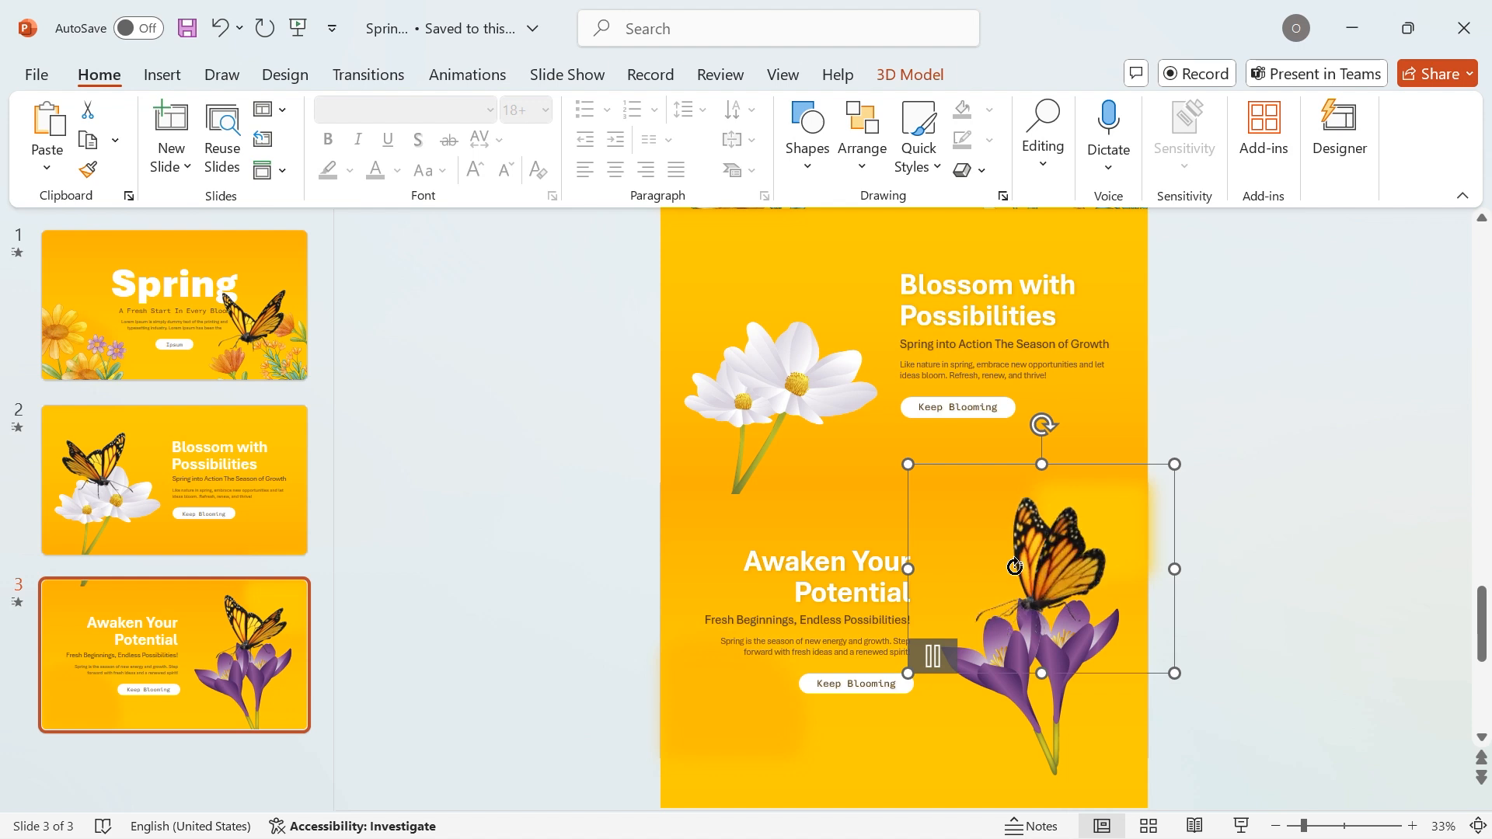
mouse_move(1043, 571)
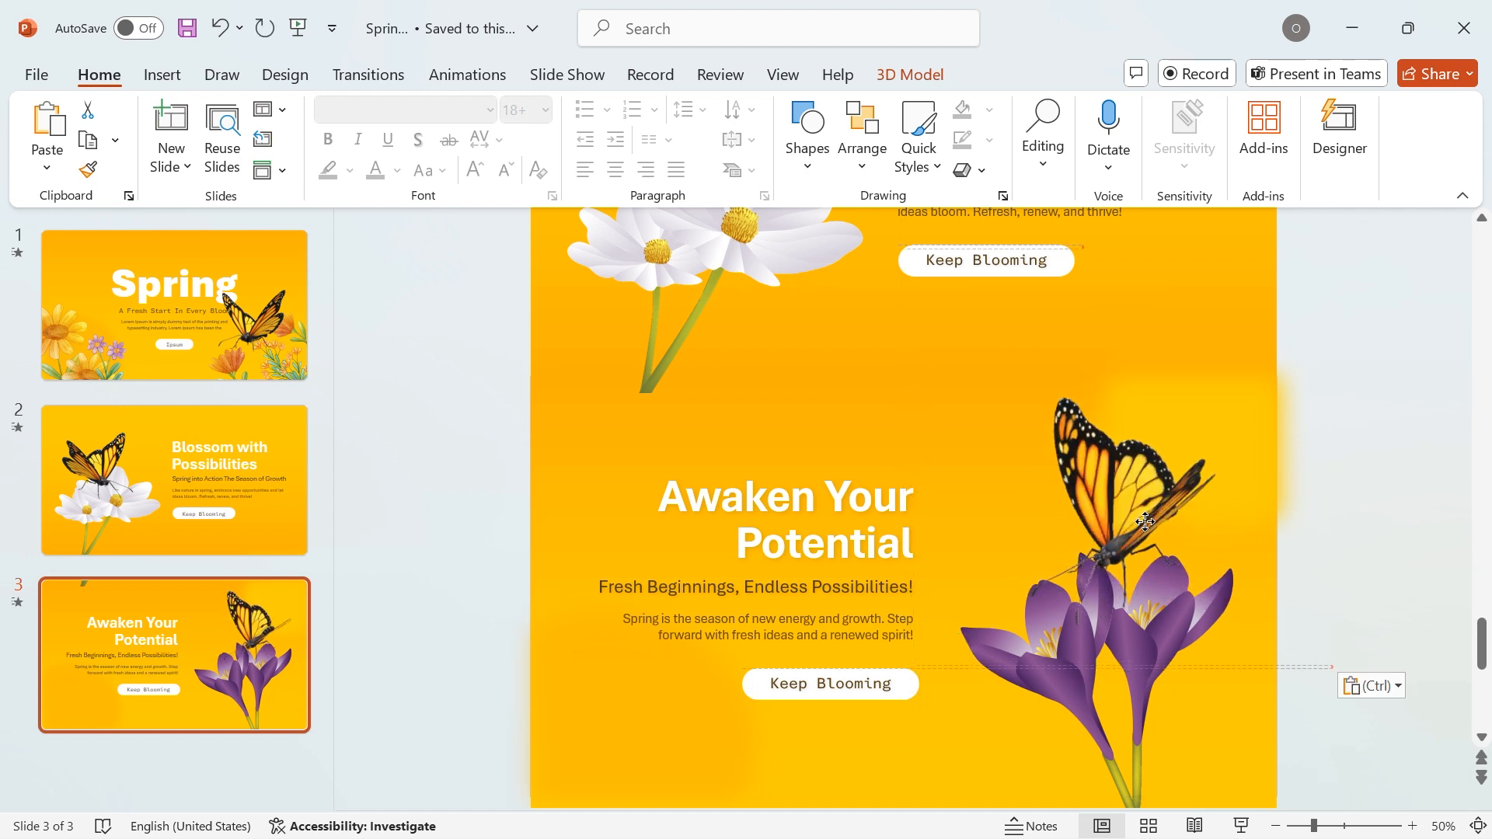
click(1123, 514)
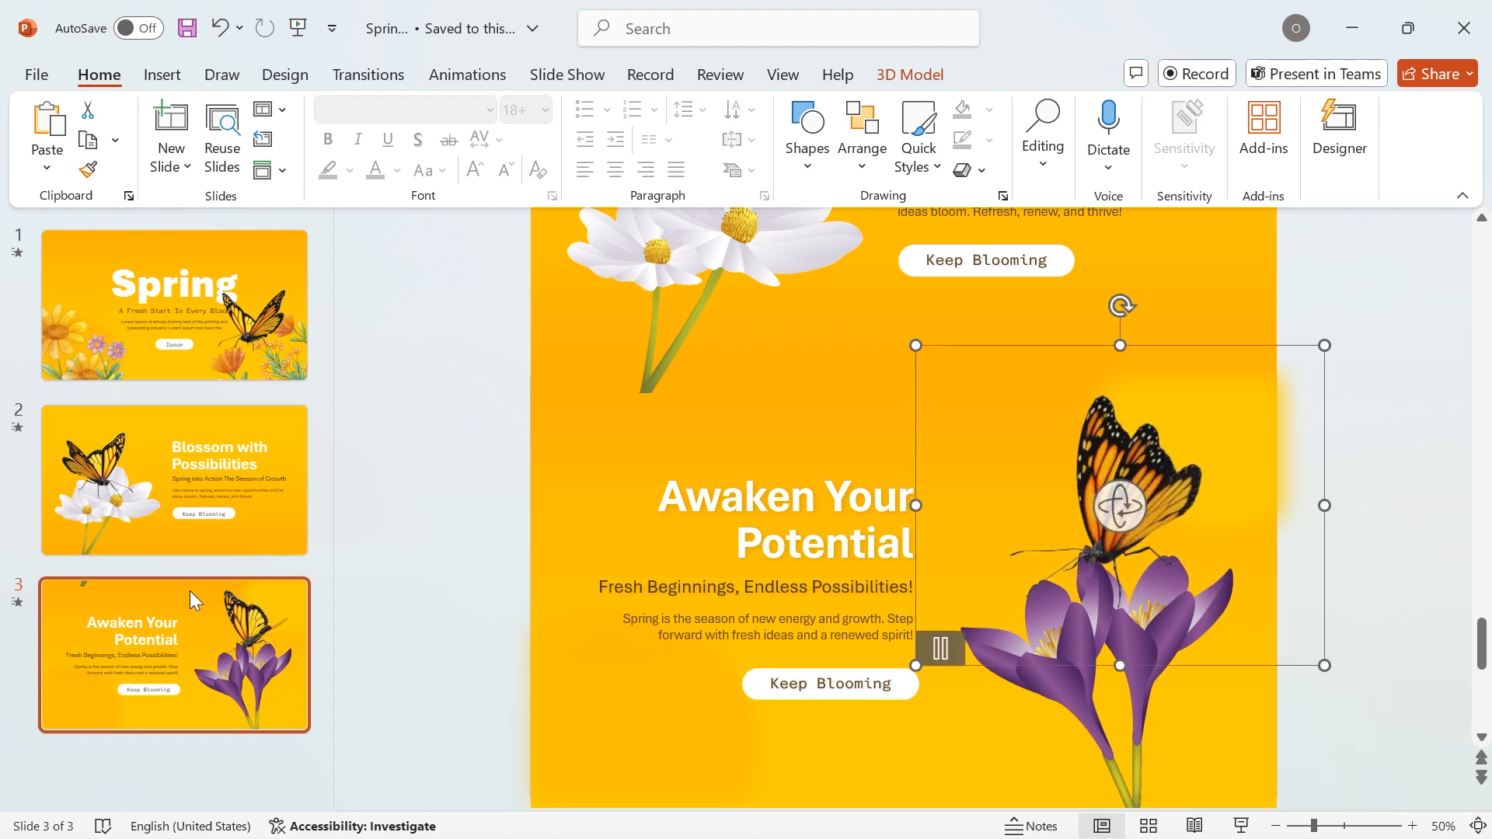
right_click(190, 599)
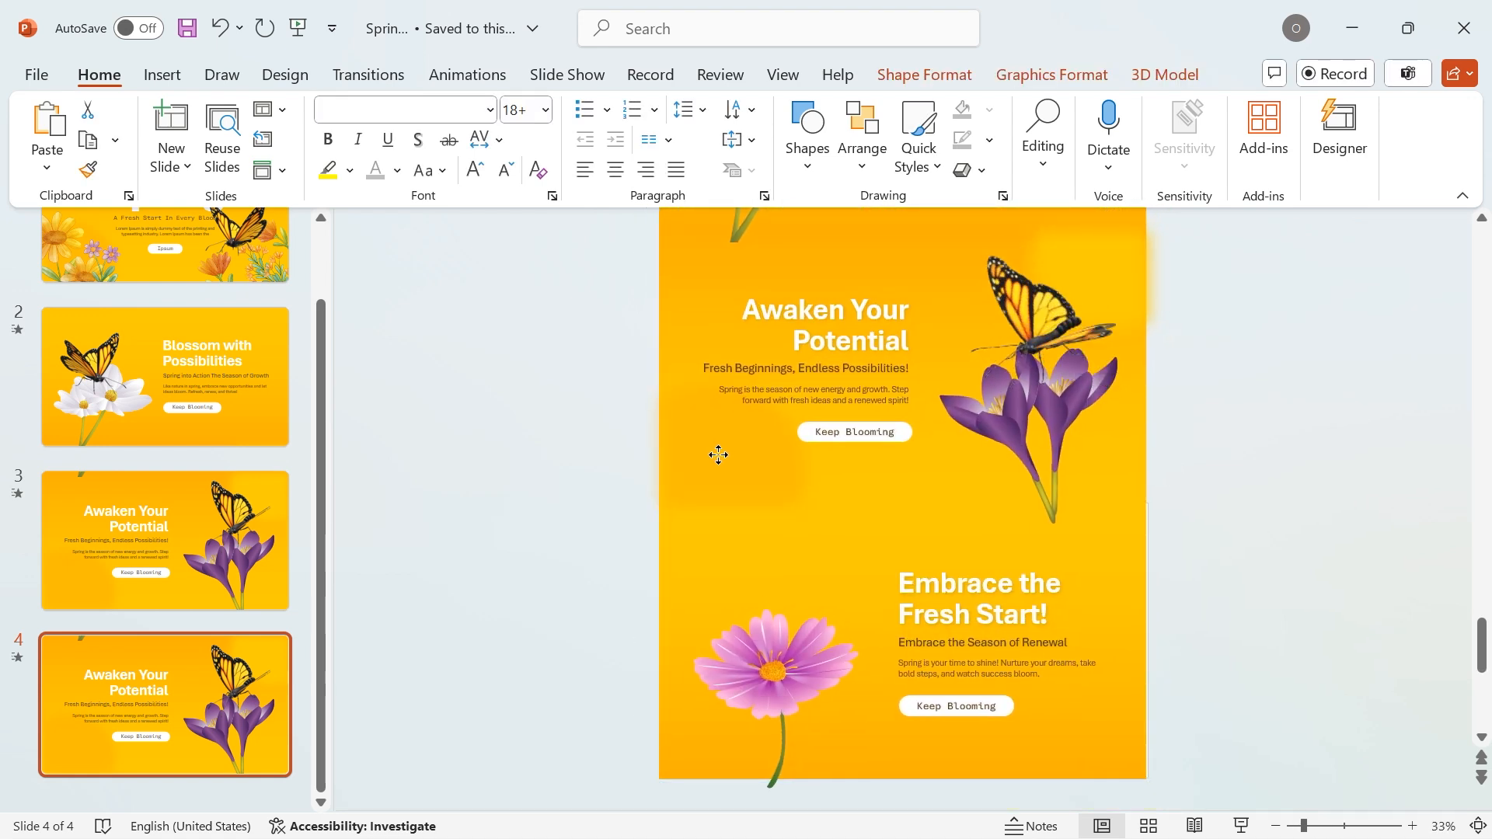
Step: Select all content on slide 4 to frame Embrace, then select the butterfly
key(ctrl+a)
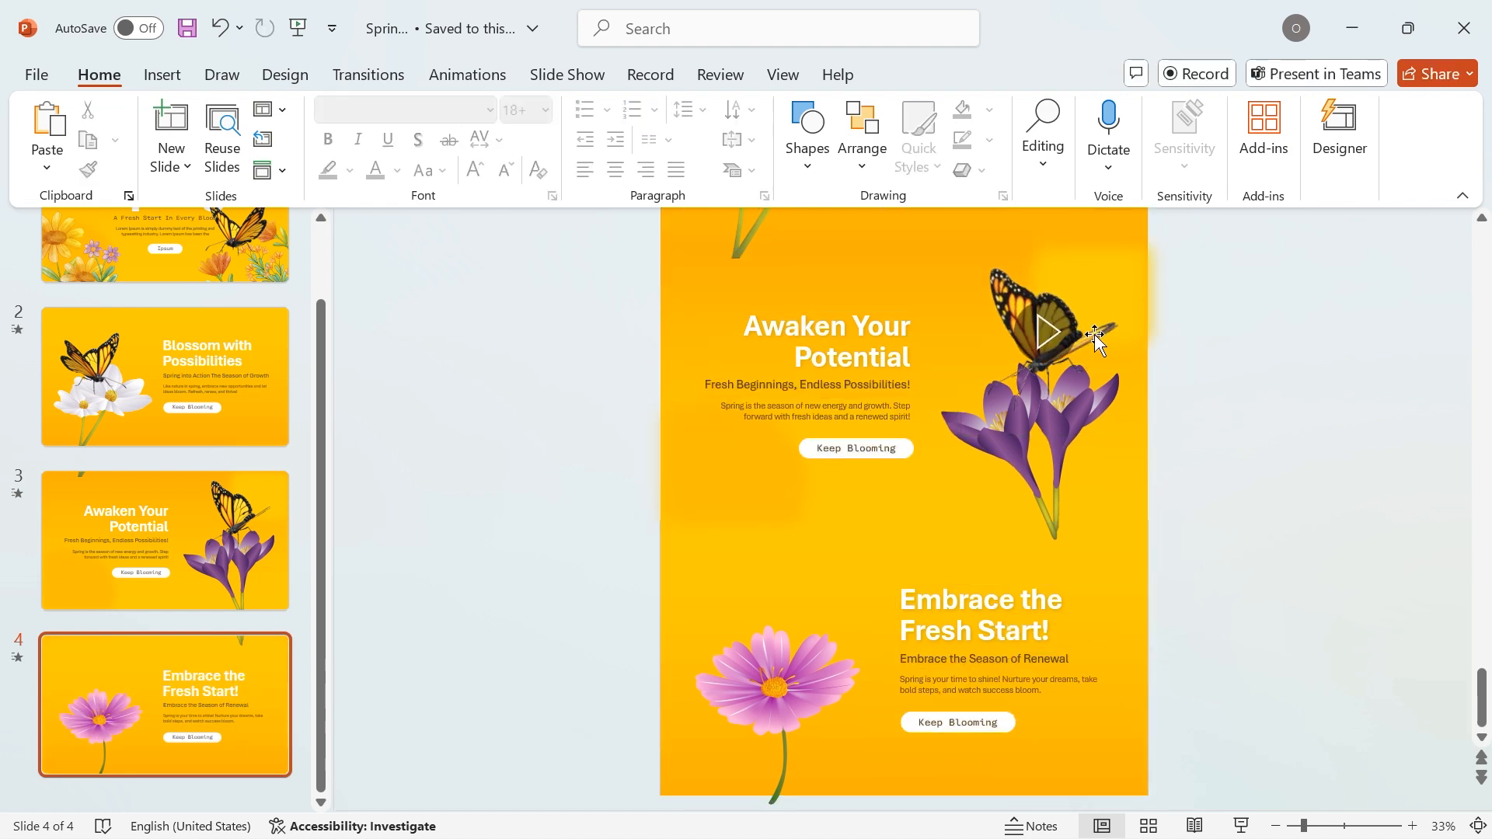
click(1042, 323)
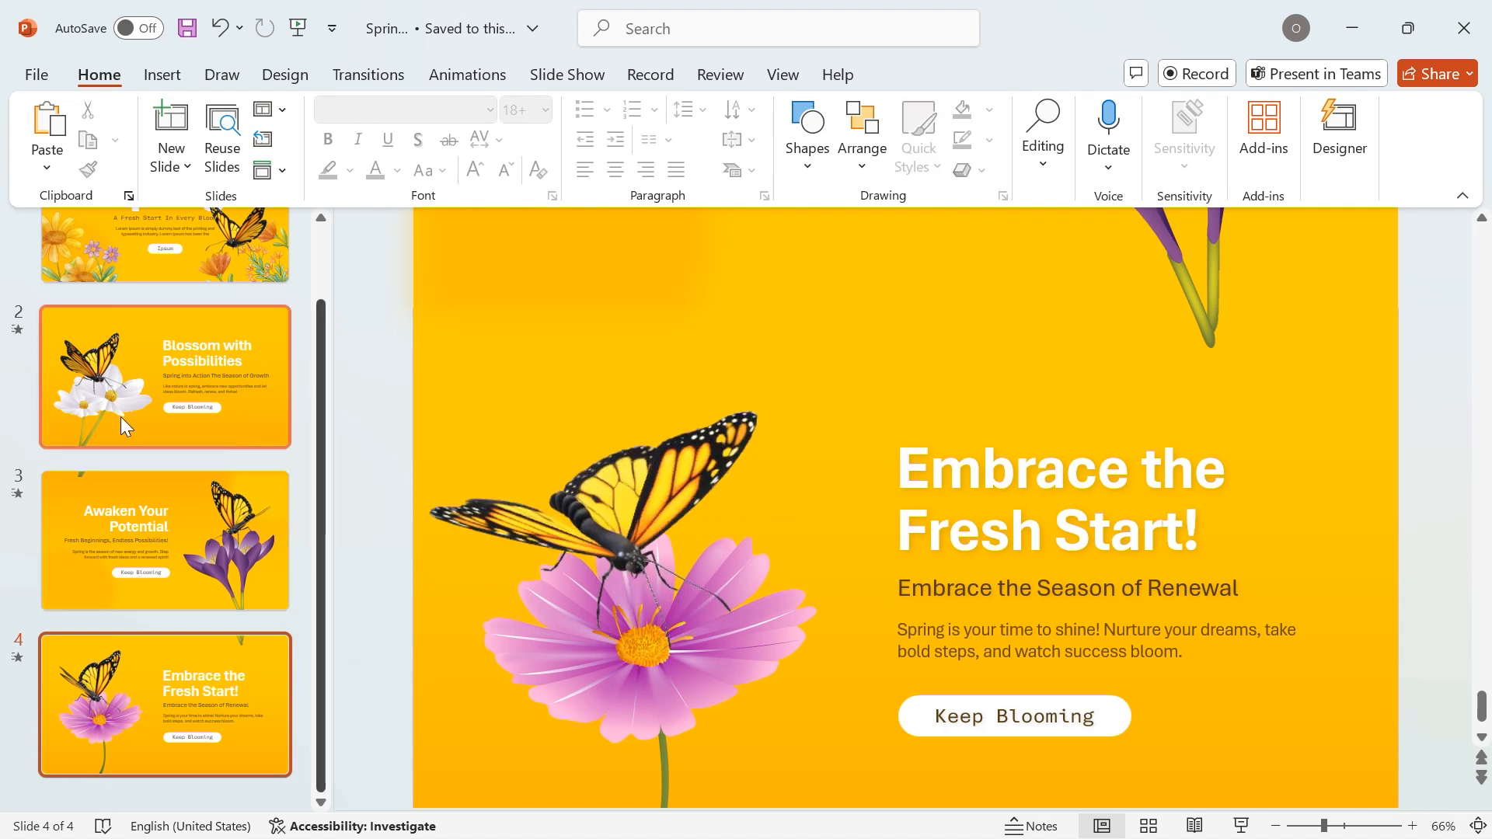
Step: Select slides 2 through 4 and bring up the transition options for Morph
click(164, 376)
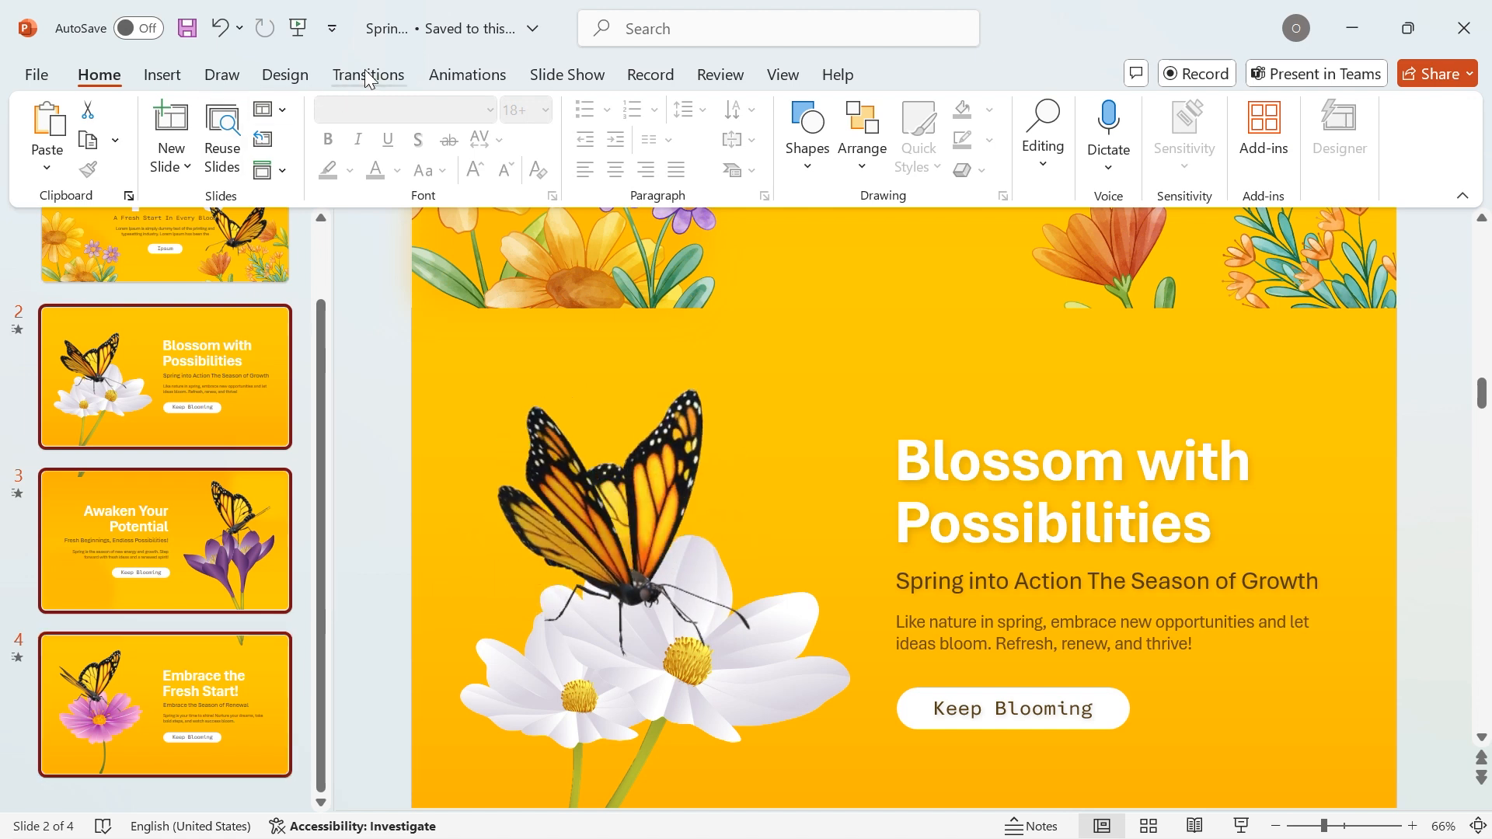
click(369, 75)
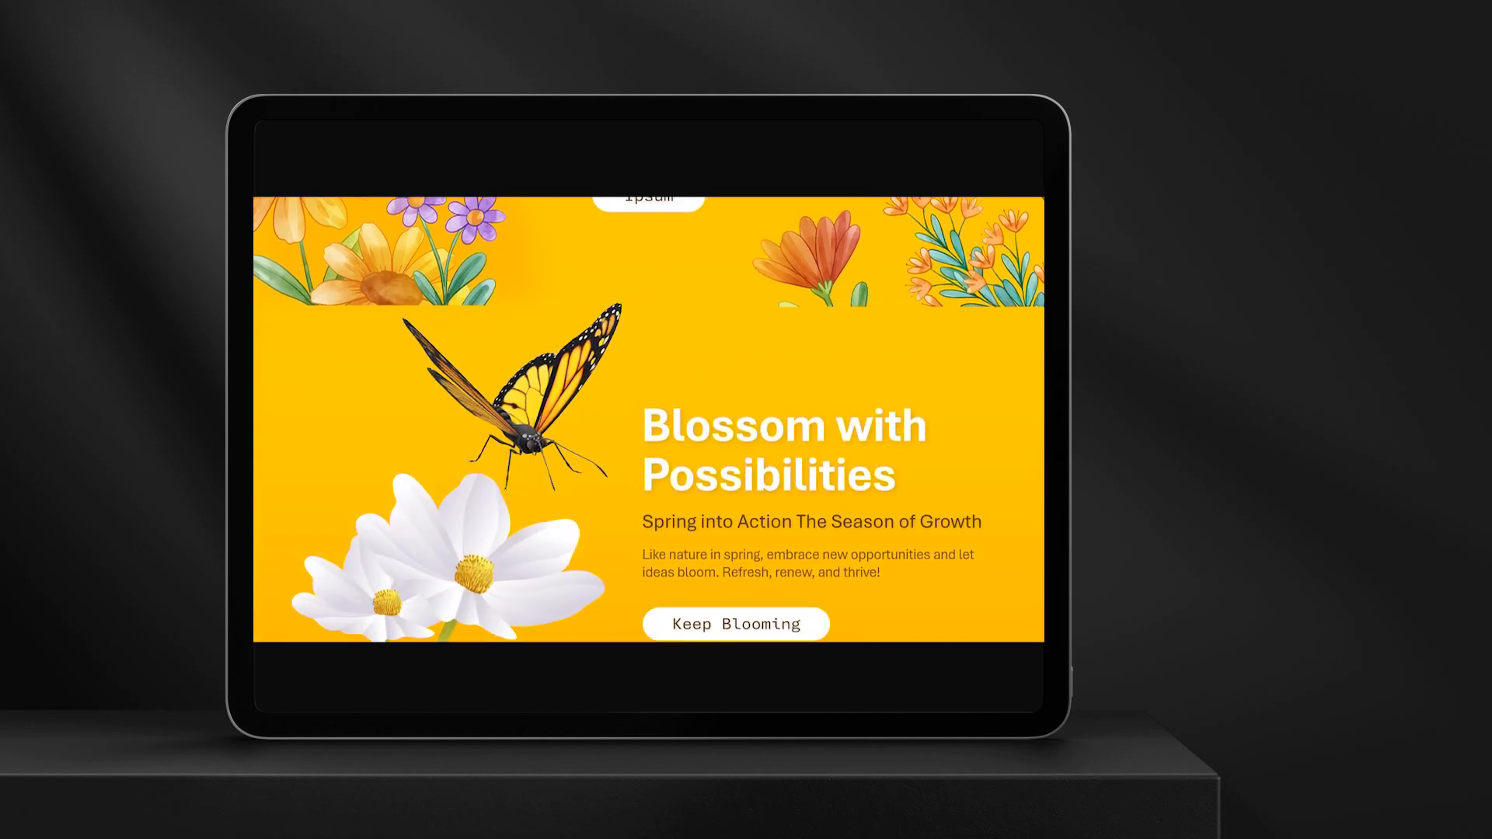
Step: Advance the slide show to slide 2 to watch the butterfly morph onto the white flower
scroll(down, 3)
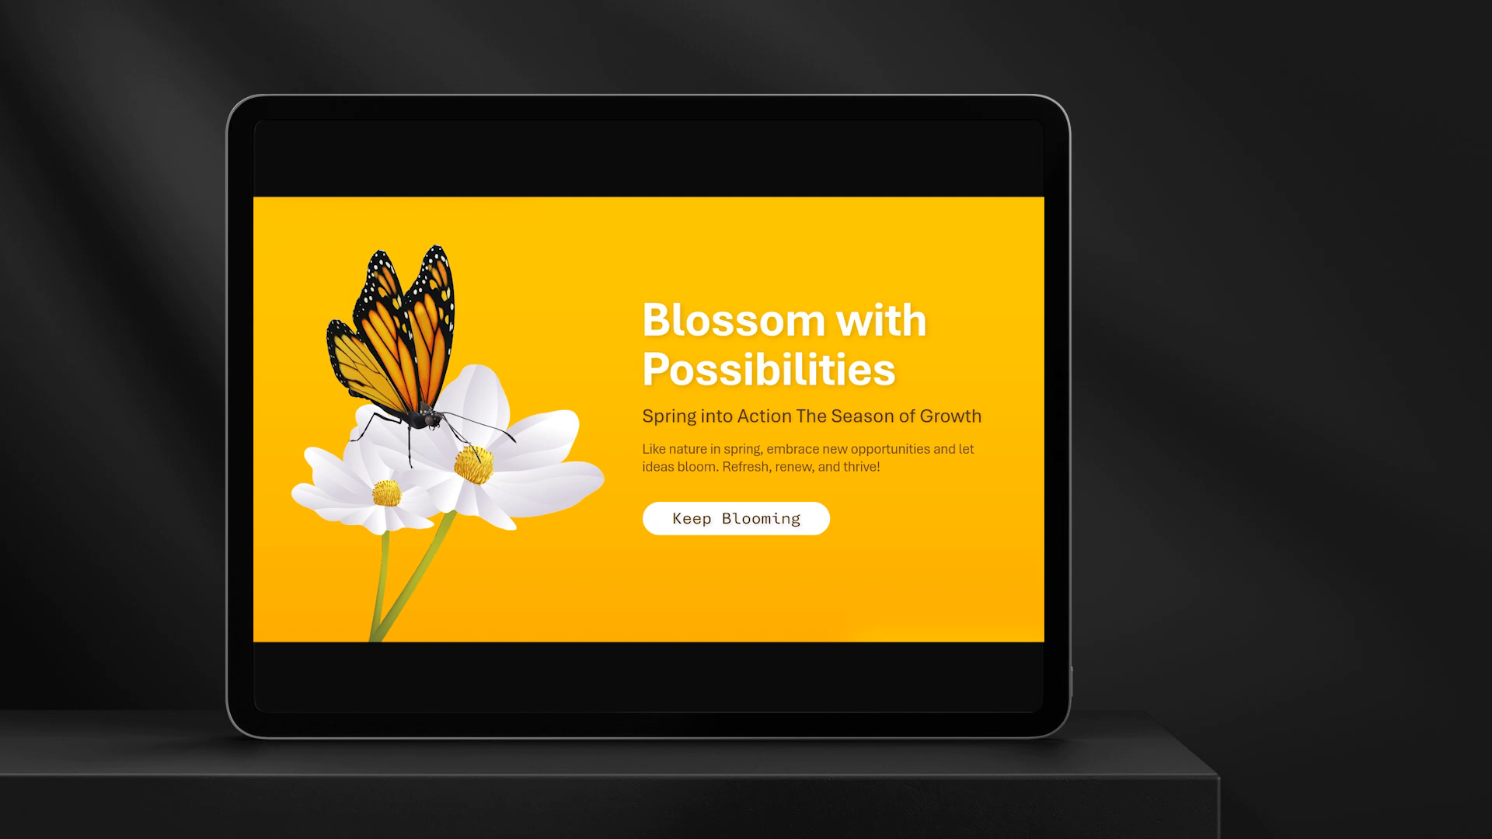